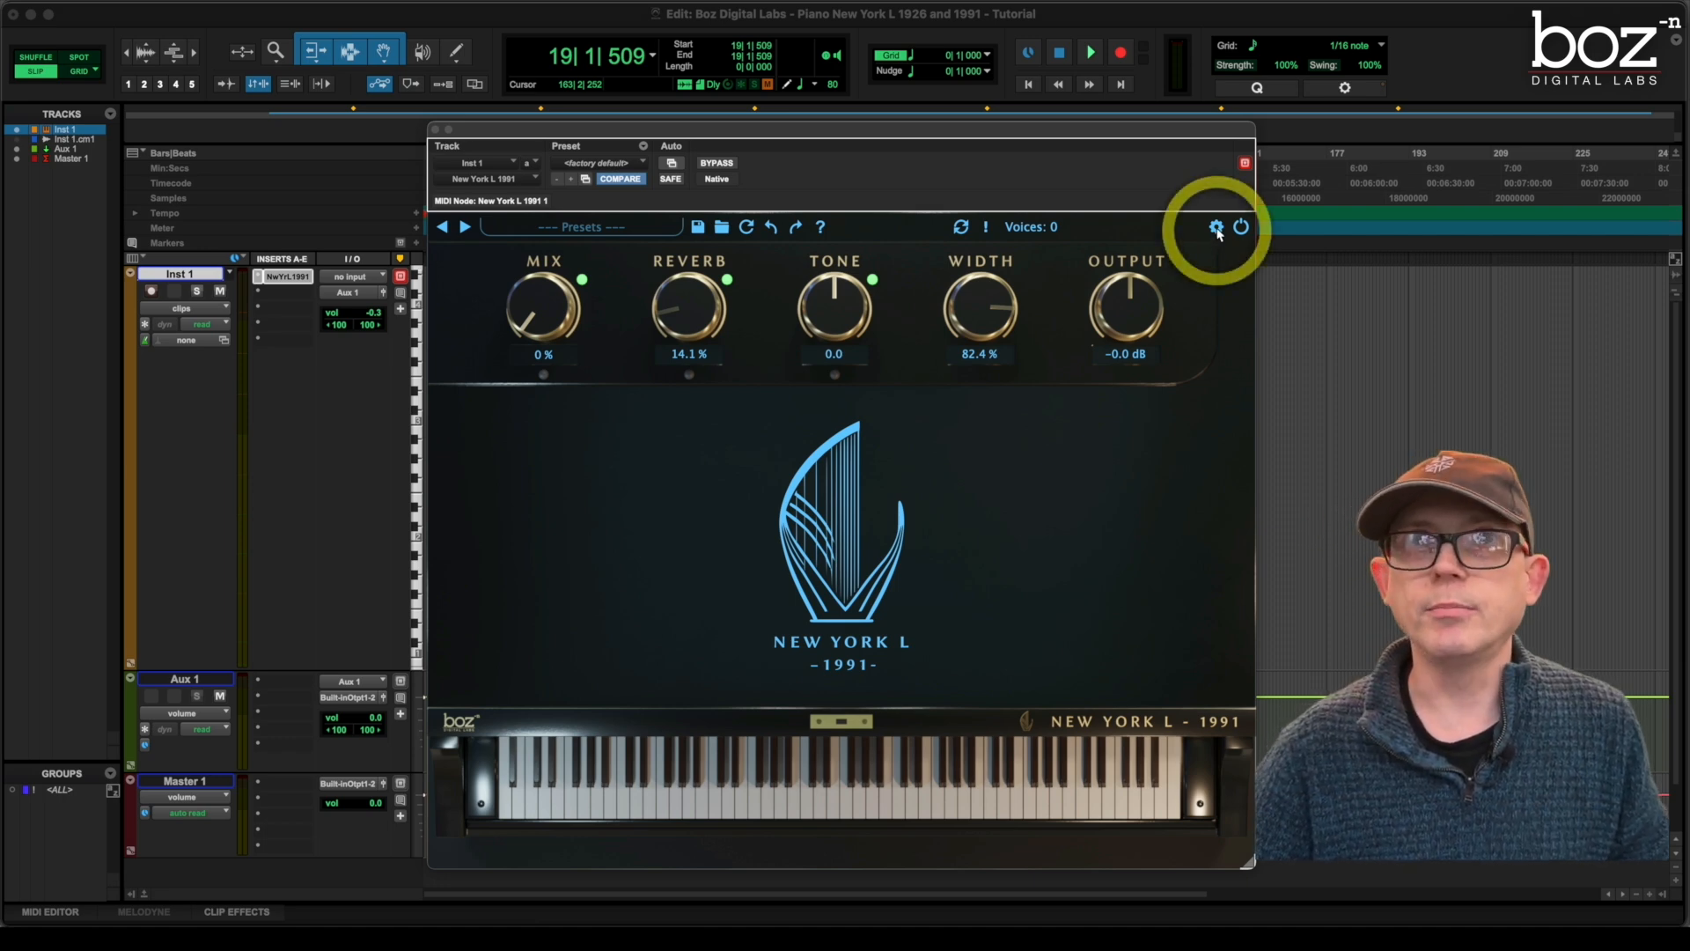
Open advanced settings, try Tuning at 880 Hz then return to 440 Hz, and nudge Sus Thresh
left_click(1216, 227)
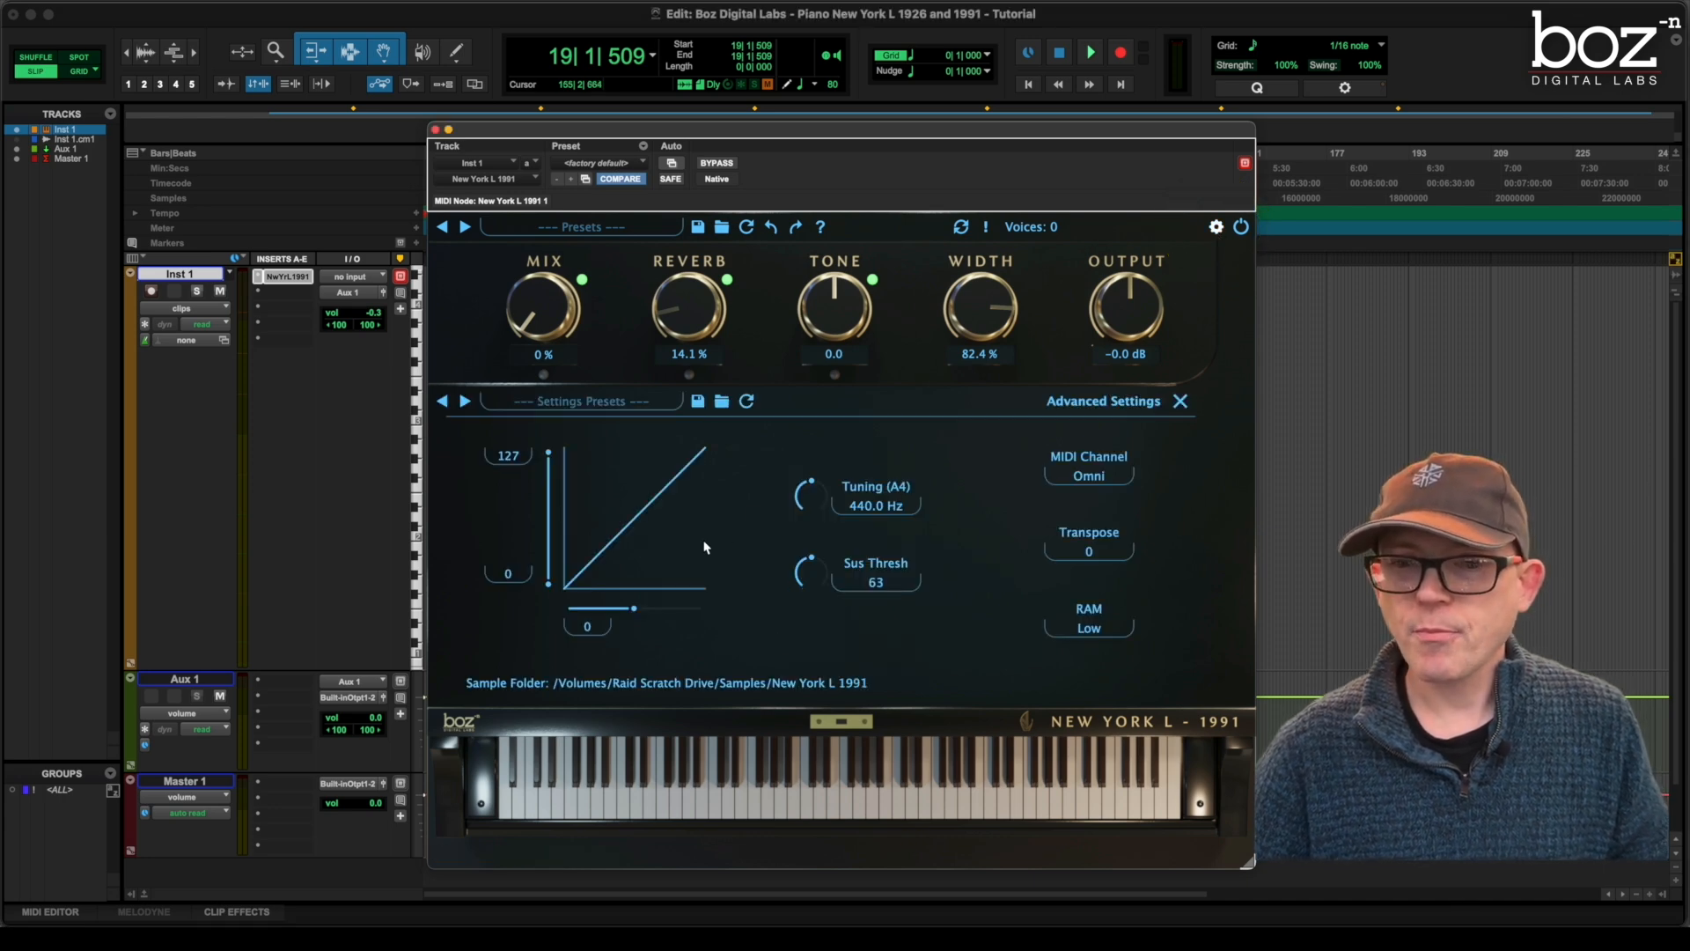
mouse_move(704, 502)
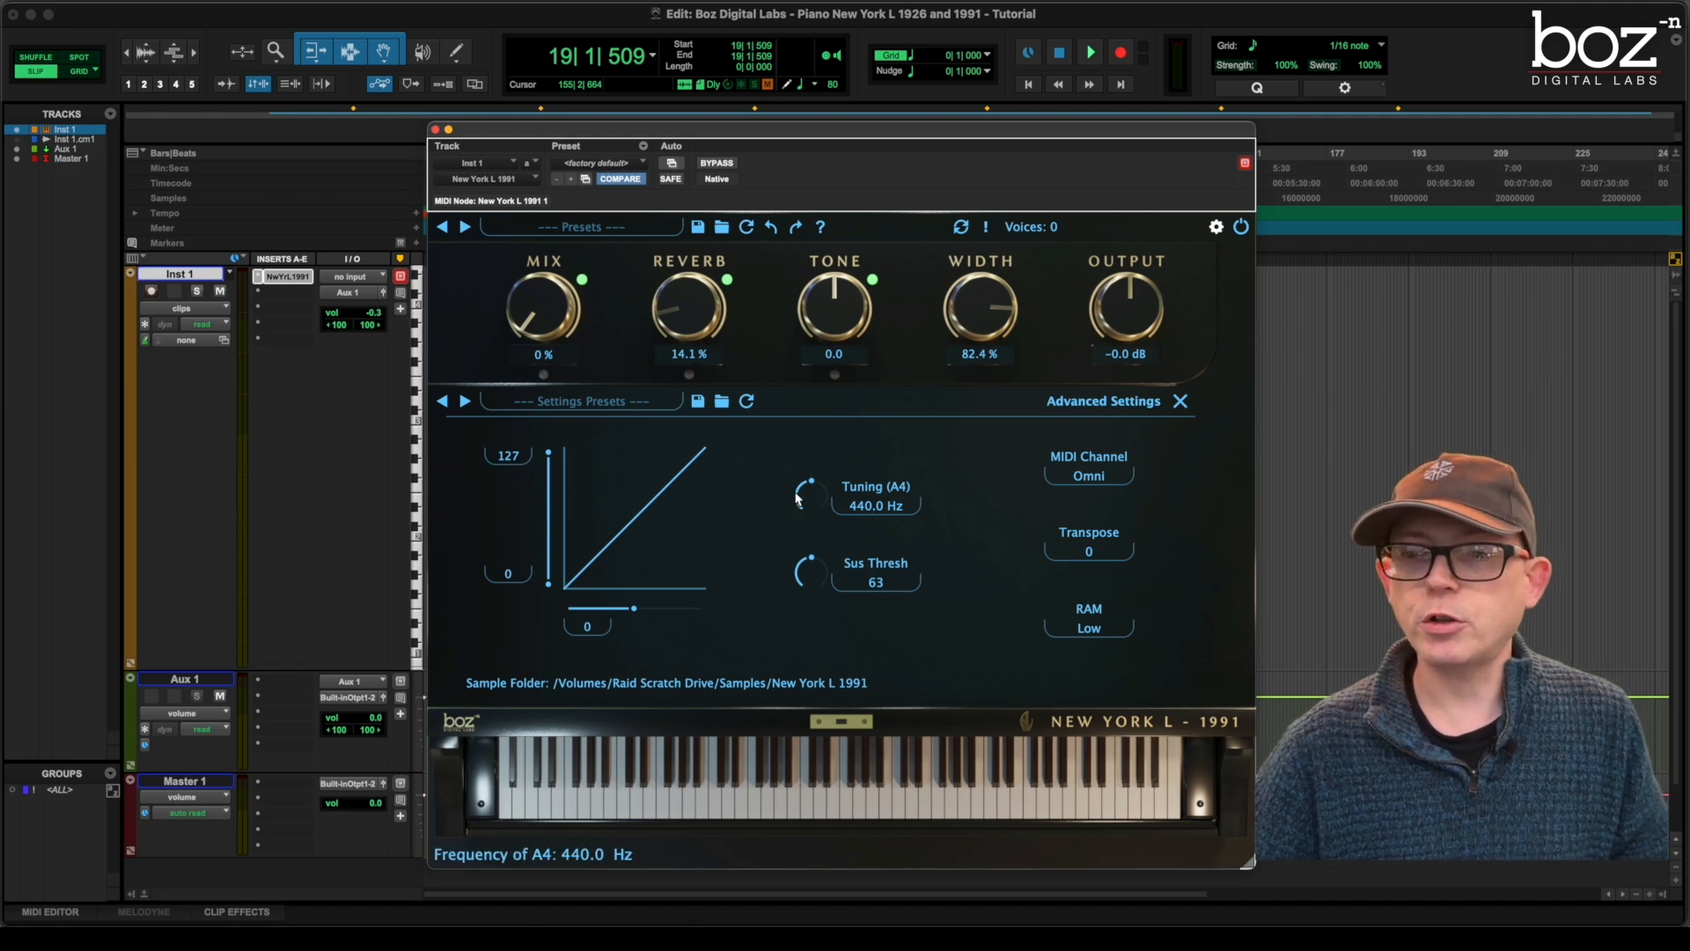
left_click_drag(808, 486, 810, 479)
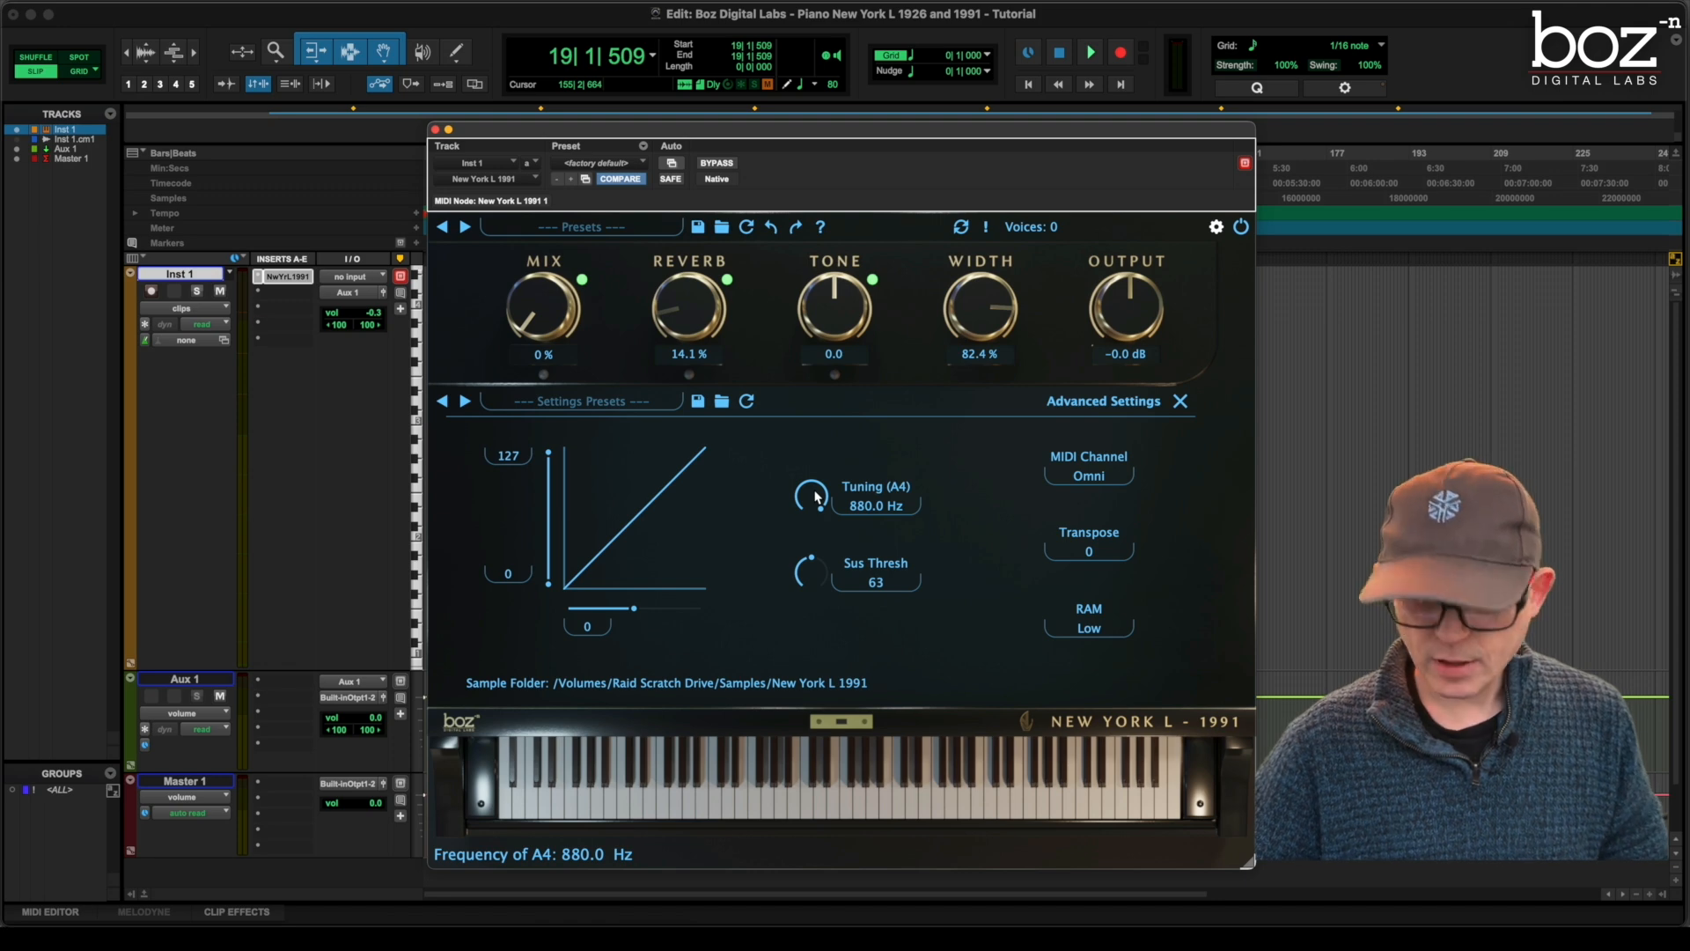
left_click_drag(807, 497, 807, 473)
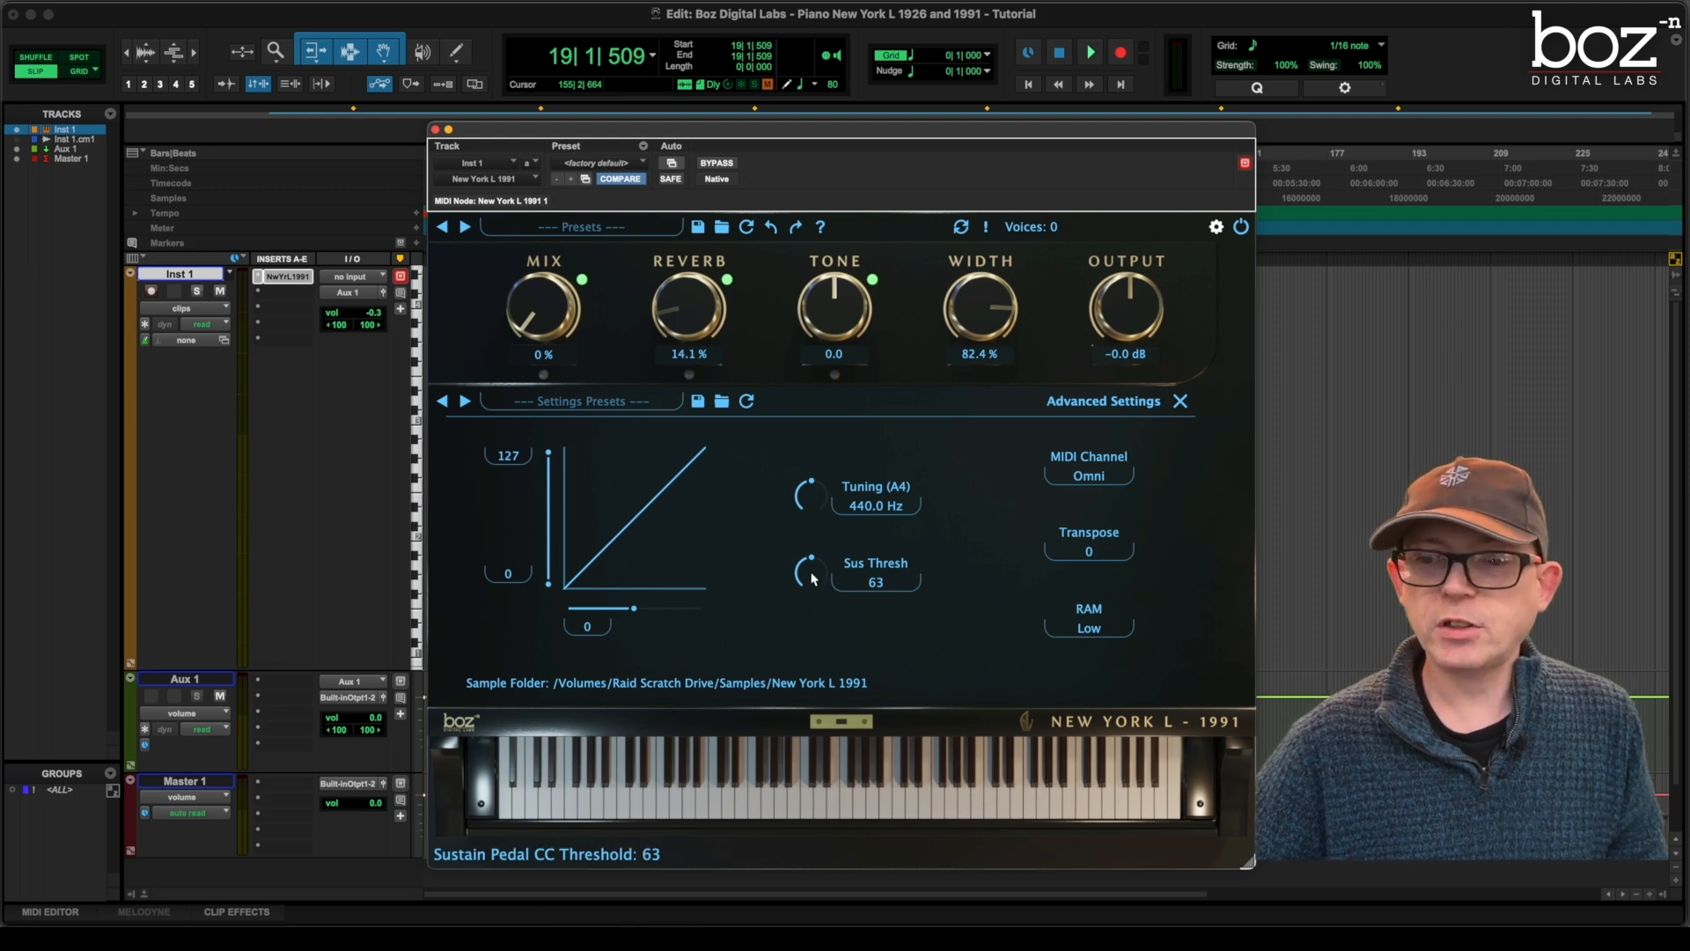
left_click_drag(810, 569, 810, 539)
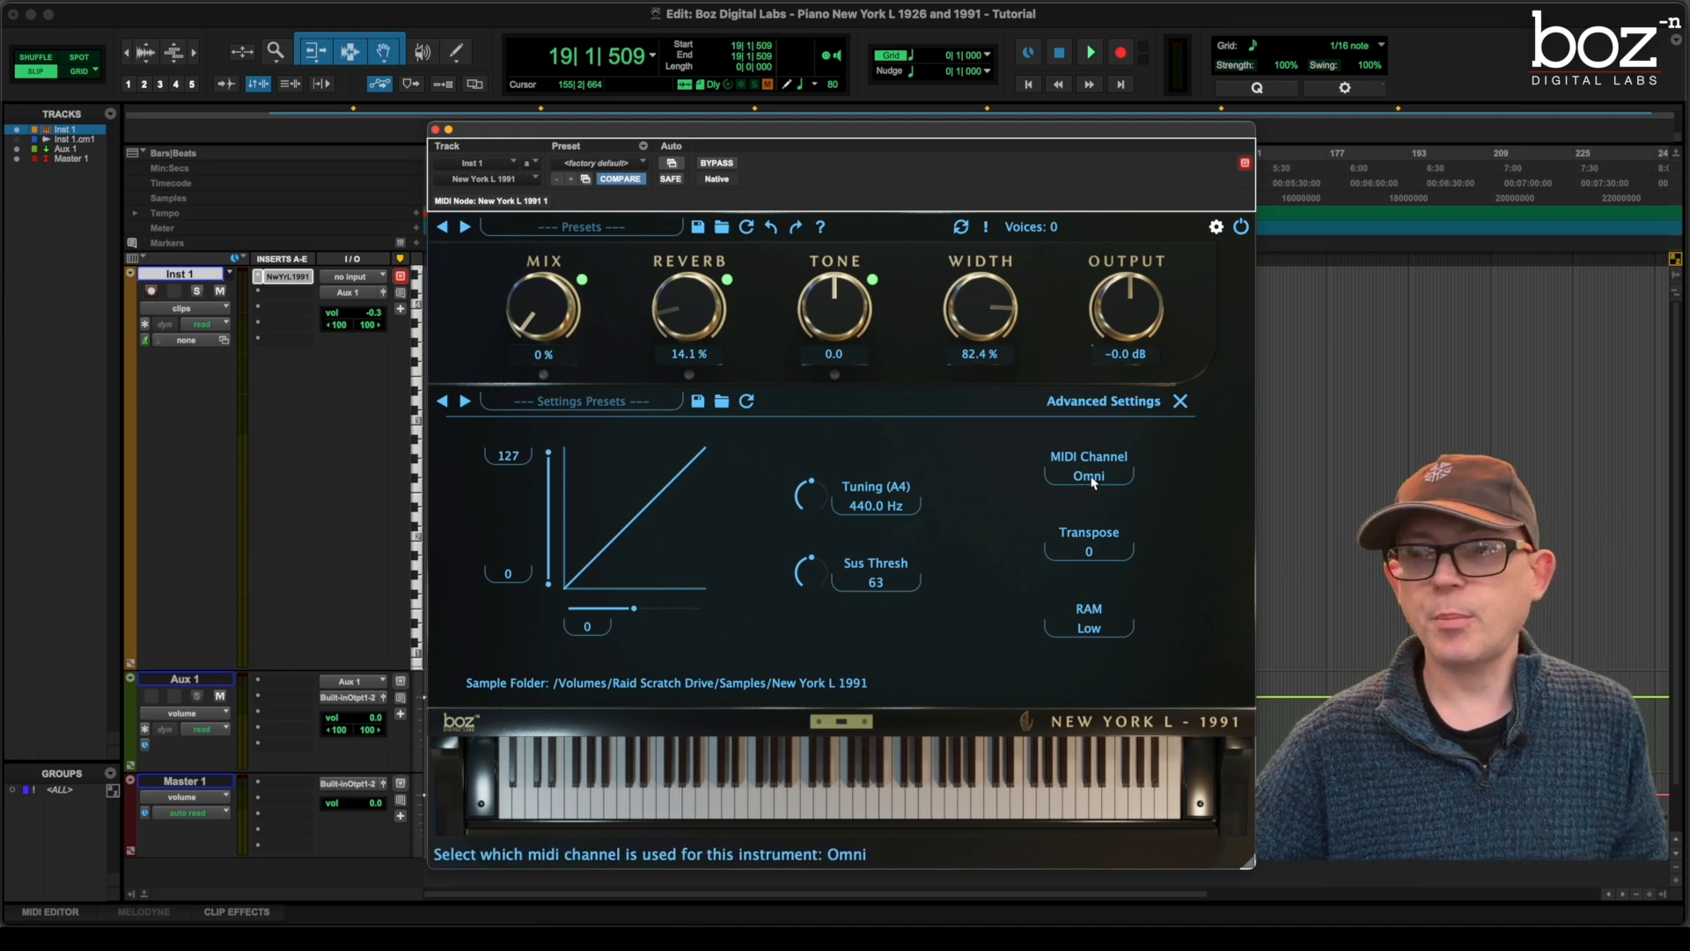
Review MIDI Channel (Omni) and Transpose (0), then set sample RAM loading to High
left_click(1088, 476)
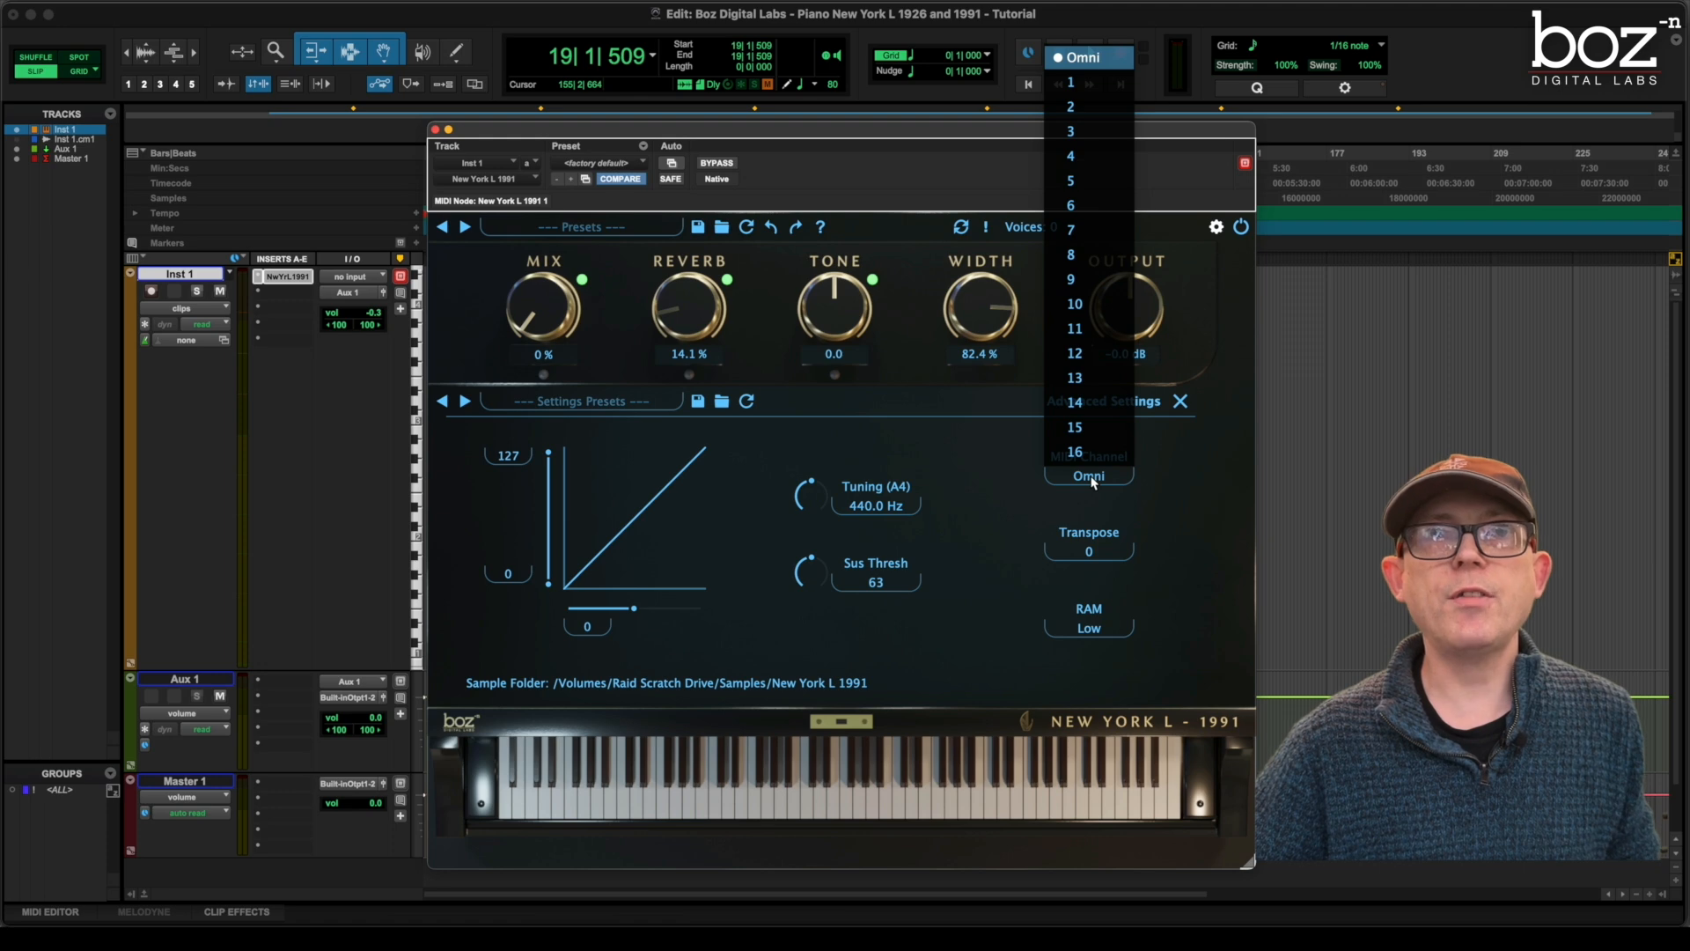
mouse_move(1181, 514)
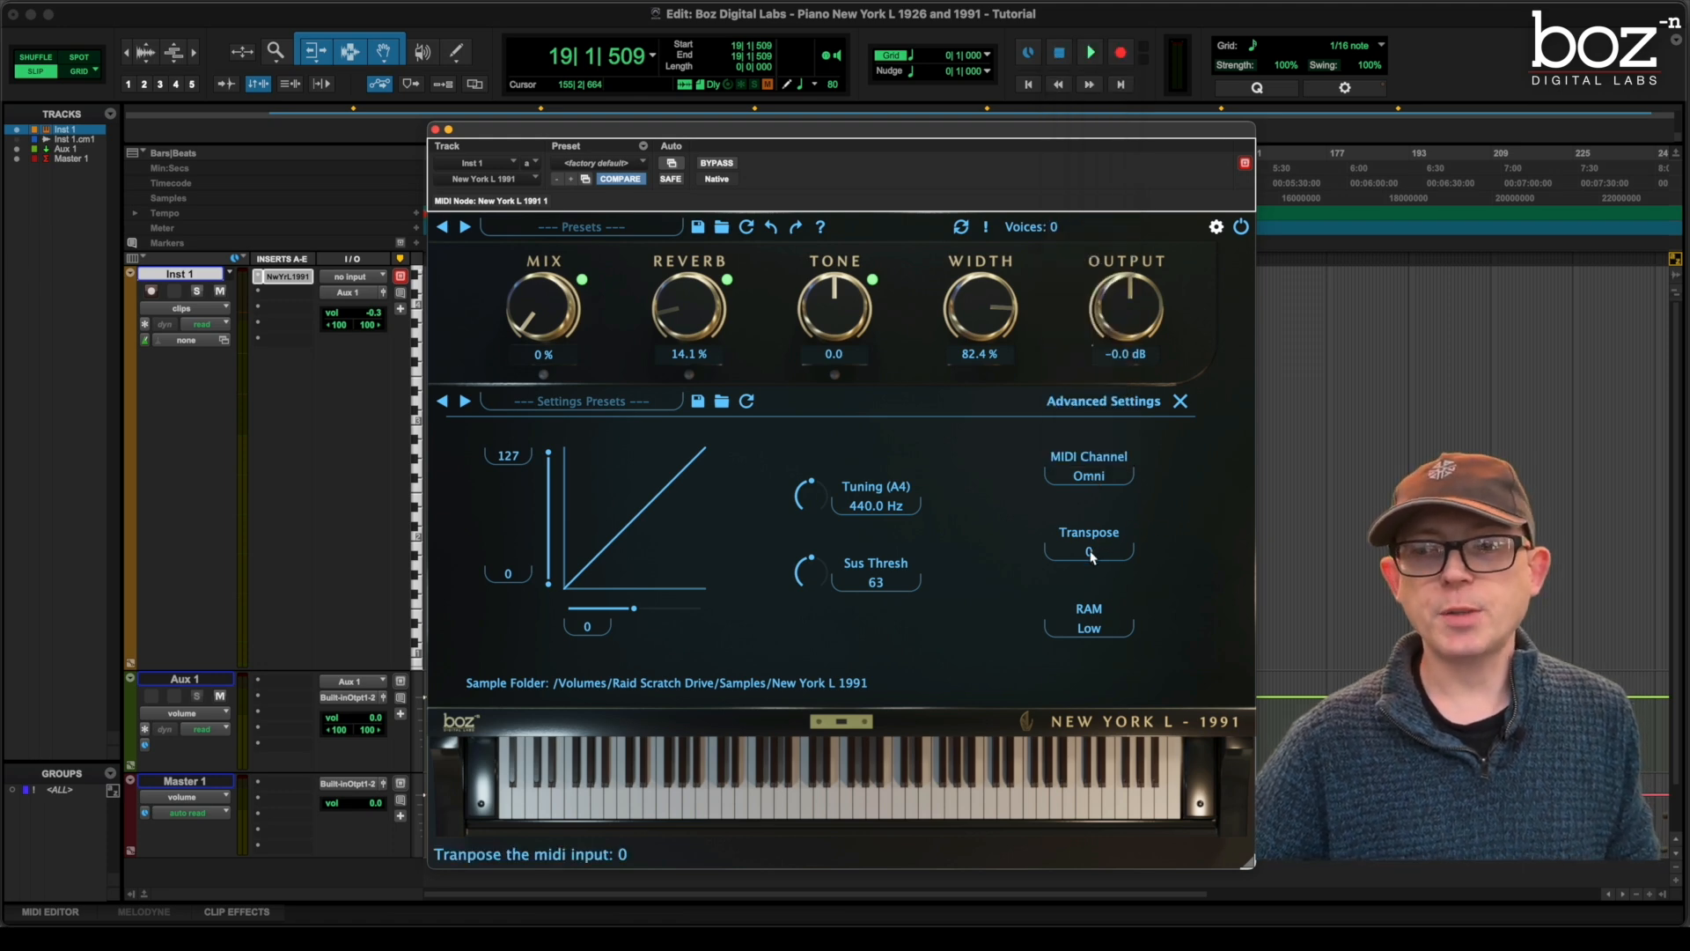
left_click(1088, 551)
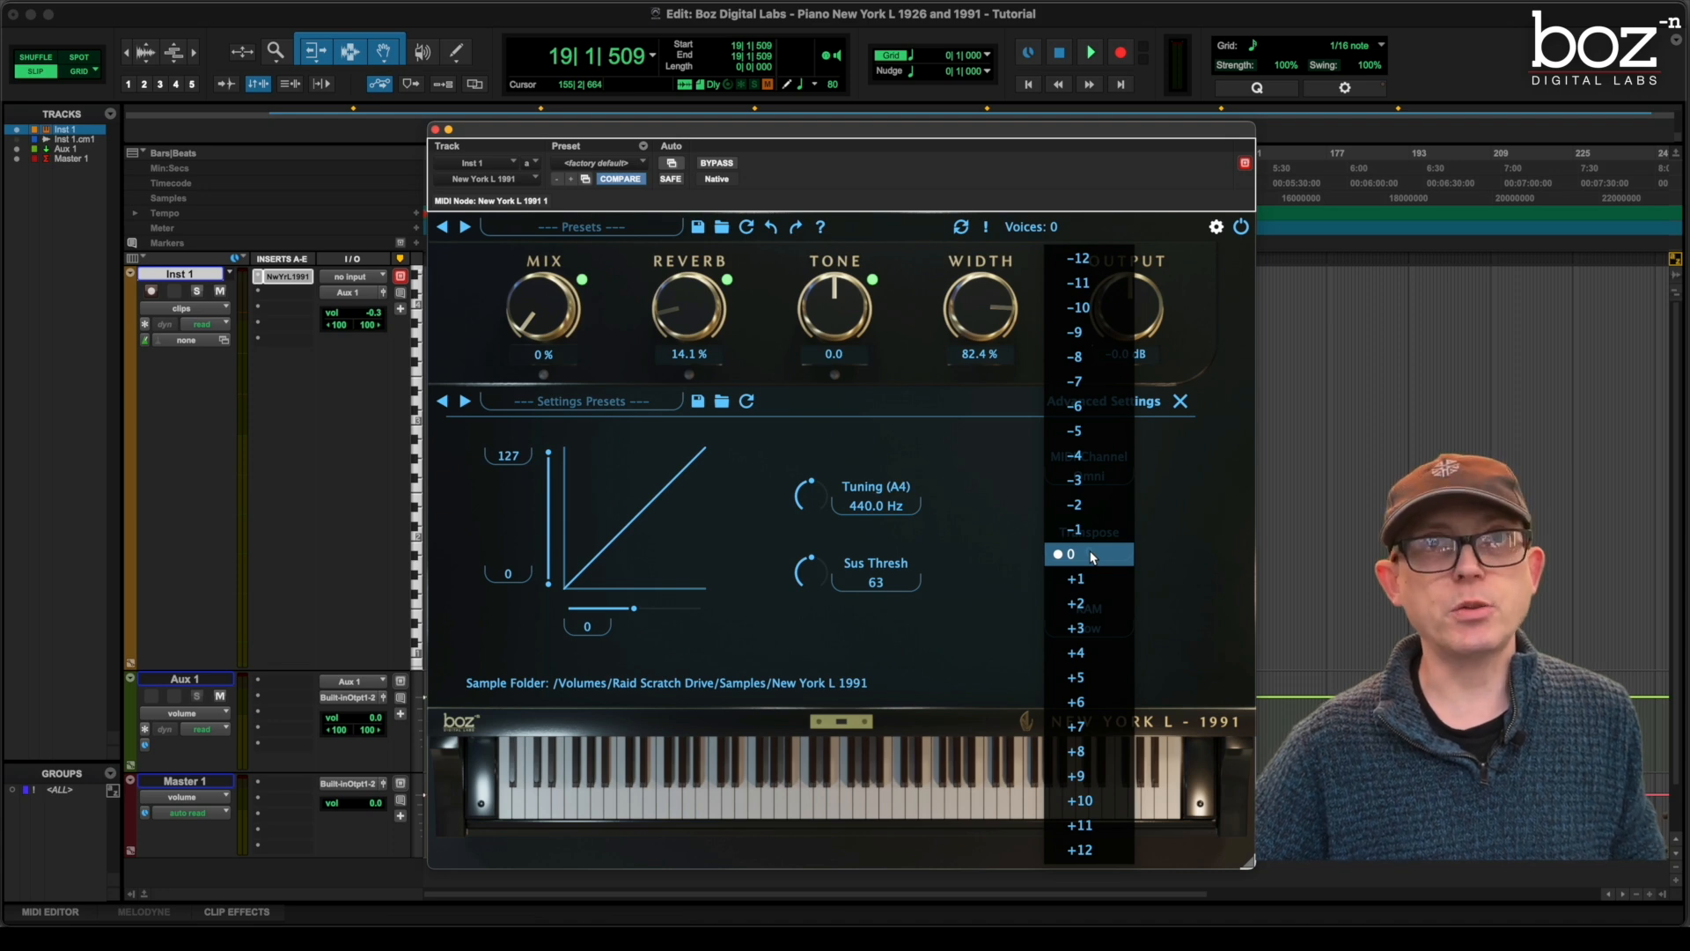
left_click(1064, 553)
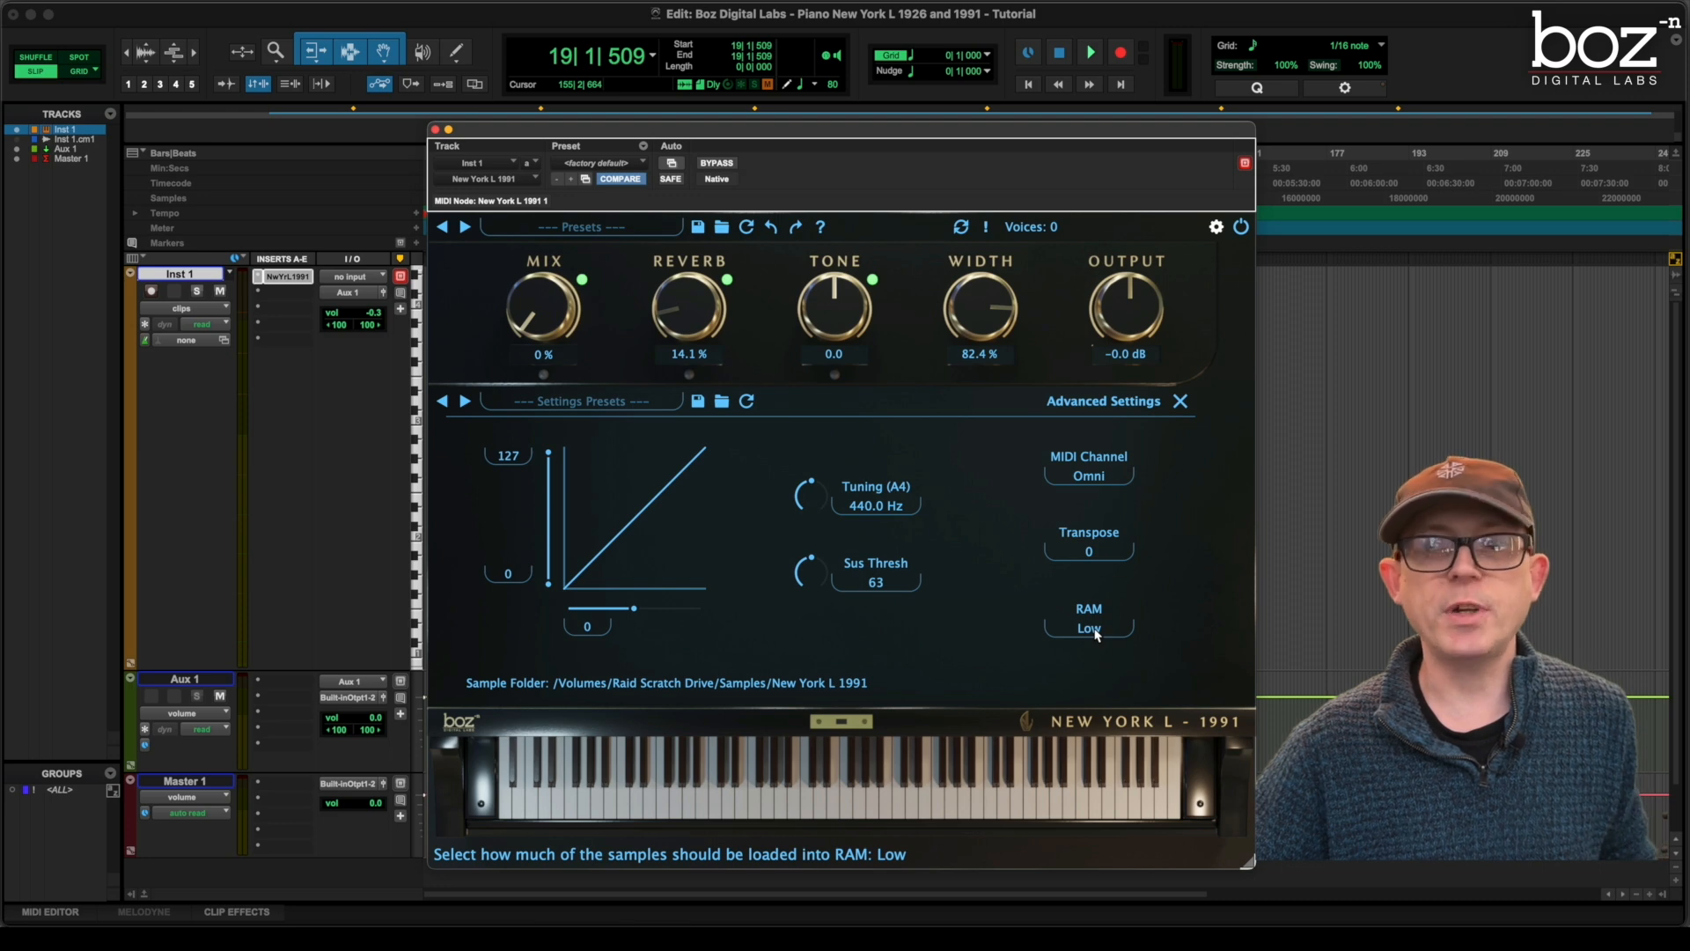
left_click(1088, 628)
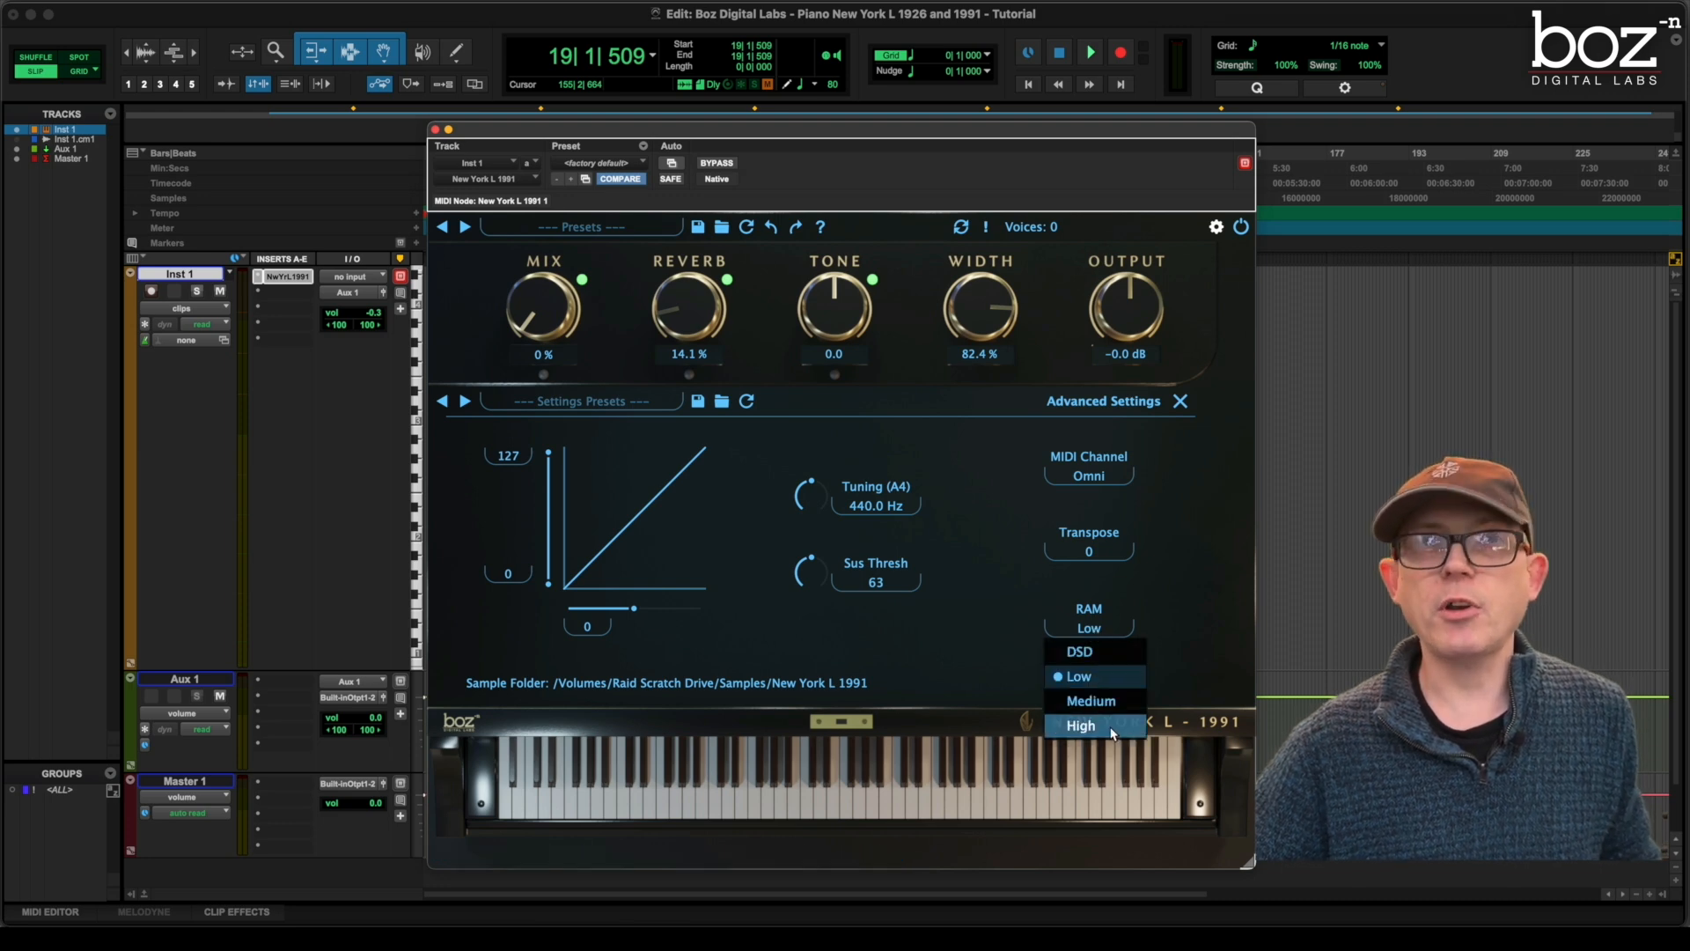
left_click(1081, 724)
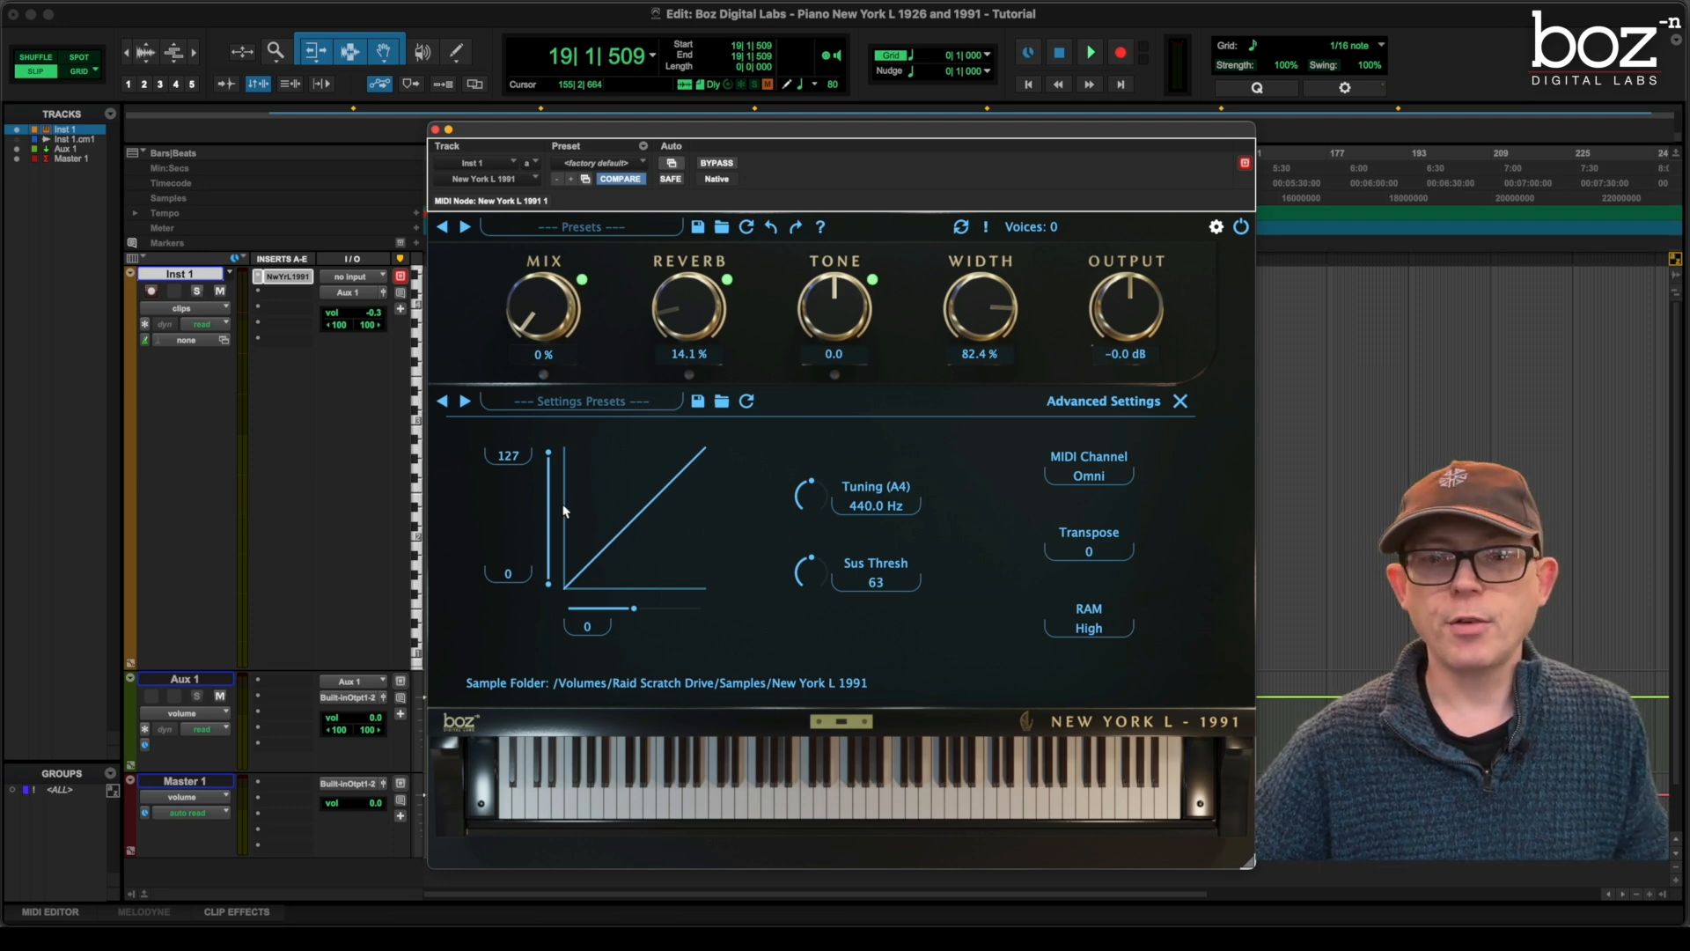
mouse_move(528, 493)
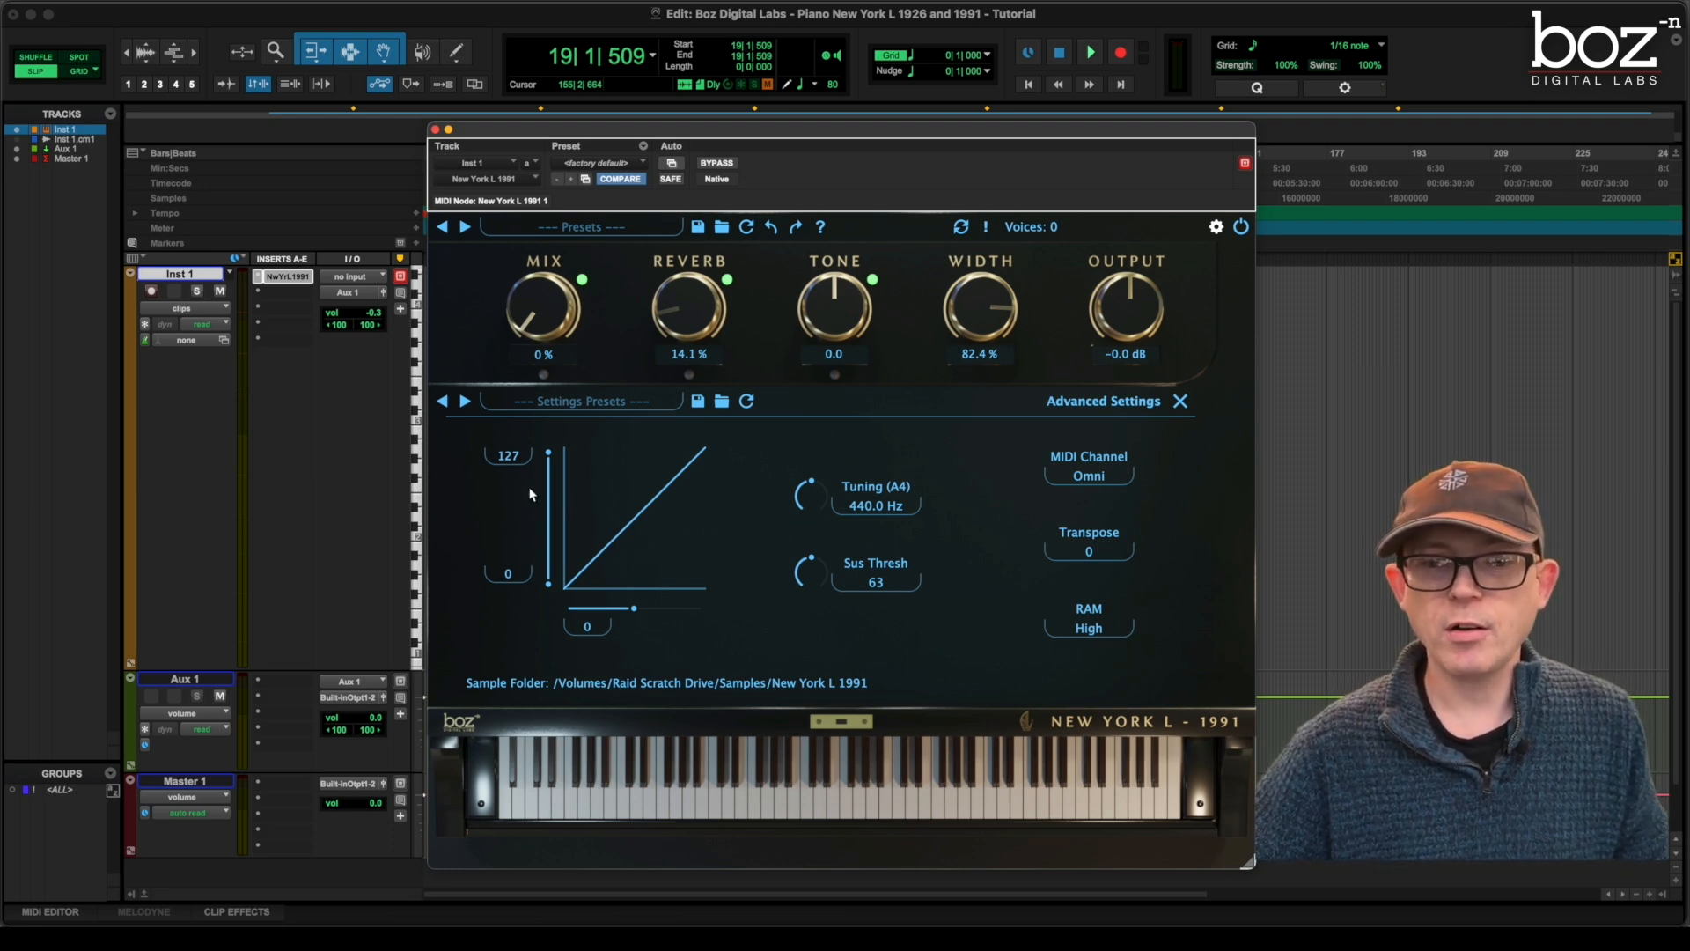
left_click_drag(548, 585, 548, 528)
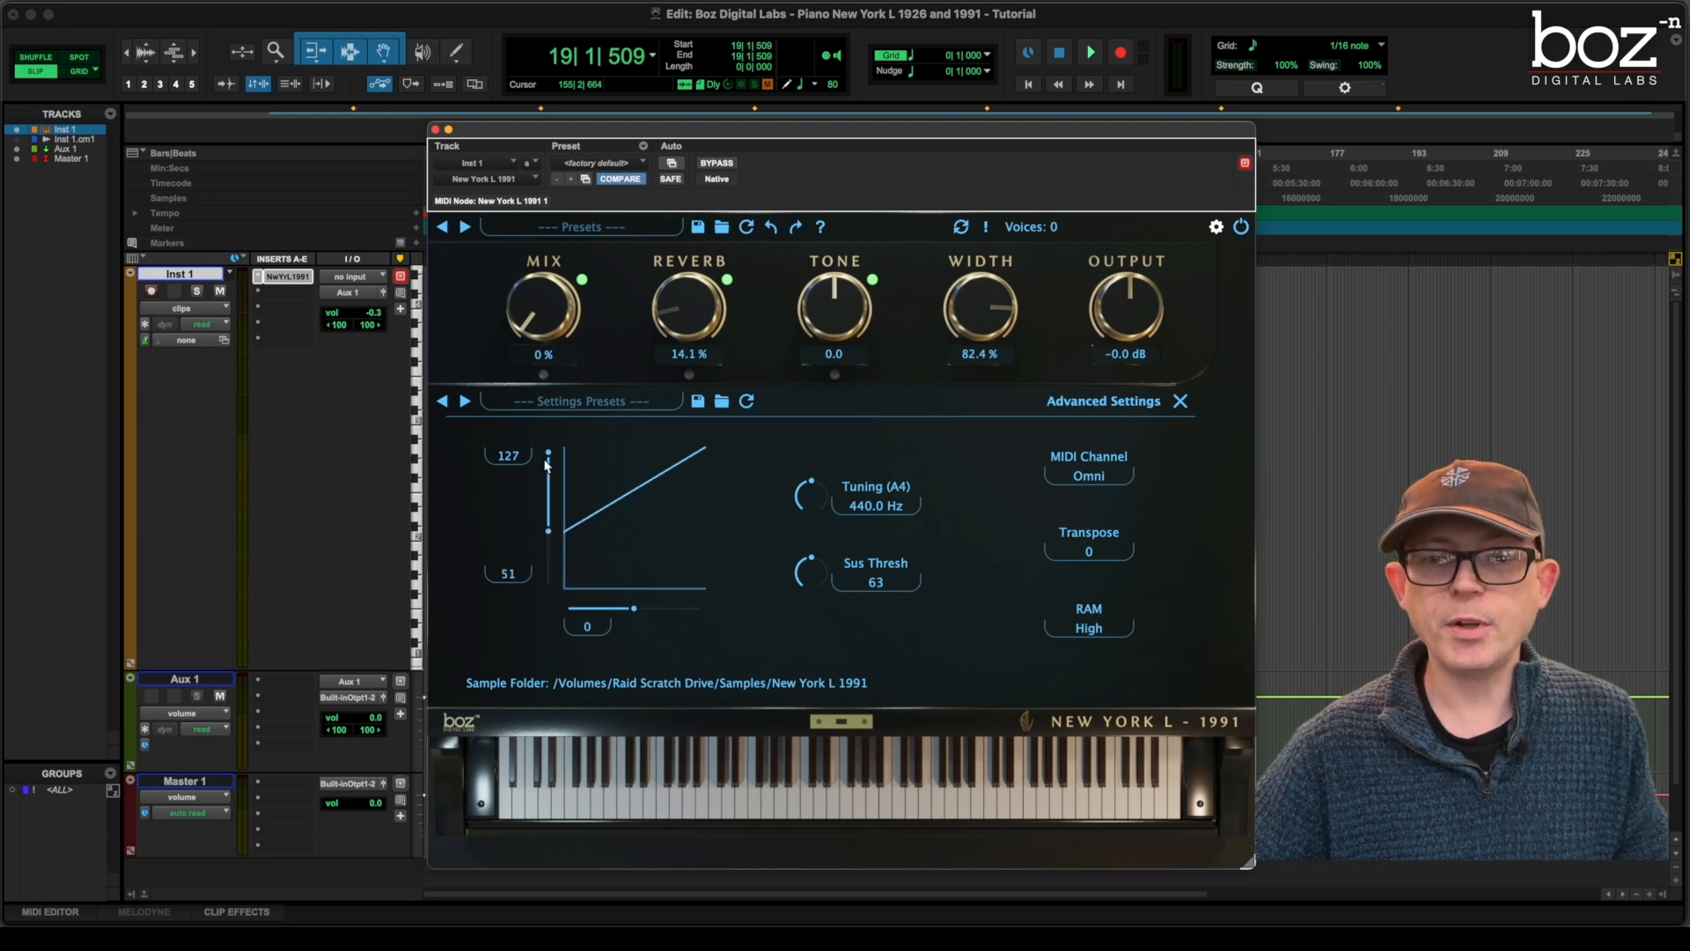
mouse_move(549, 442)
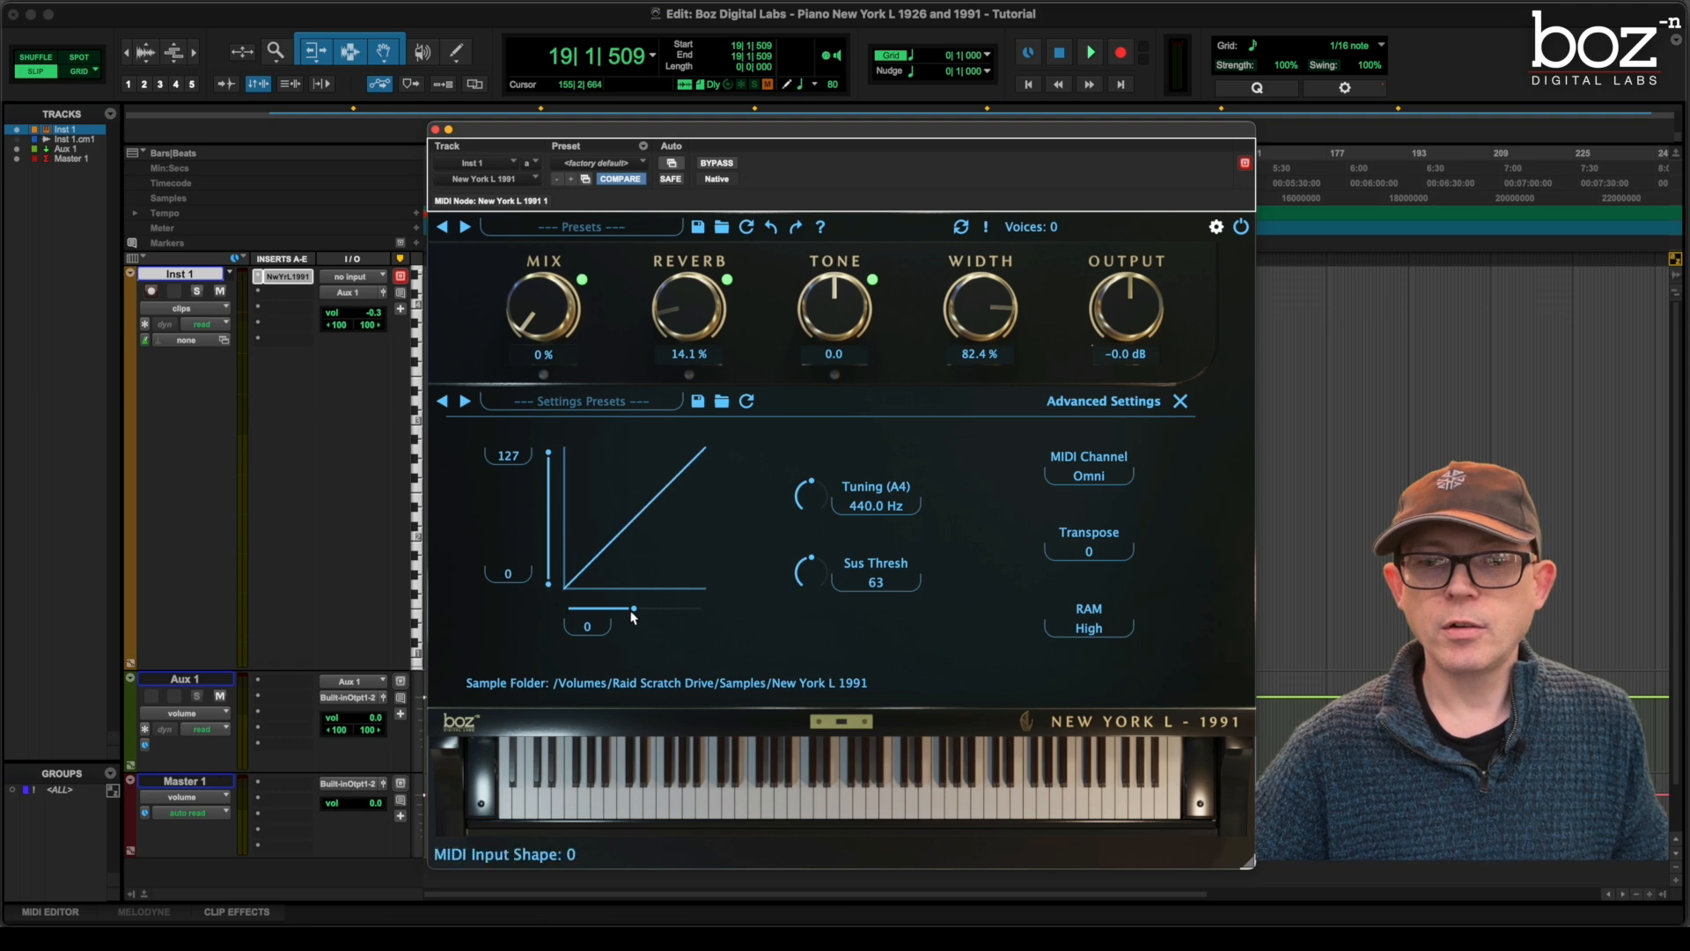
left_click_drag(634, 611, 687, 611)
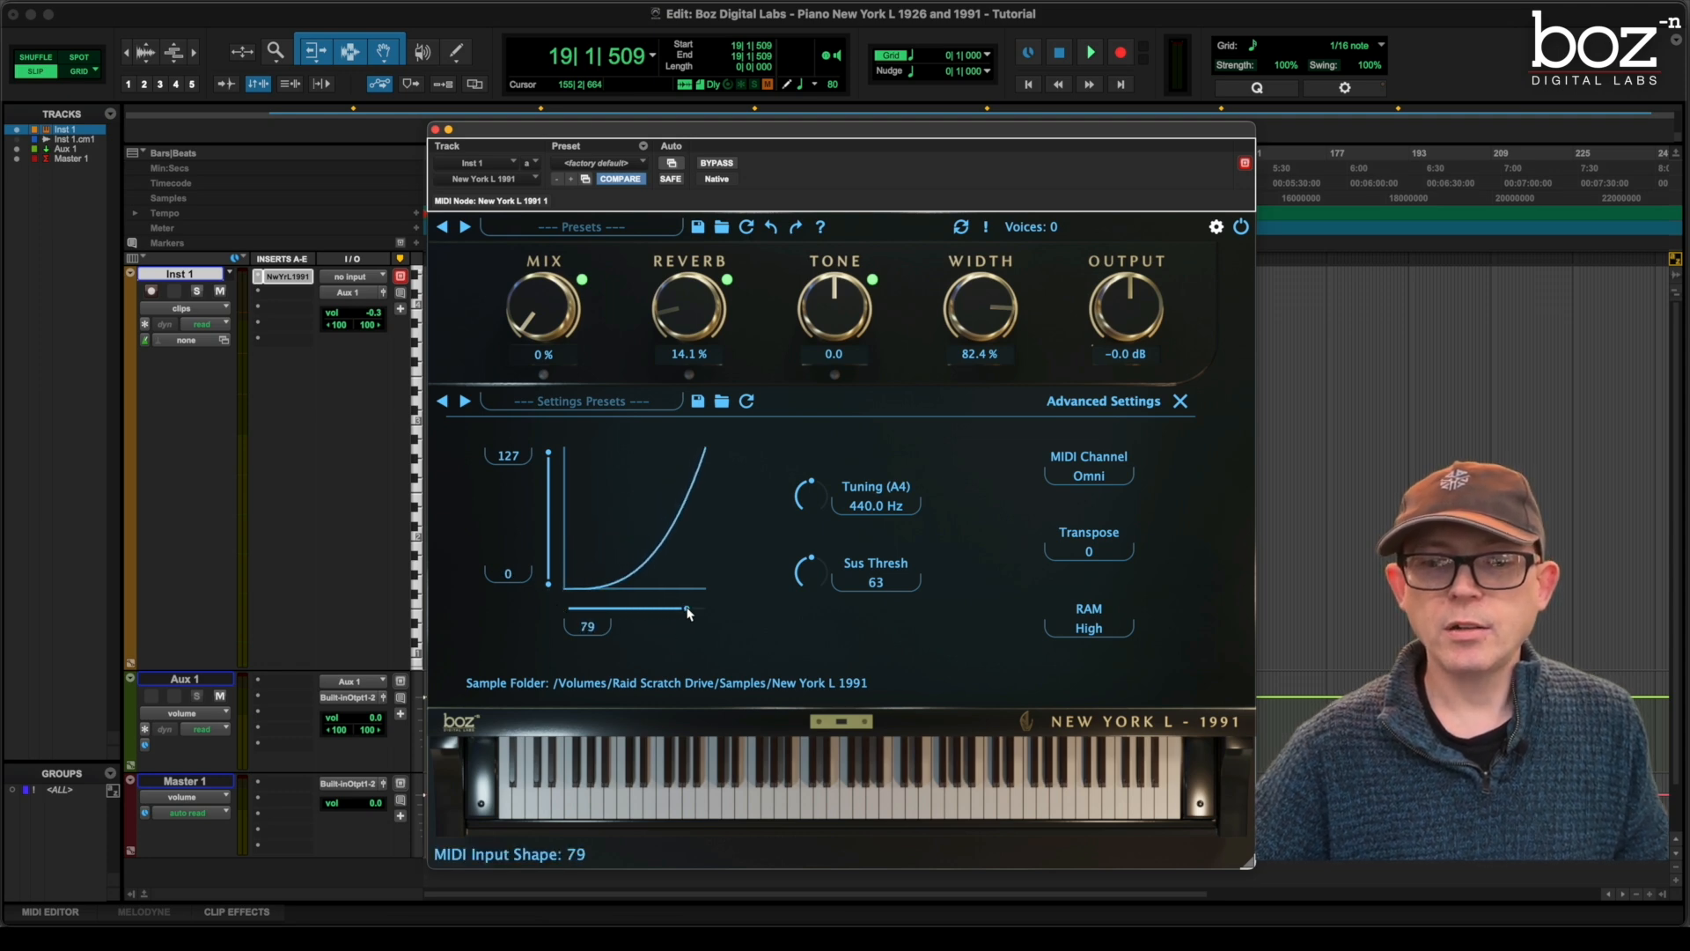
left_click_drag(685, 612, 588, 612)
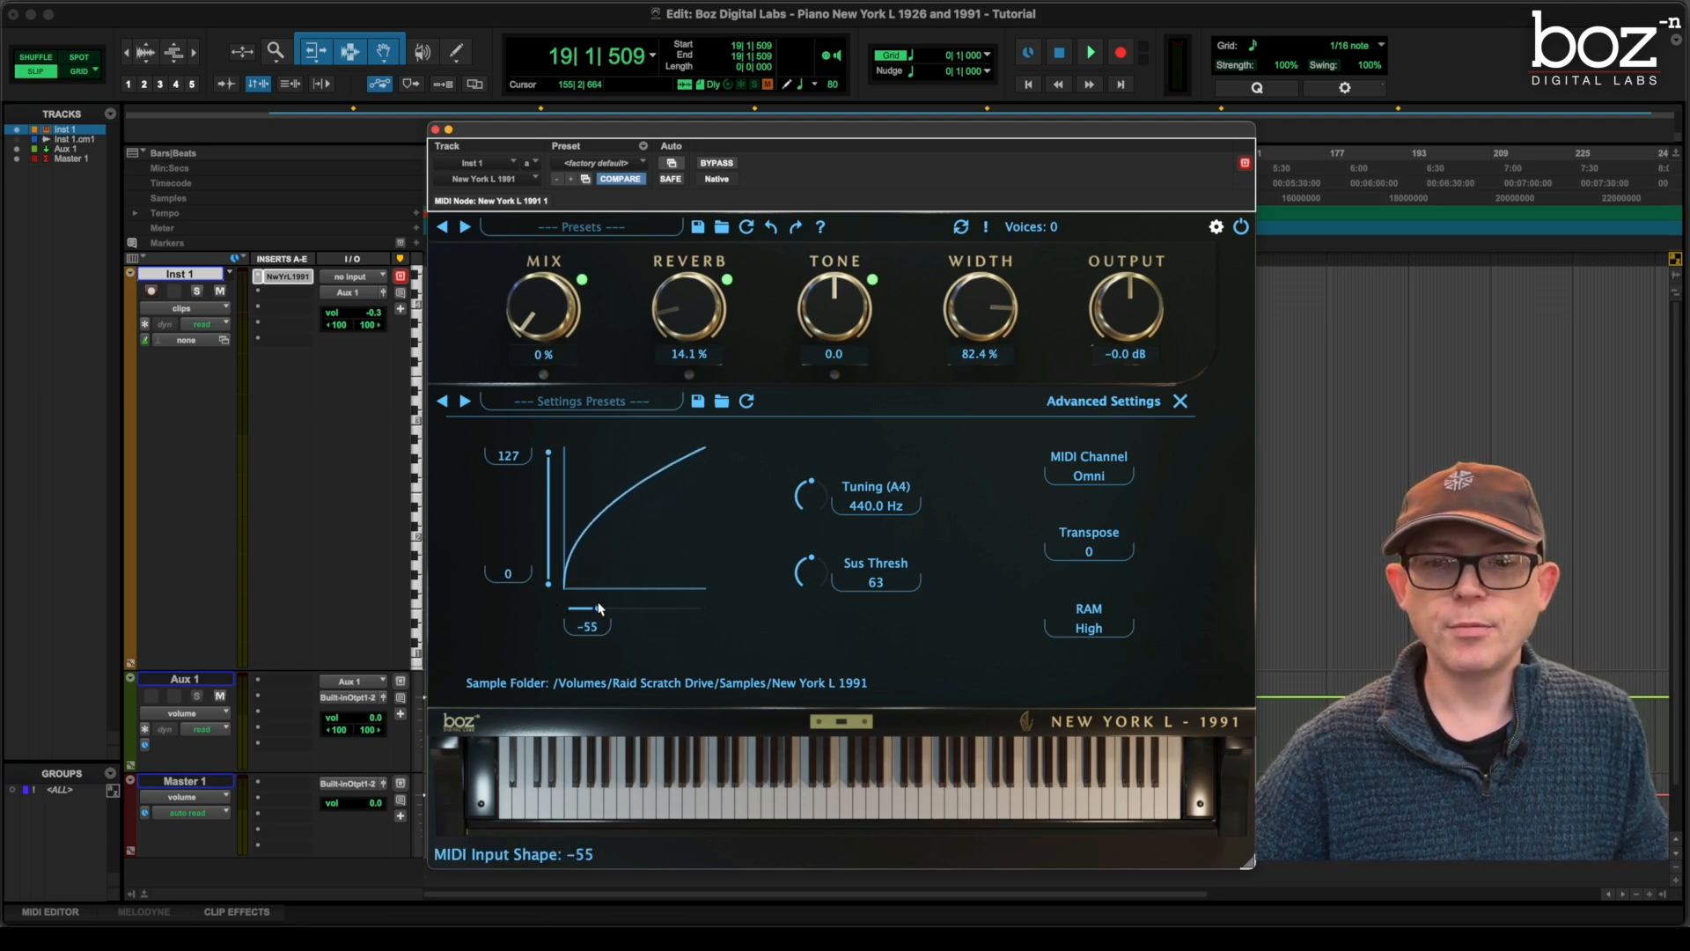
left_click_drag(583, 610, 641, 609)
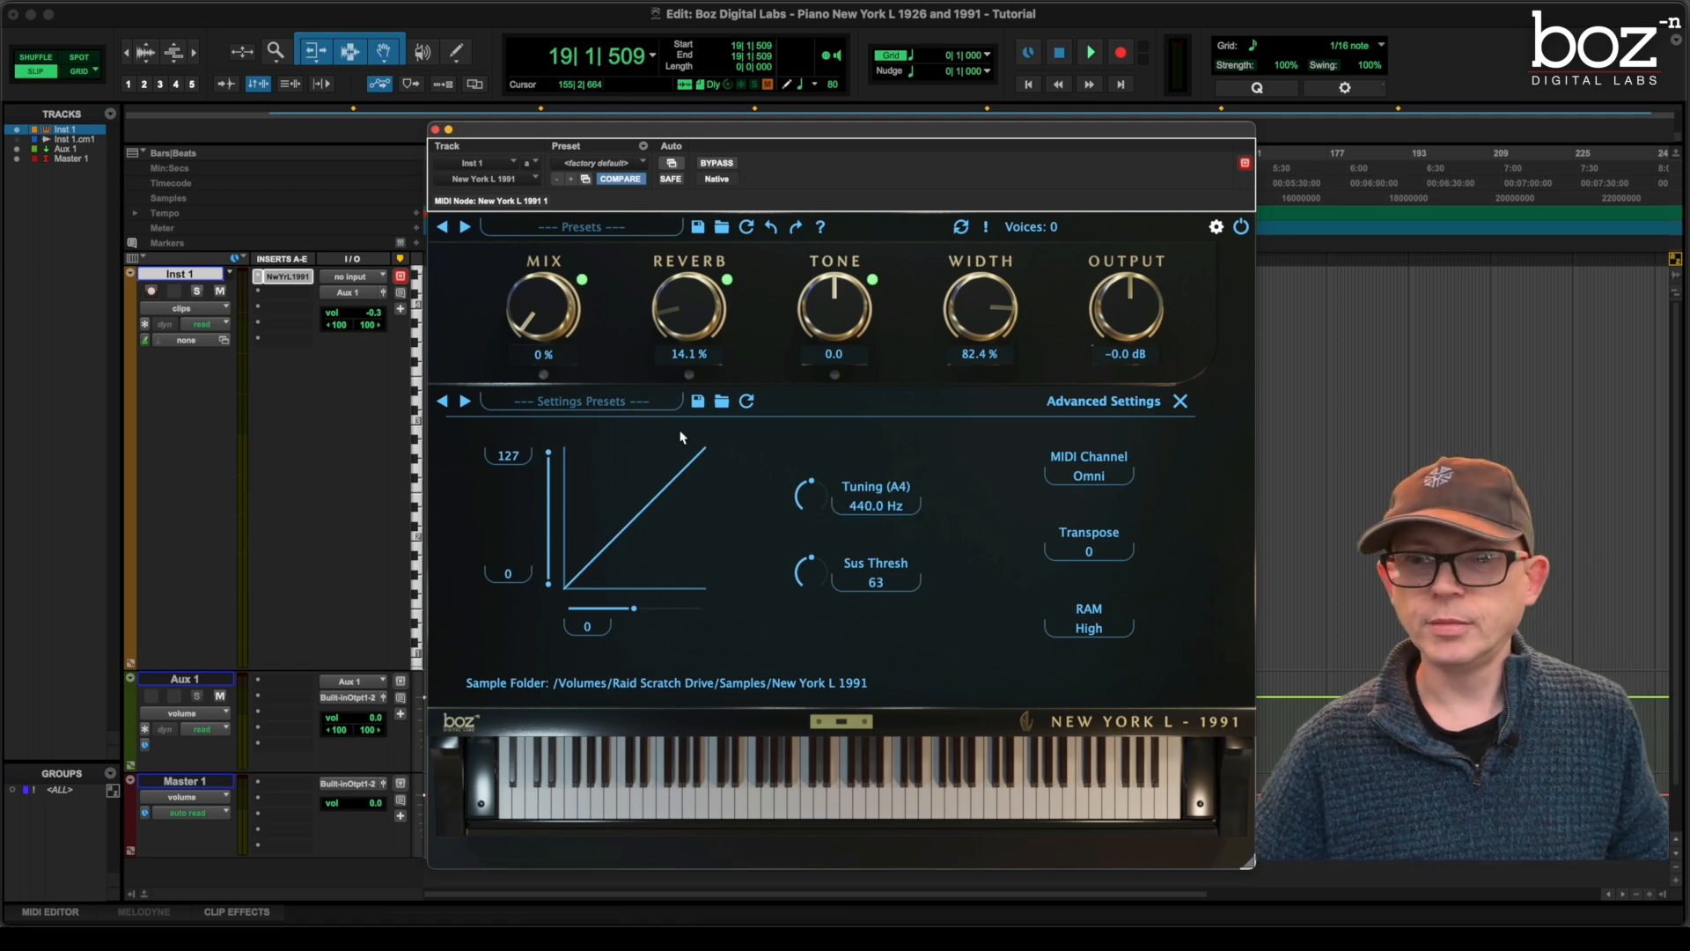
mouse_move(755, 421)
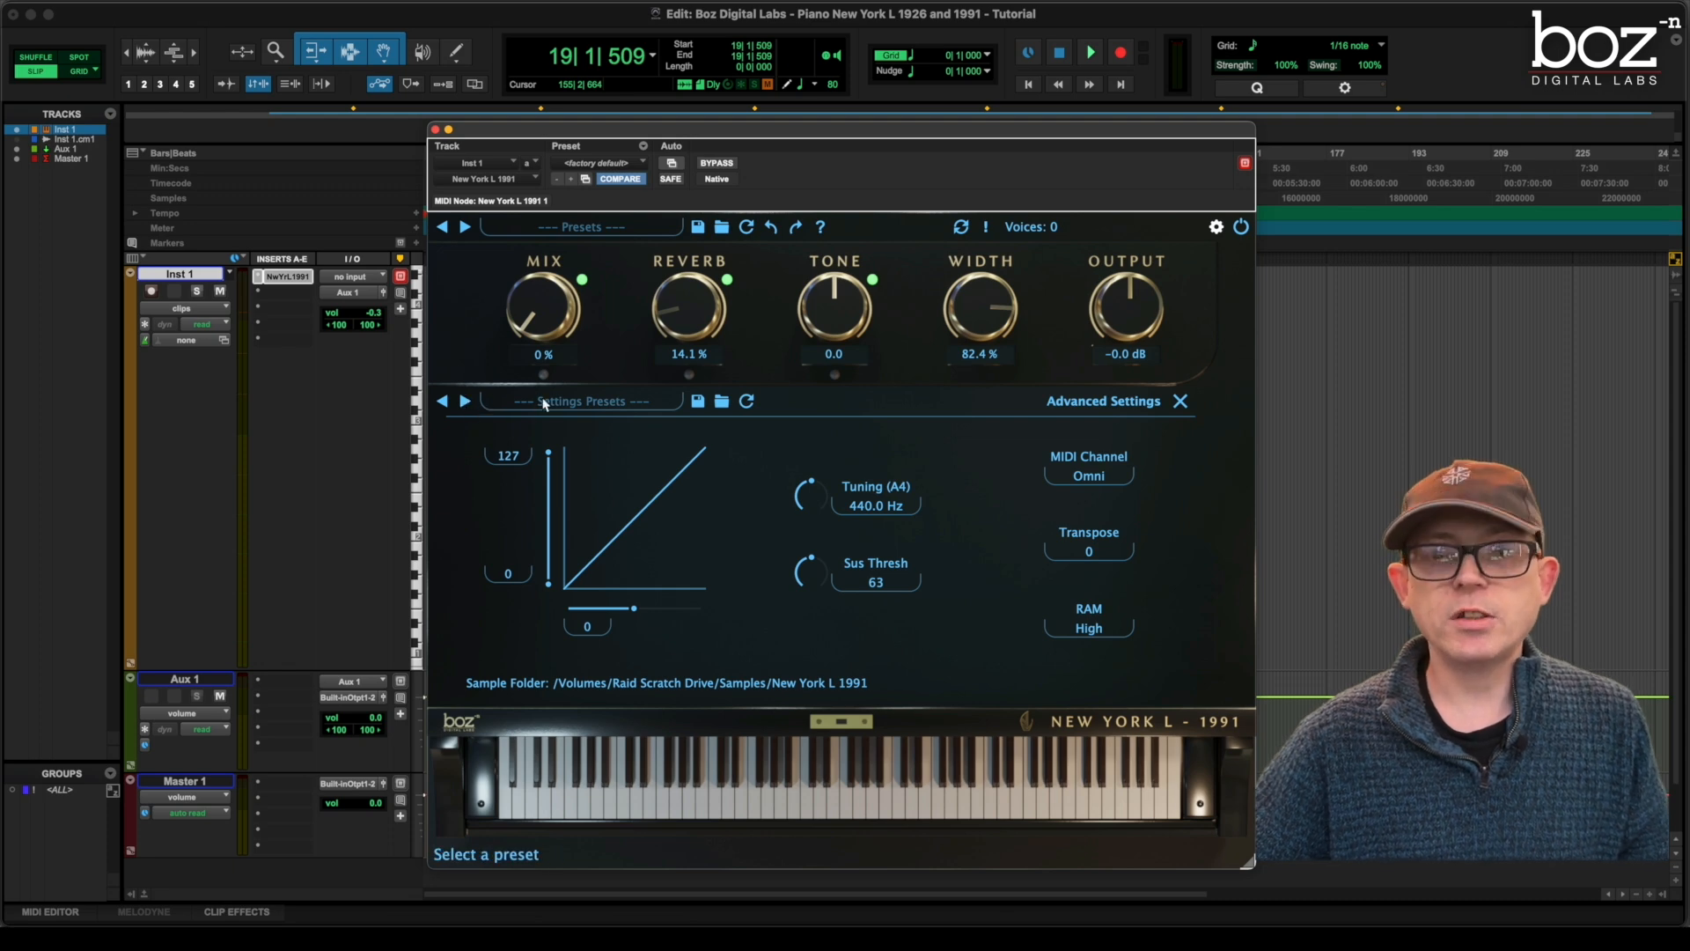
Load the Default settings preset from the Settings Presets list
left_click(580, 400)
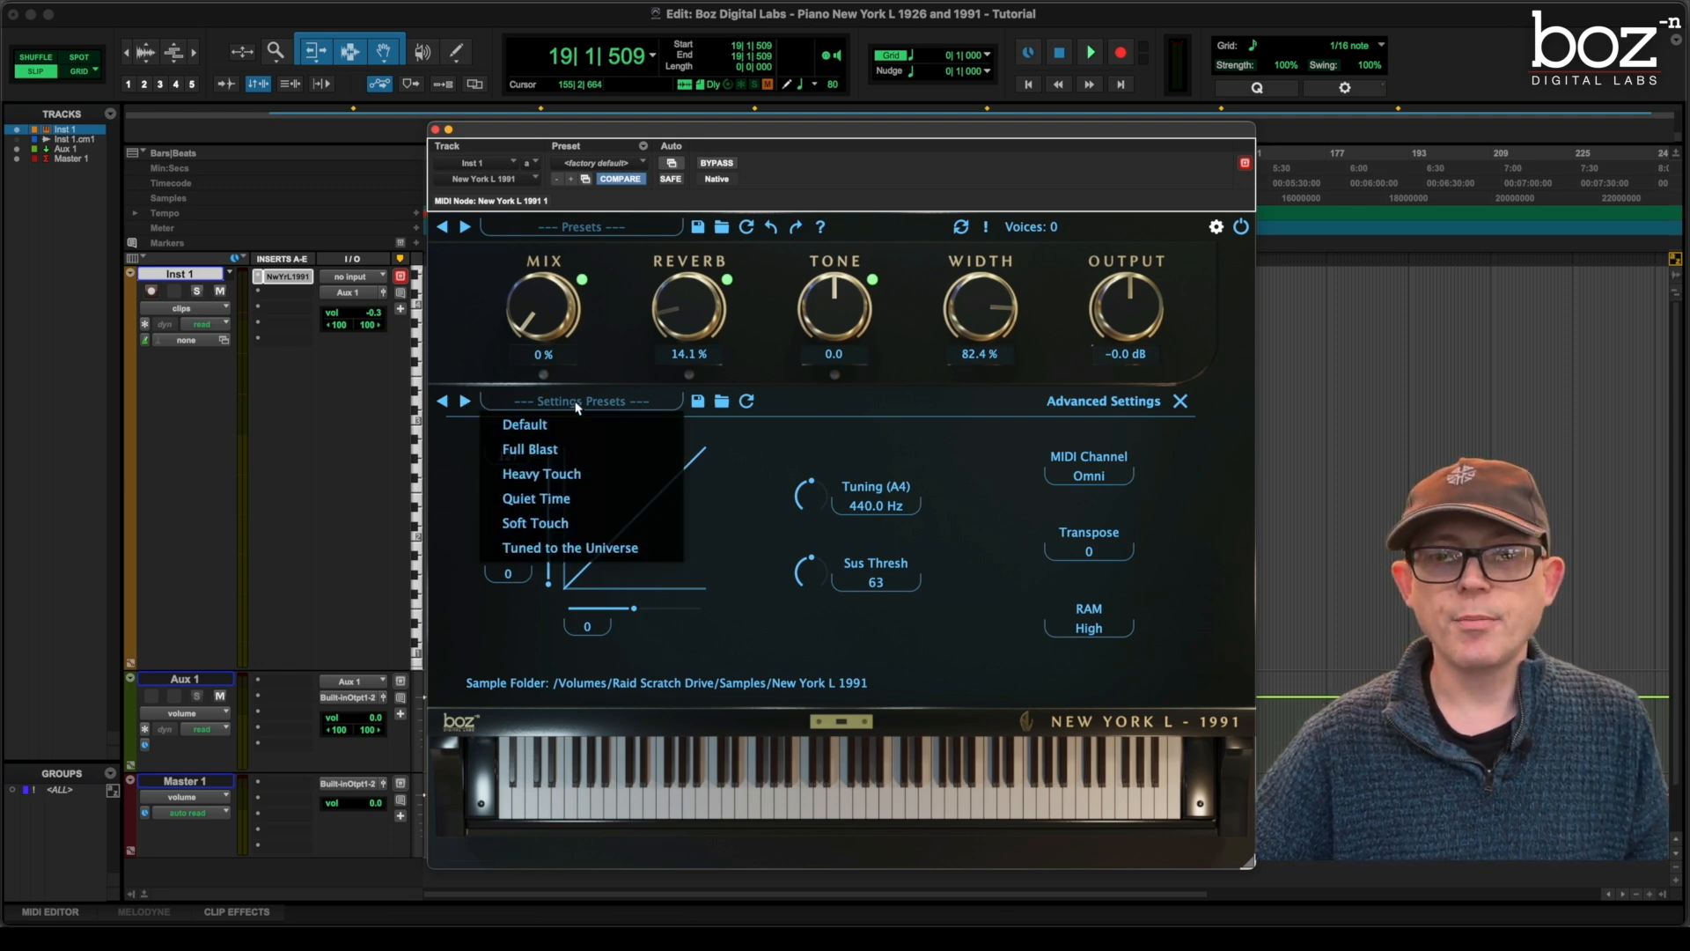
mouse_move(530, 449)
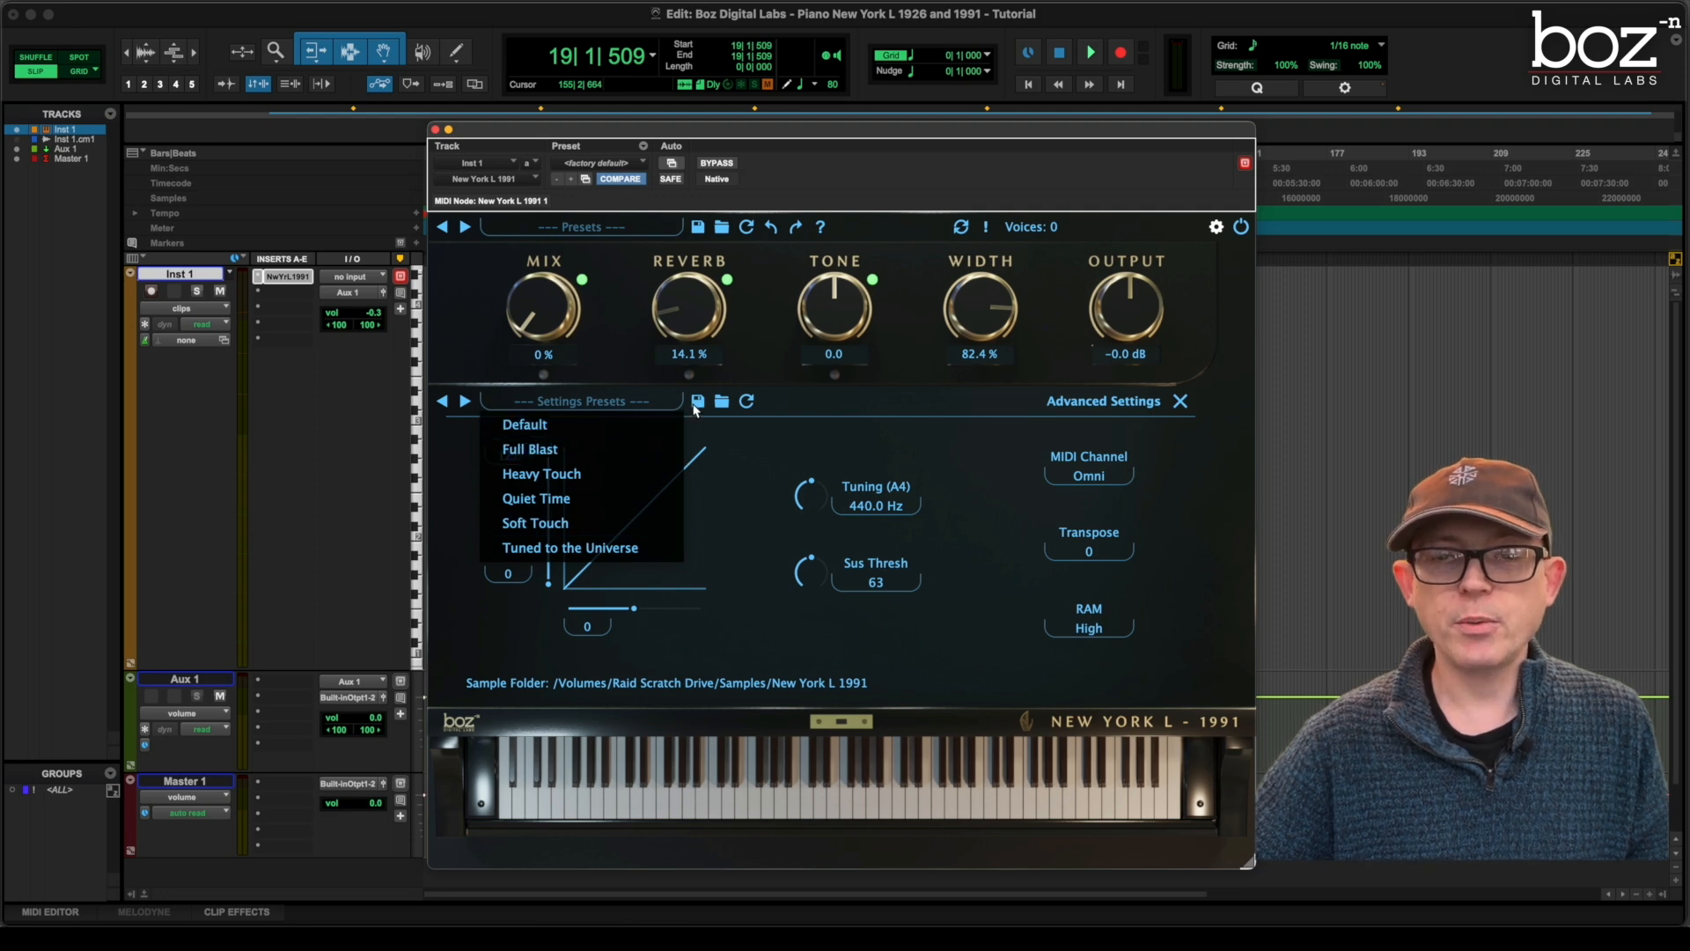
mouse_move(722, 405)
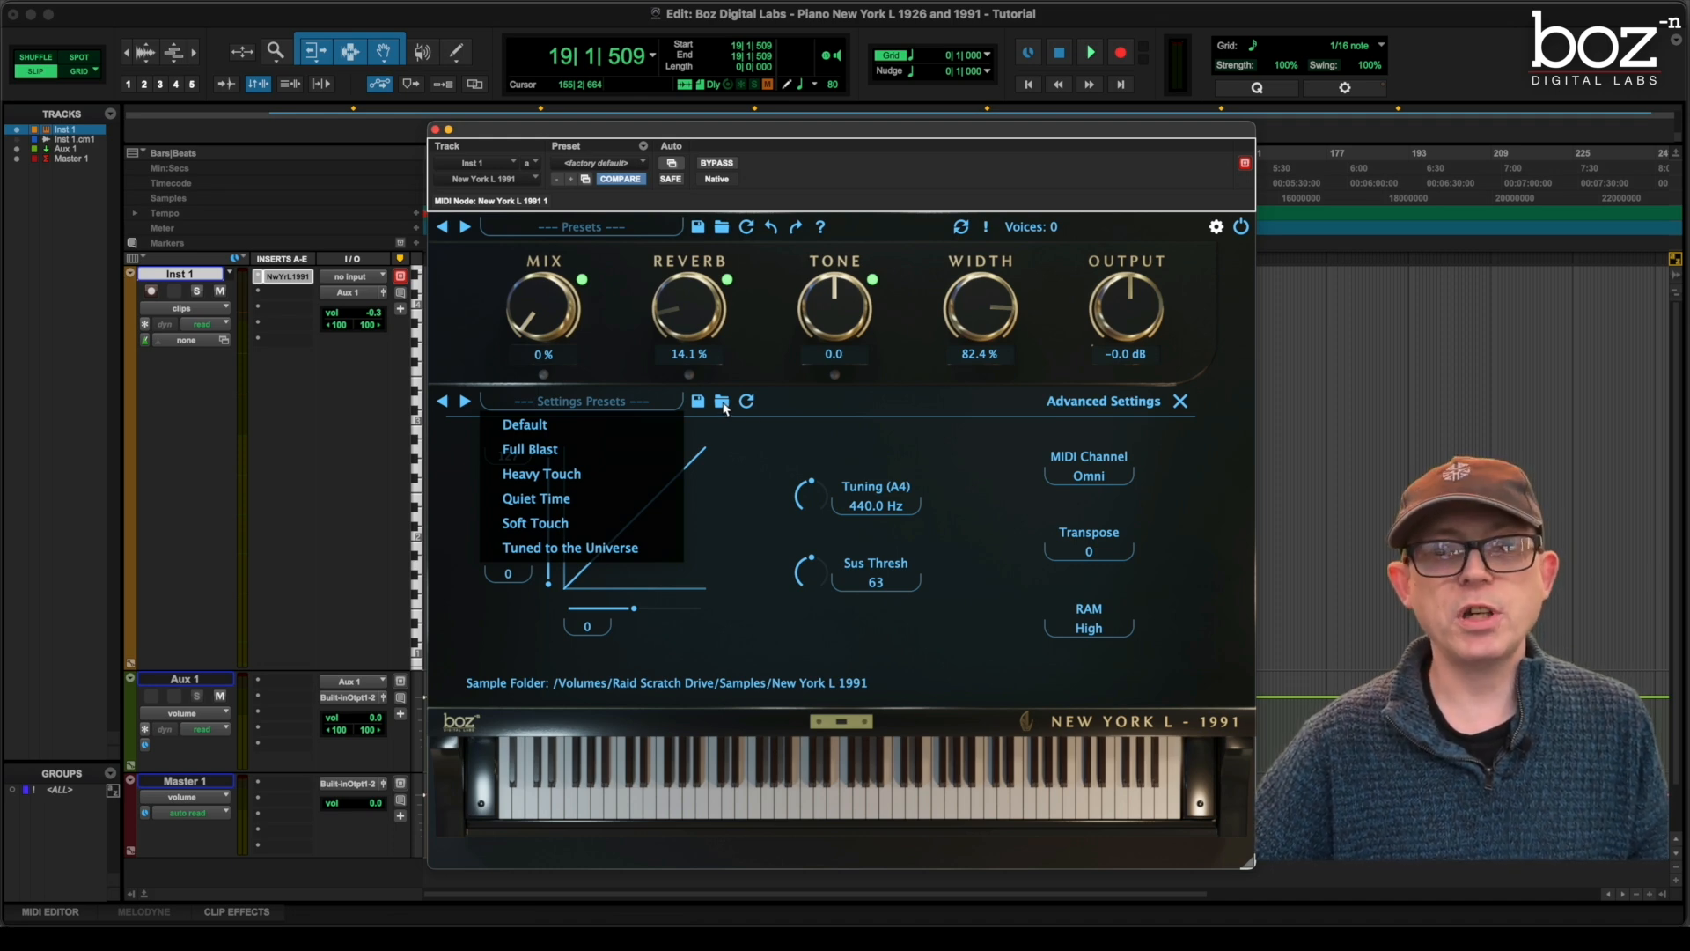
mouse_move(747, 402)
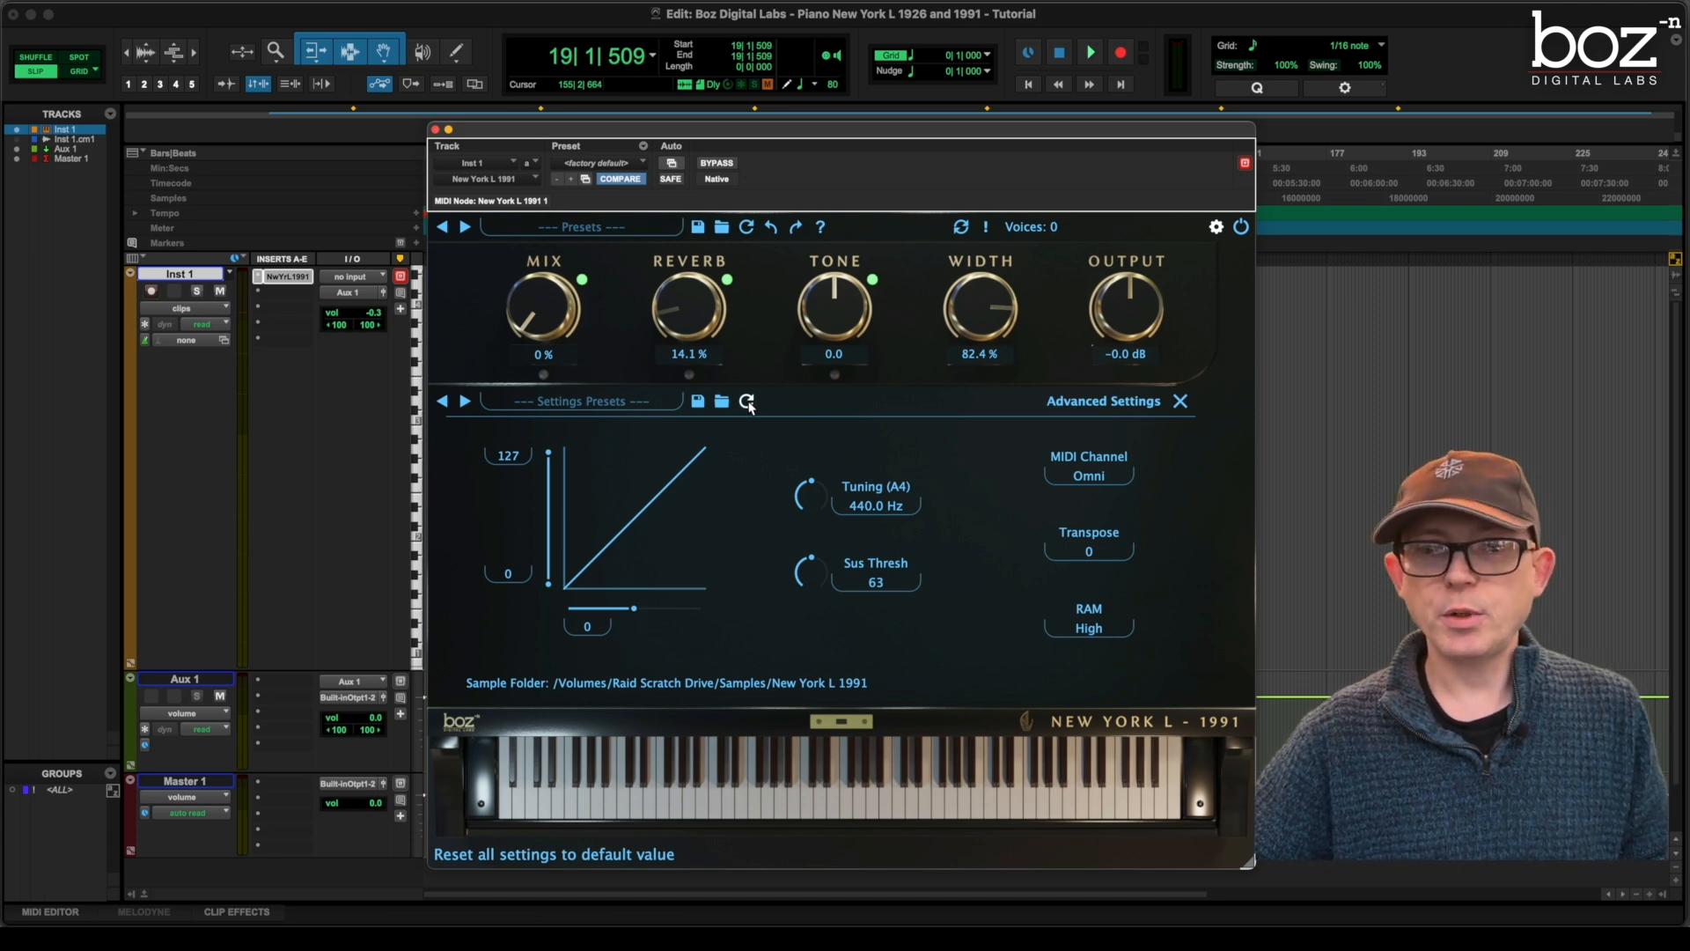
mouse_move(578, 442)
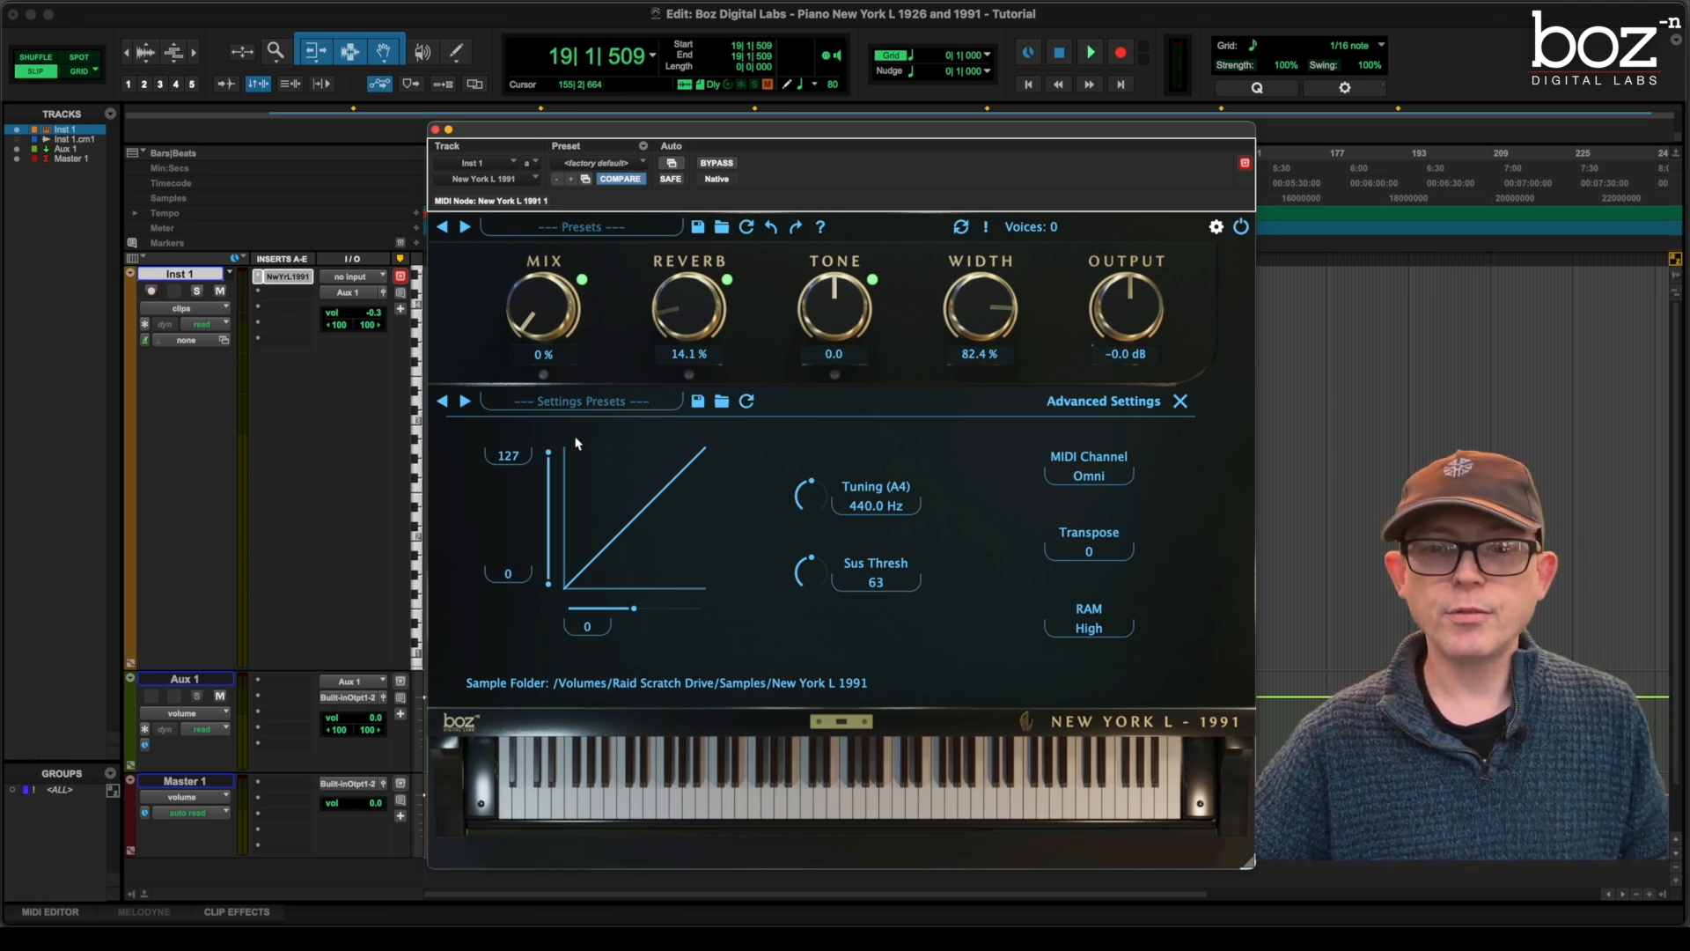
mouse_move(665, 450)
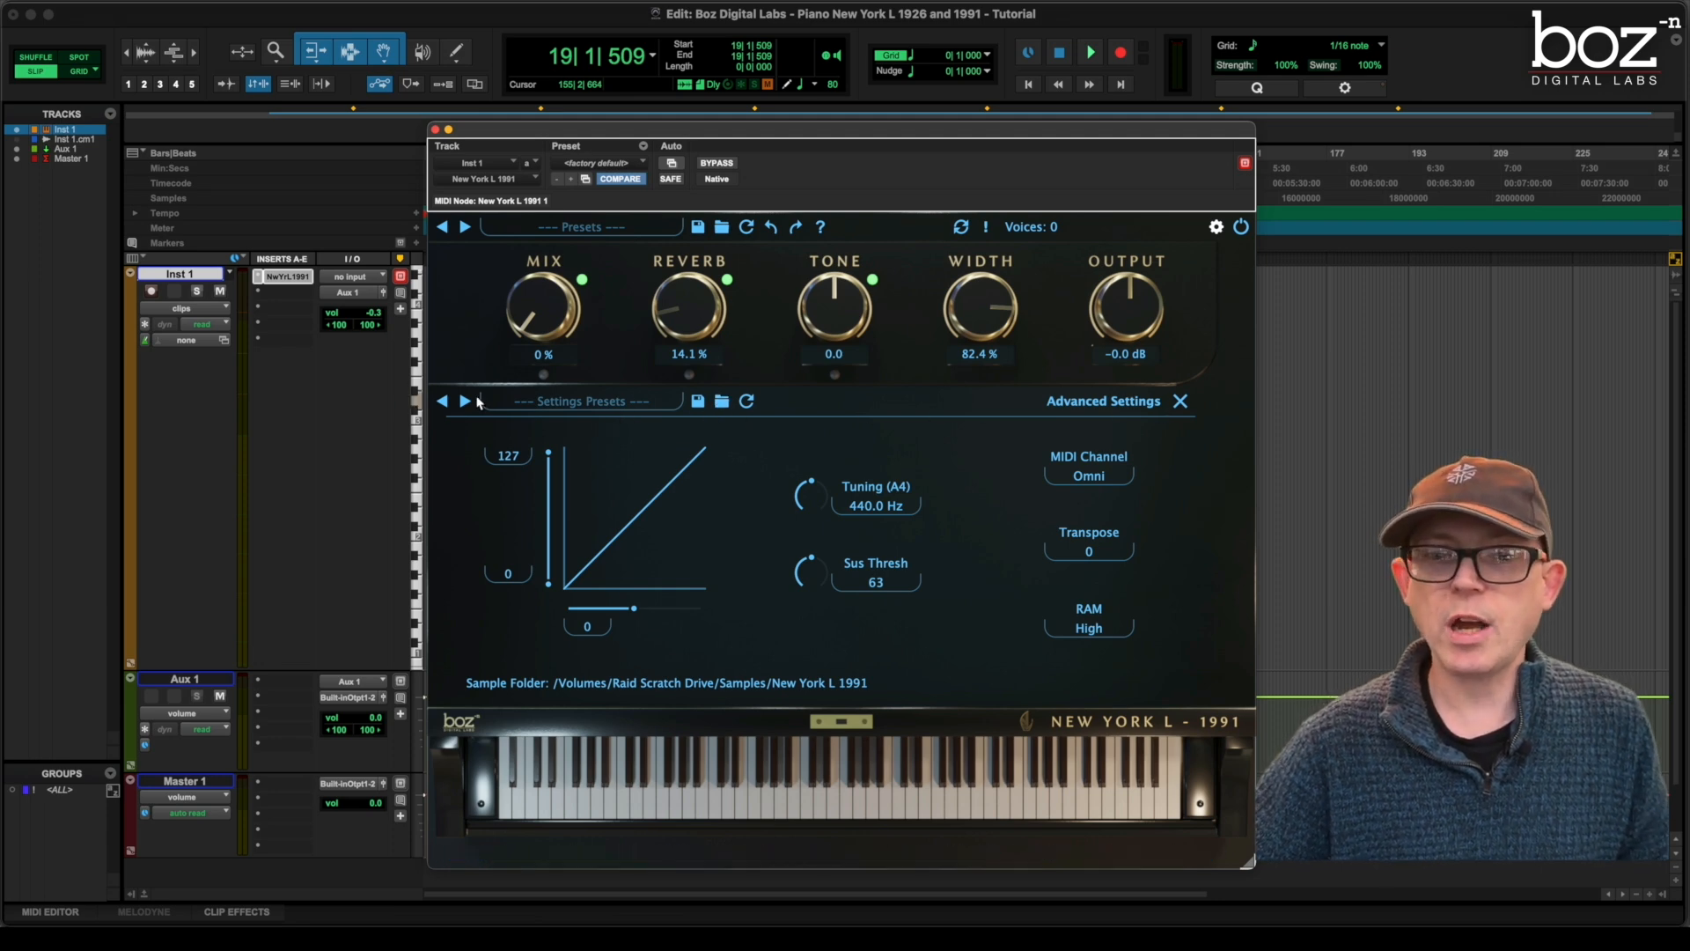
mouse_move(465, 401)
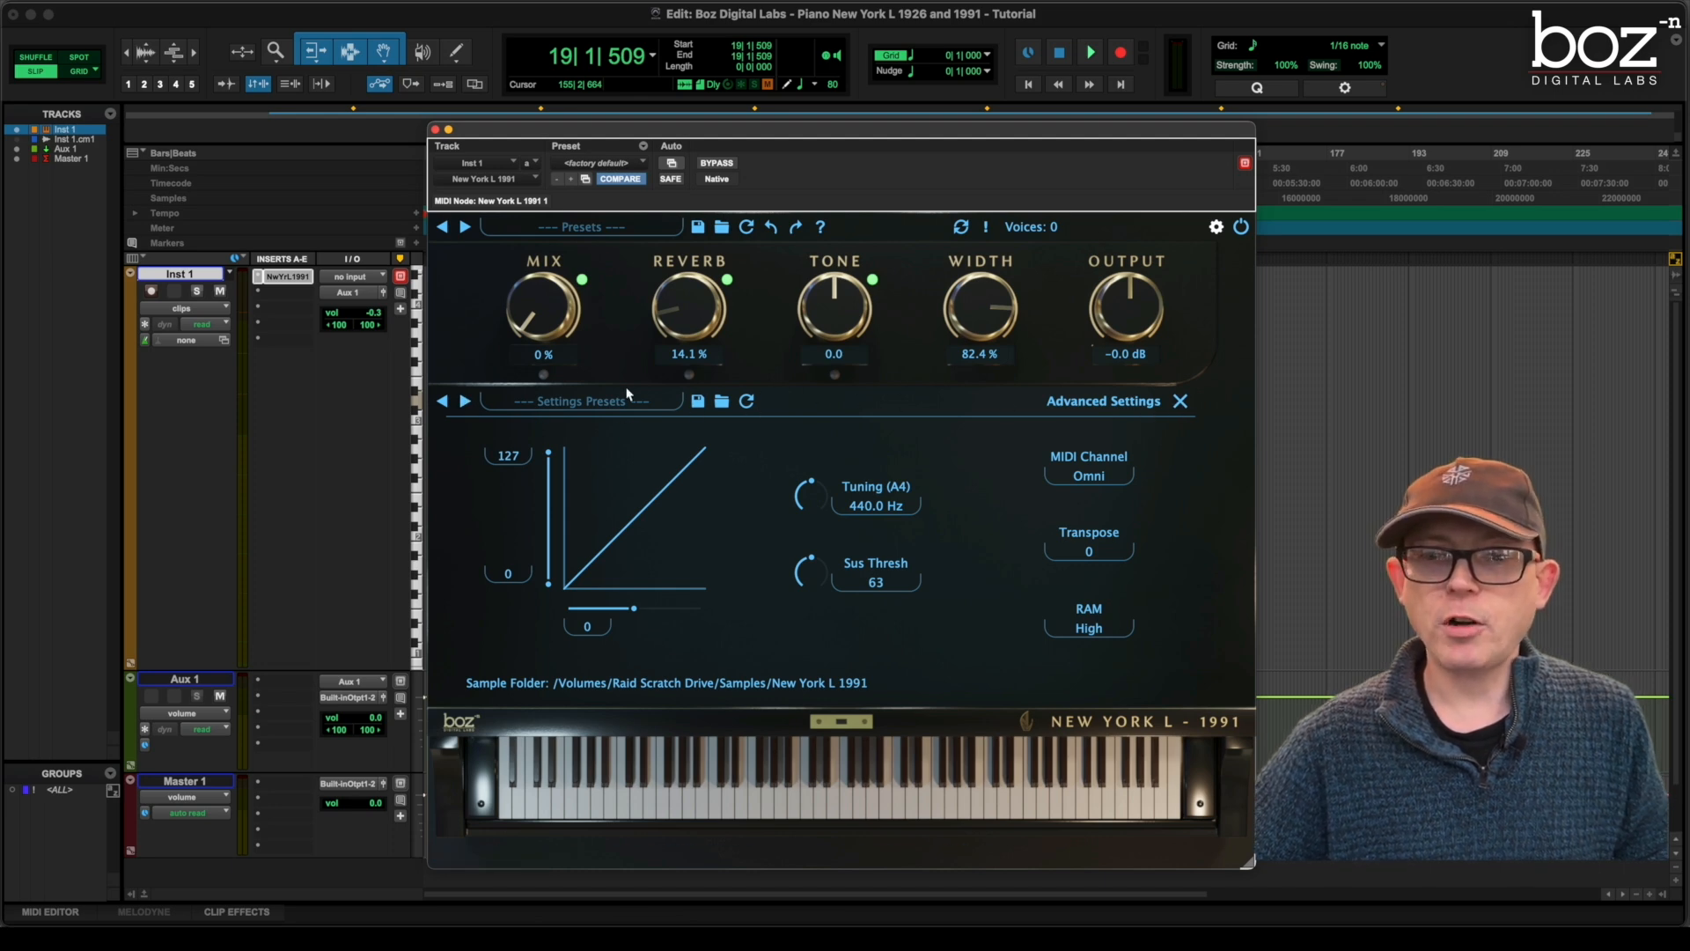
left_click(579, 400)
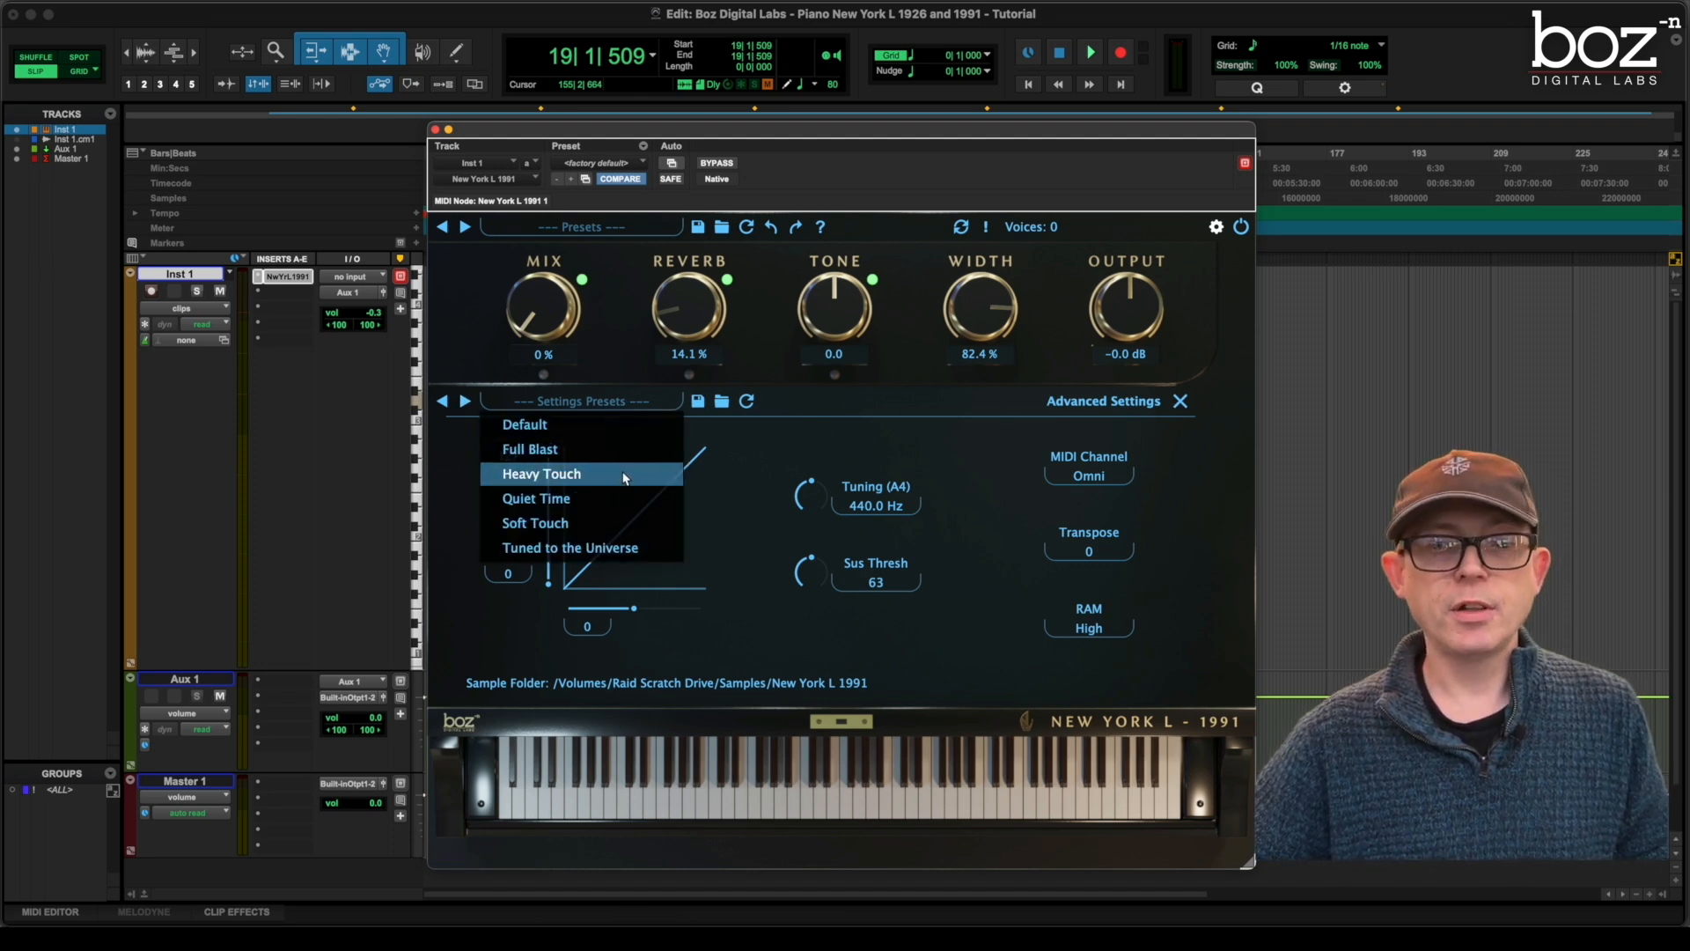
left_click(525, 424)
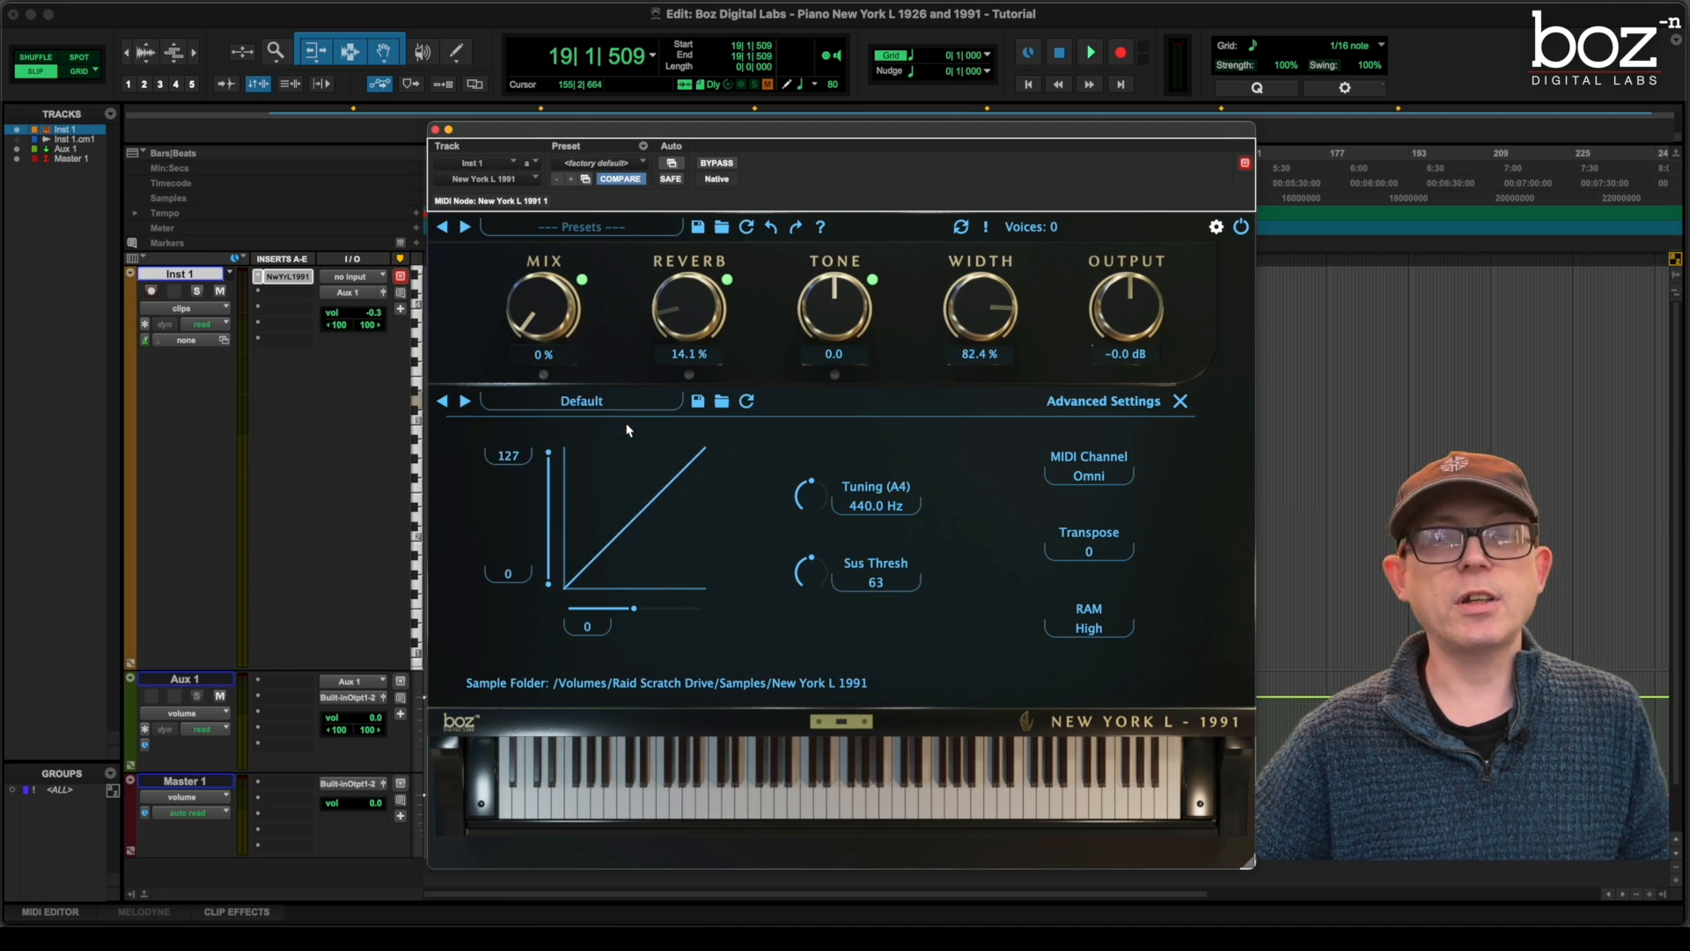
mouse_move(1093, 547)
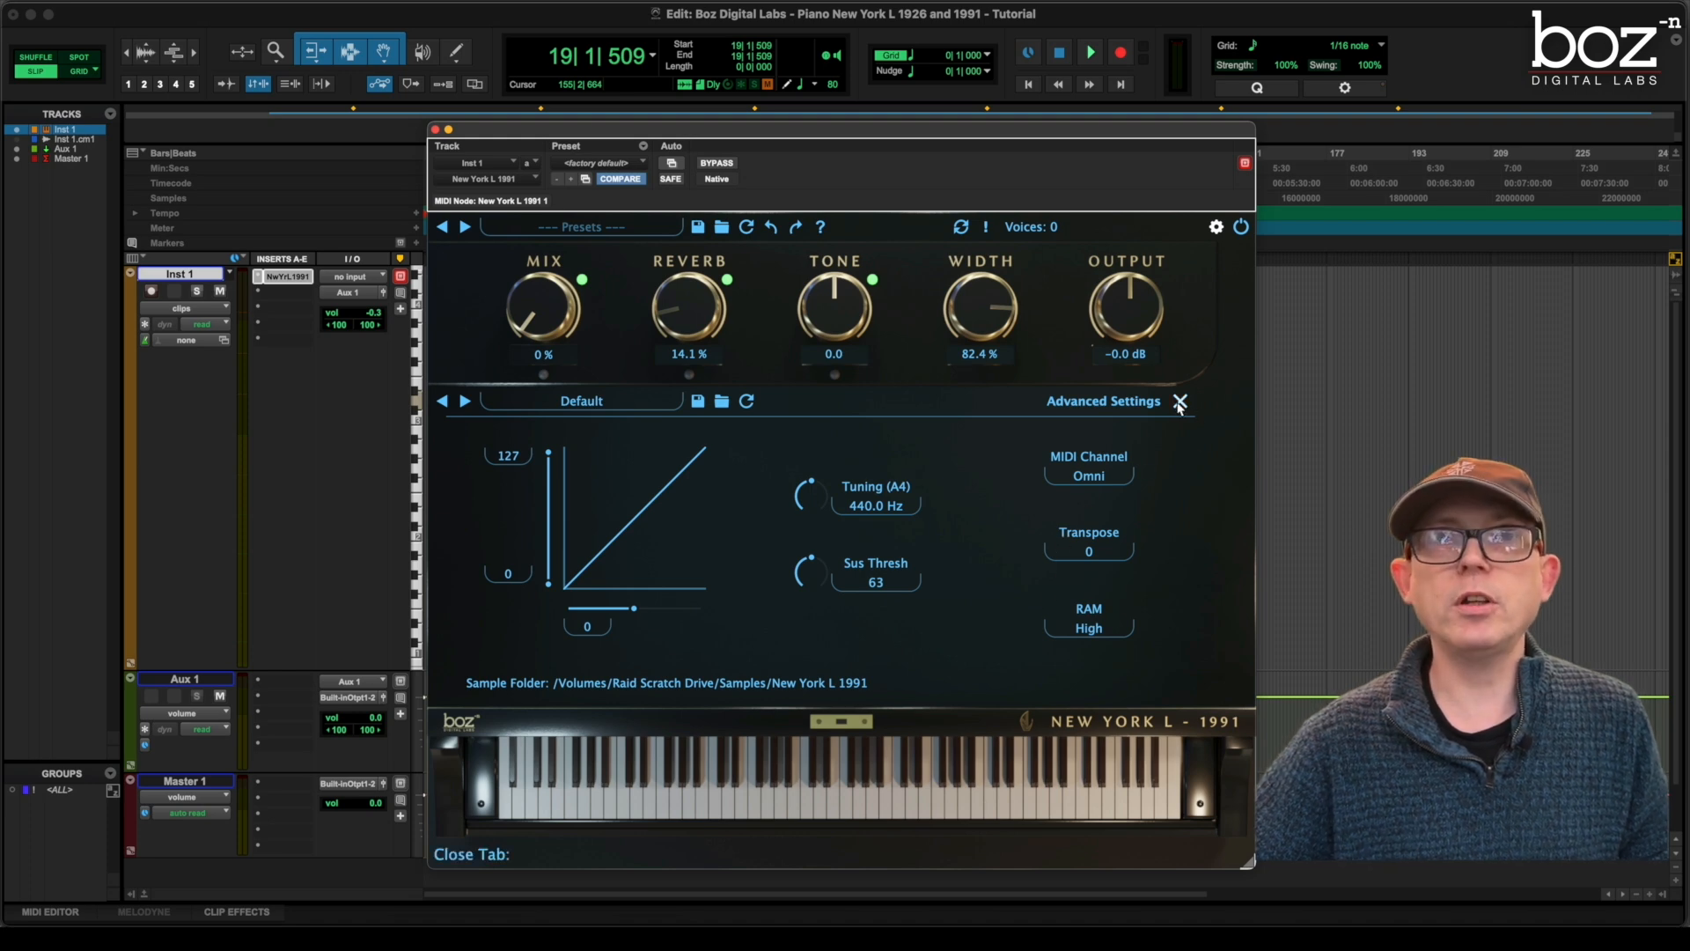
Close the advanced settings panel and toggle the Mic B perspective off and on
left_click(1180, 402)
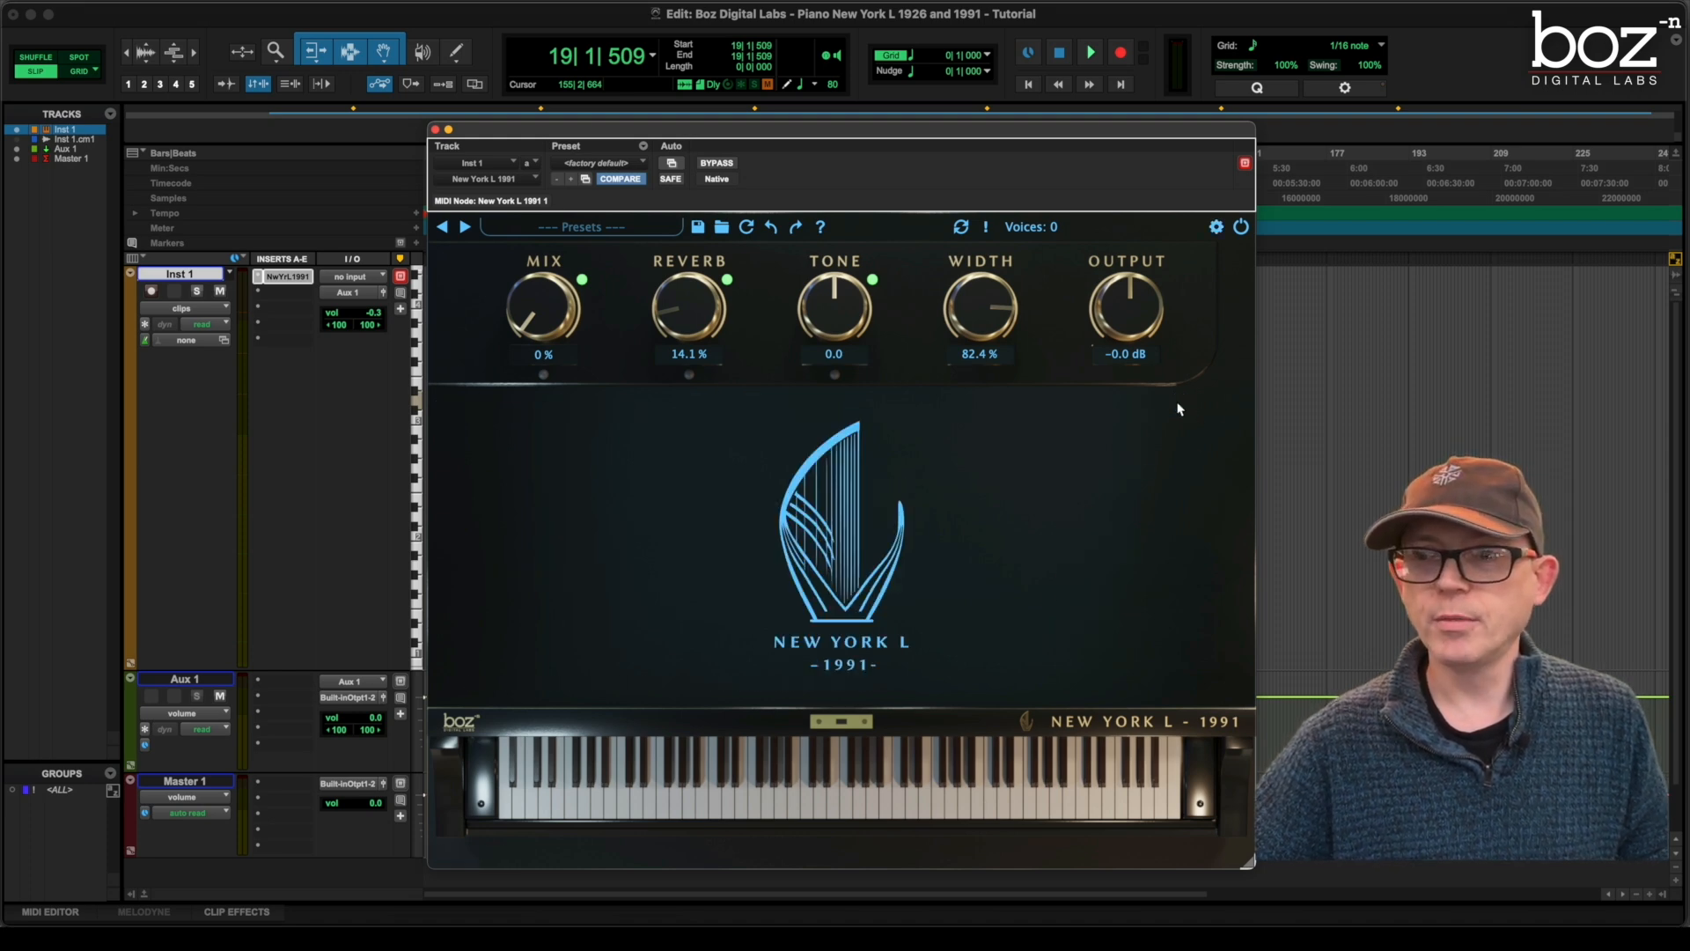
mouse_move(544, 373)
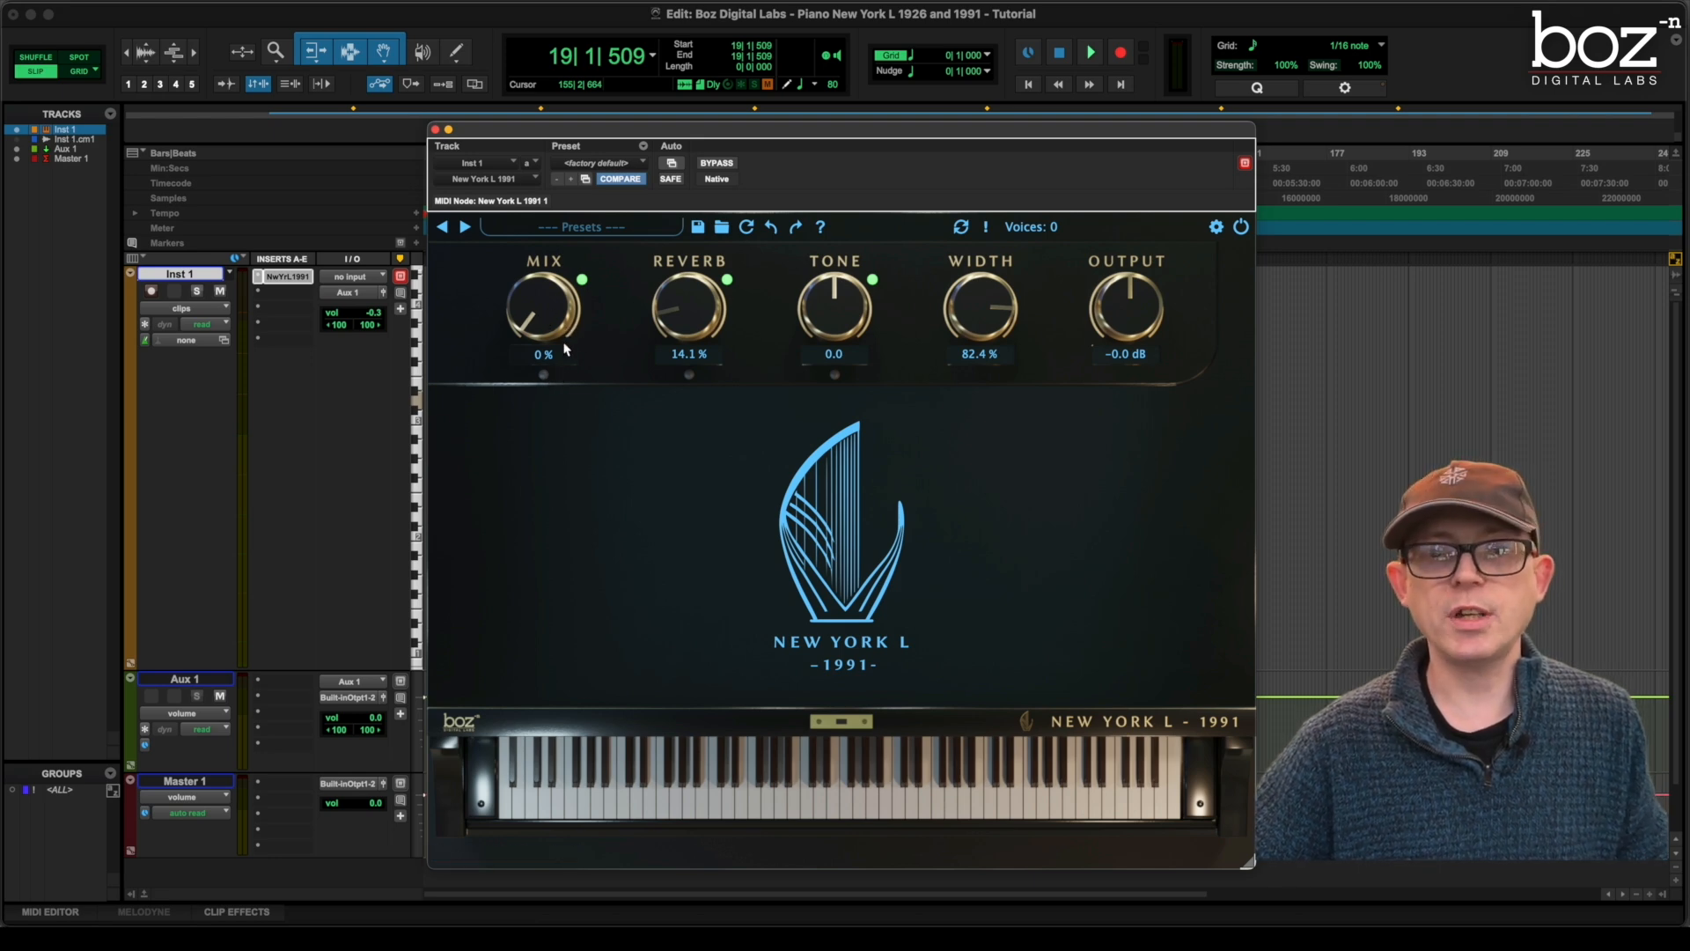
left_click(583, 280)
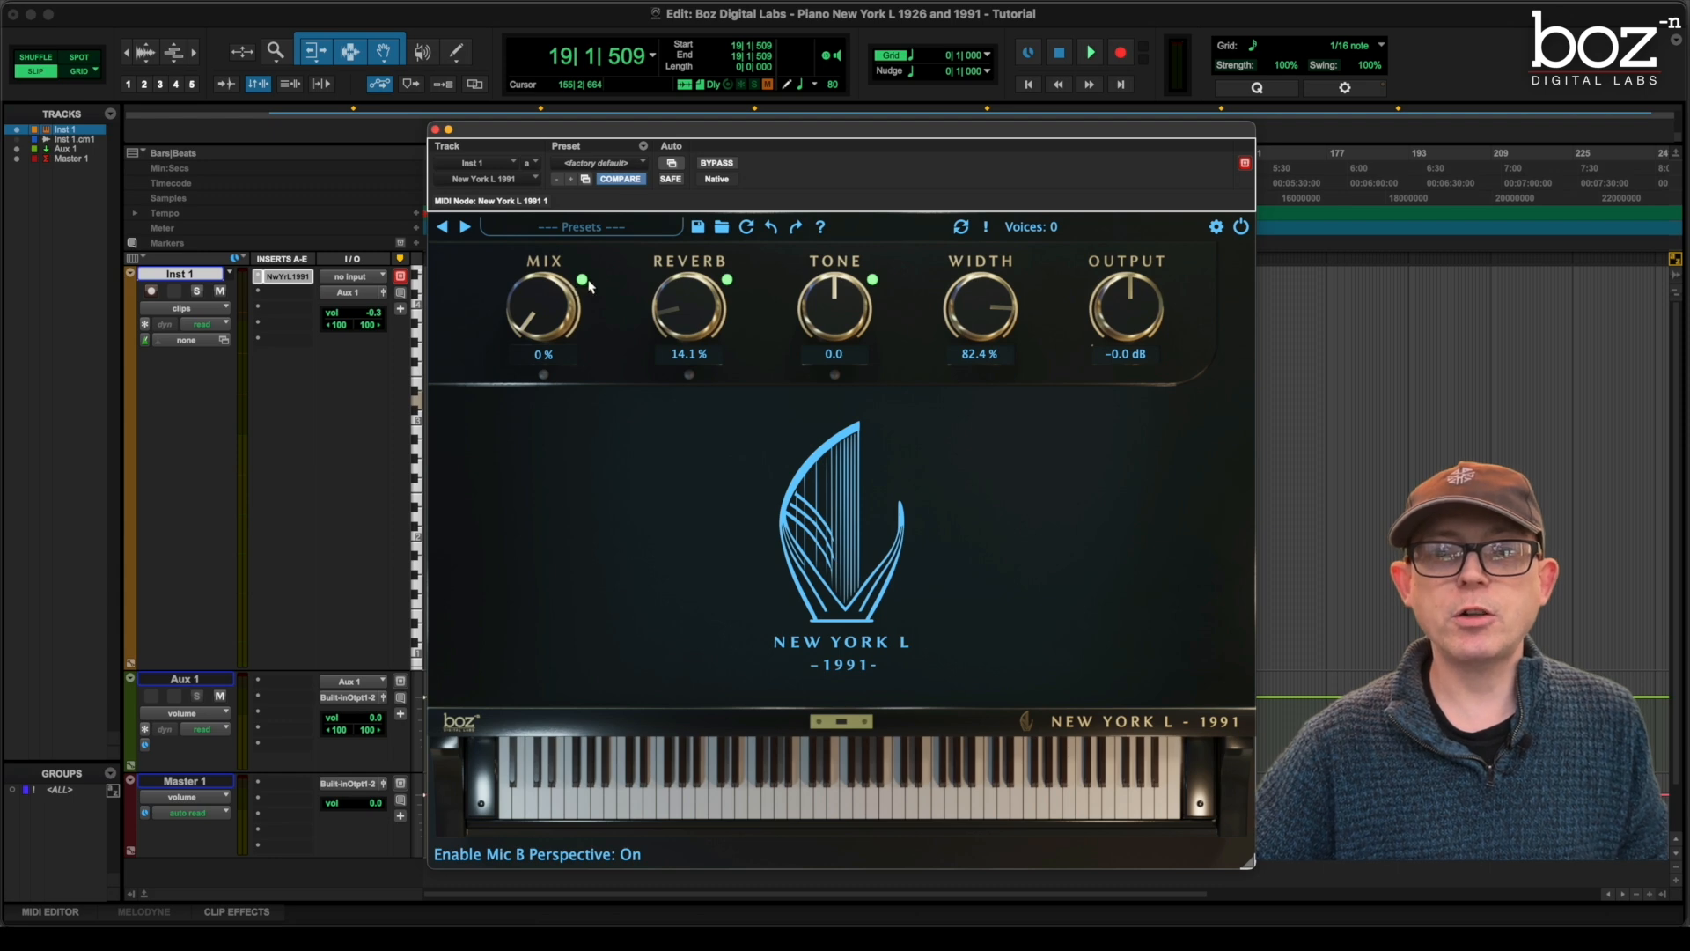
left_click(581, 280)
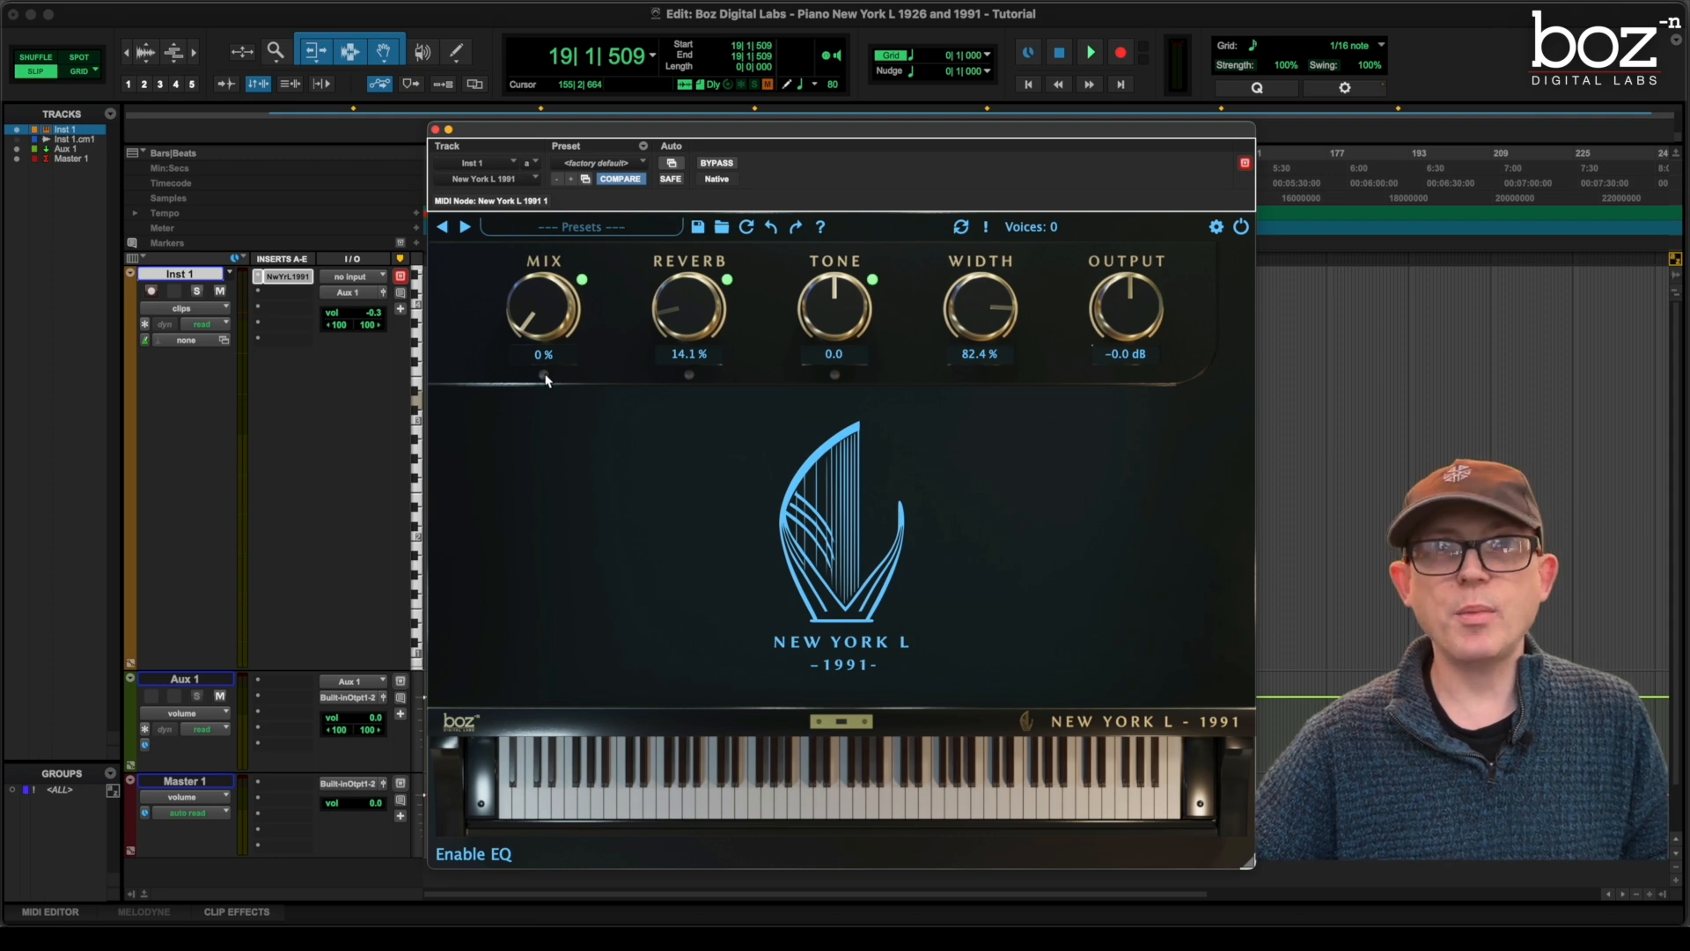
Open mix settings, toggle release samples off and on, and set the dynamics amount to 8
left_click(544, 373)
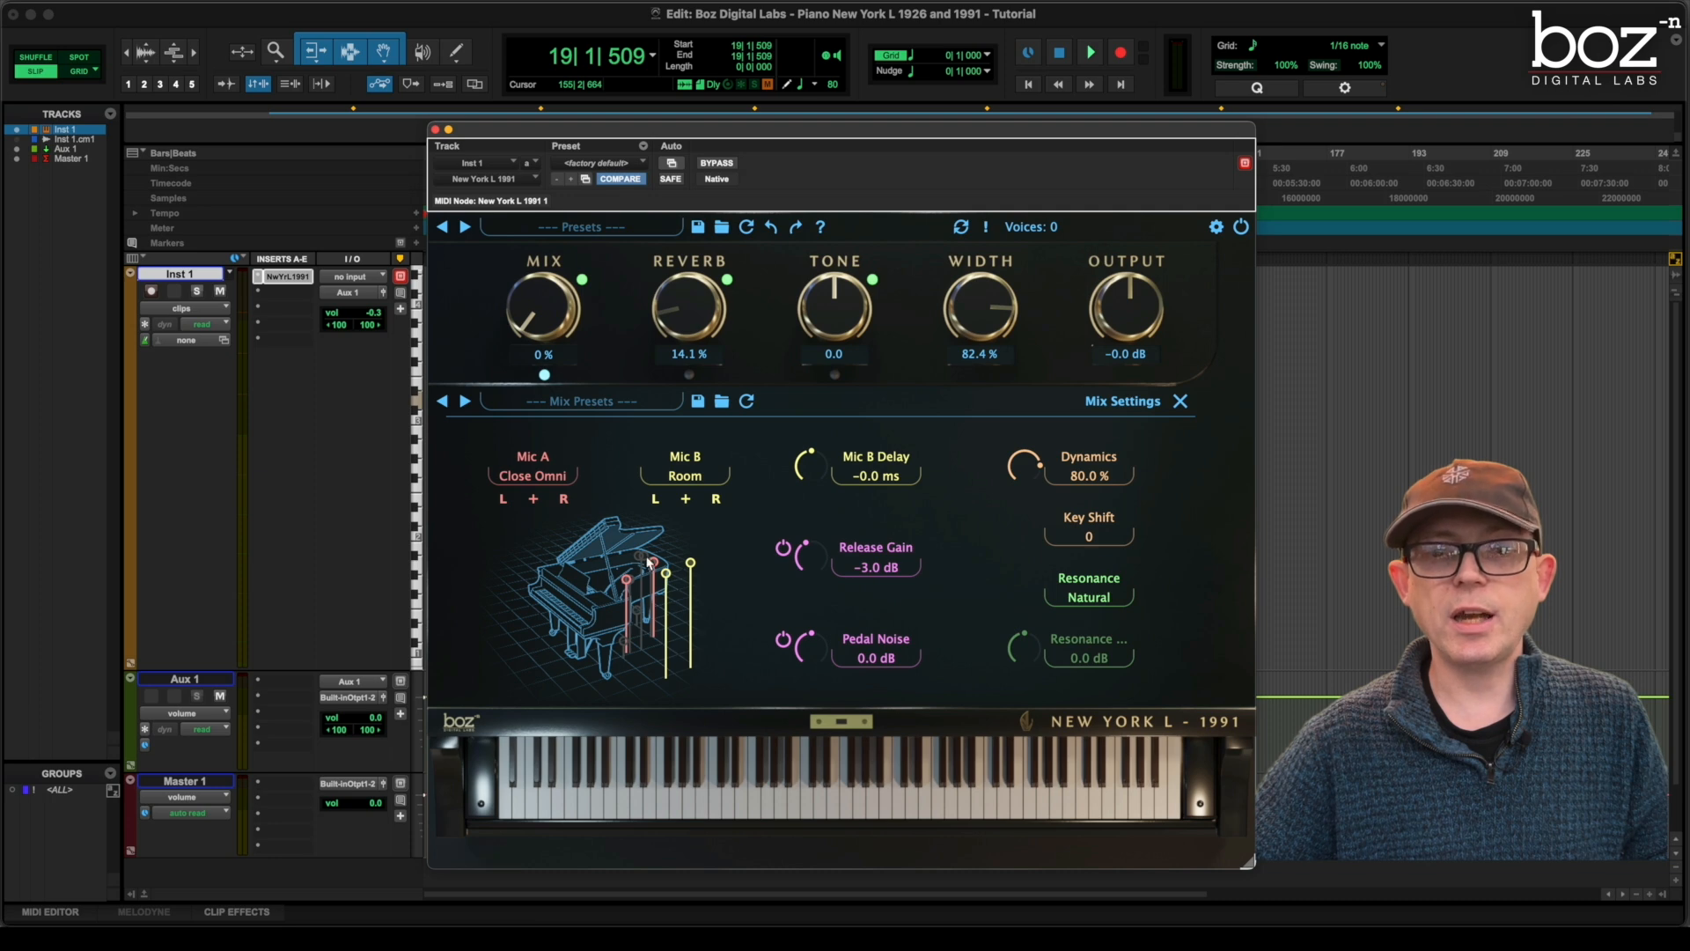
mouse_move(620, 626)
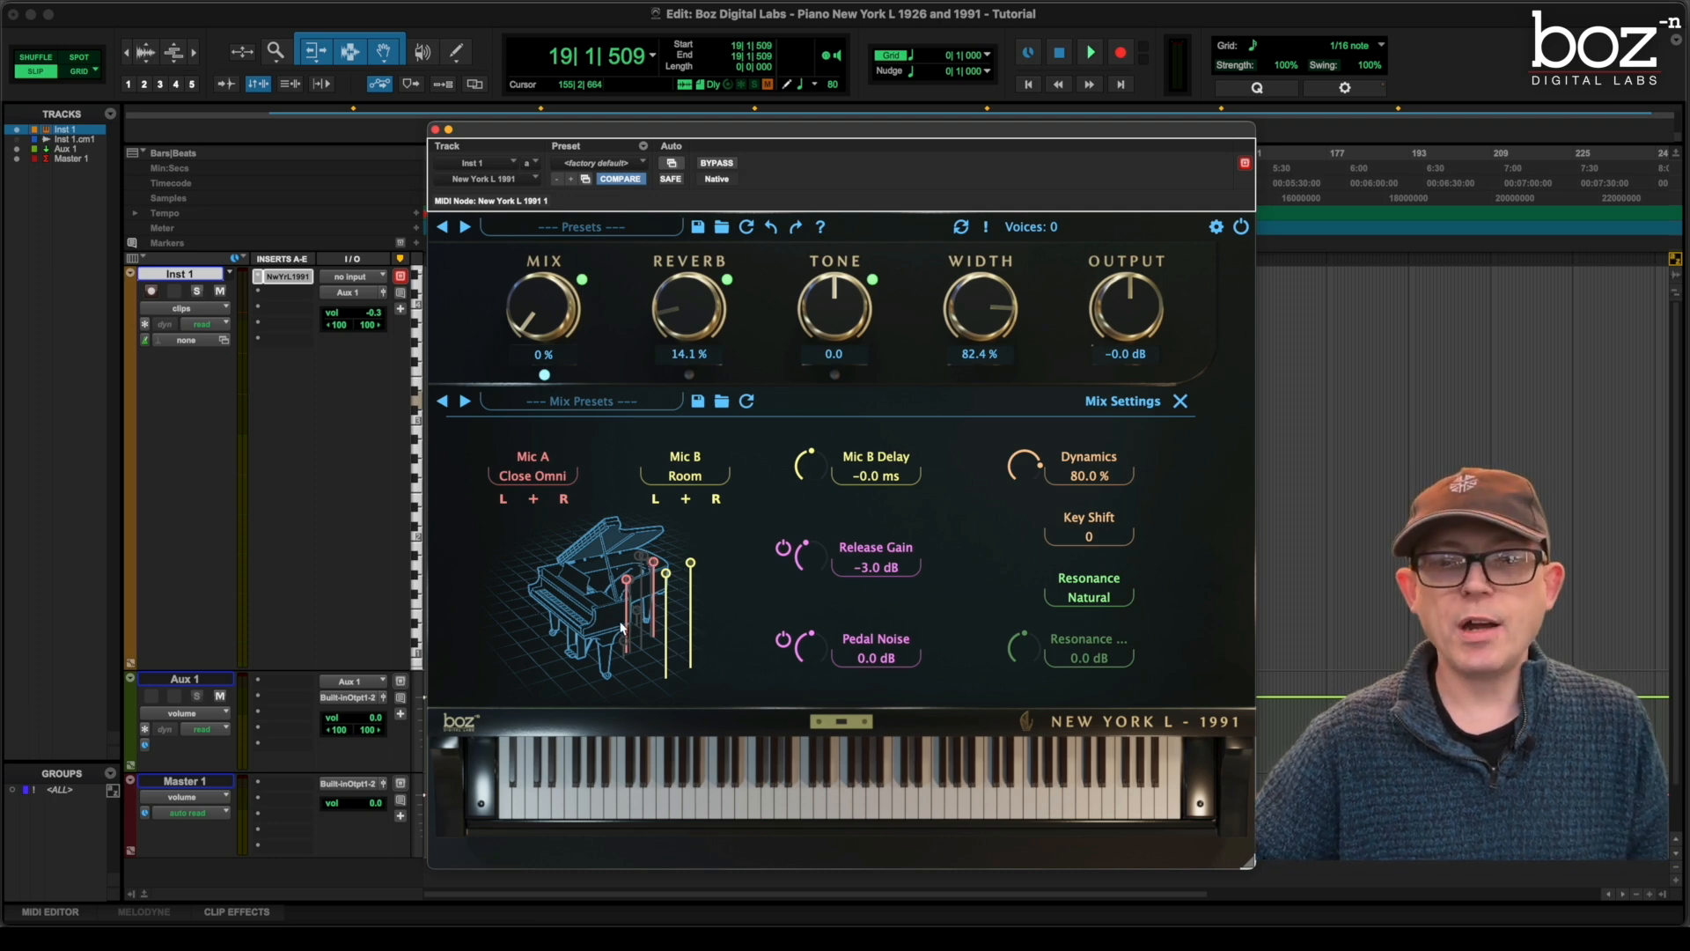
mouse_move(531, 475)
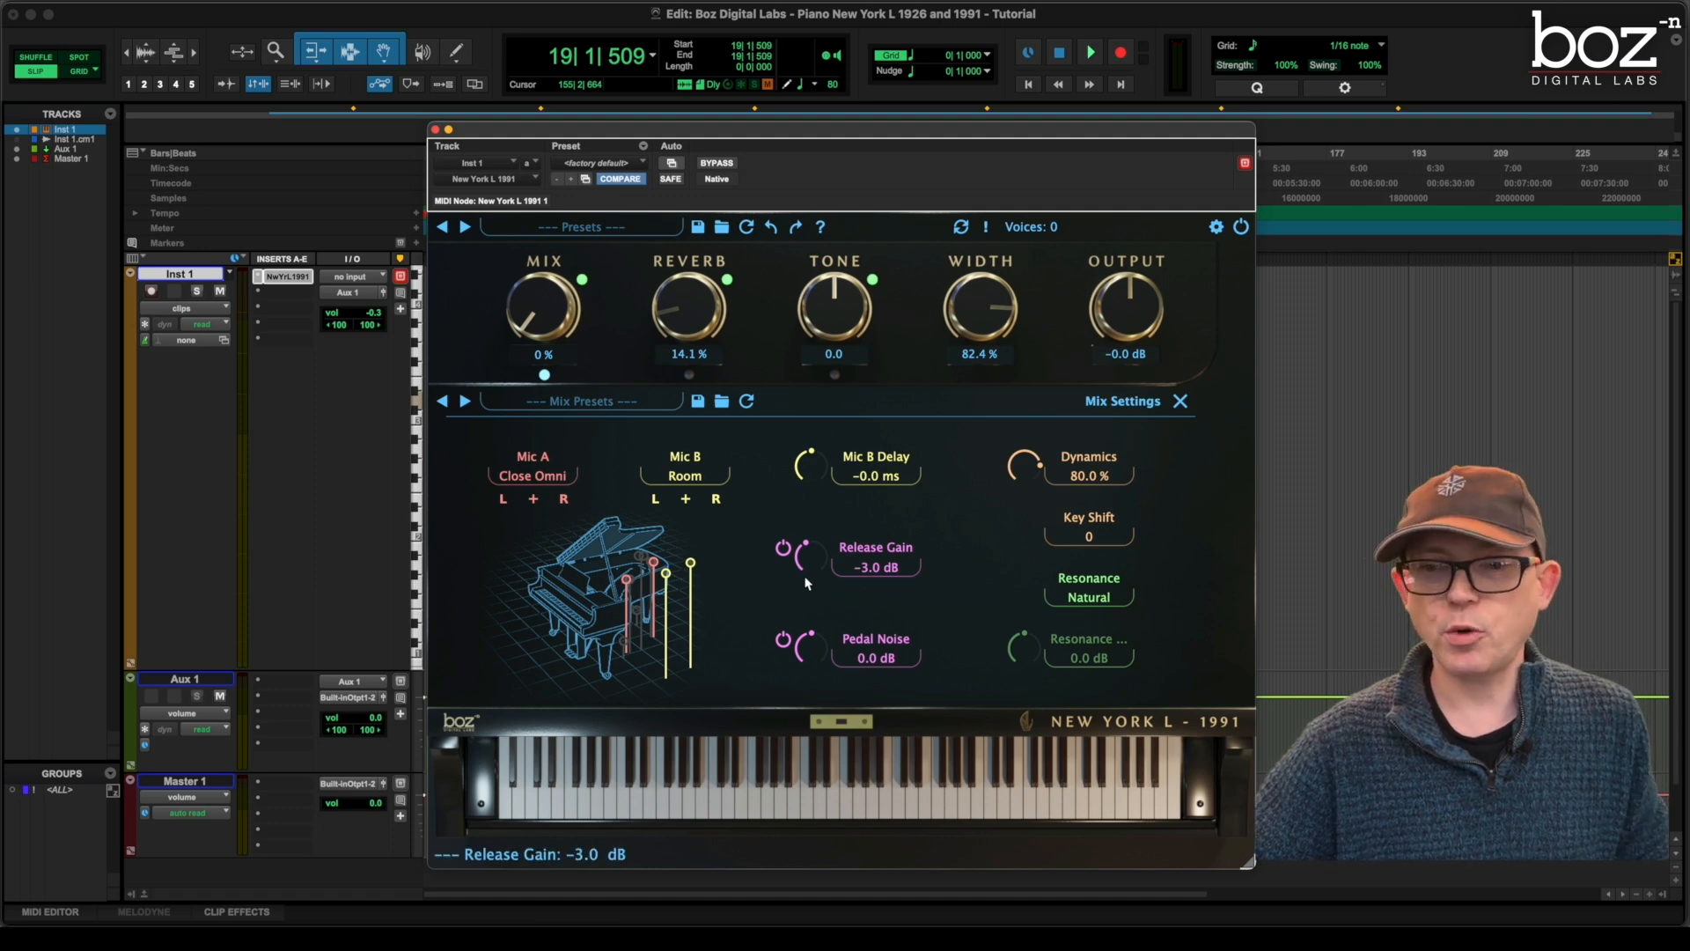
left_click(782, 550)
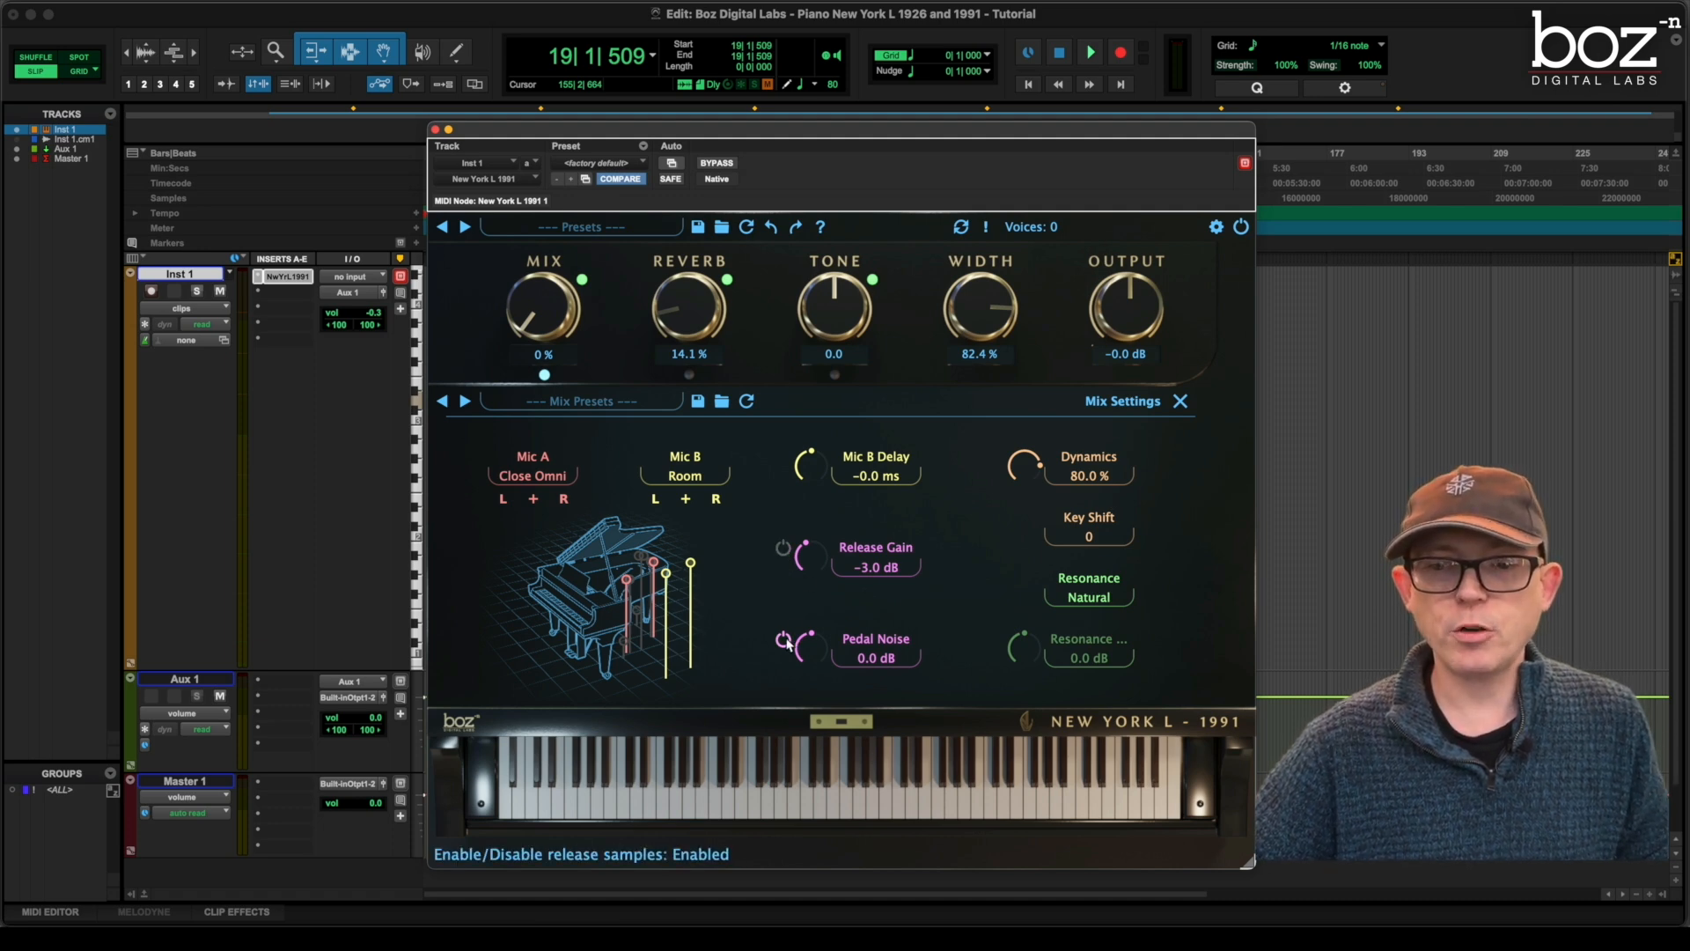
left_click(783, 550)
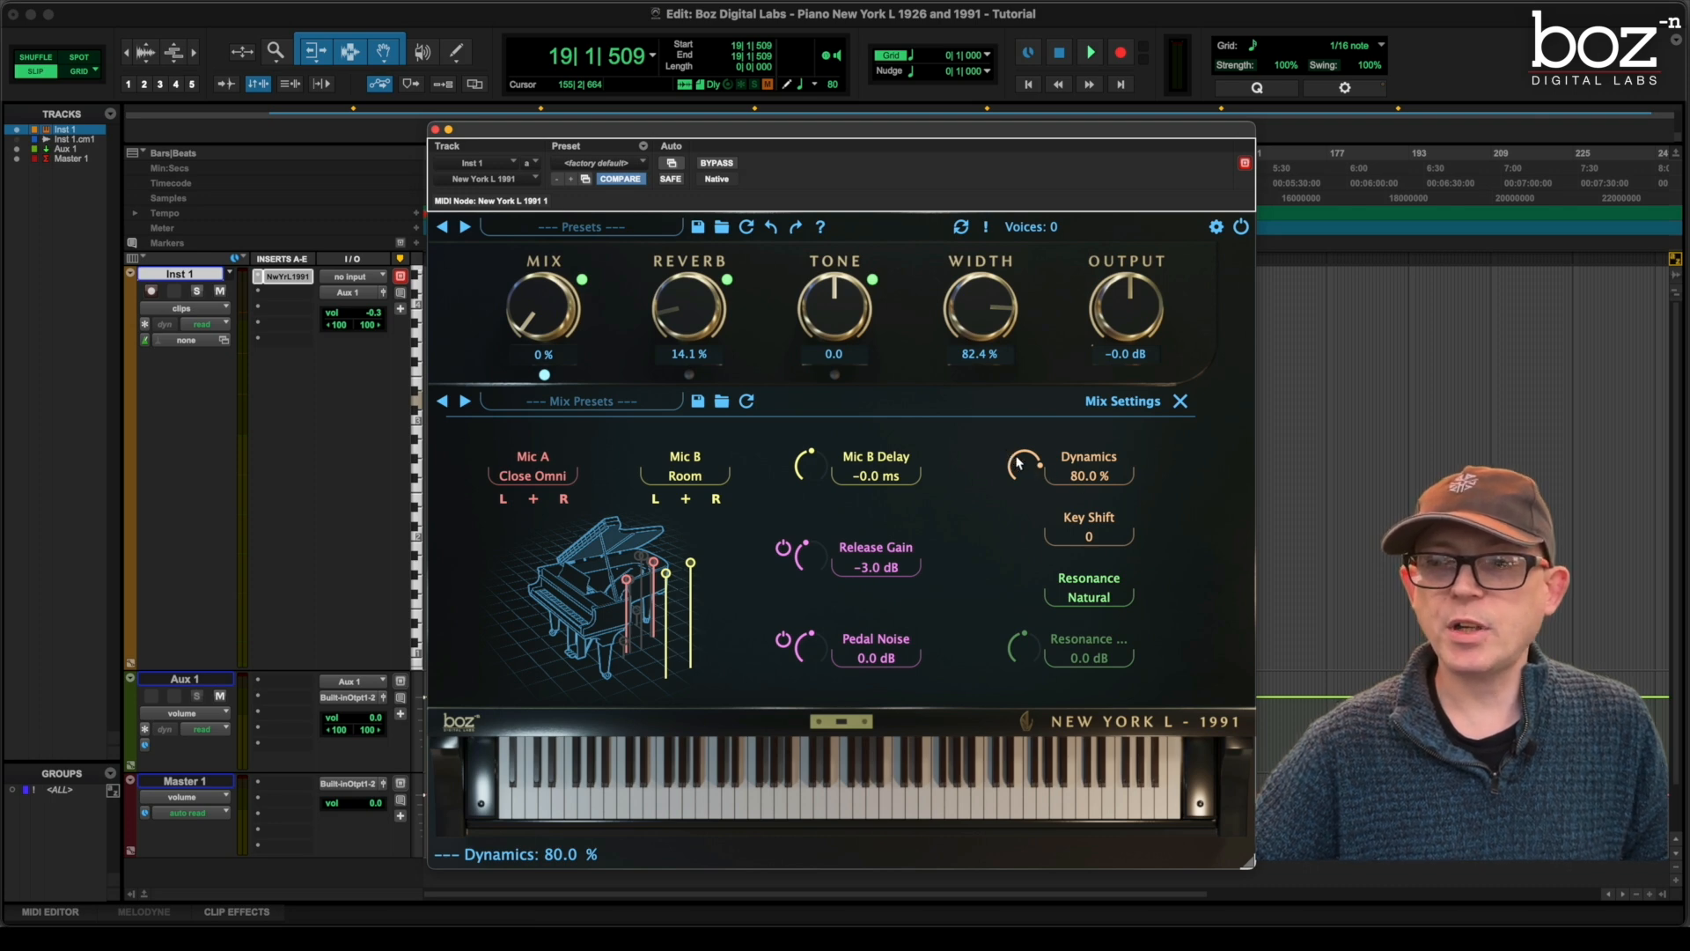
left_click_drag(1025, 463, 1024, 472)
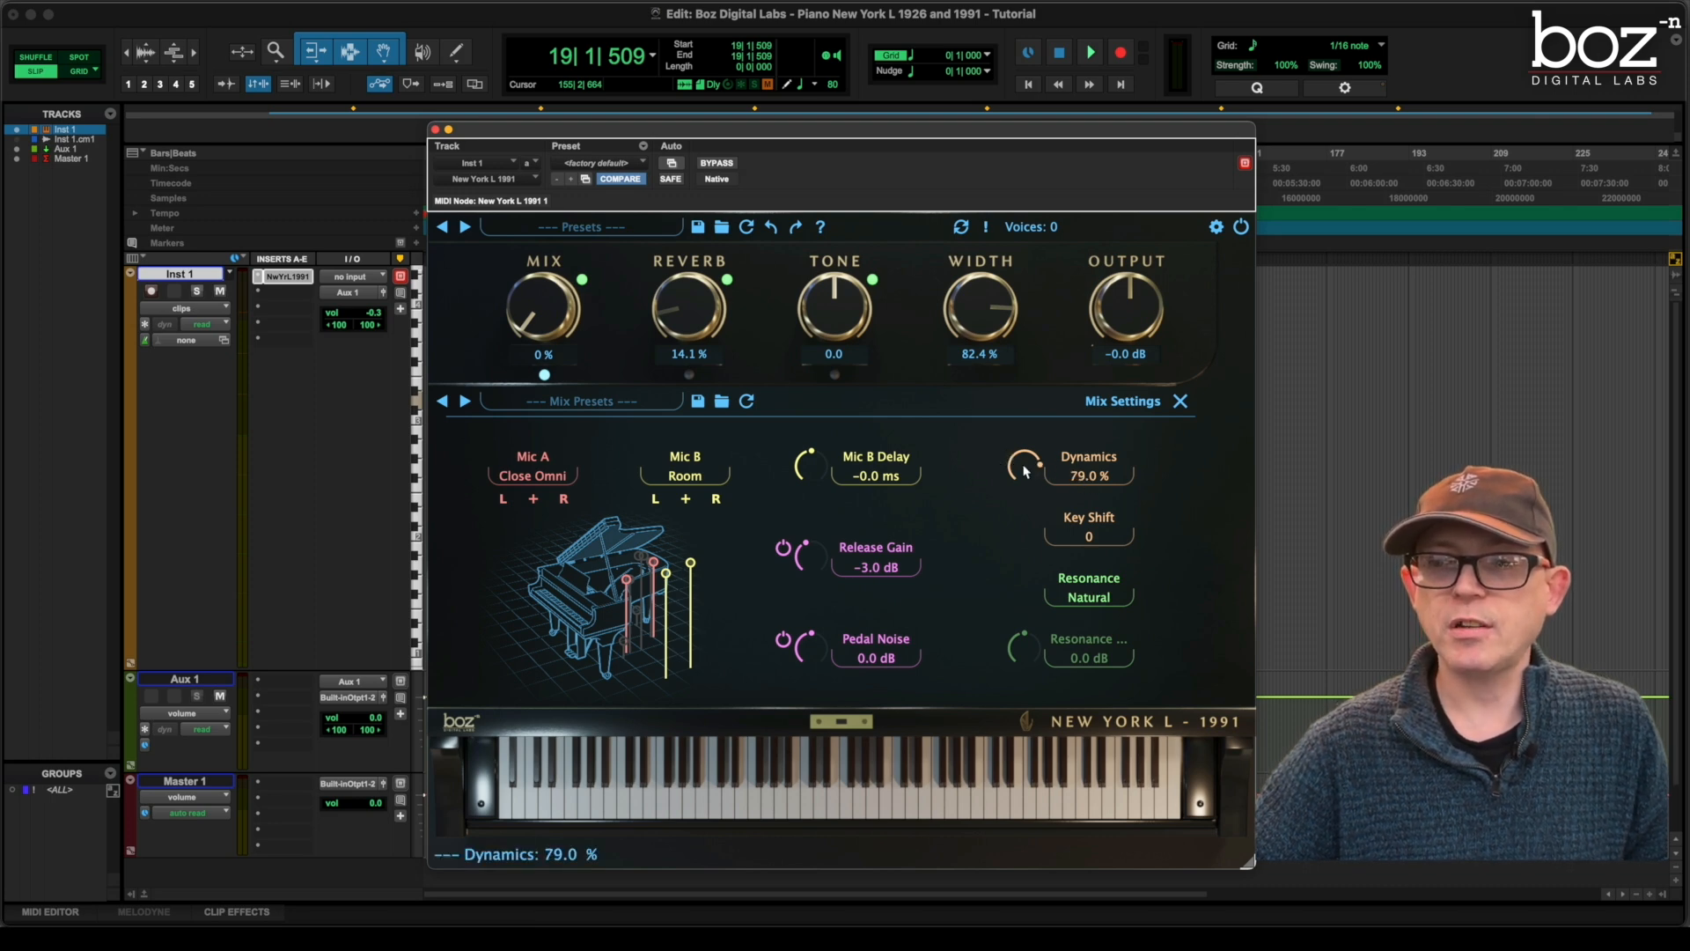
left_click_drag(1025, 465, 1025, 448)
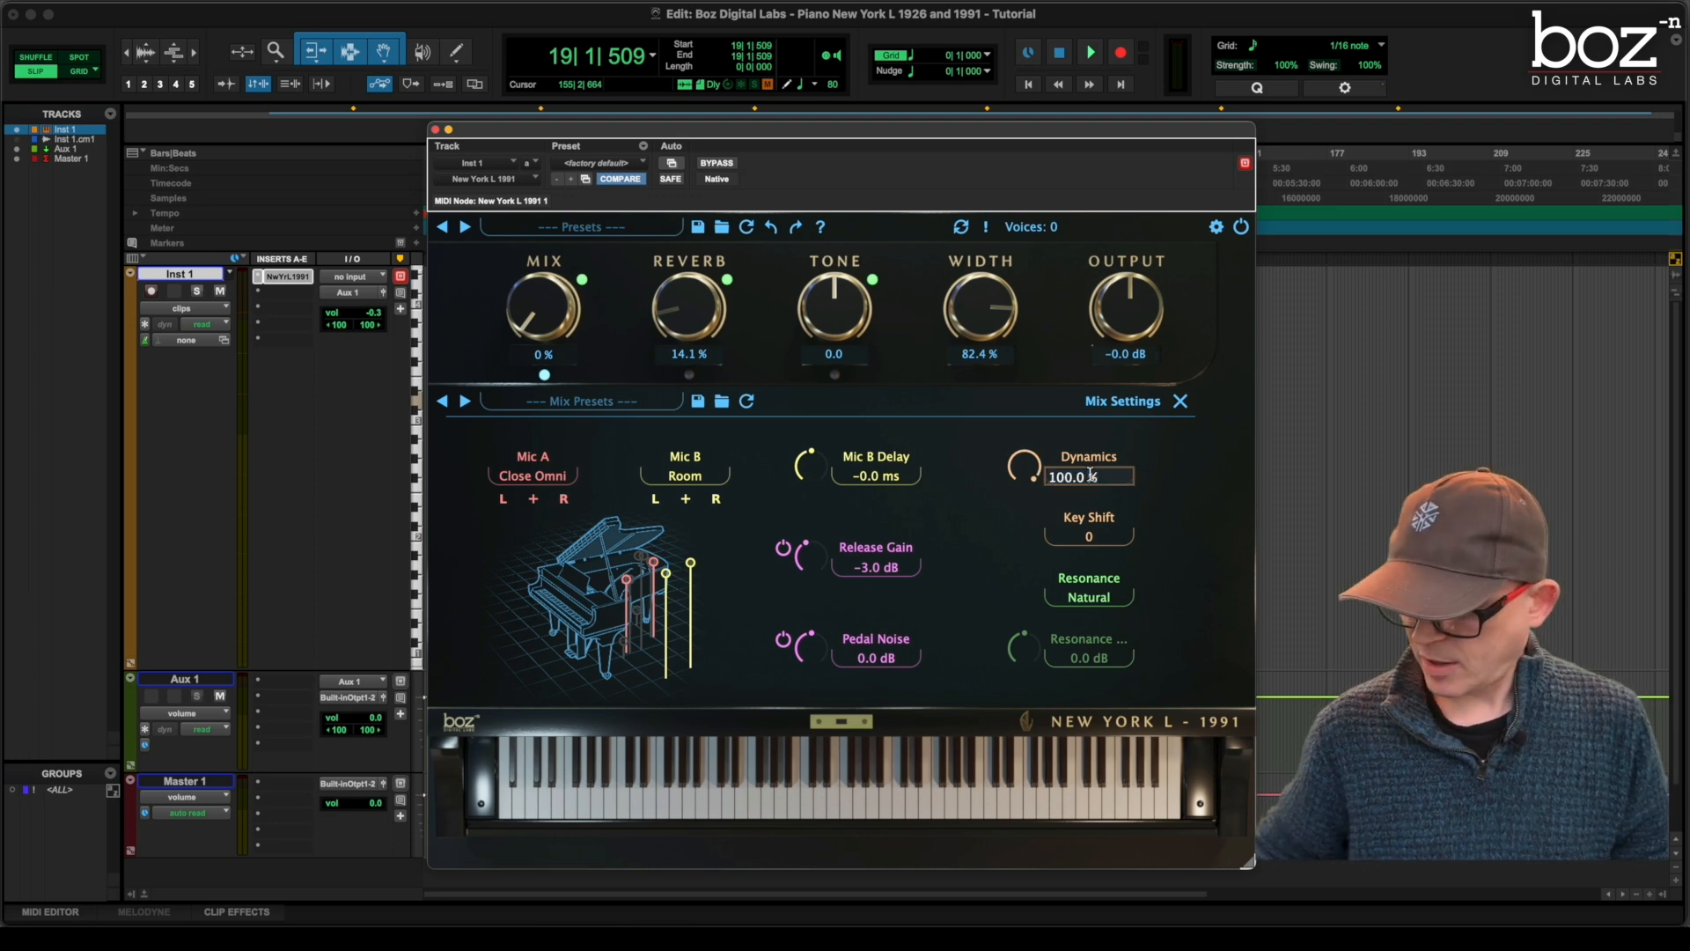
type("8")
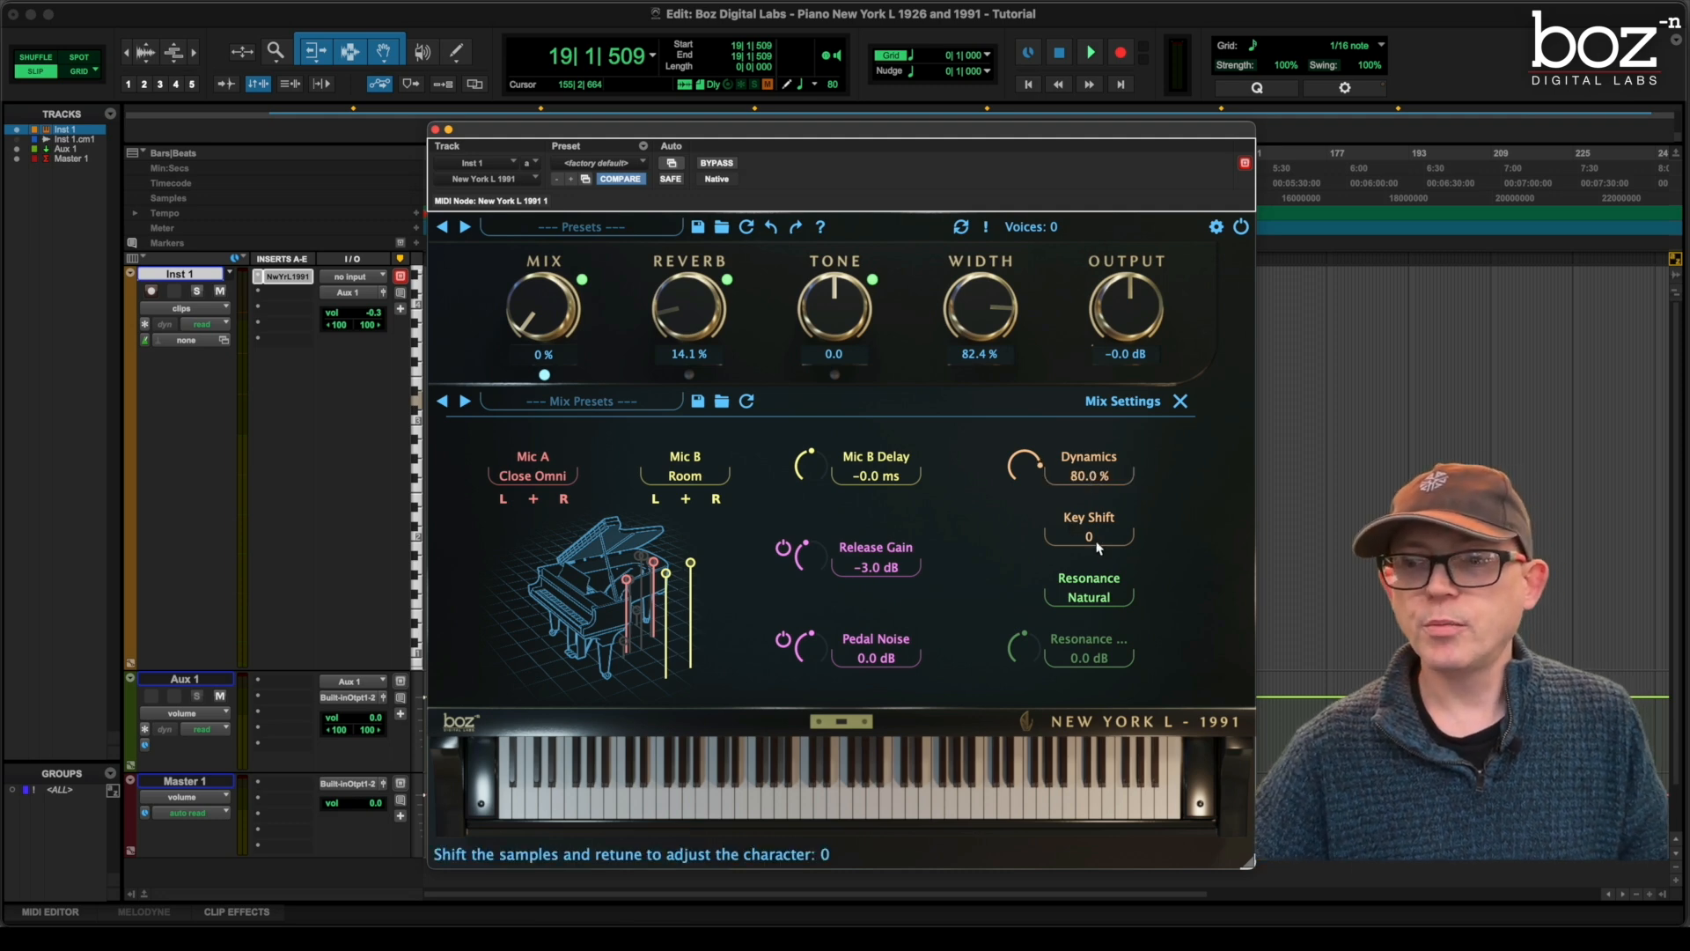
left_click(1088, 537)
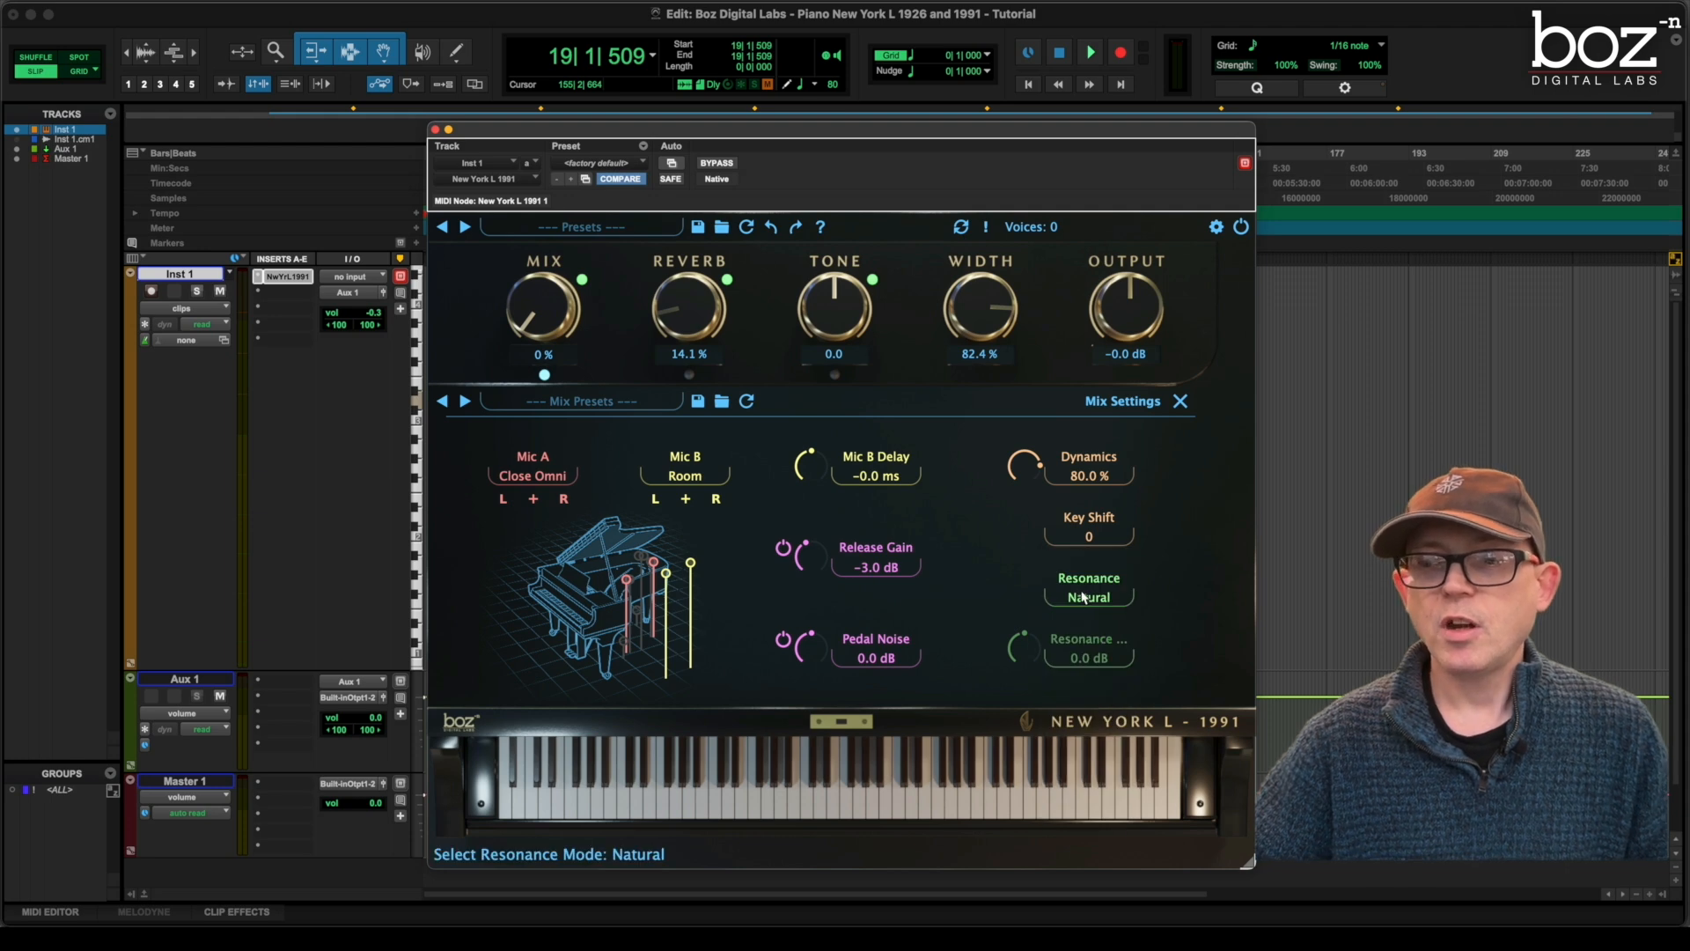
mouse_move(1057, 662)
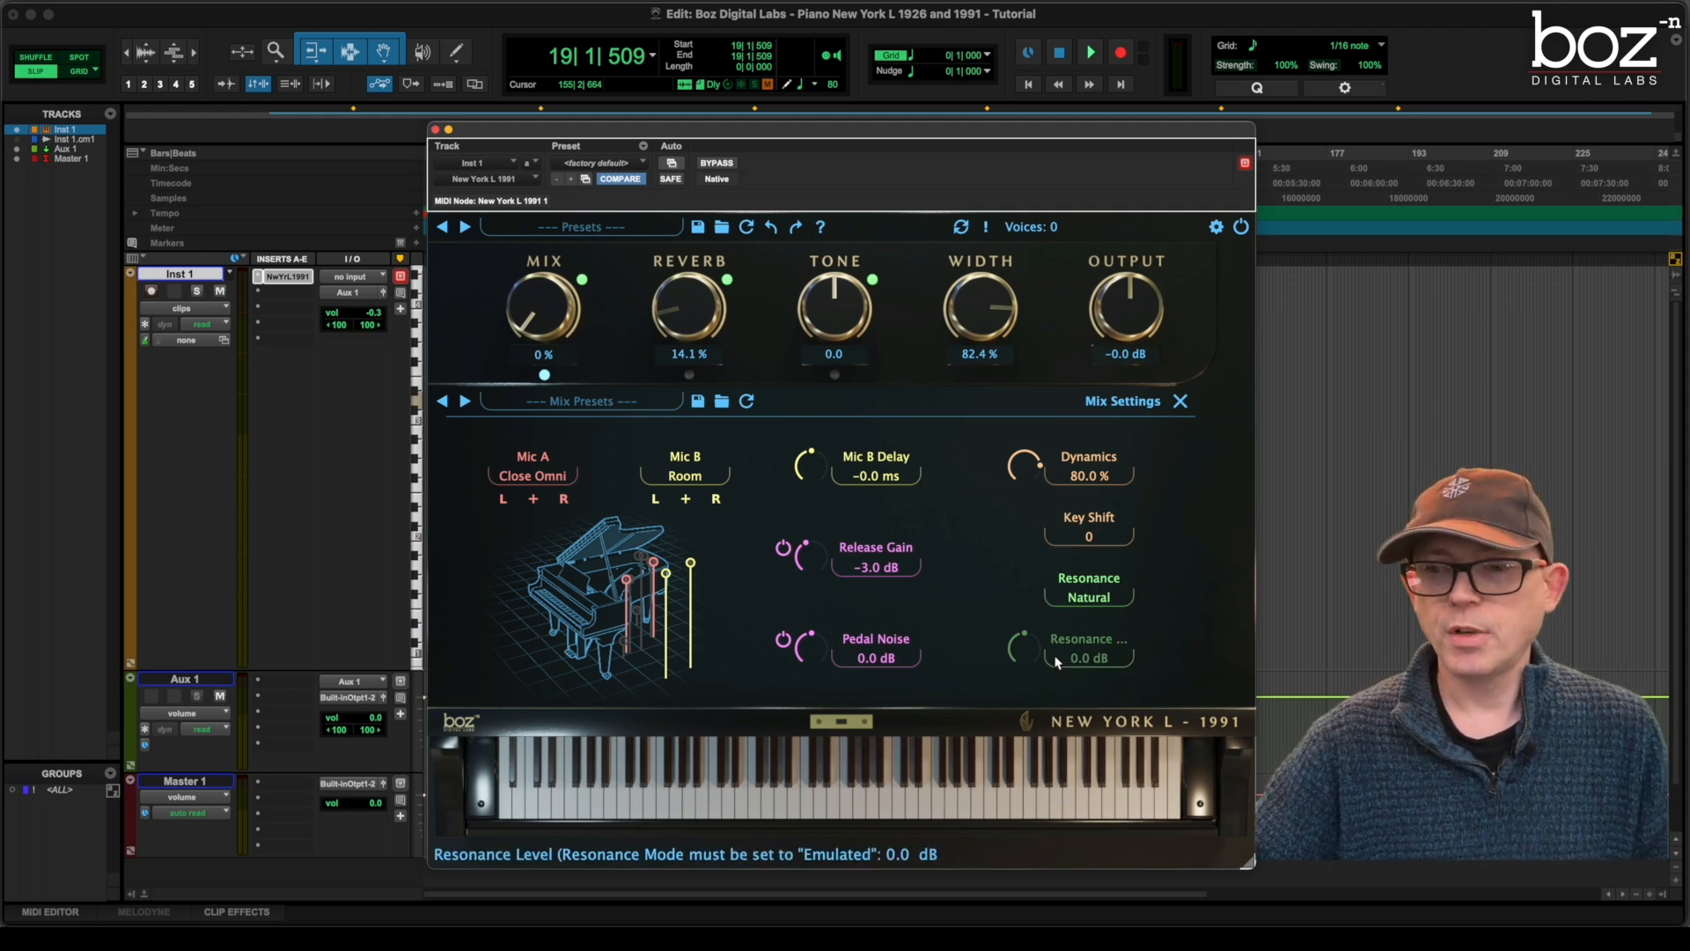
Switch resonance mode to Emulated and set the resonance level to 5.0 dB
left_click(1088, 597)
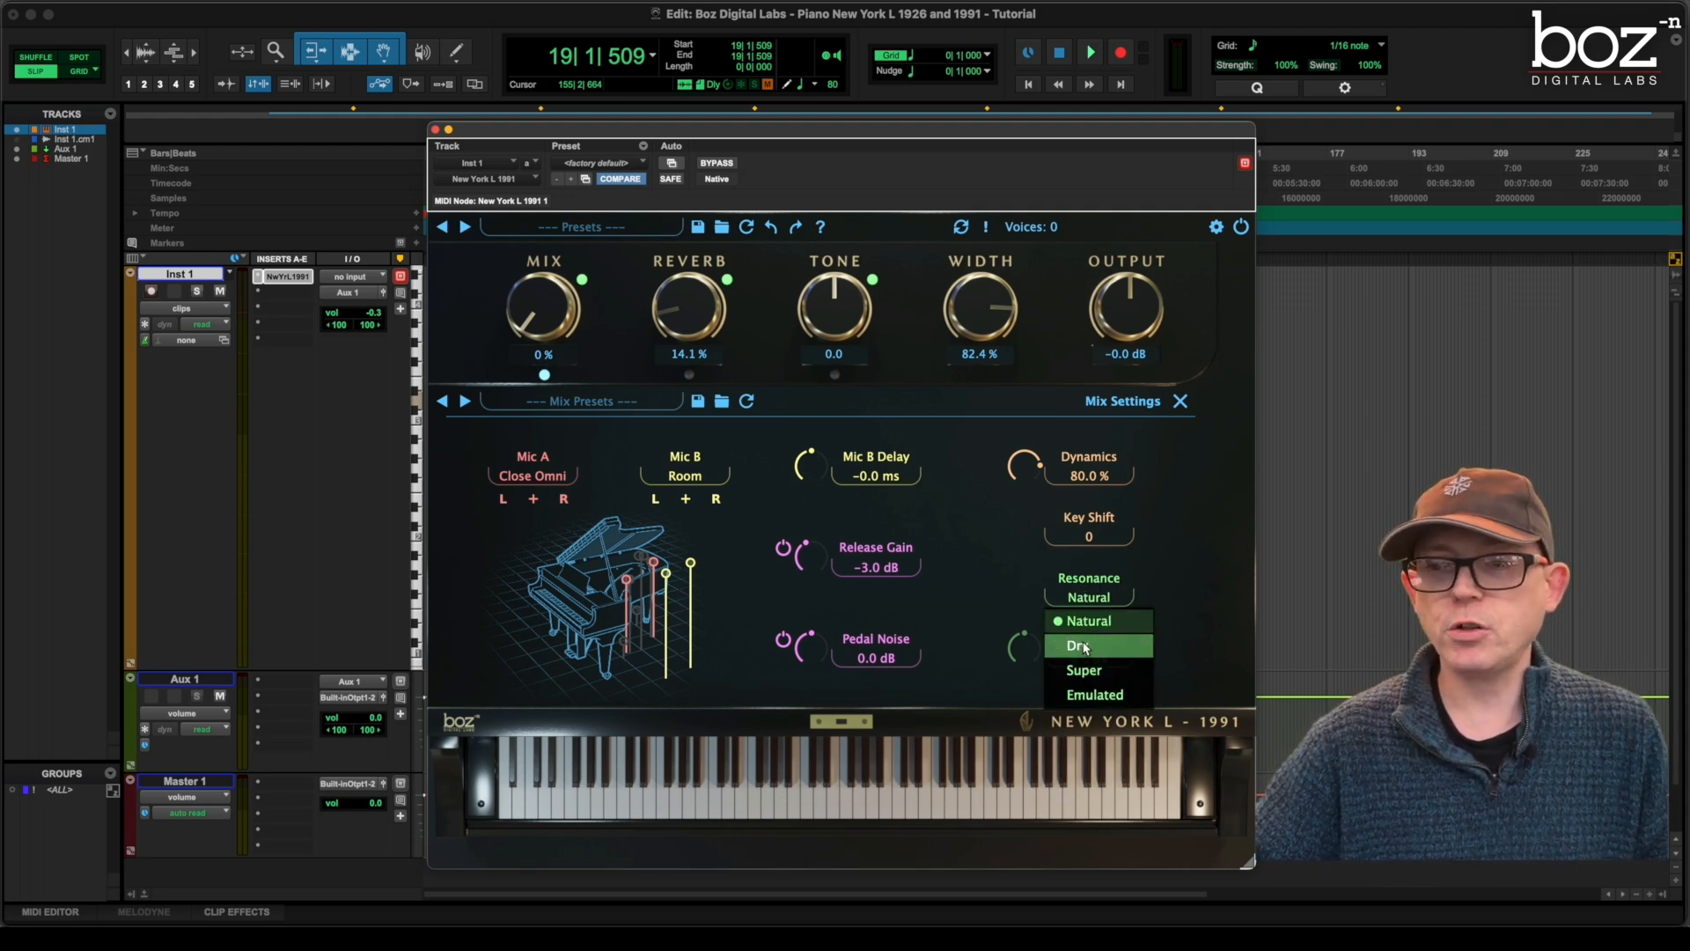
mouse_move(1095, 693)
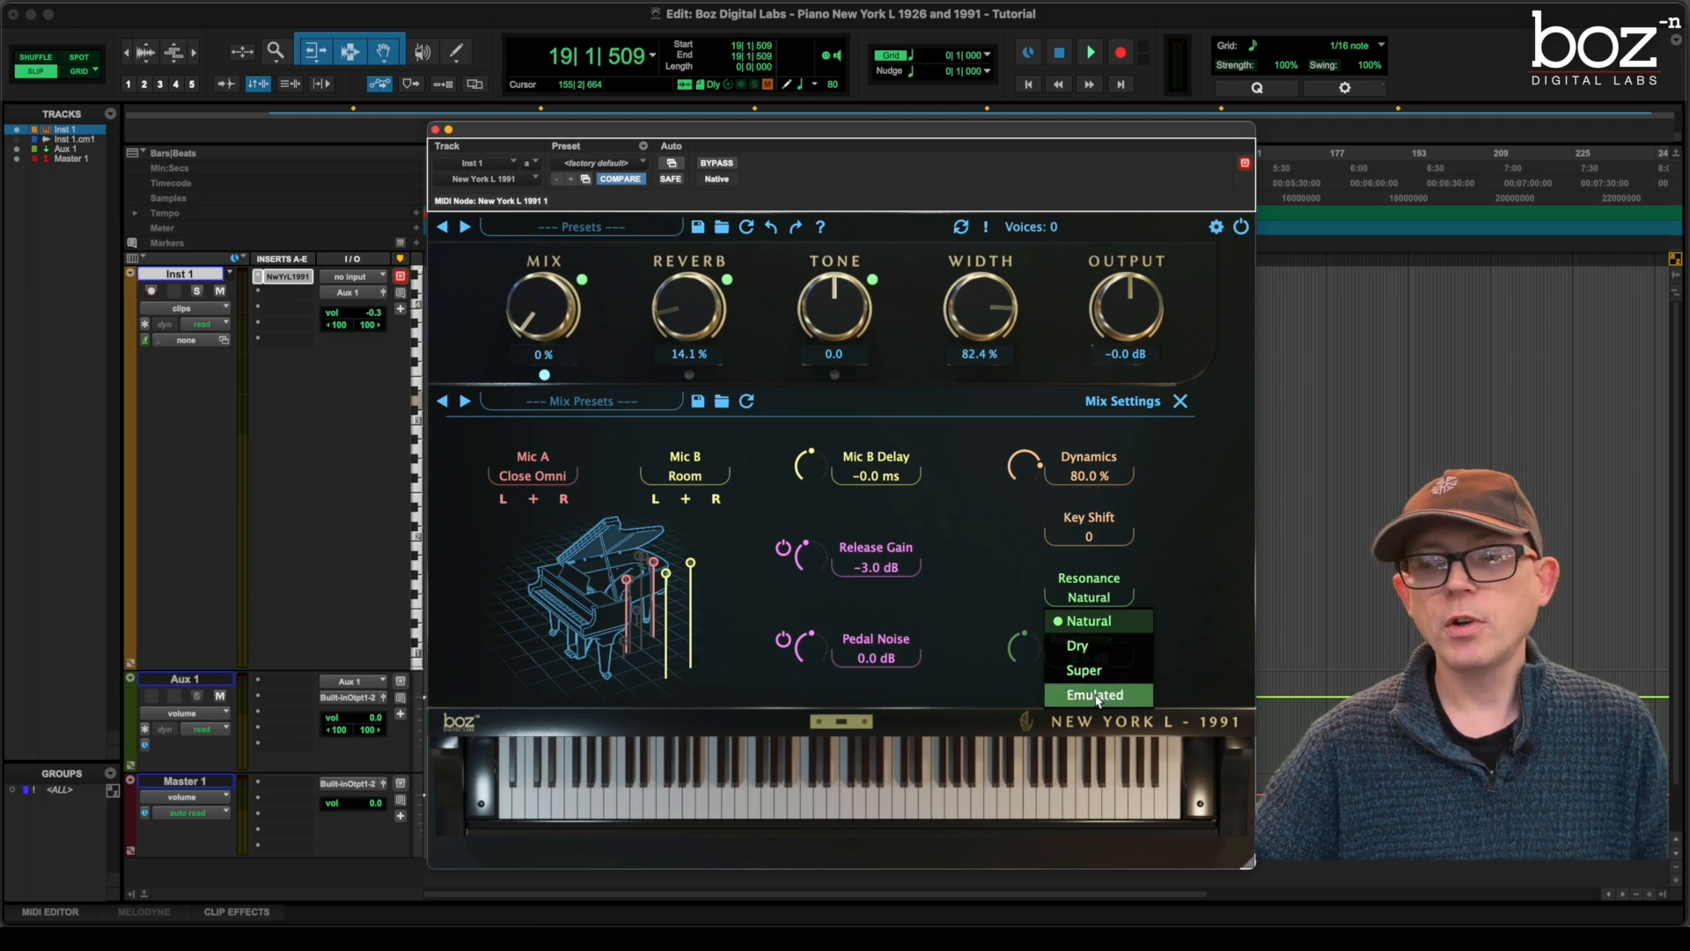
left_click(1096, 694)
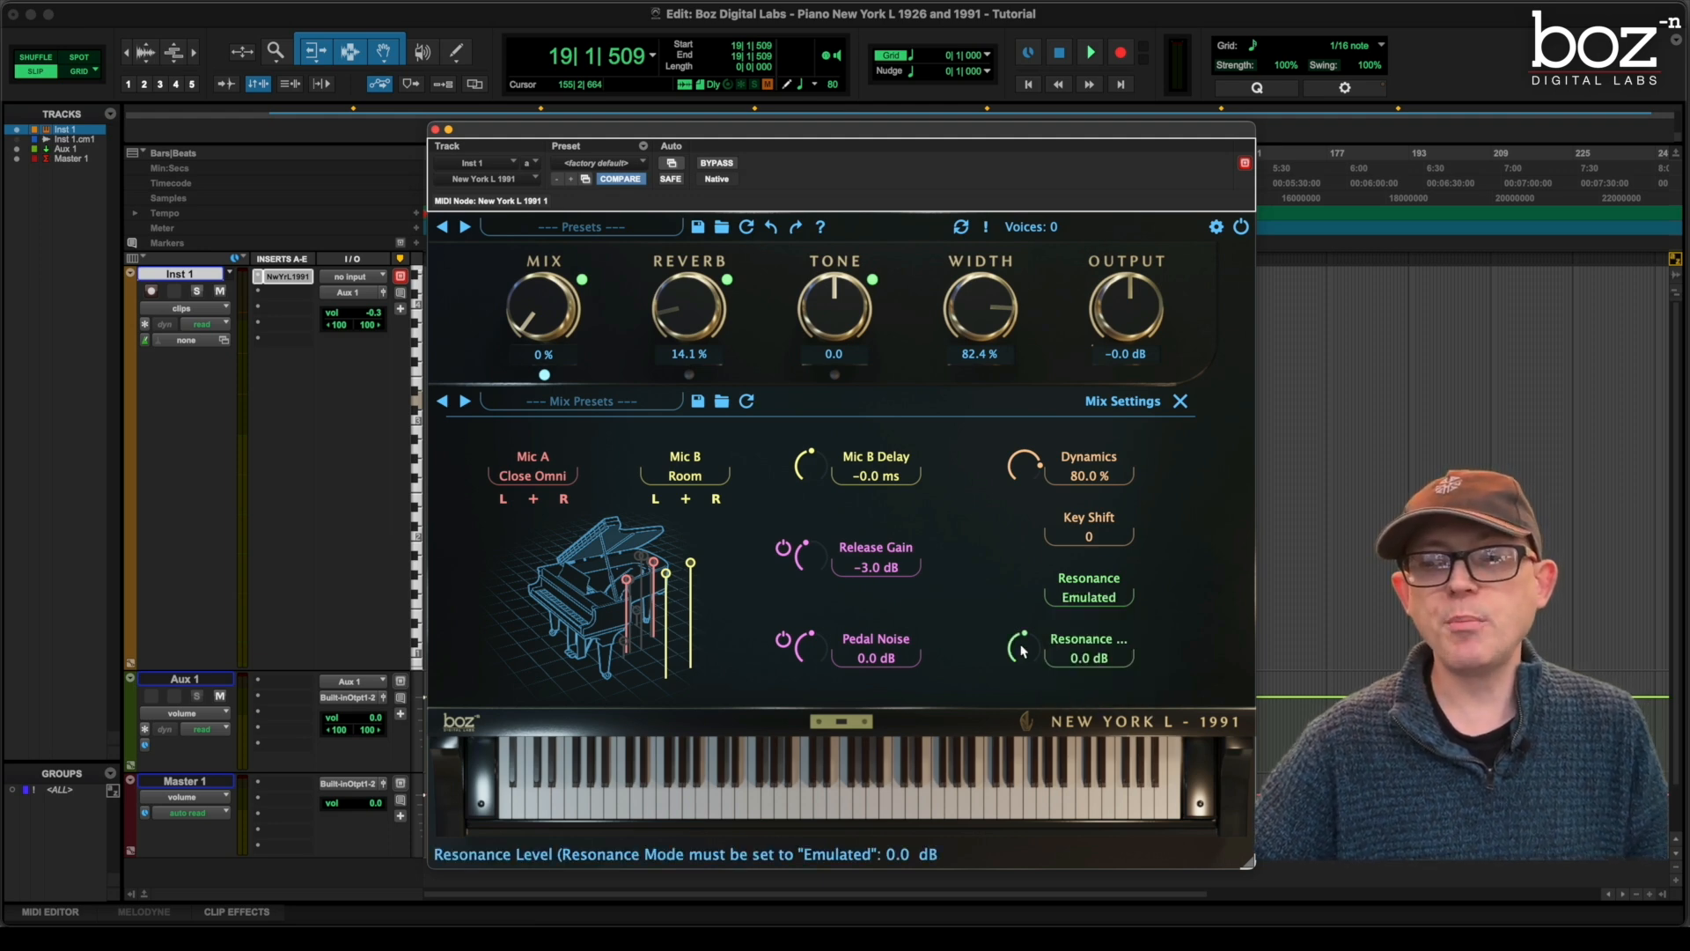
left_click_drag(1022, 647, 1021, 604)
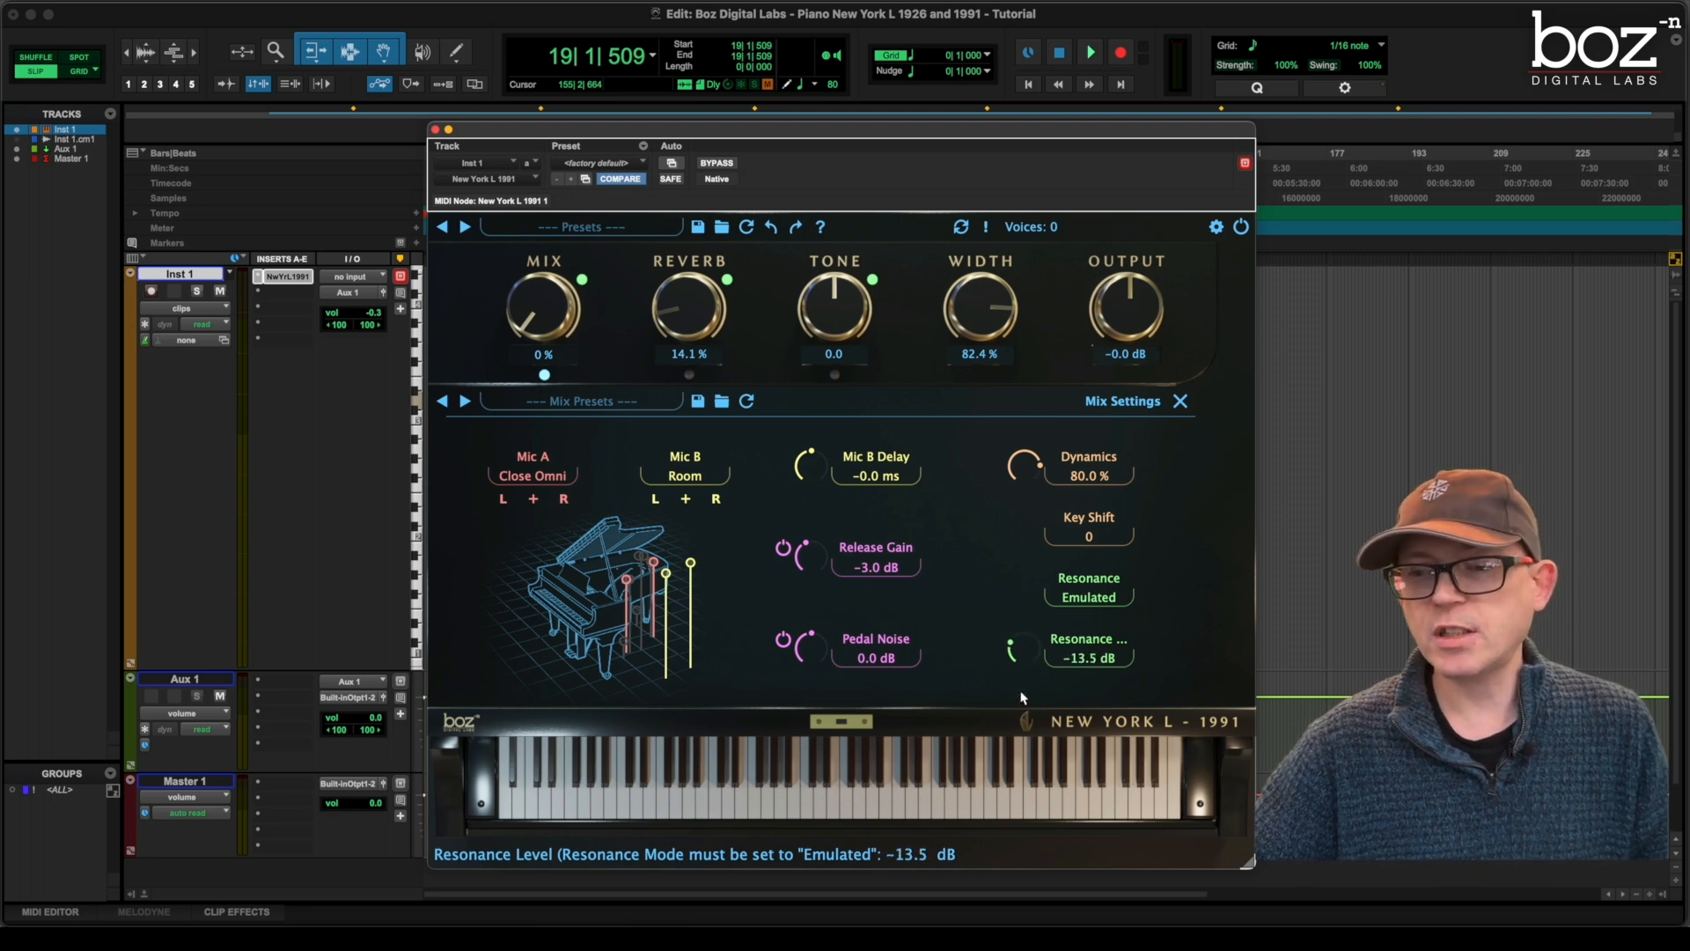
left_click_drag(1010, 650, 1025, 636)
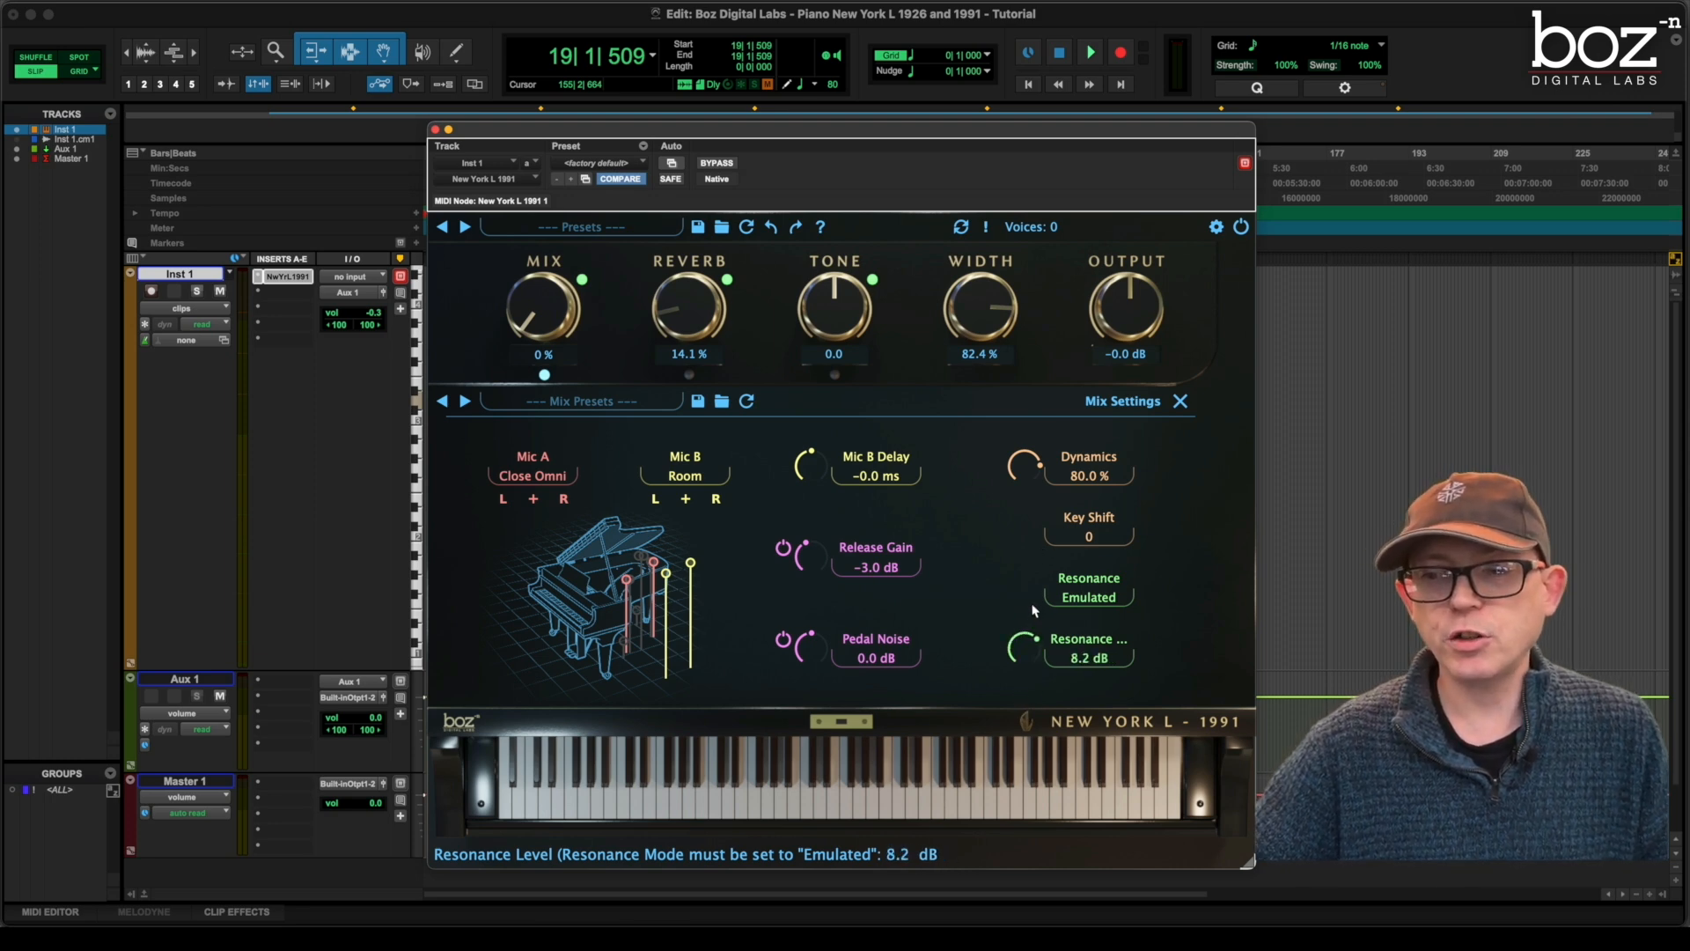
left_click_drag(1021, 646, 1019, 664)
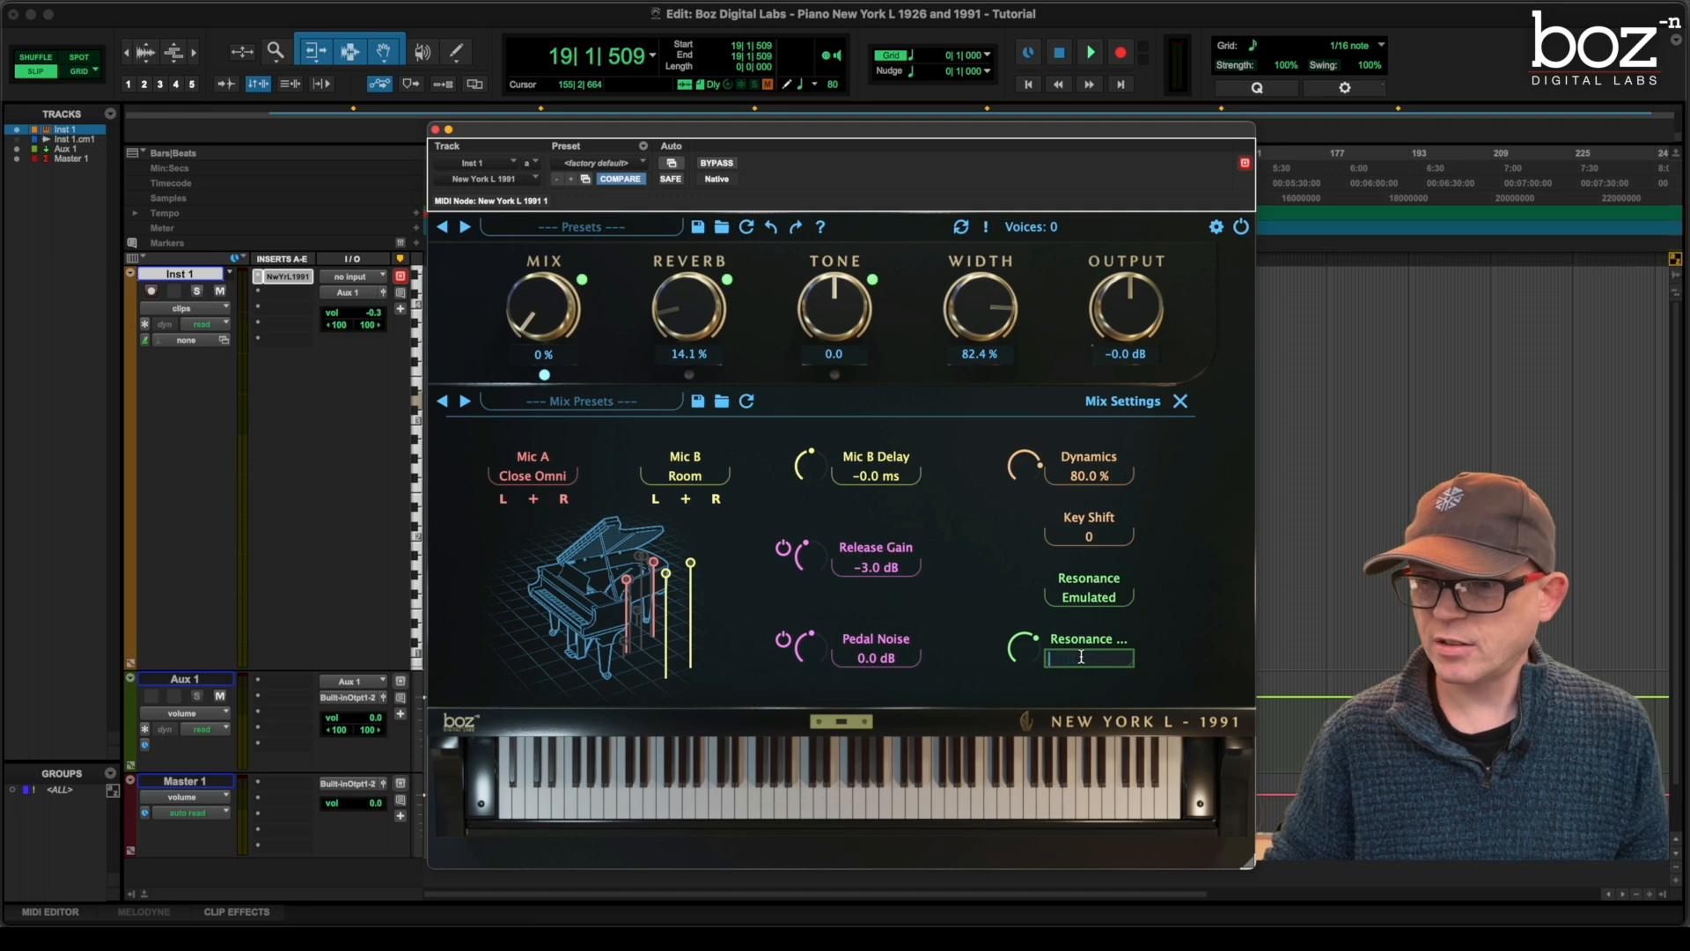
type("5.0 dB")
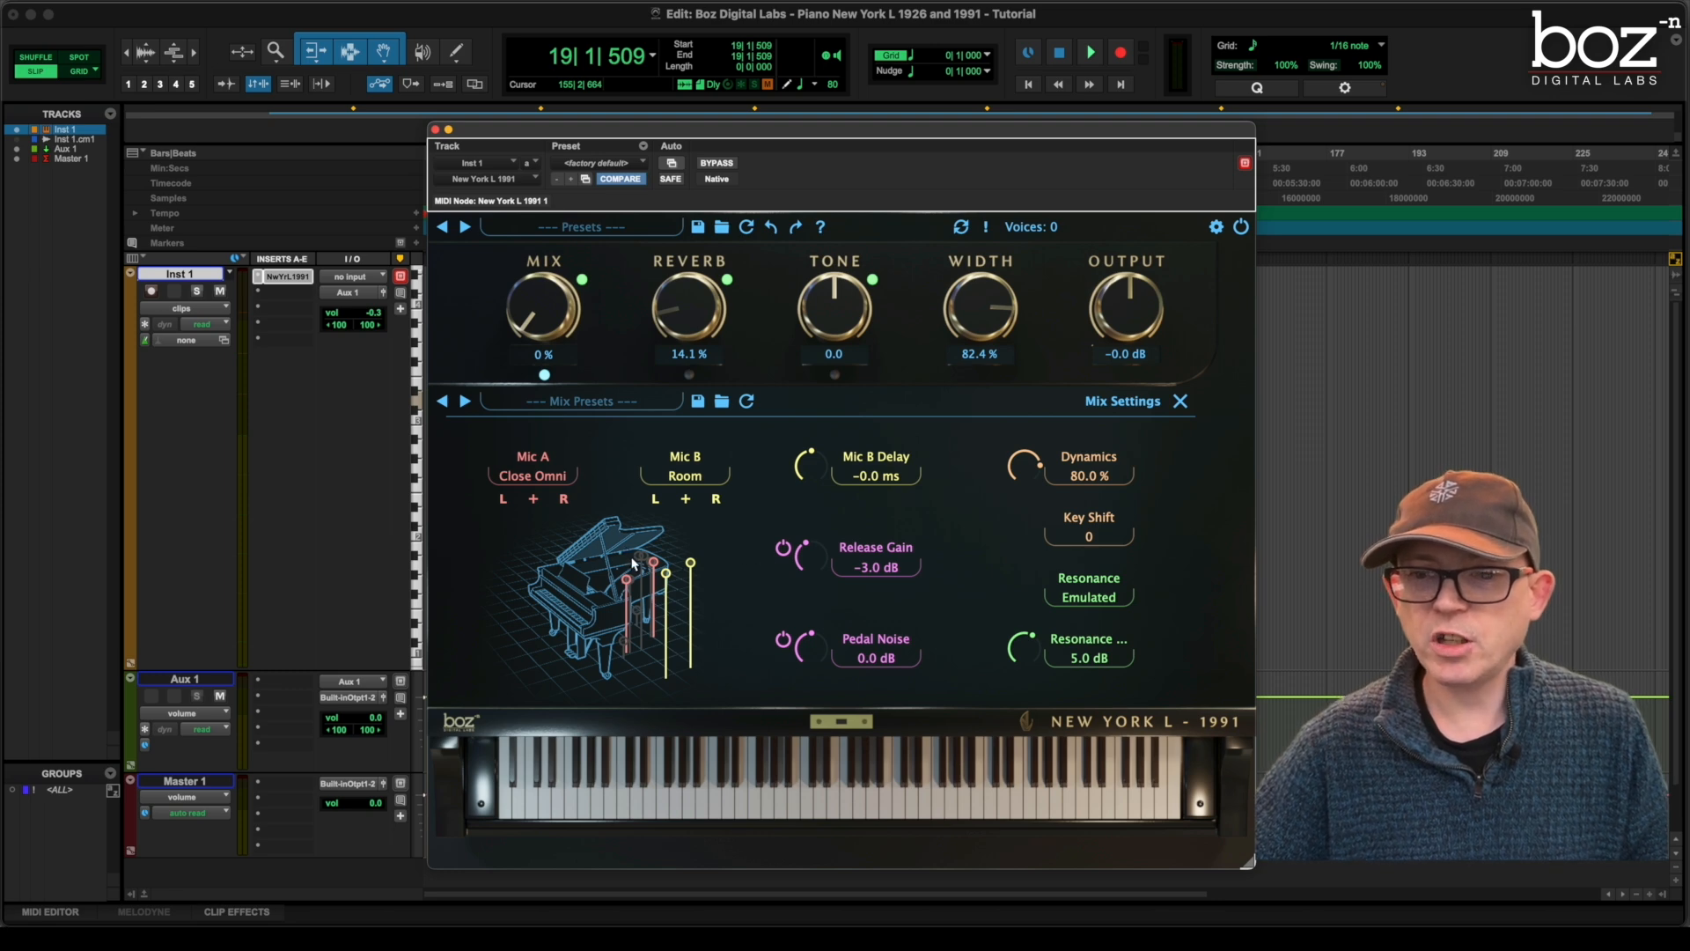
mouse_move(604, 664)
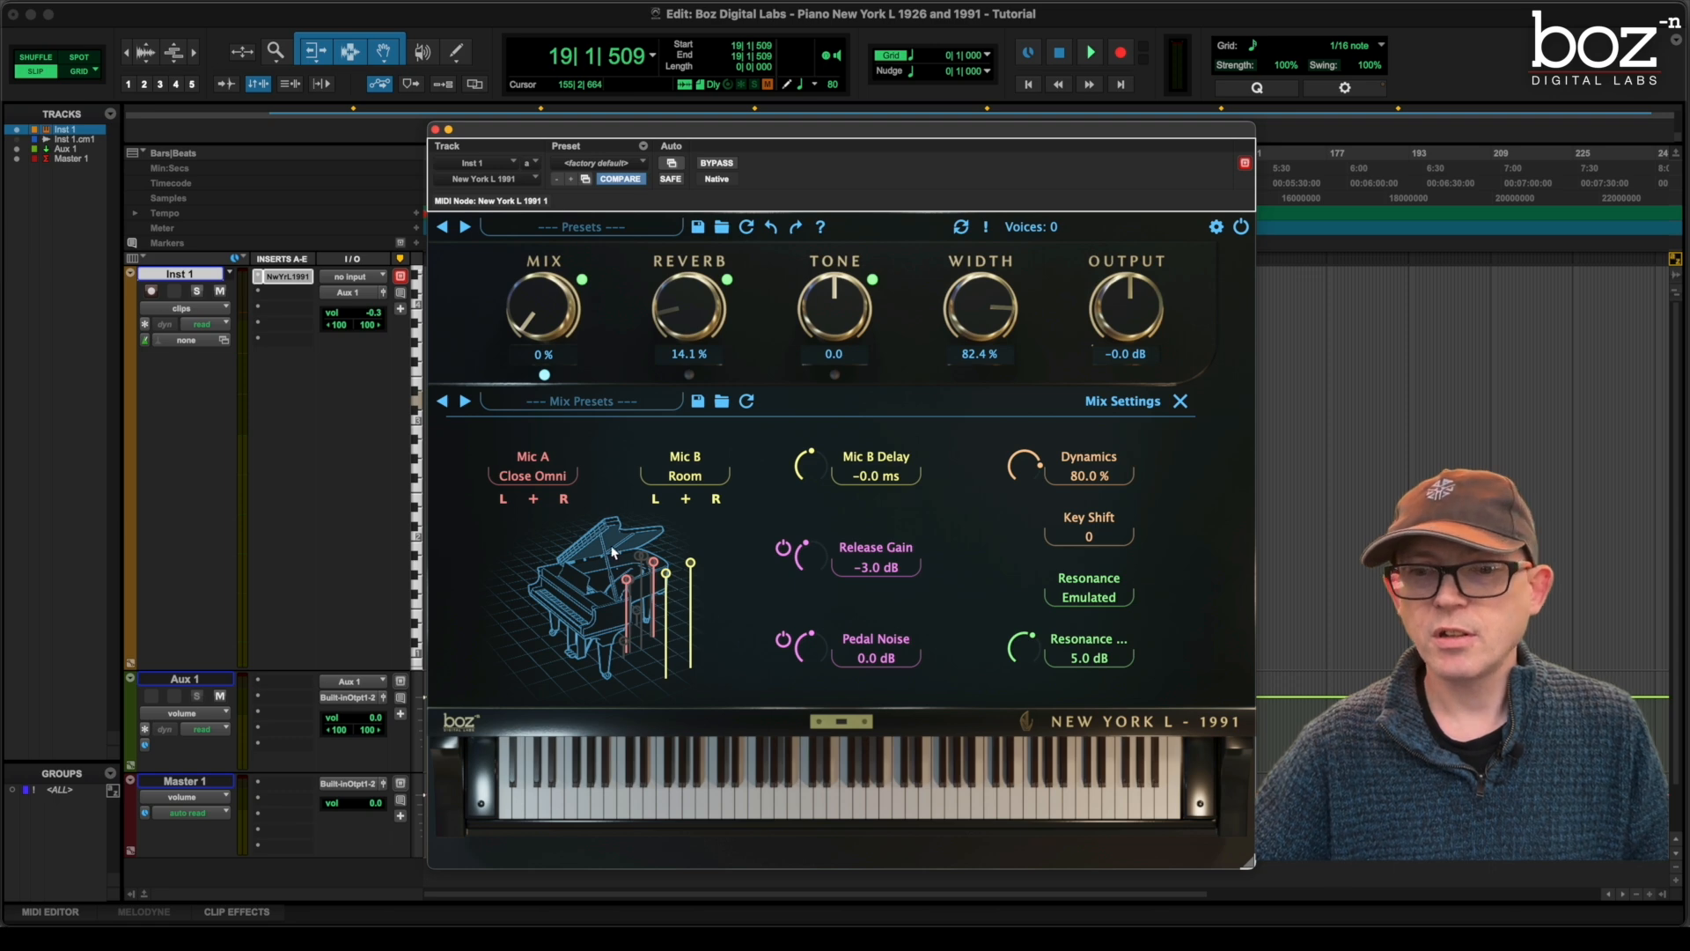
mouse_move(633, 584)
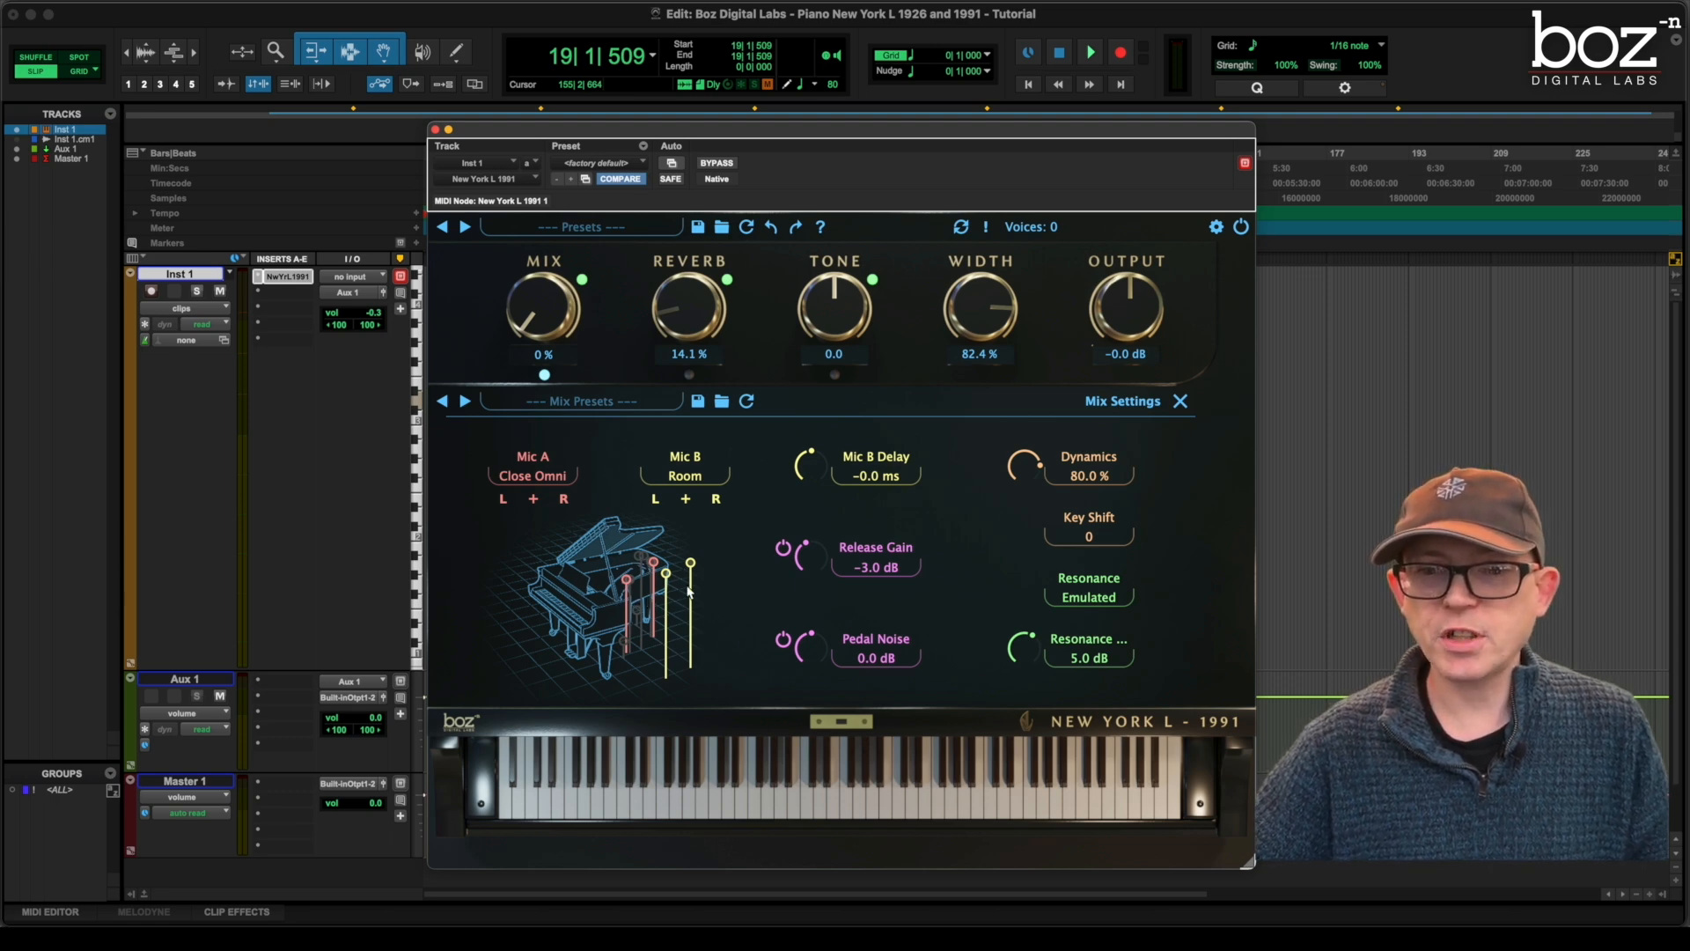
mouse_move(532, 476)
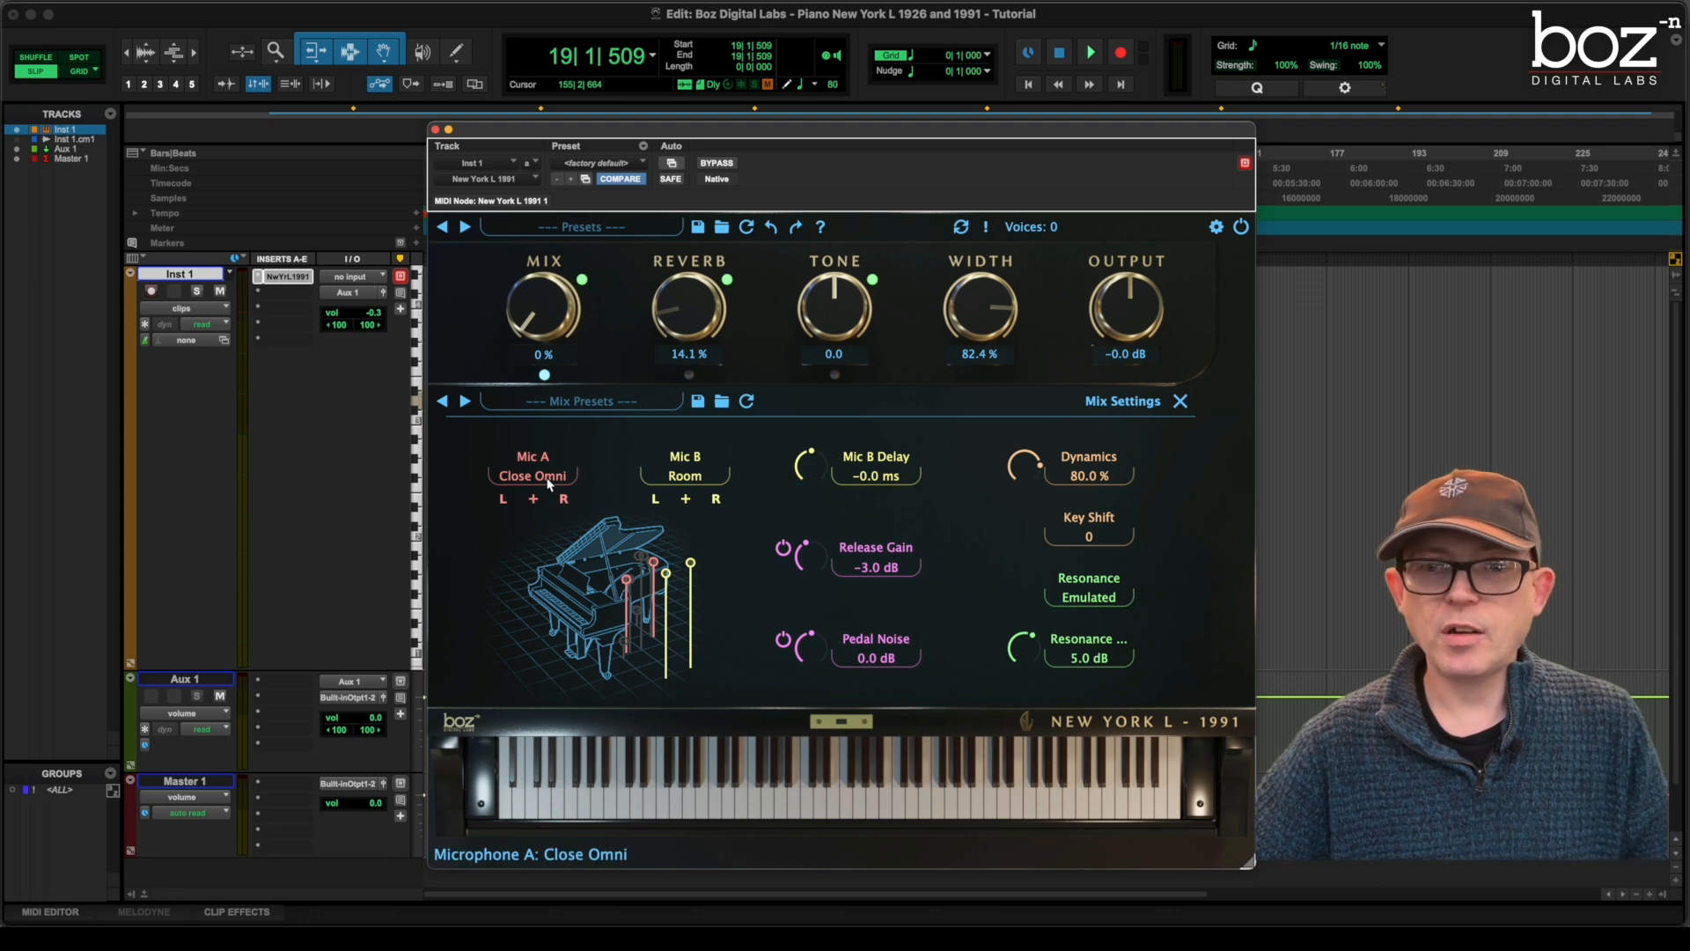
Set Mic A to Close Cardioid and keep Mic B on Room
left_click(532, 476)
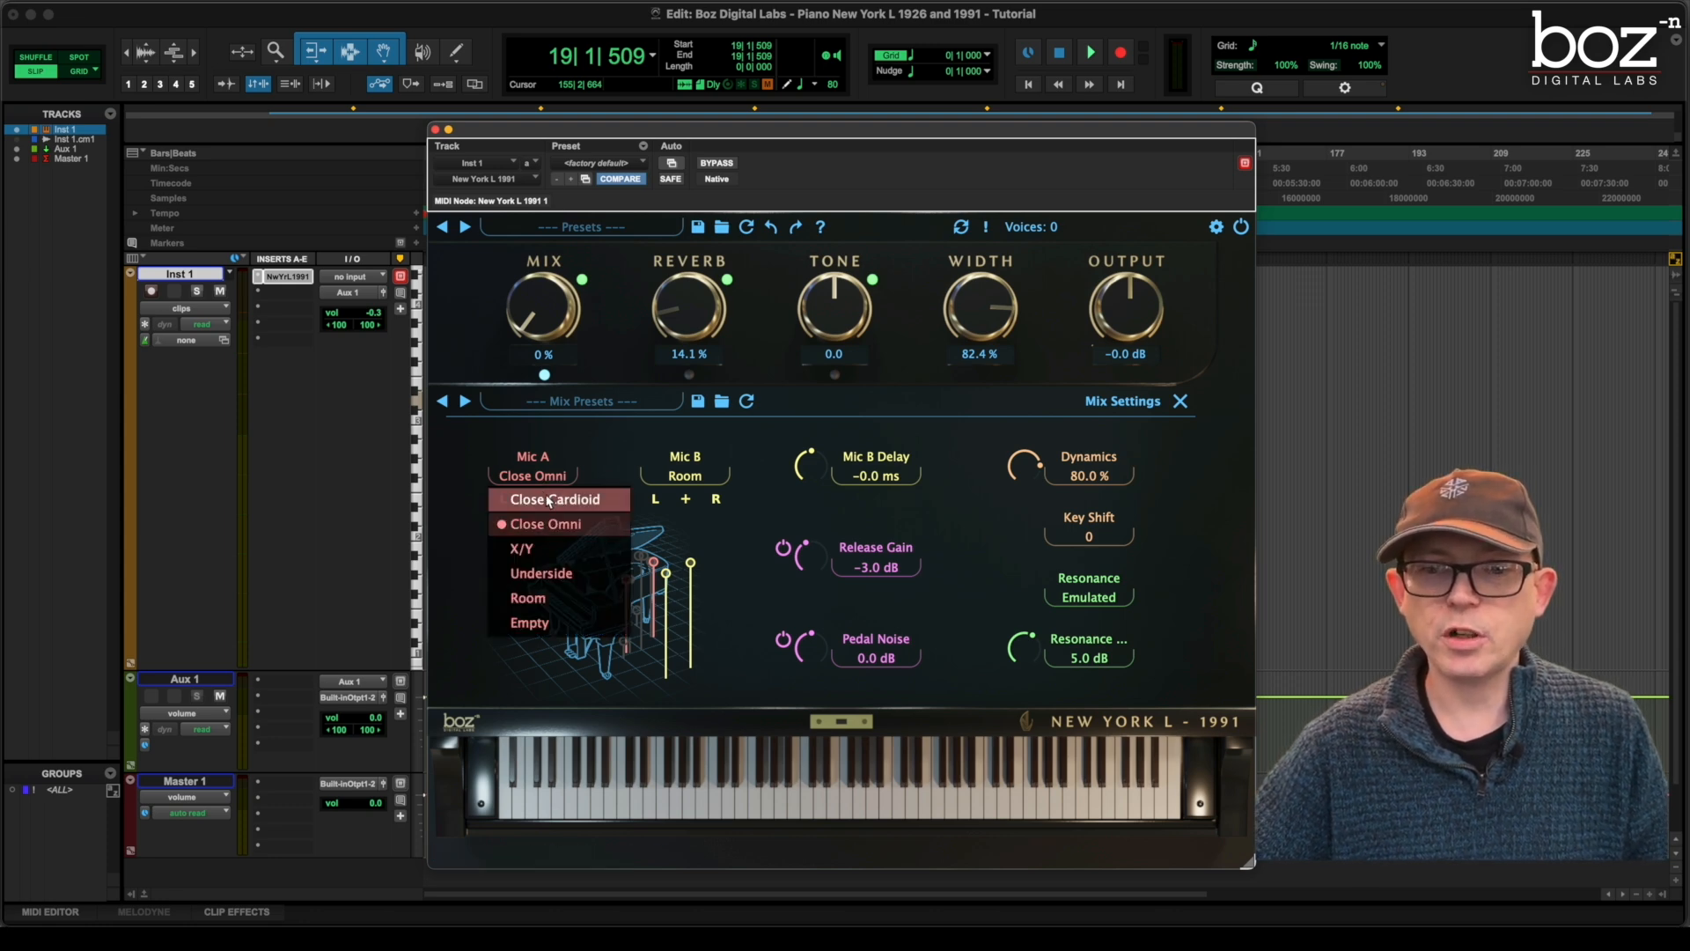
left_click(555, 499)
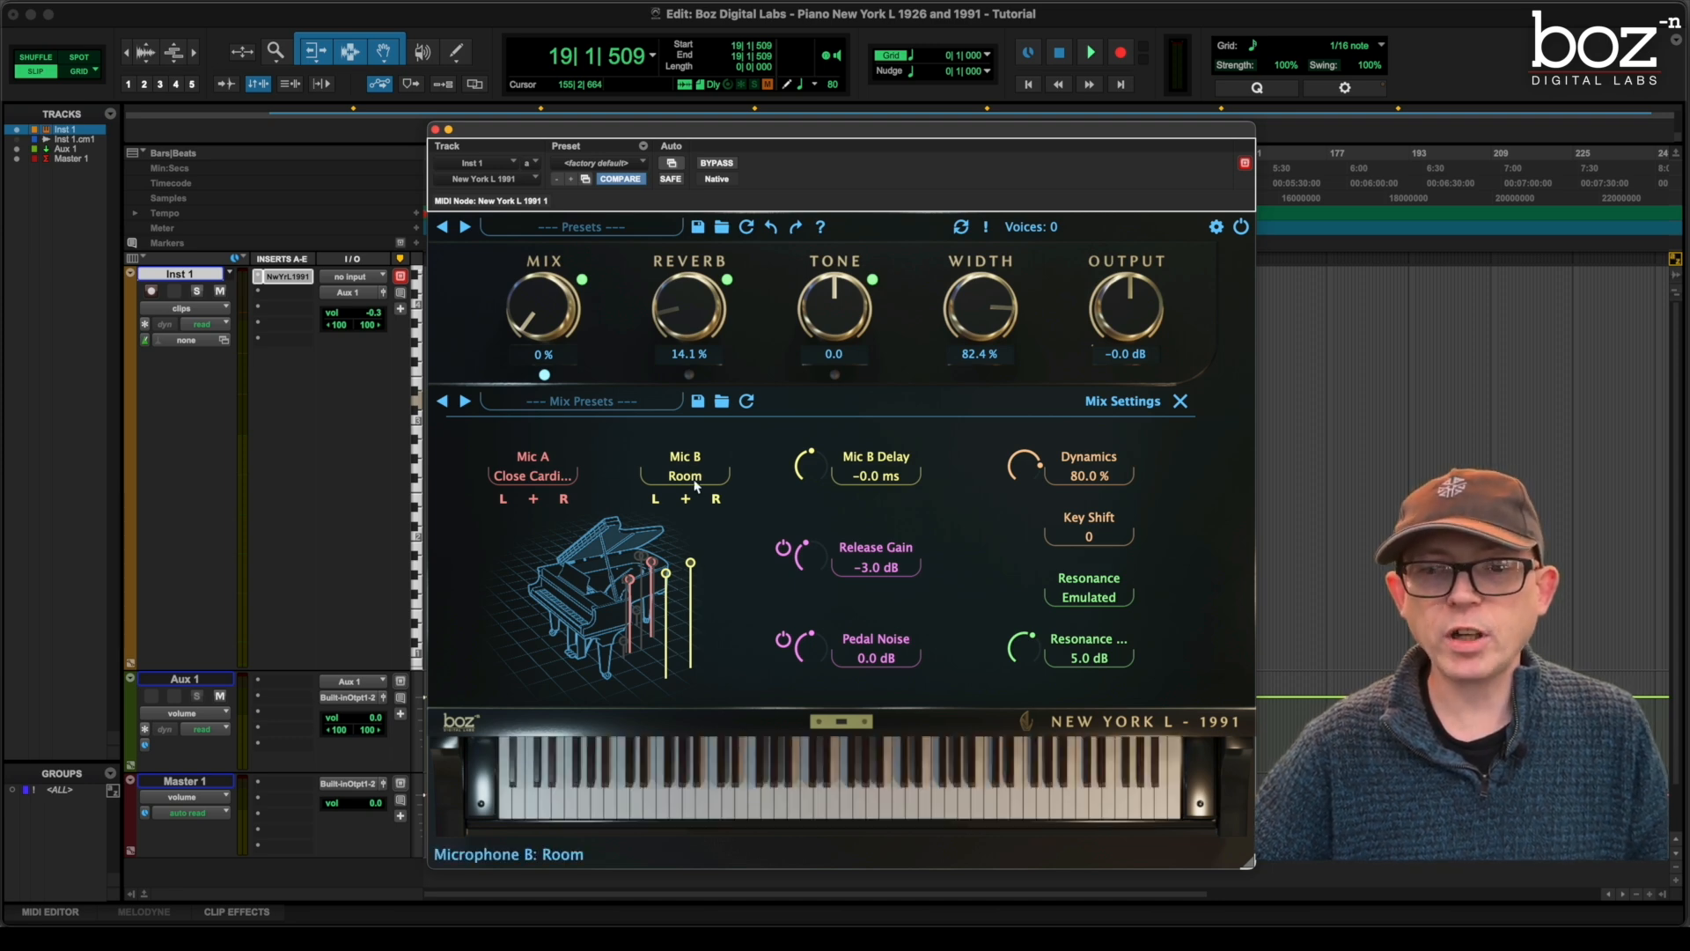
left_click(685, 476)
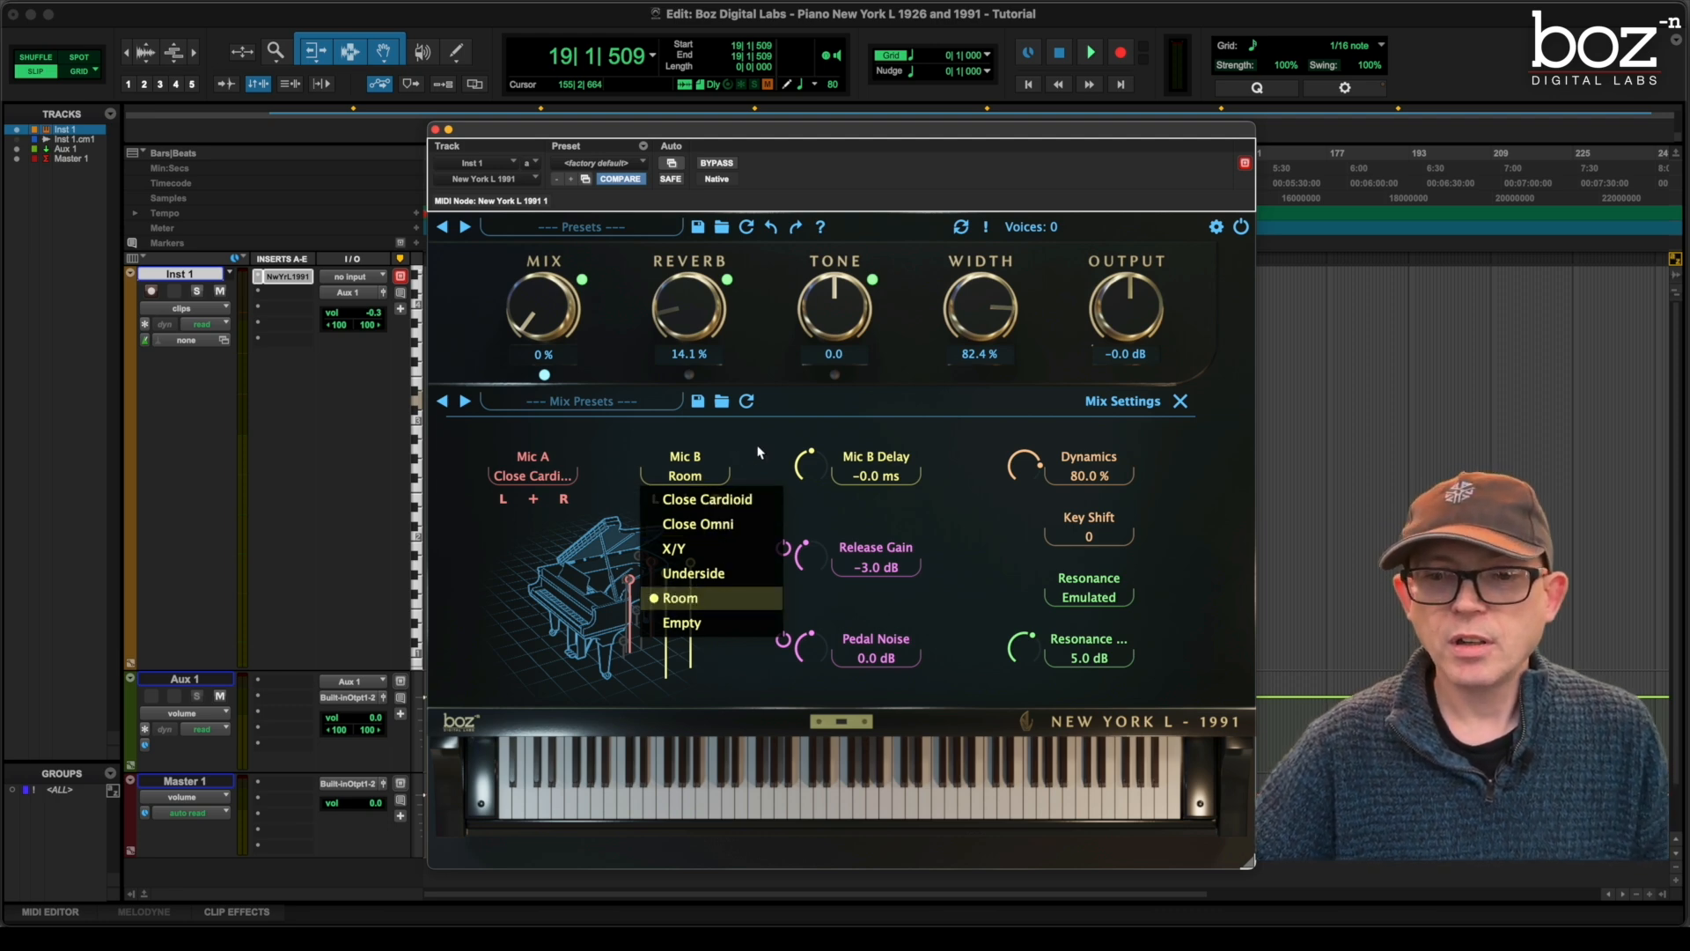
left_click(679, 597)
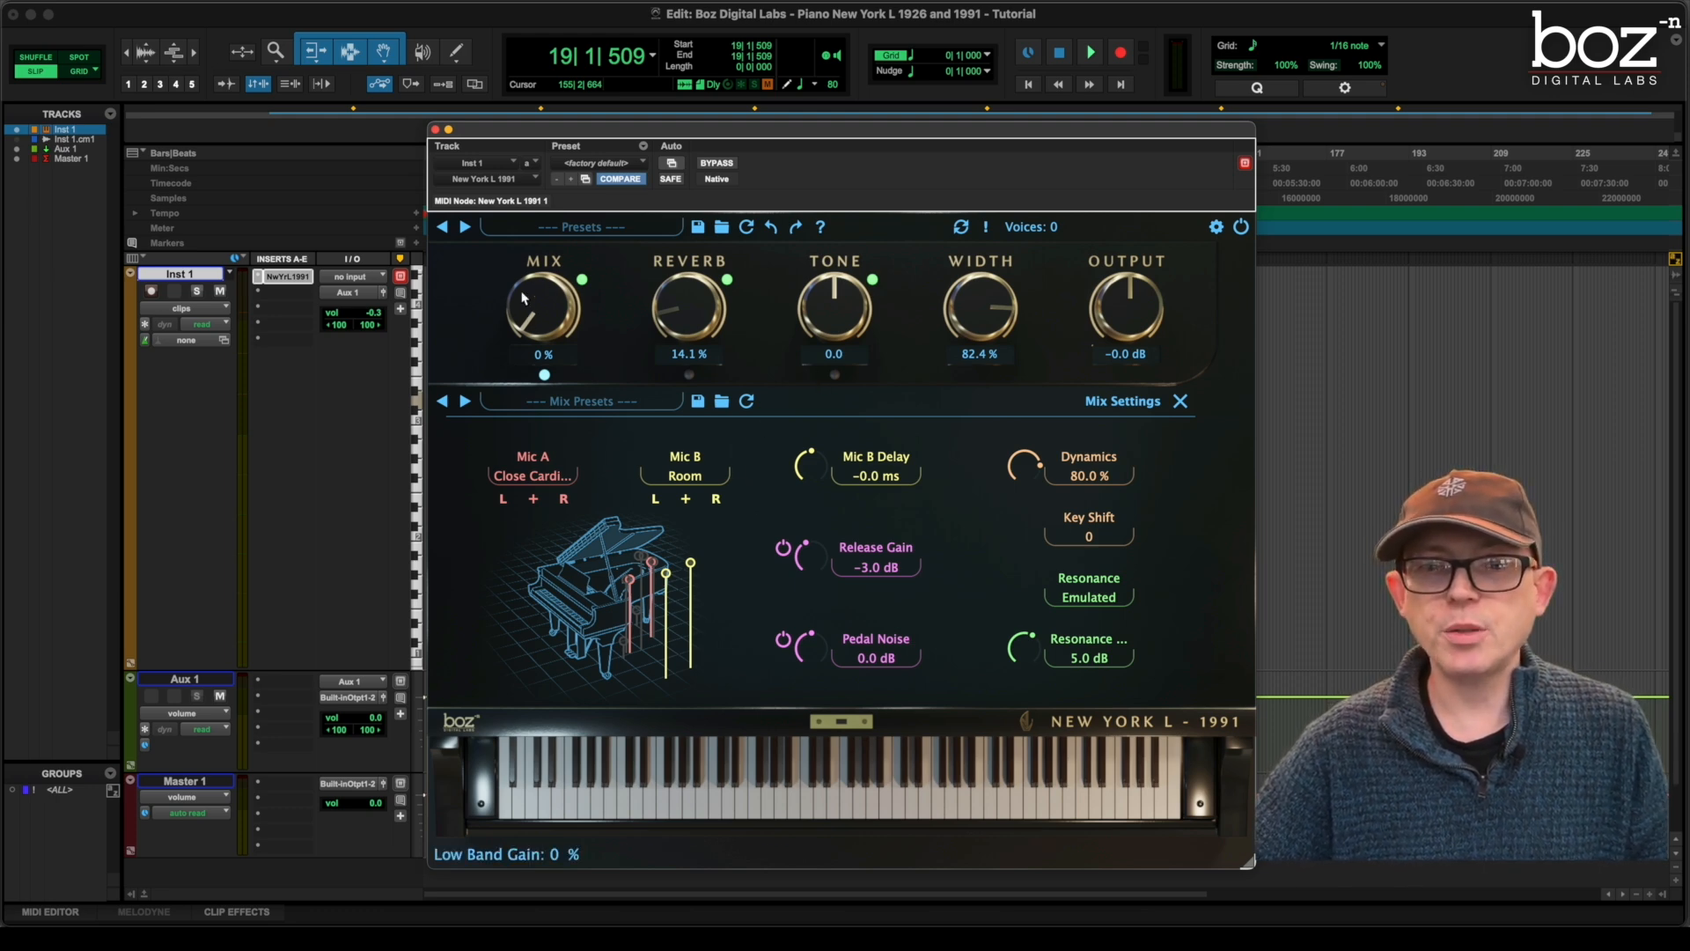
Raise the Mix knob from 0% to 100%
left_click(1090, 51)
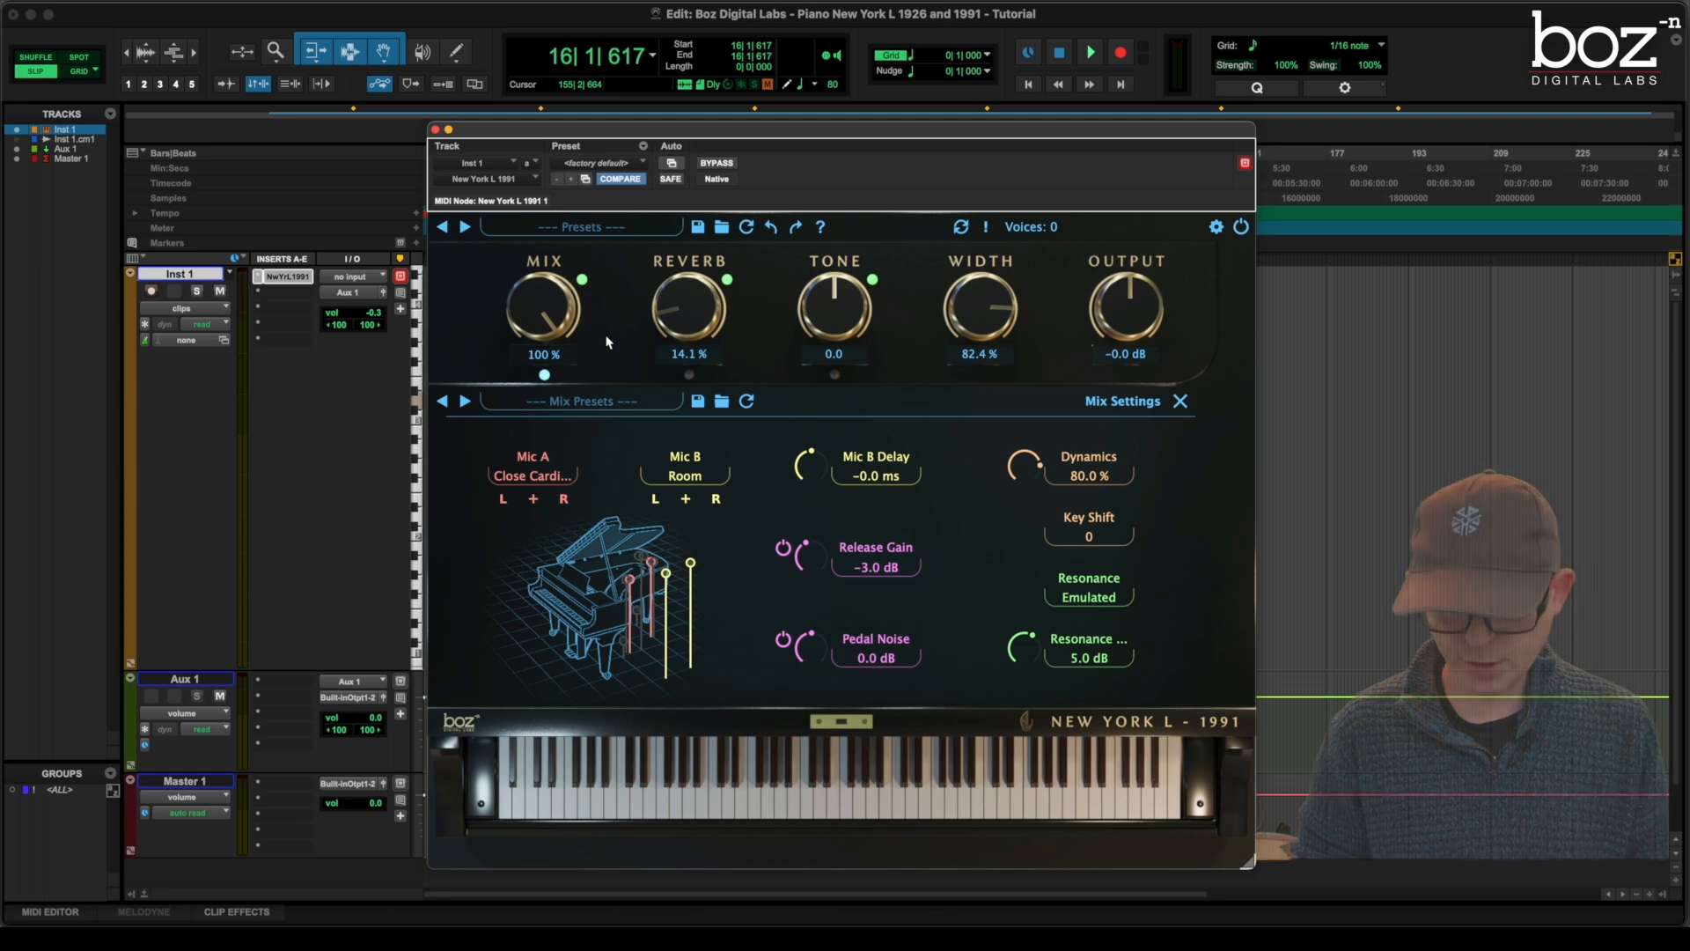
left_click(1090, 52)
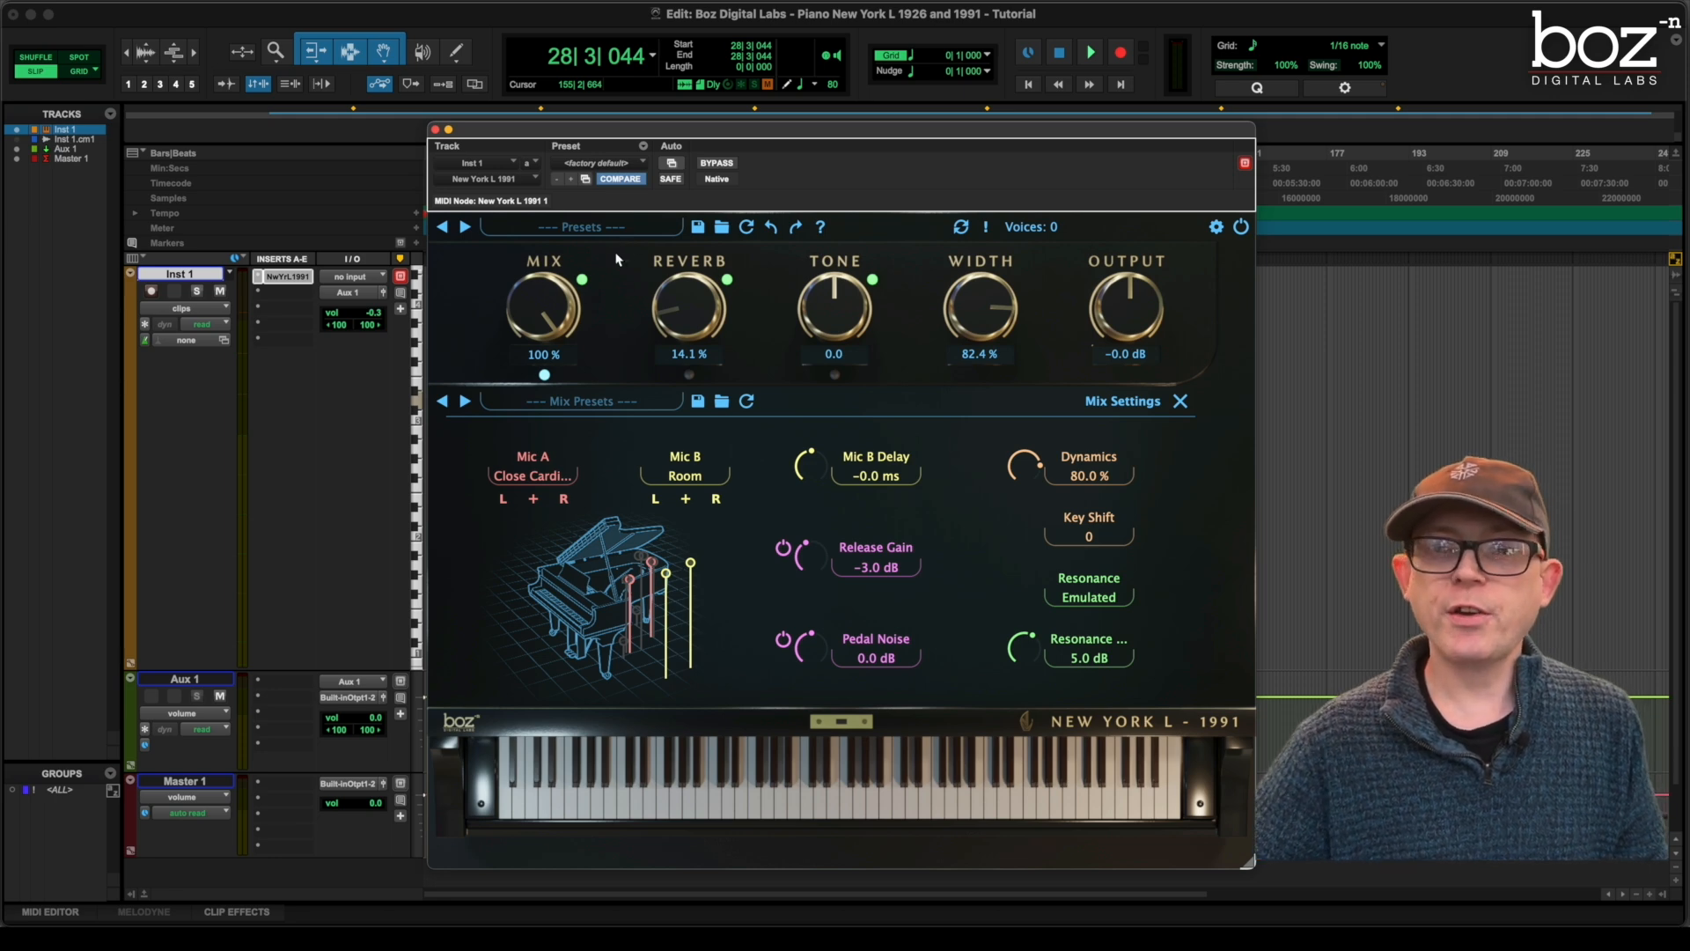
mouse_move(560, 278)
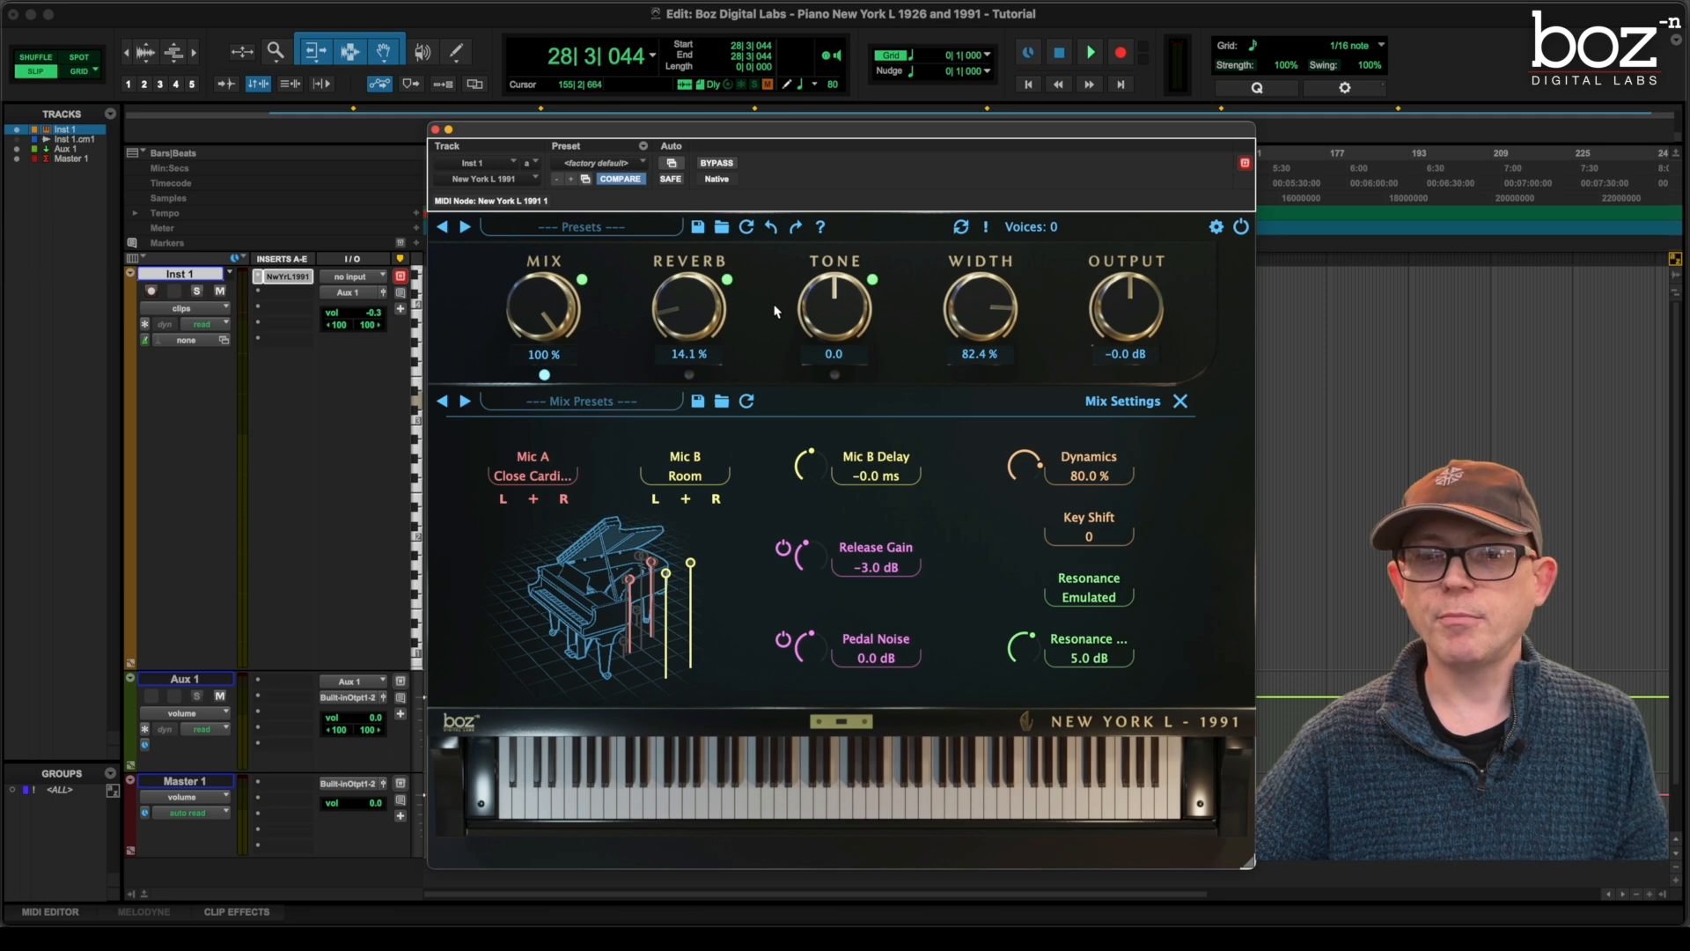
mouse_move(544, 376)
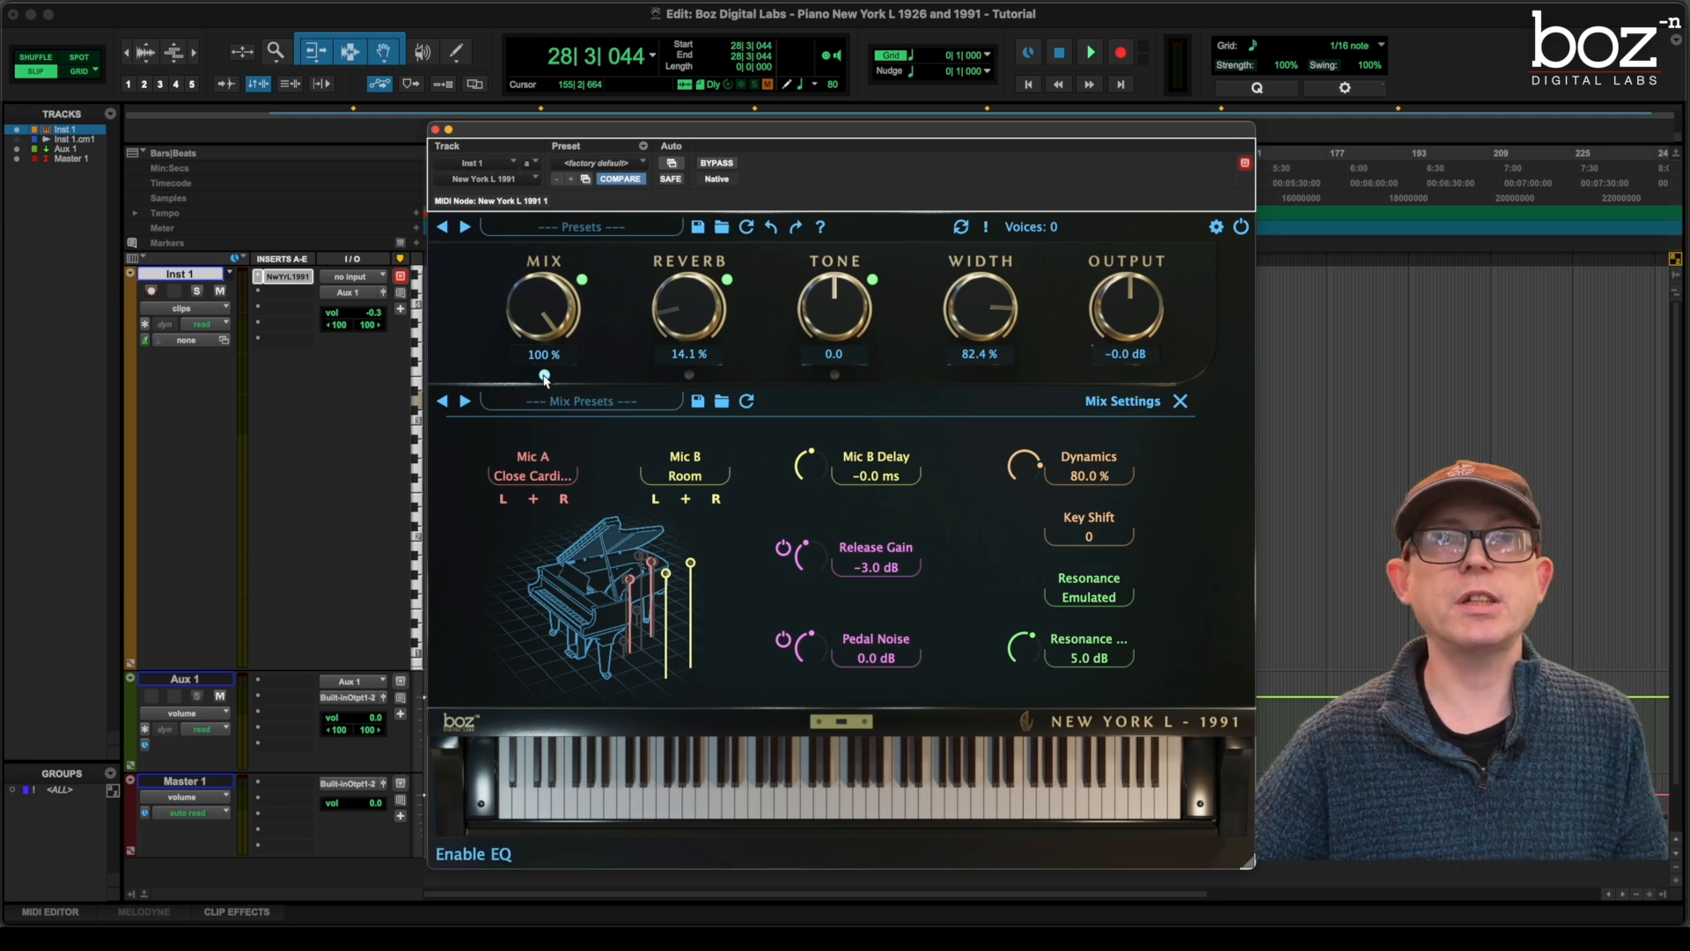
Close mix settings, browse the factory presets list, then undo and redo the last change
left_click(1180, 402)
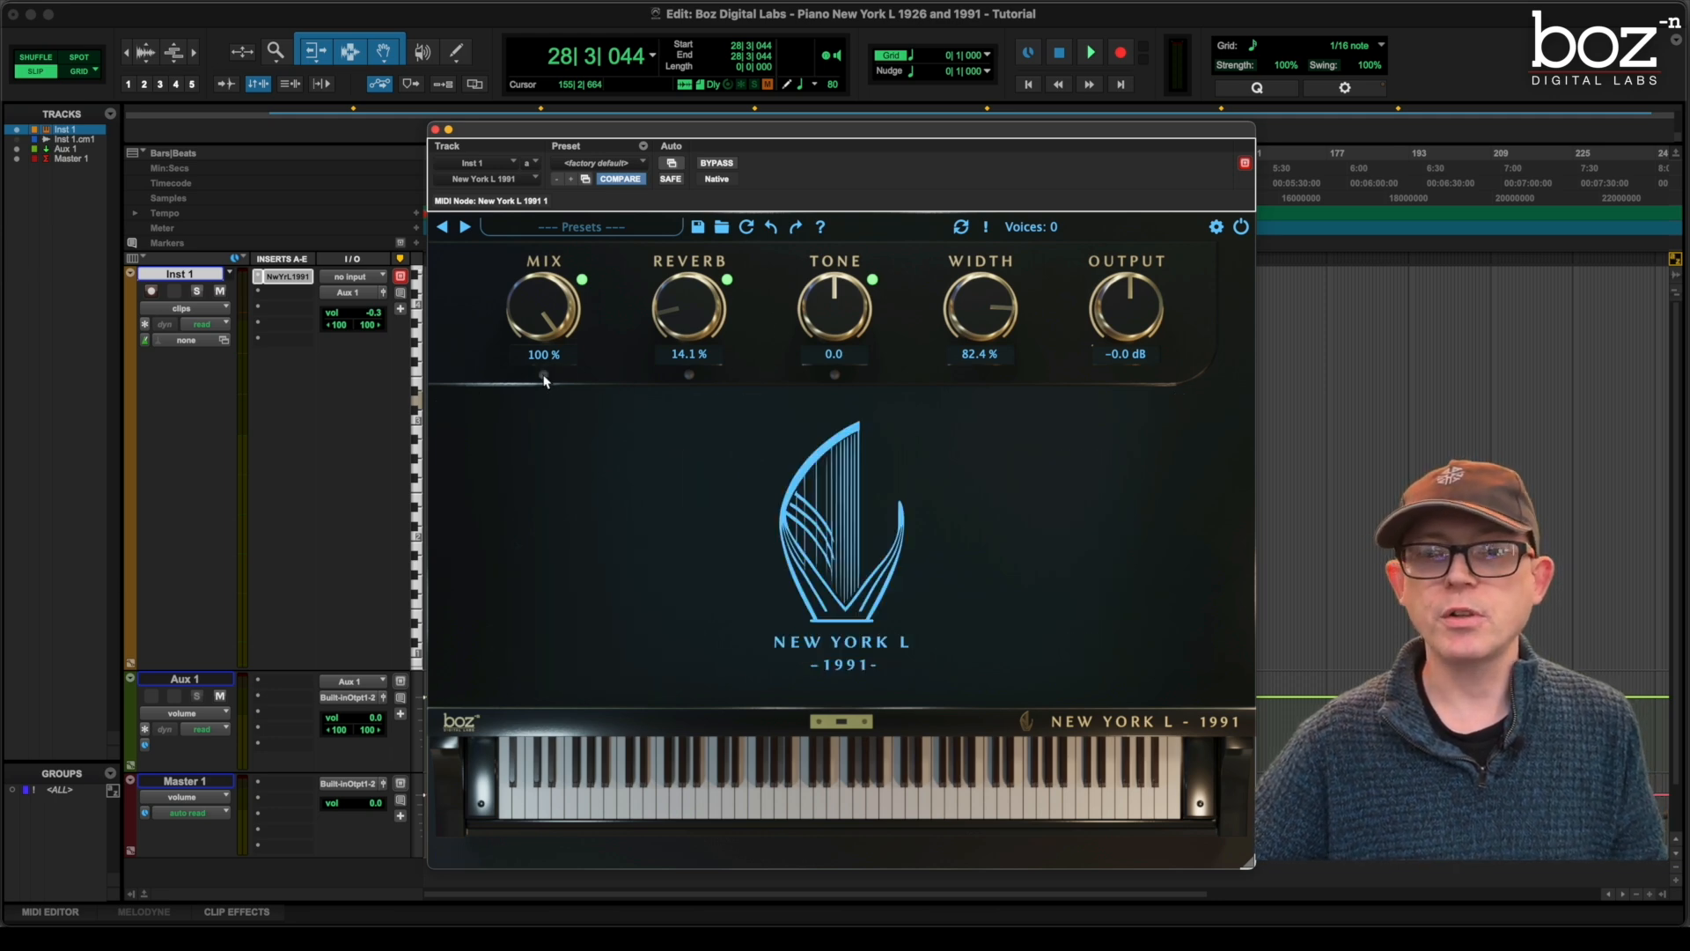
mouse_move(737, 571)
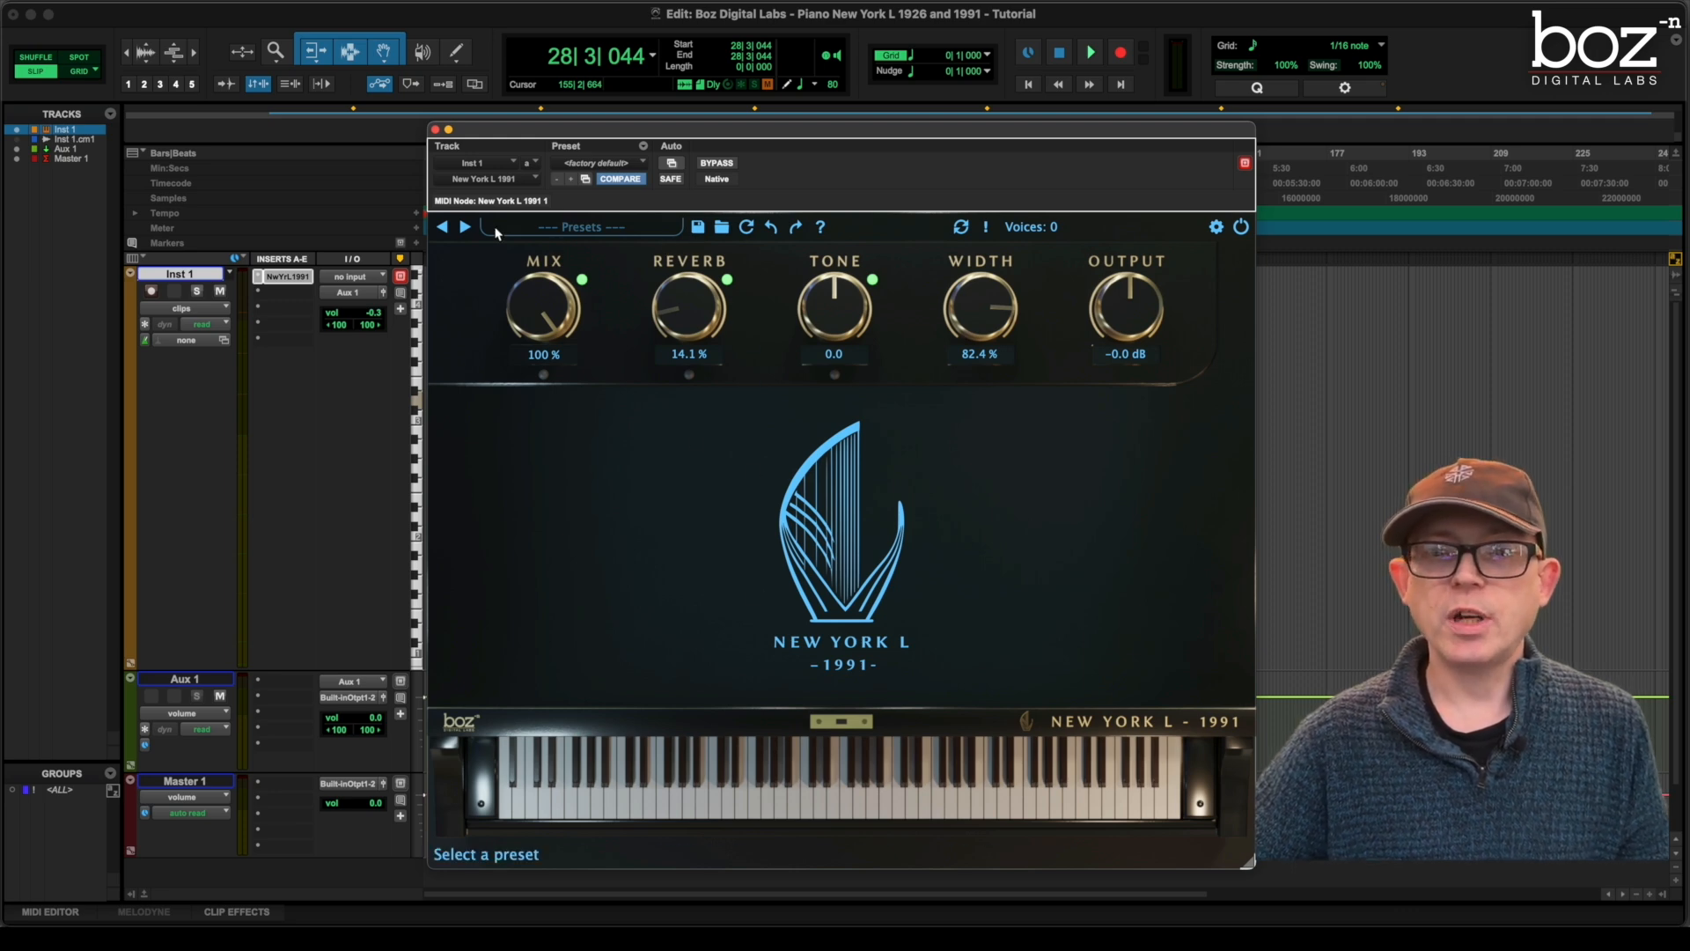
left_click(583, 227)
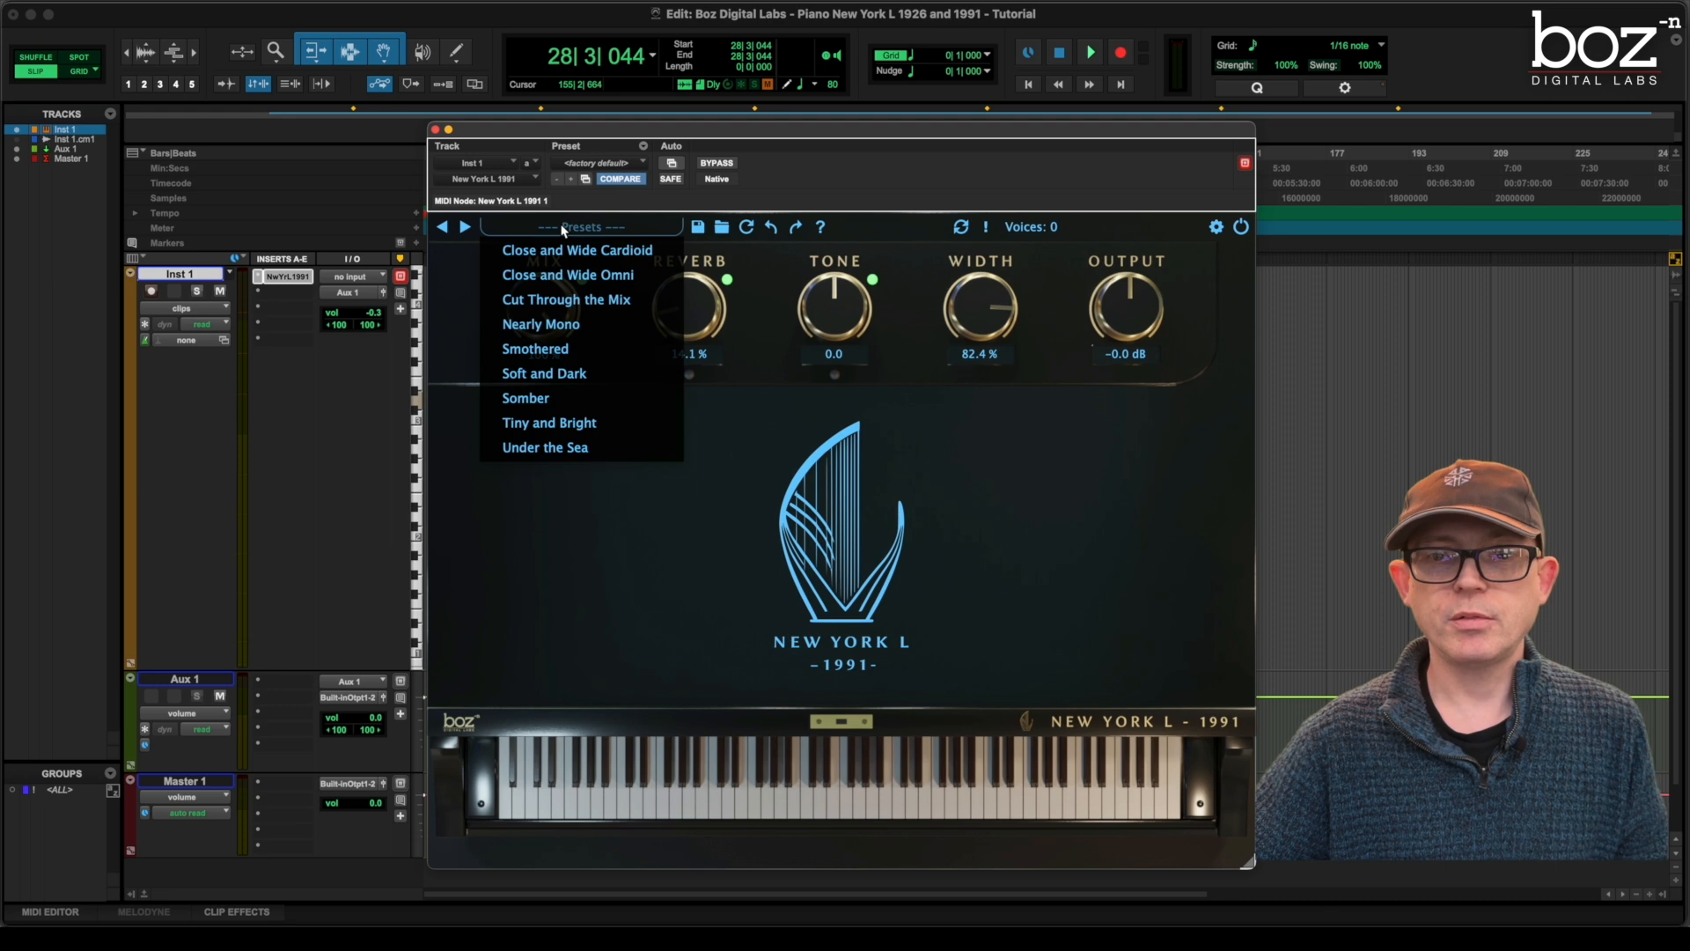
mouse_move(708, 430)
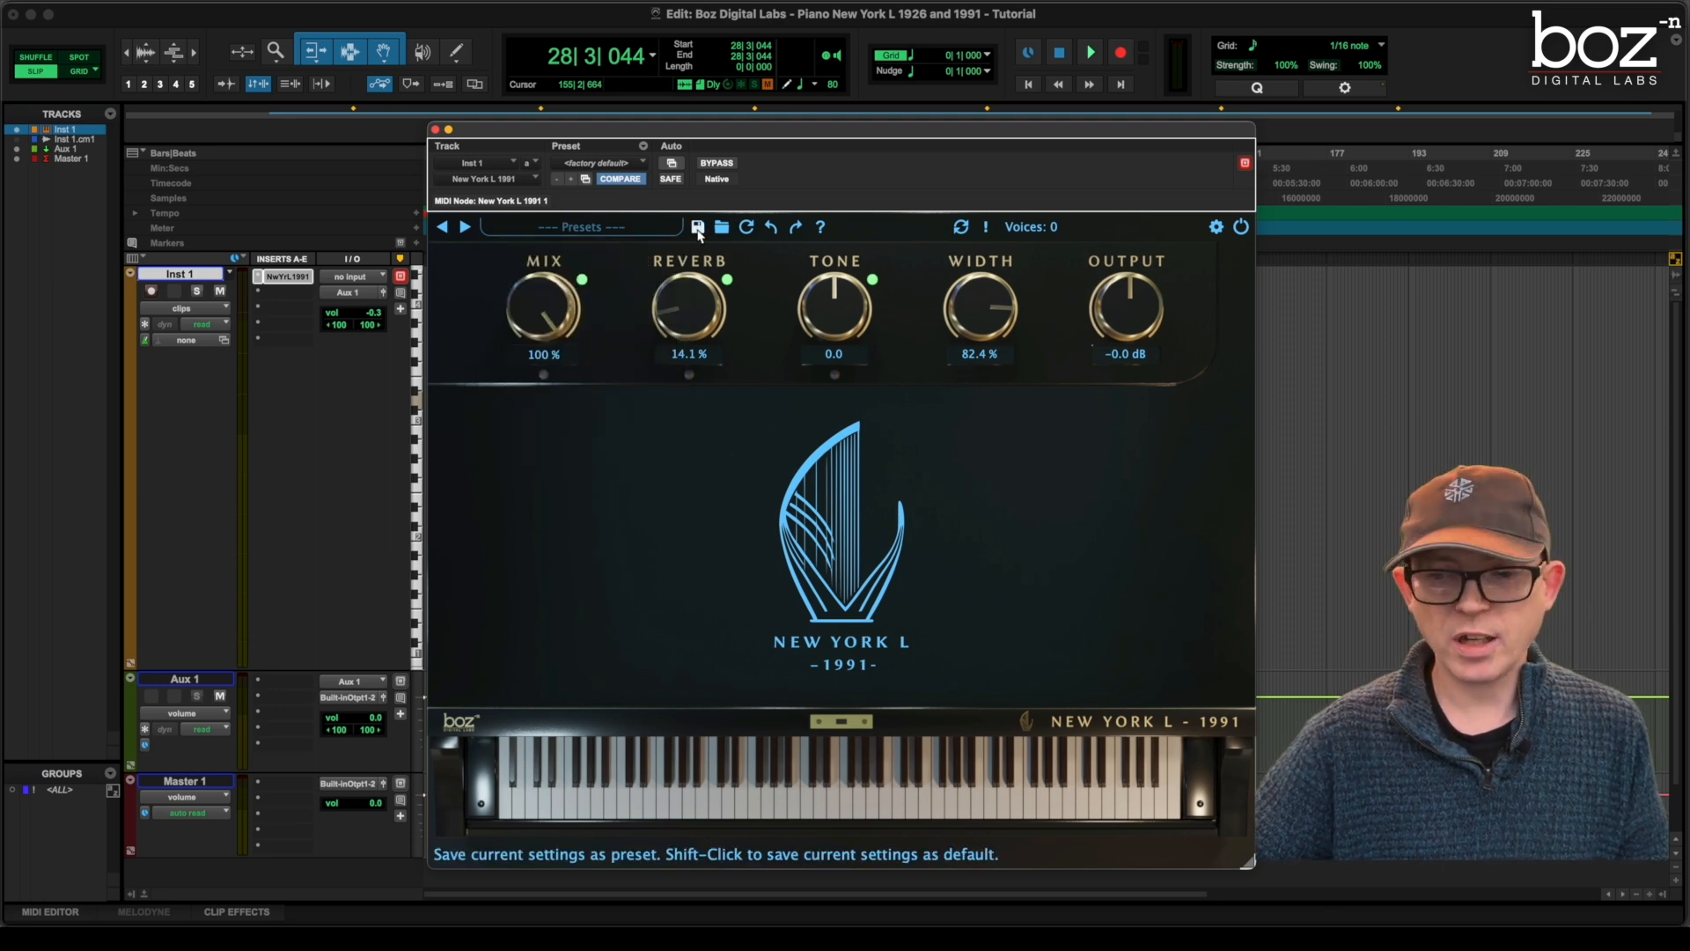
mouse_move(722, 227)
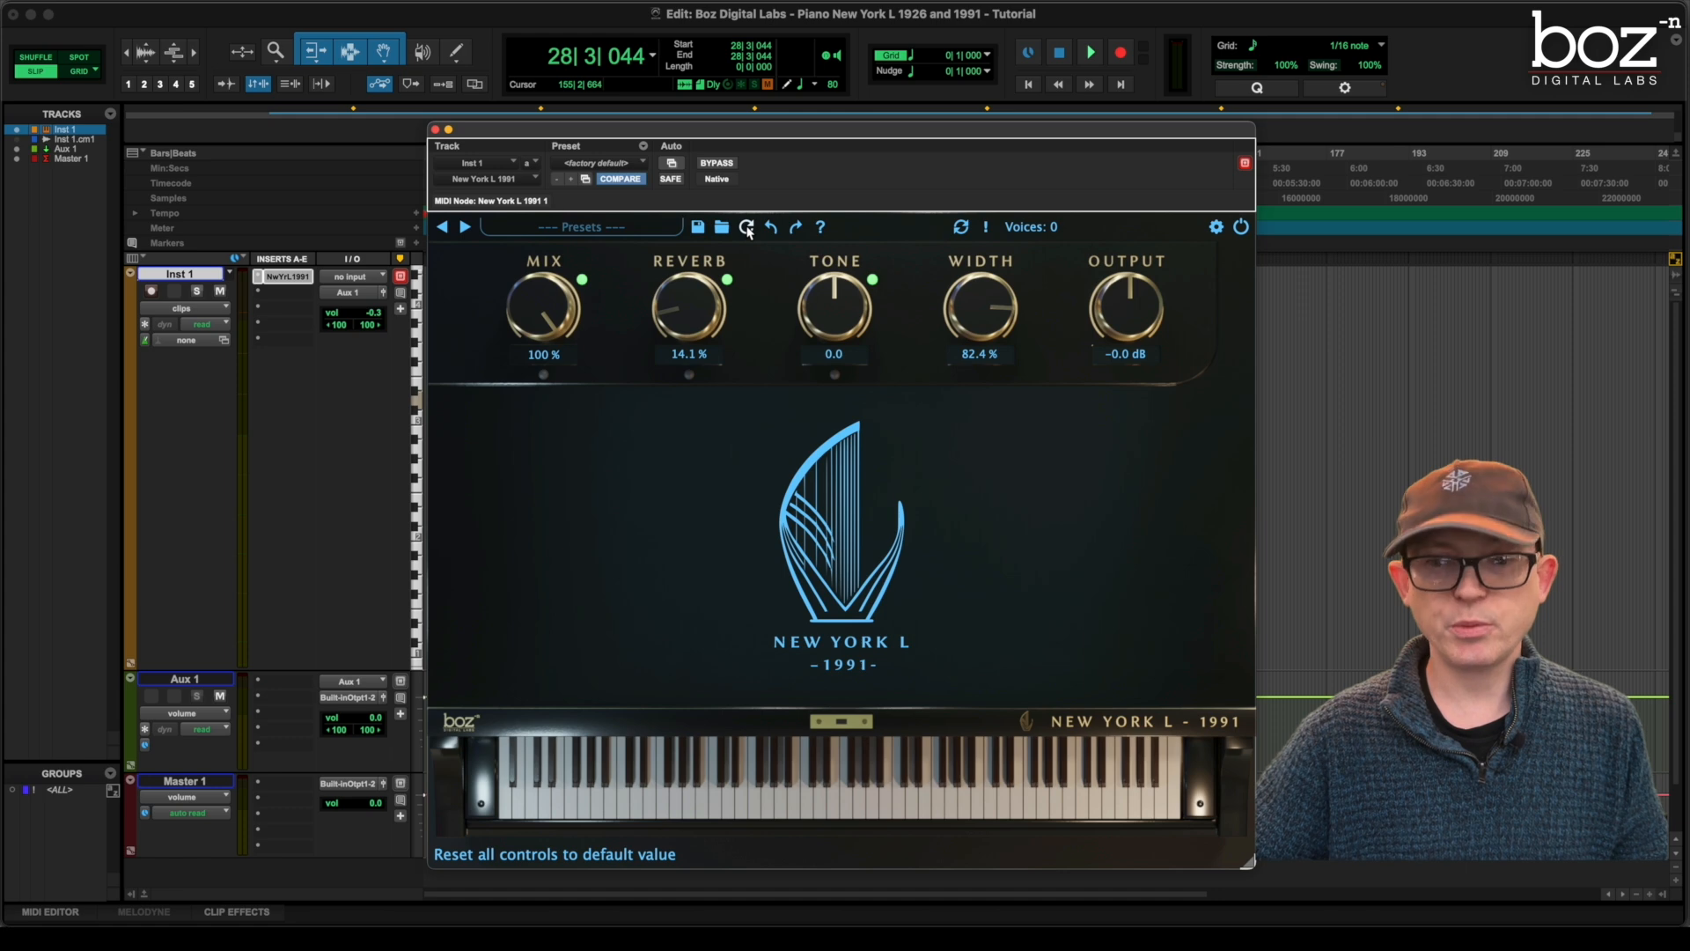
mouse_move(771, 227)
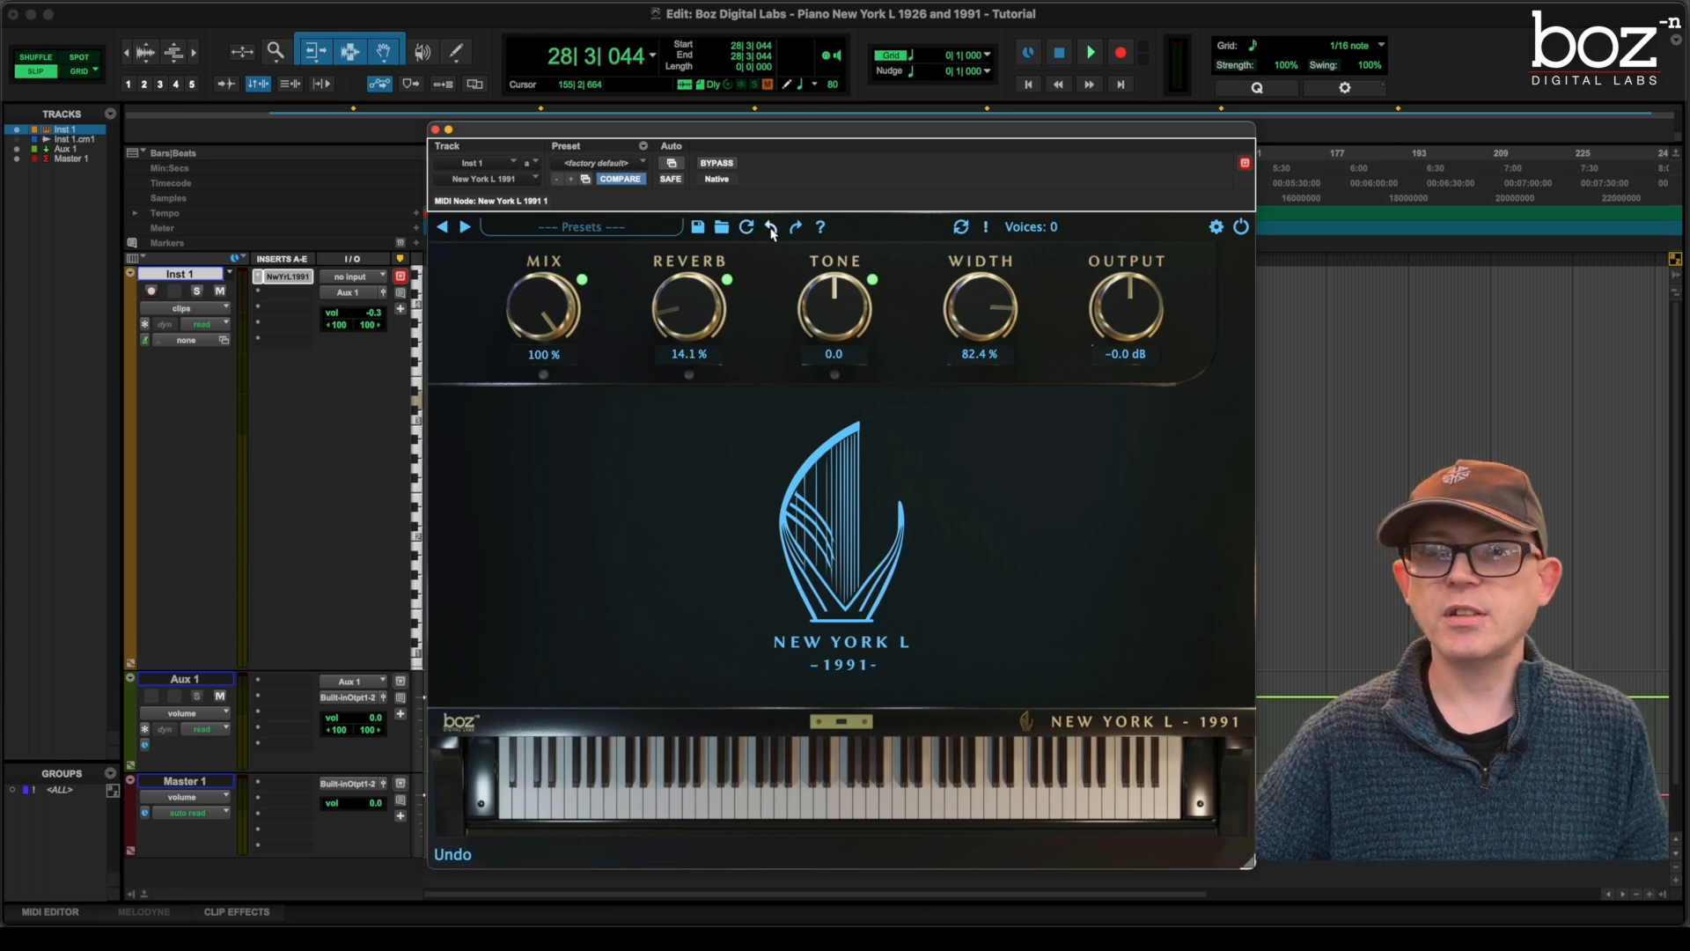
left_click(796, 227)
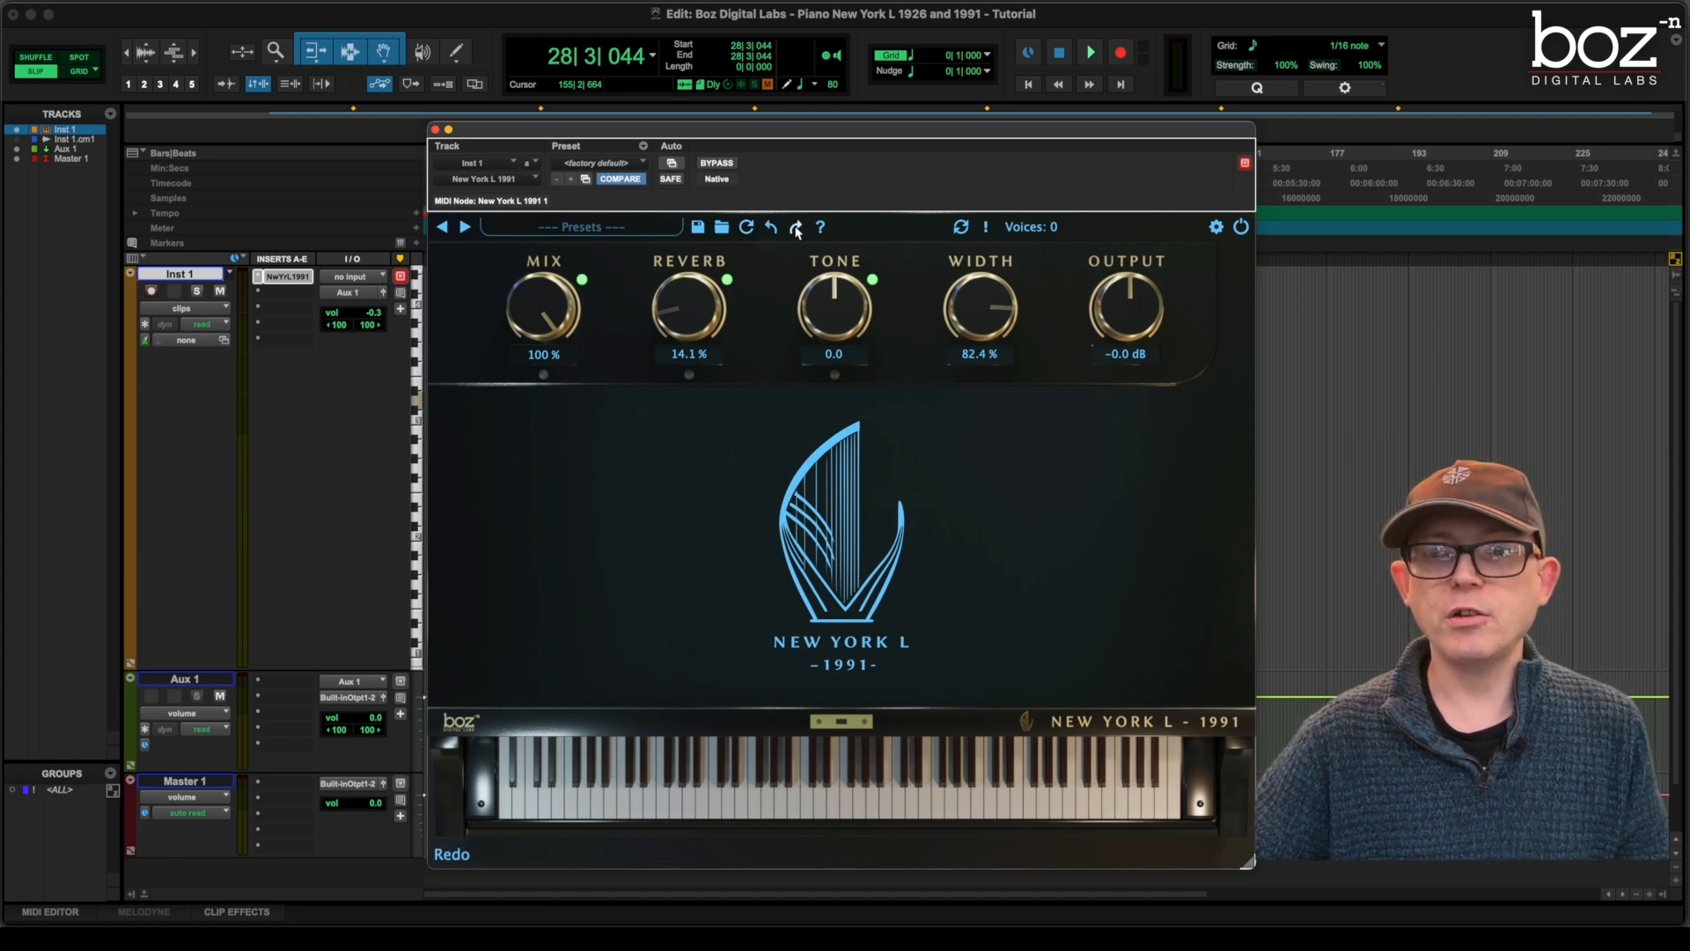
left_click(770, 227)
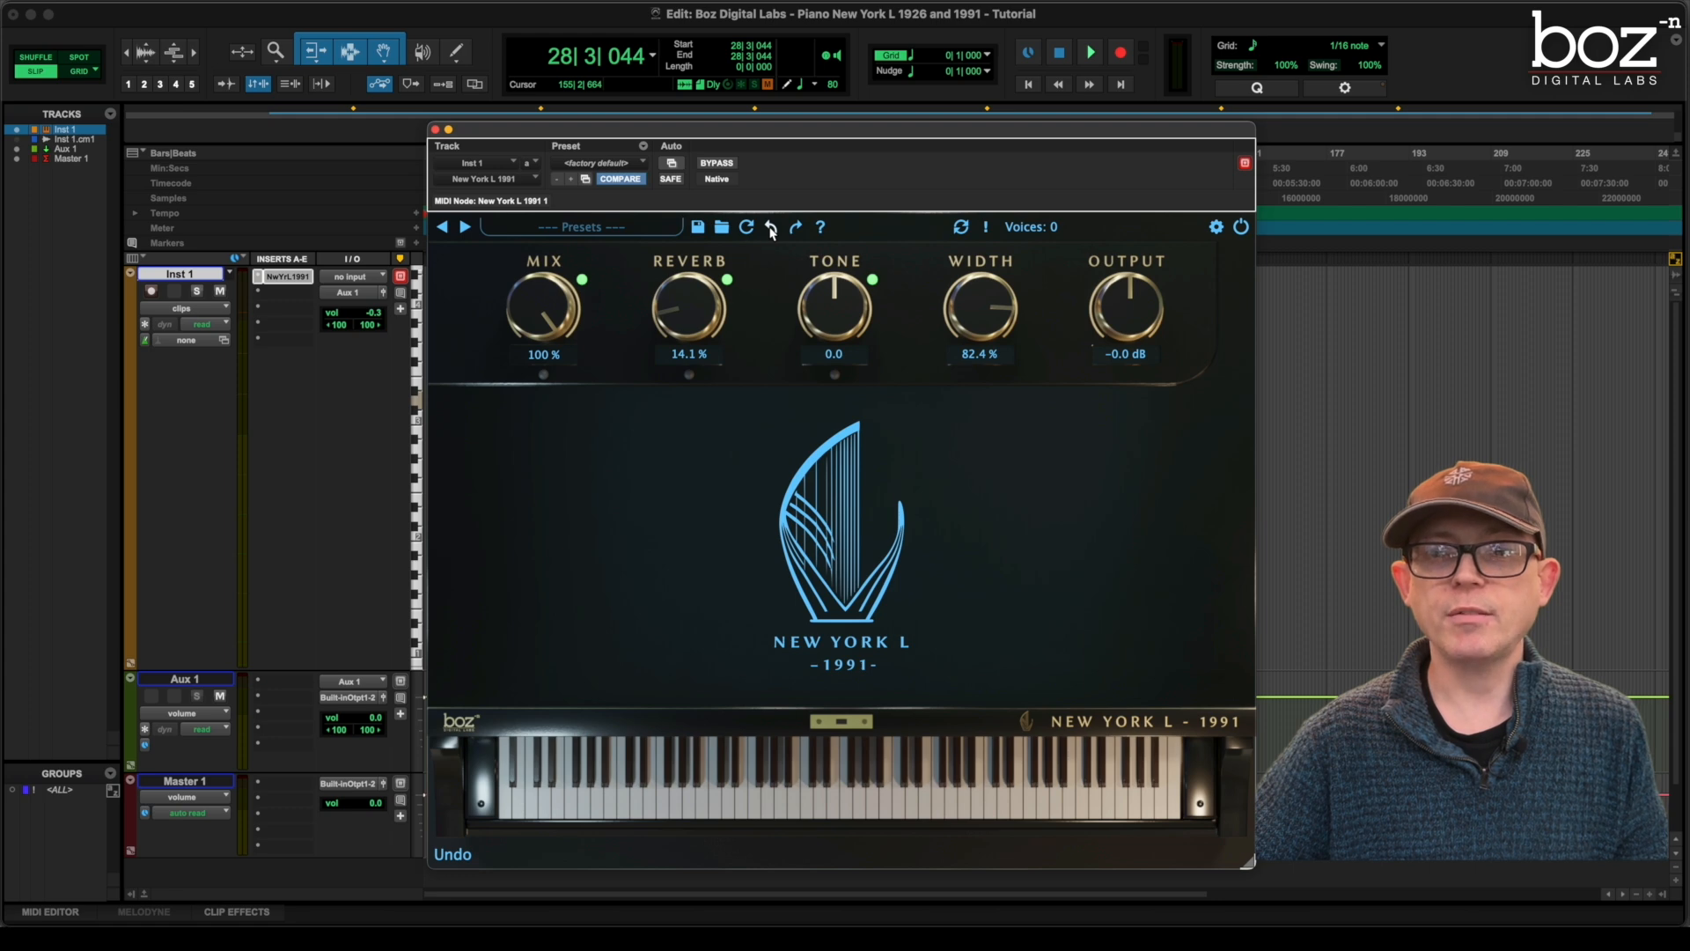
mouse_move(821, 227)
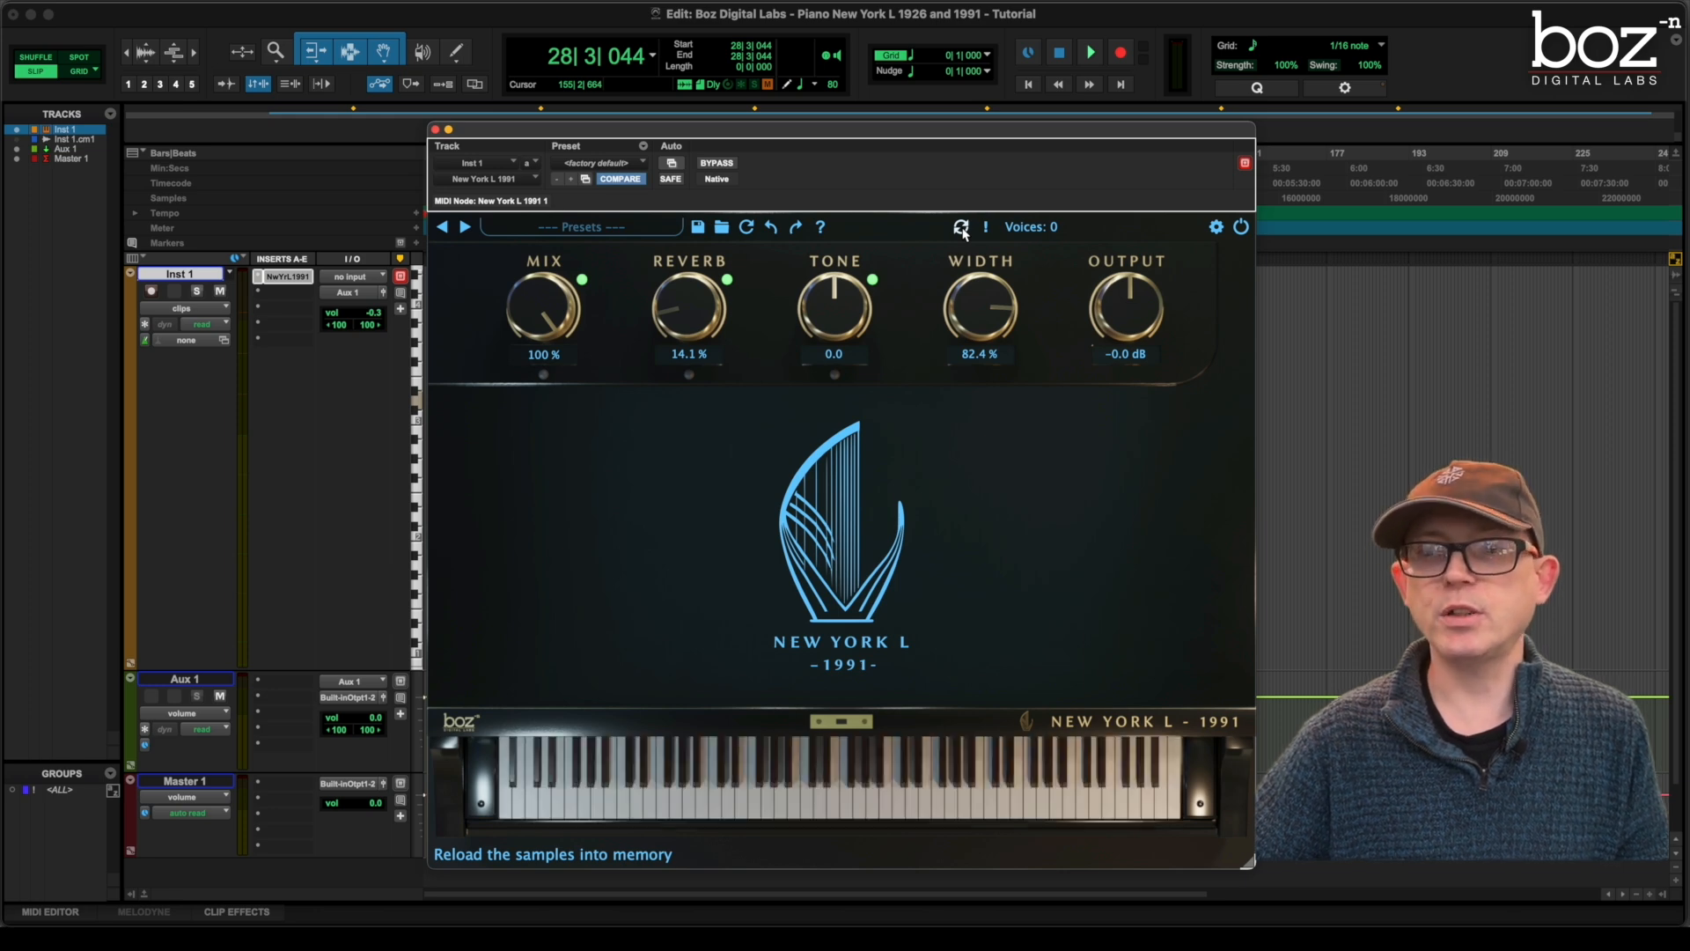
mouse_move(1065, 238)
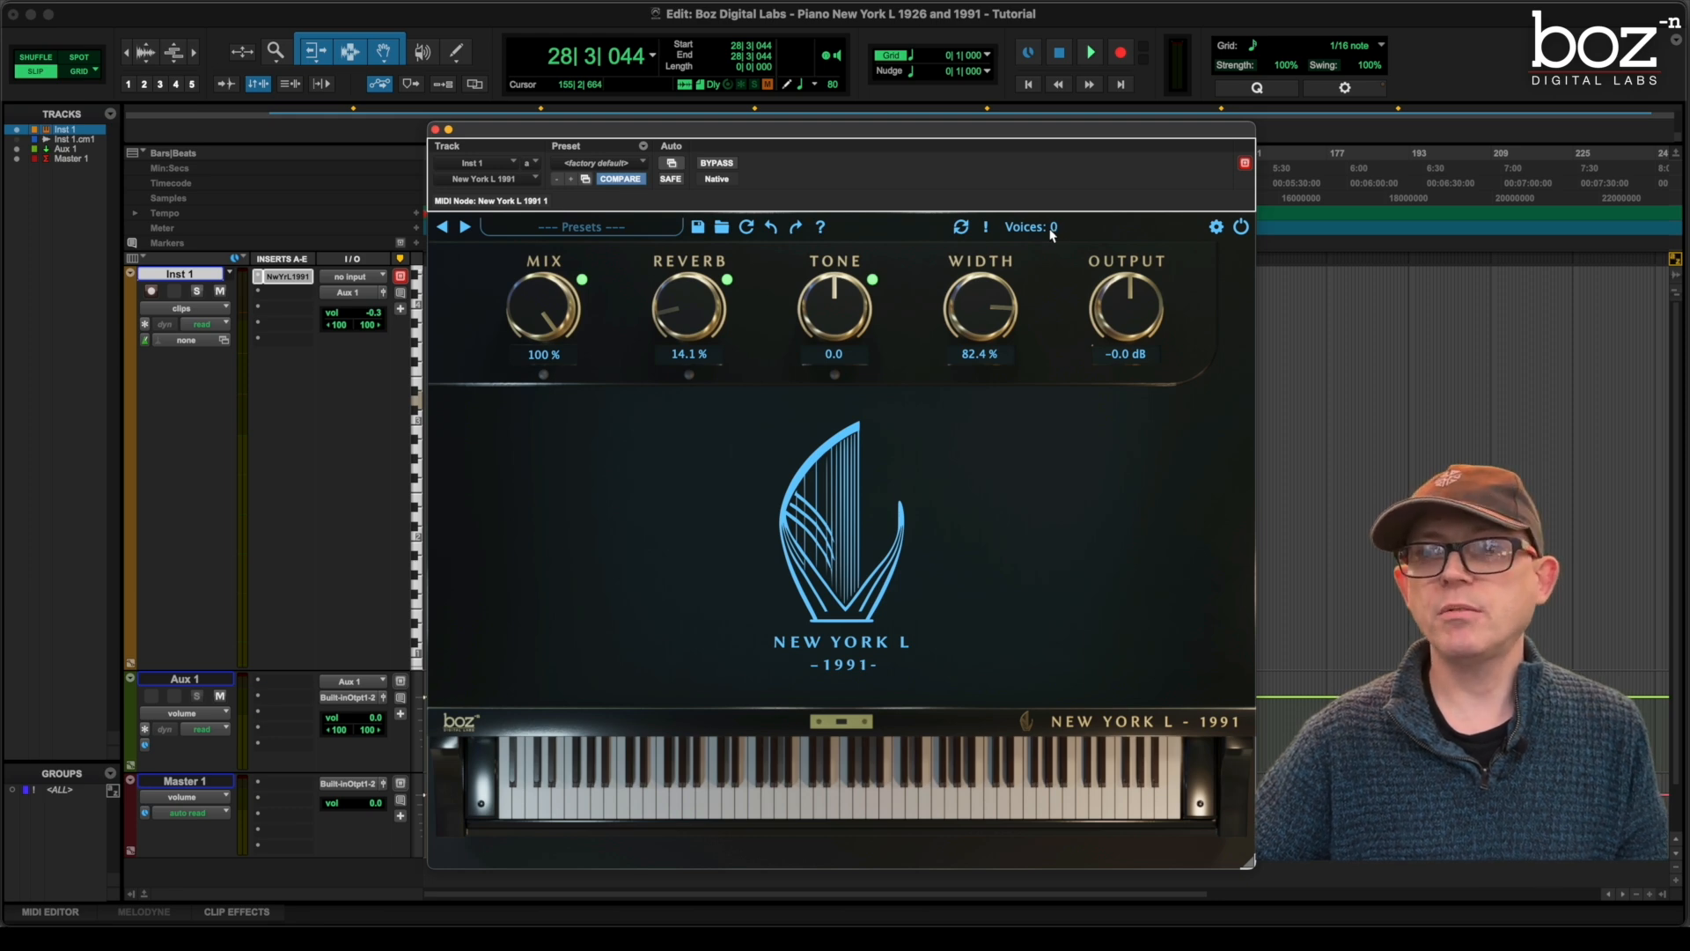
mouse_move(1152, 243)
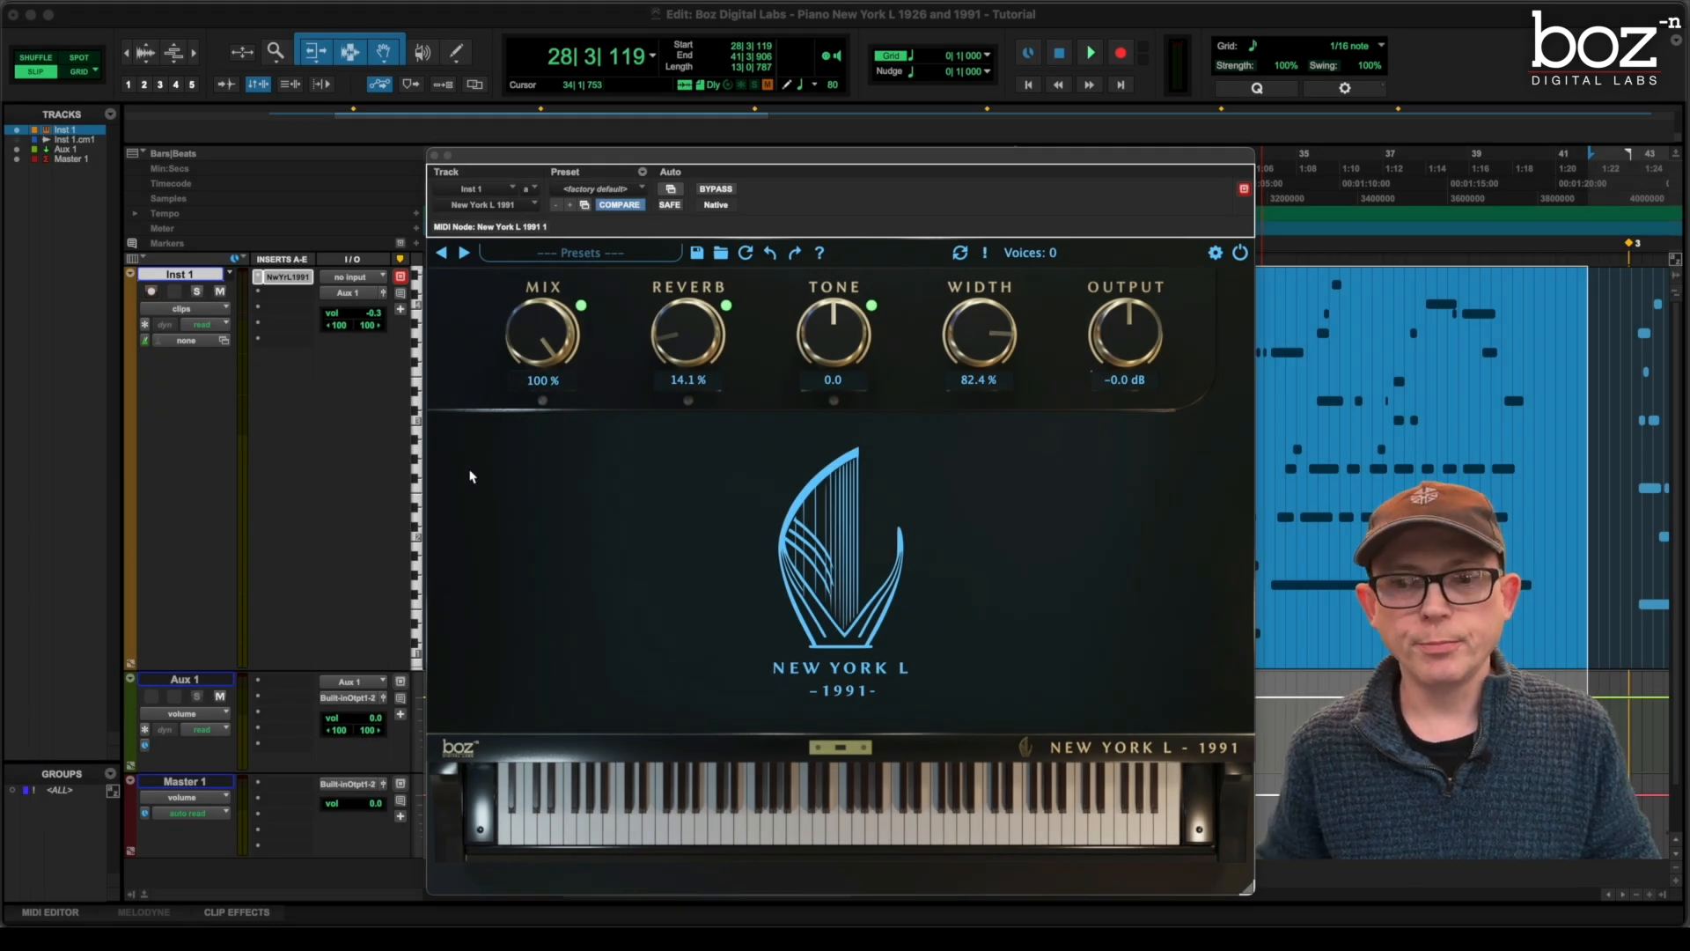
mouse_move(680, 458)
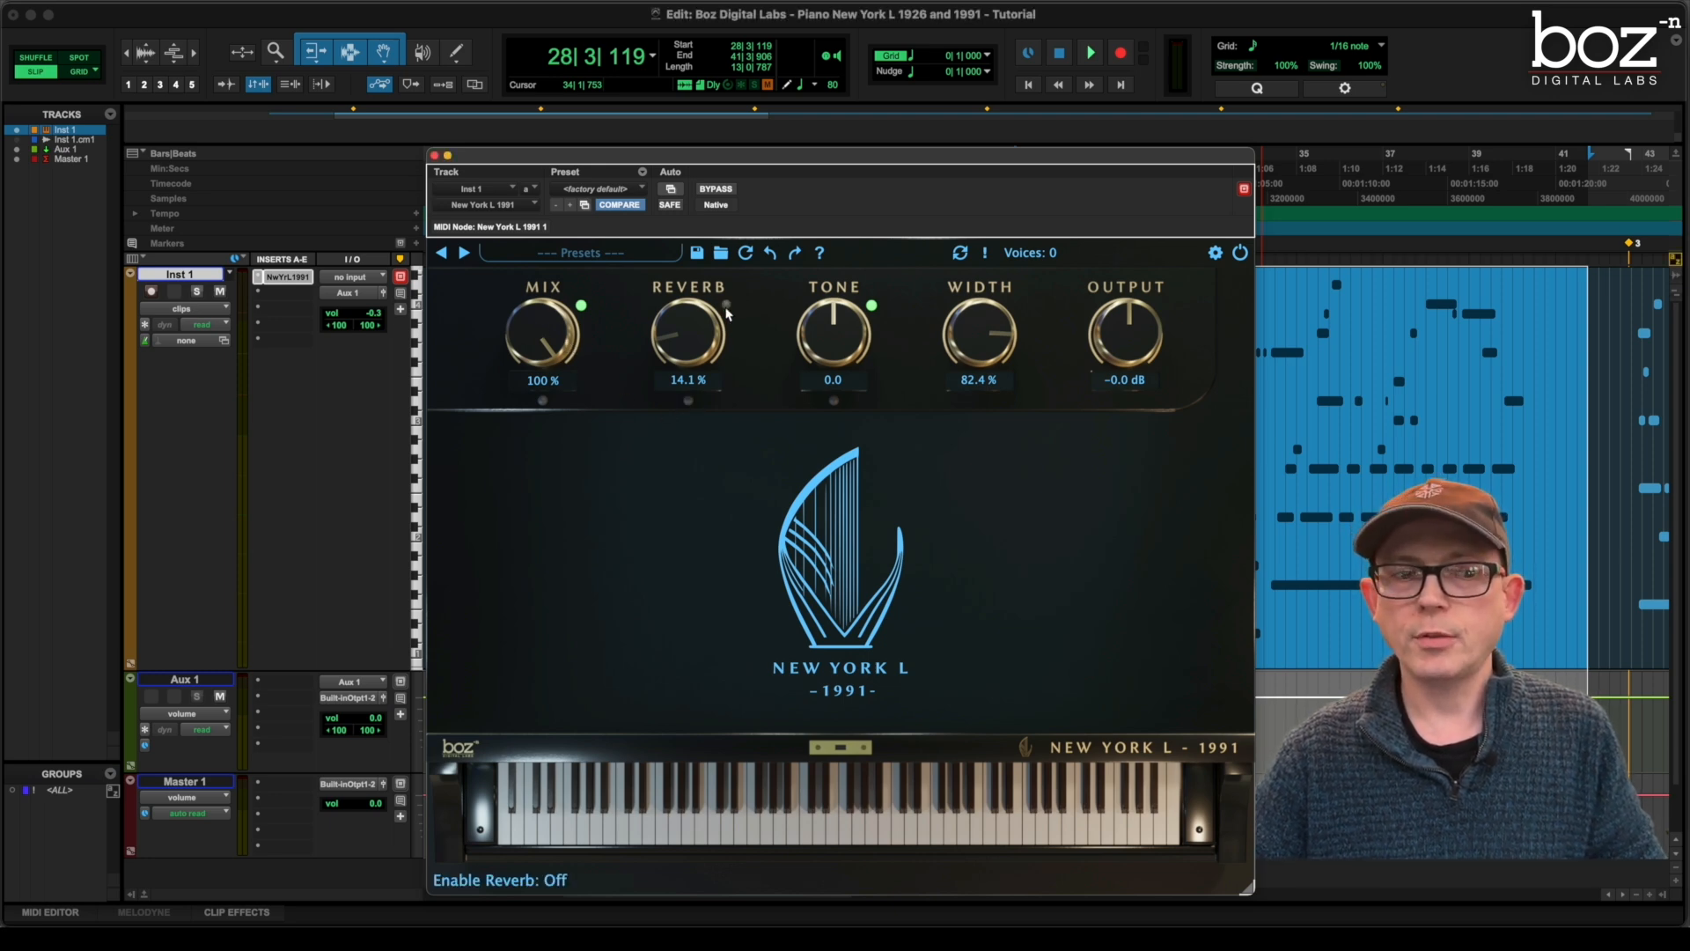
Switch the reverb effect on
left_click(723, 305)
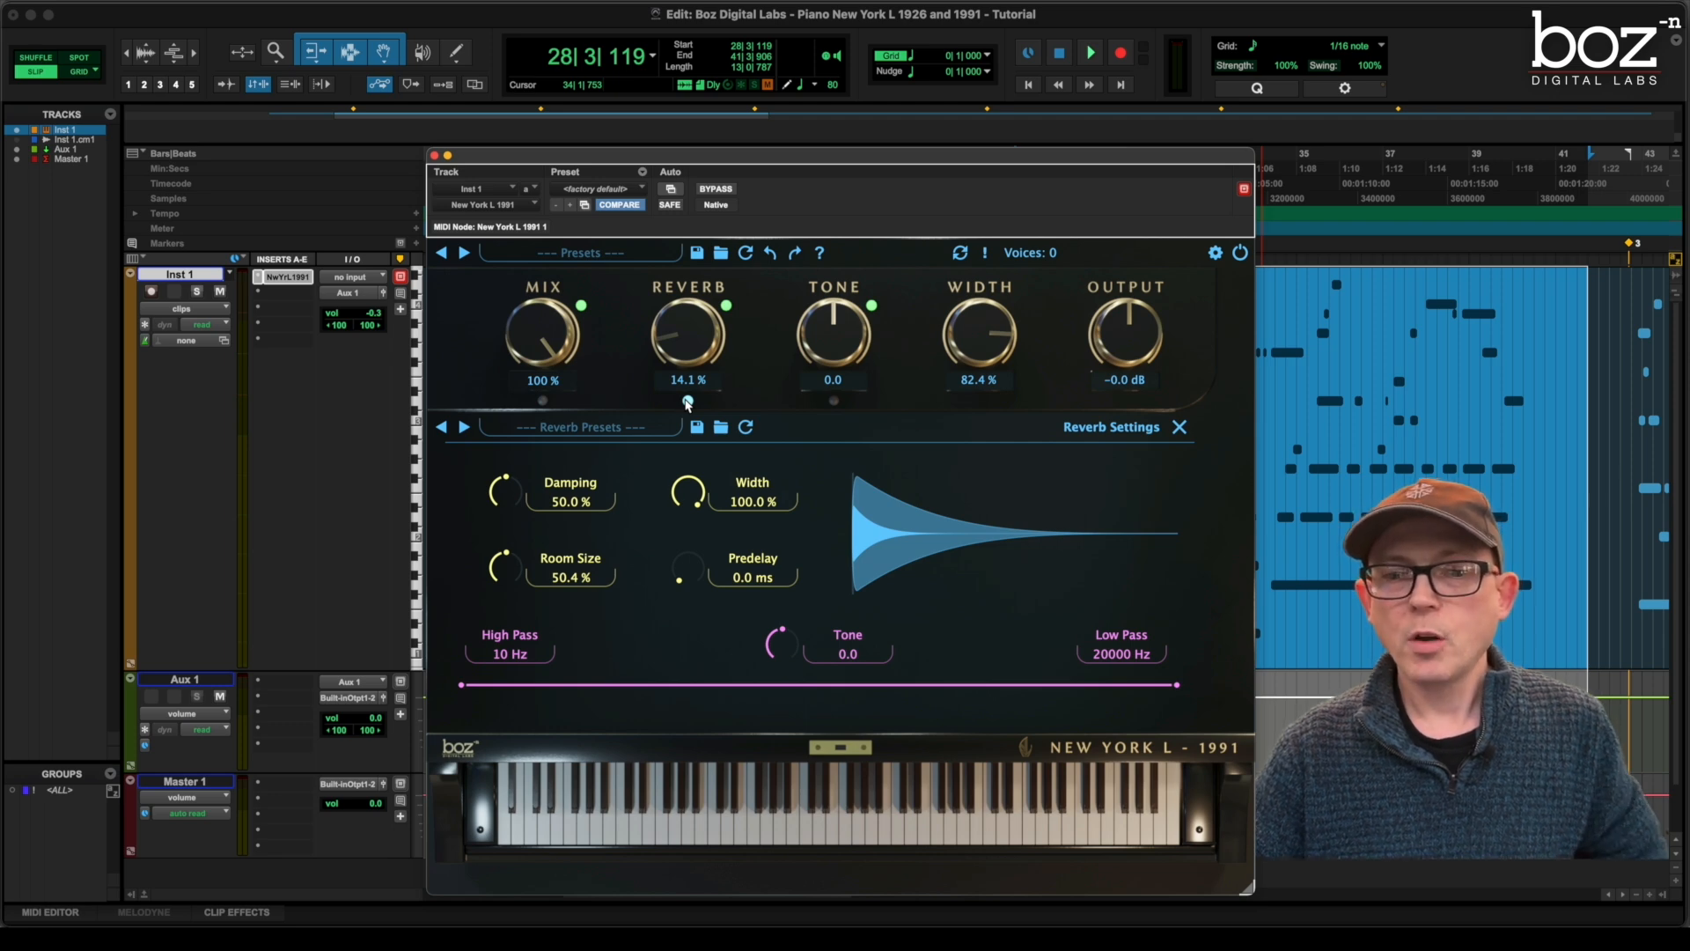
mouse_move(676, 624)
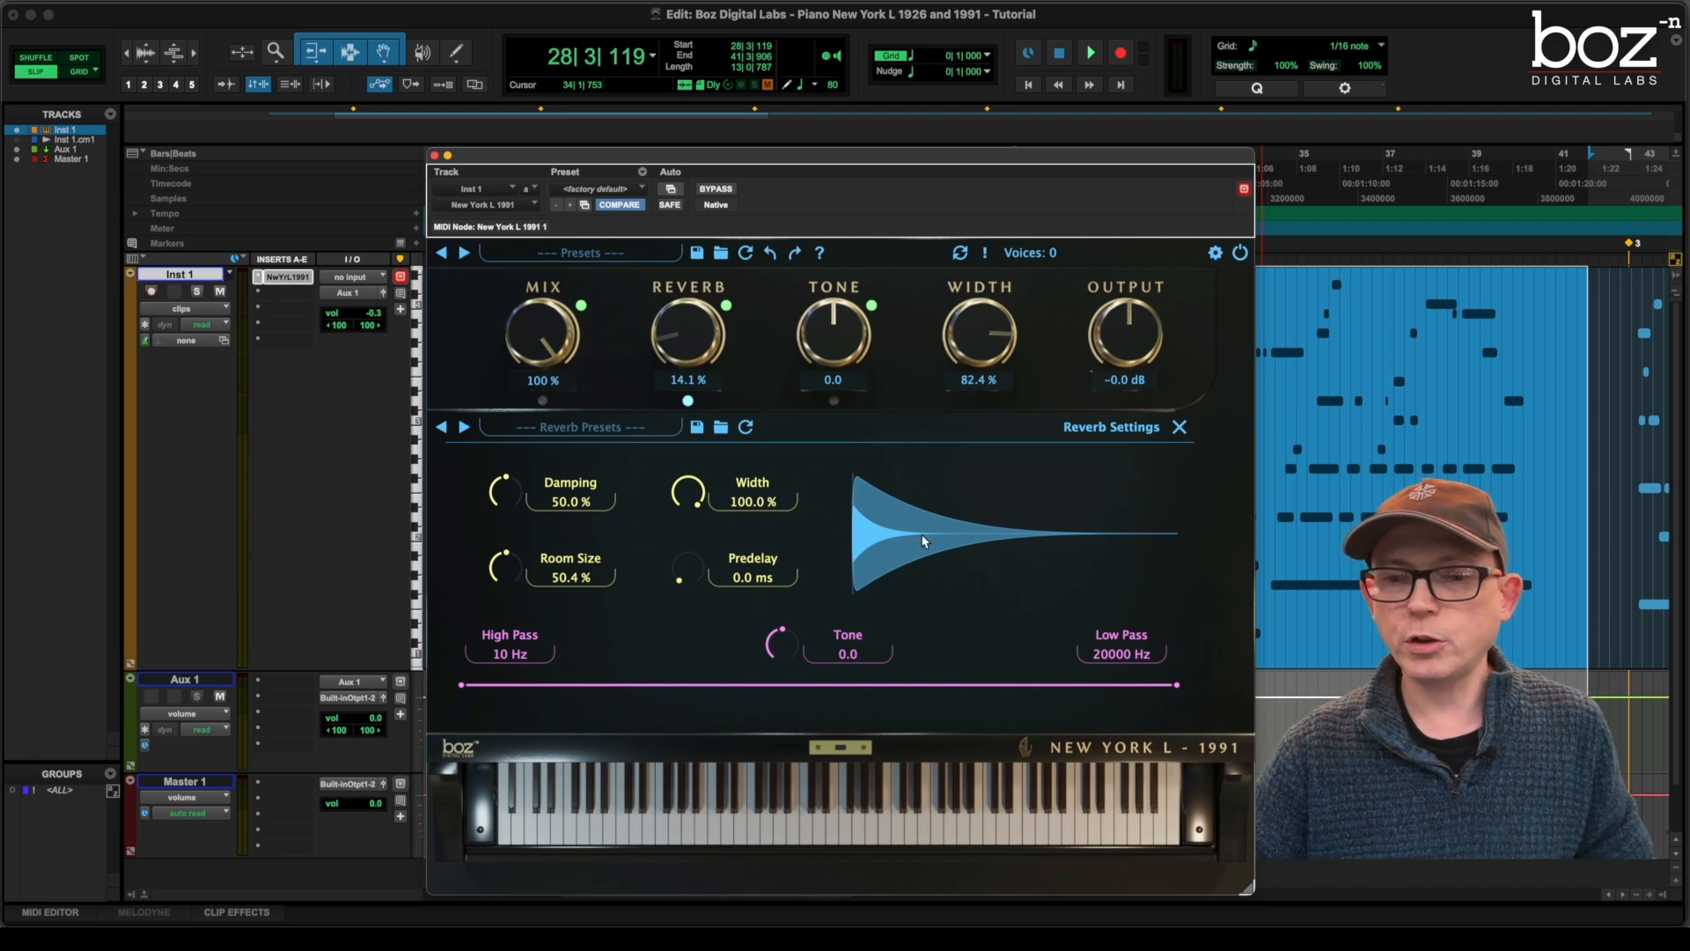
mouse_move(816, 570)
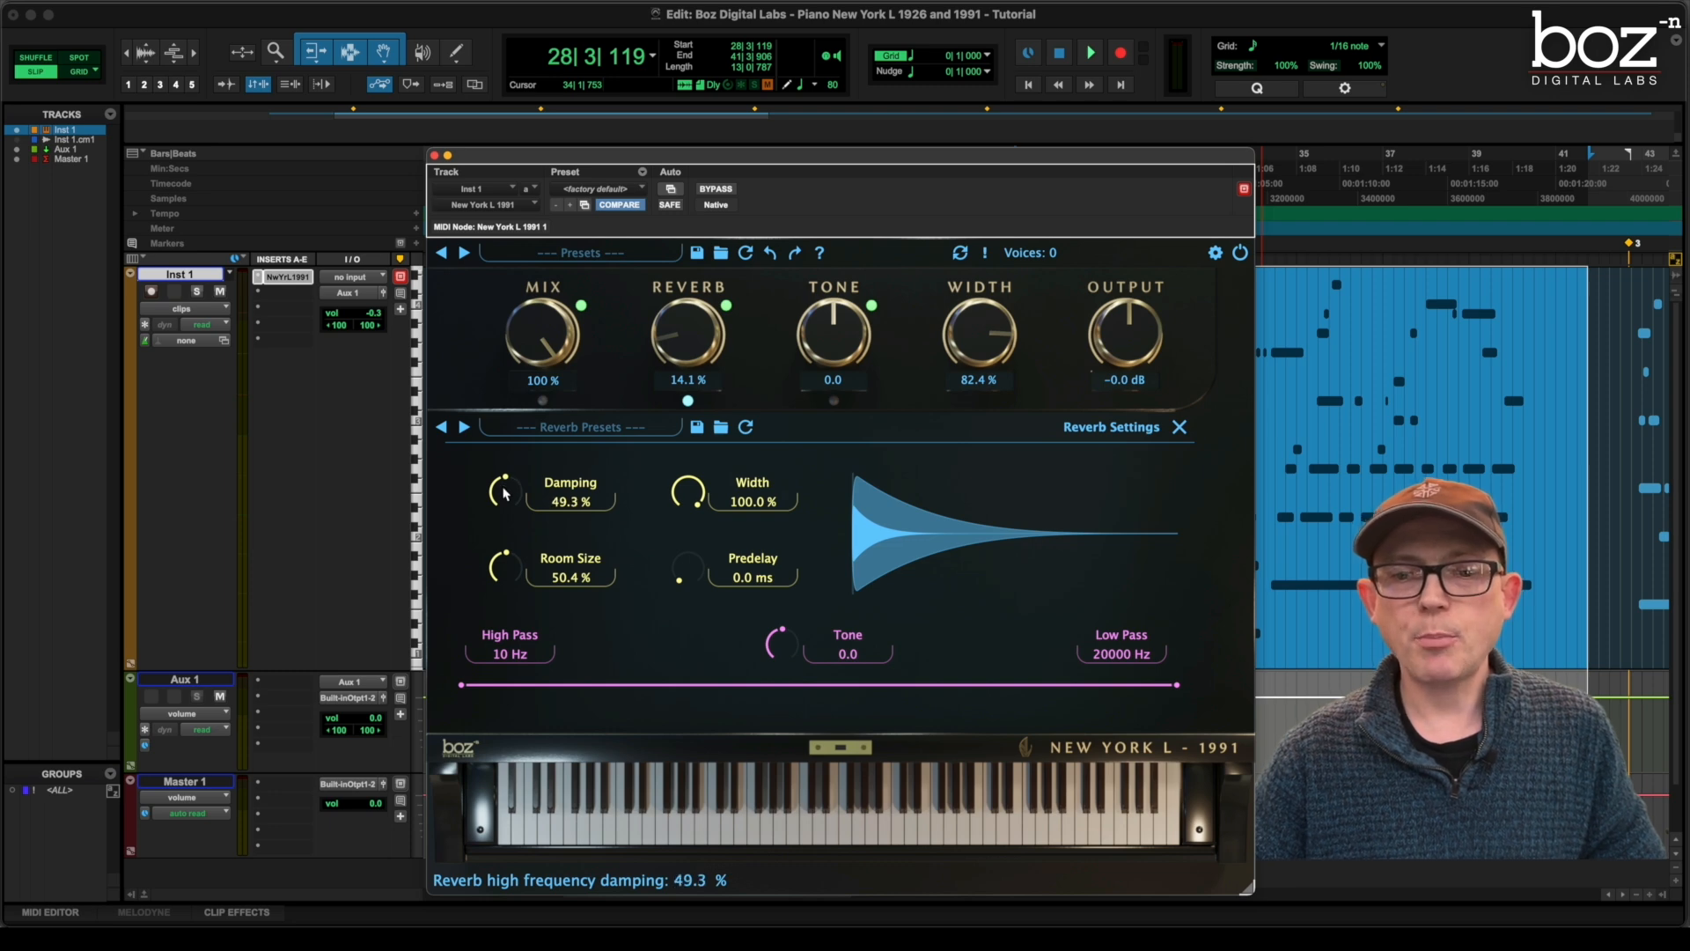
left_click_drag(503, 486, 497, 513)
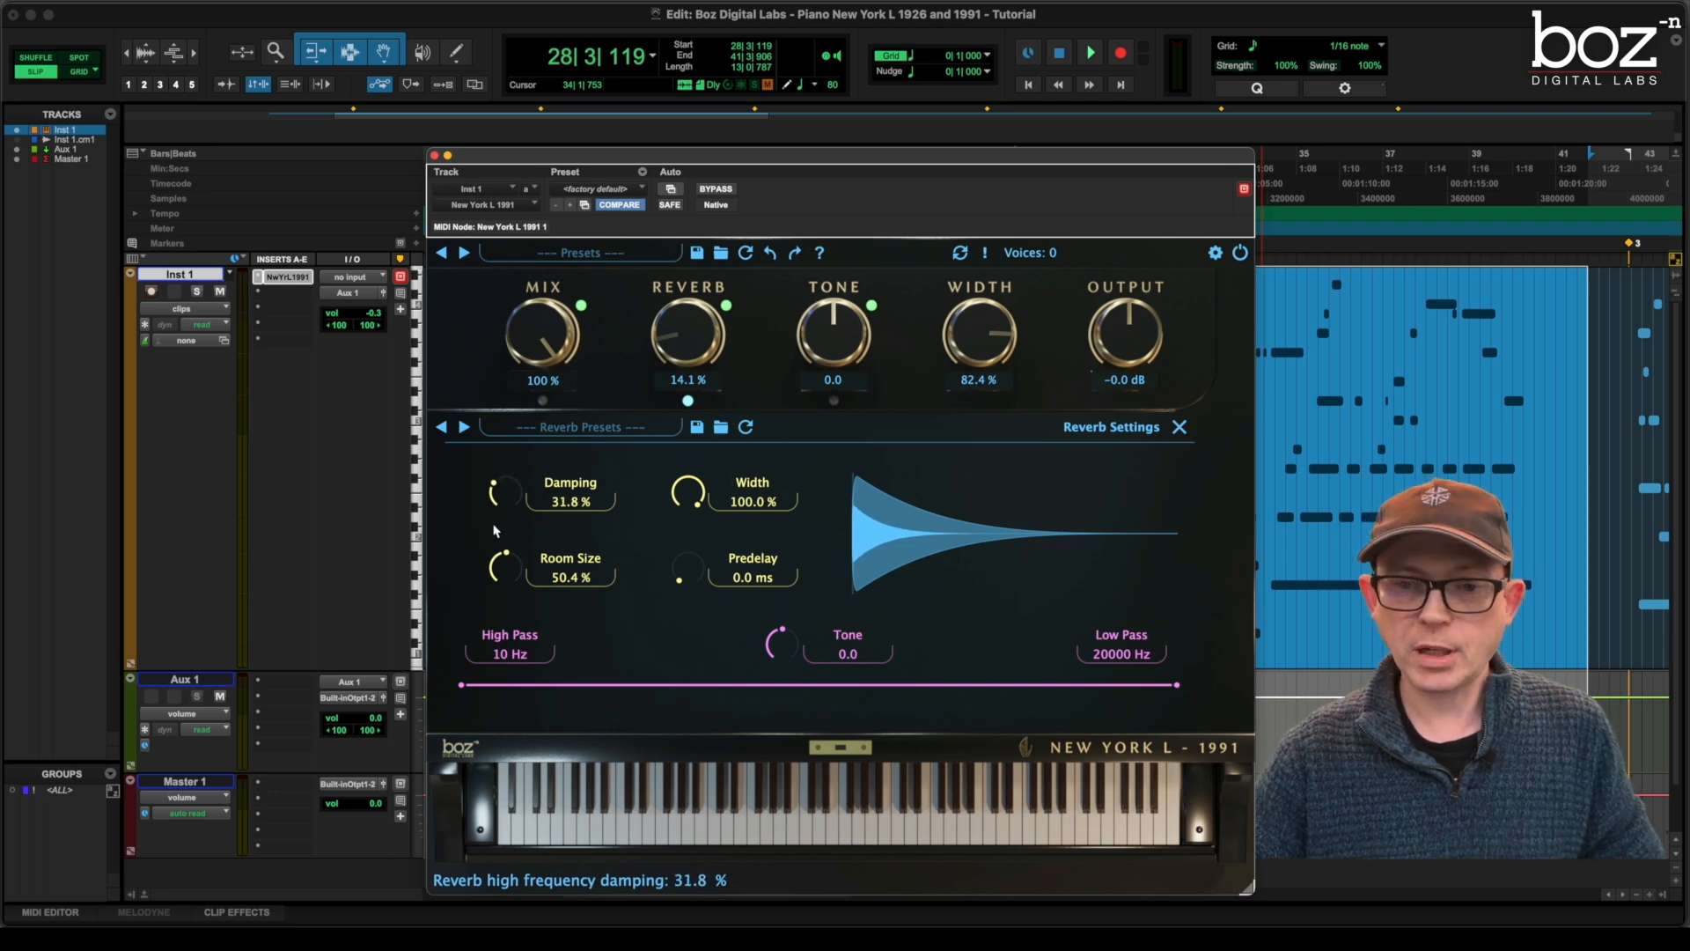
left_click_drag(498, 497, 507, 468)
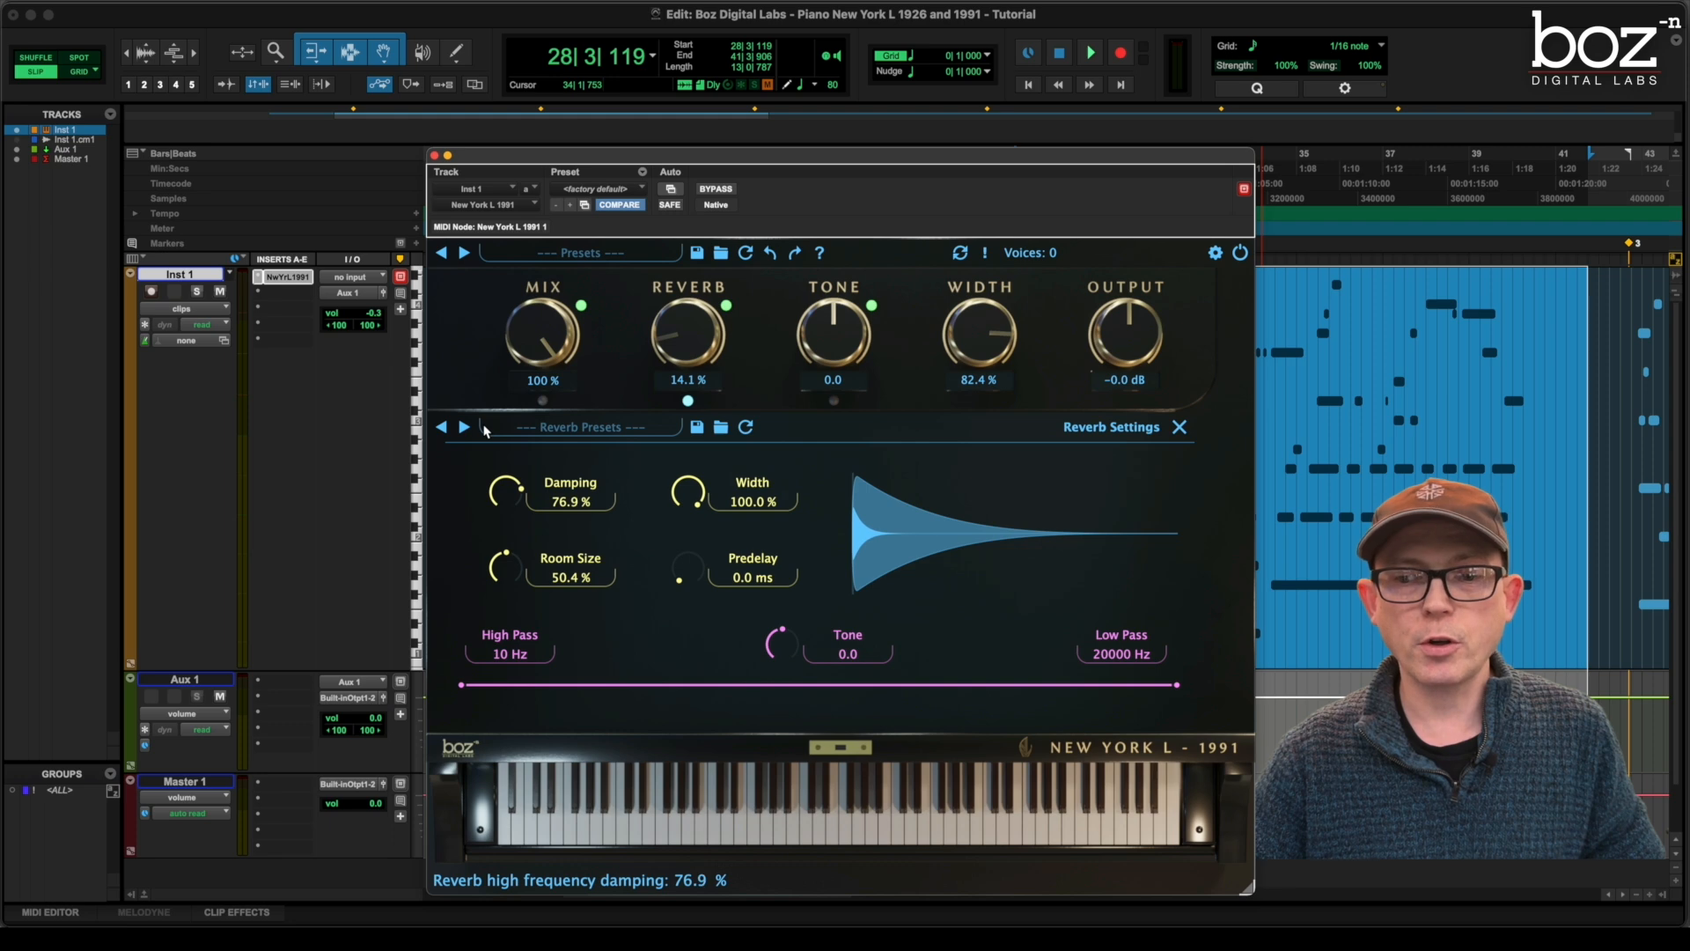
left_click_drag(503, 487, 496, 507)
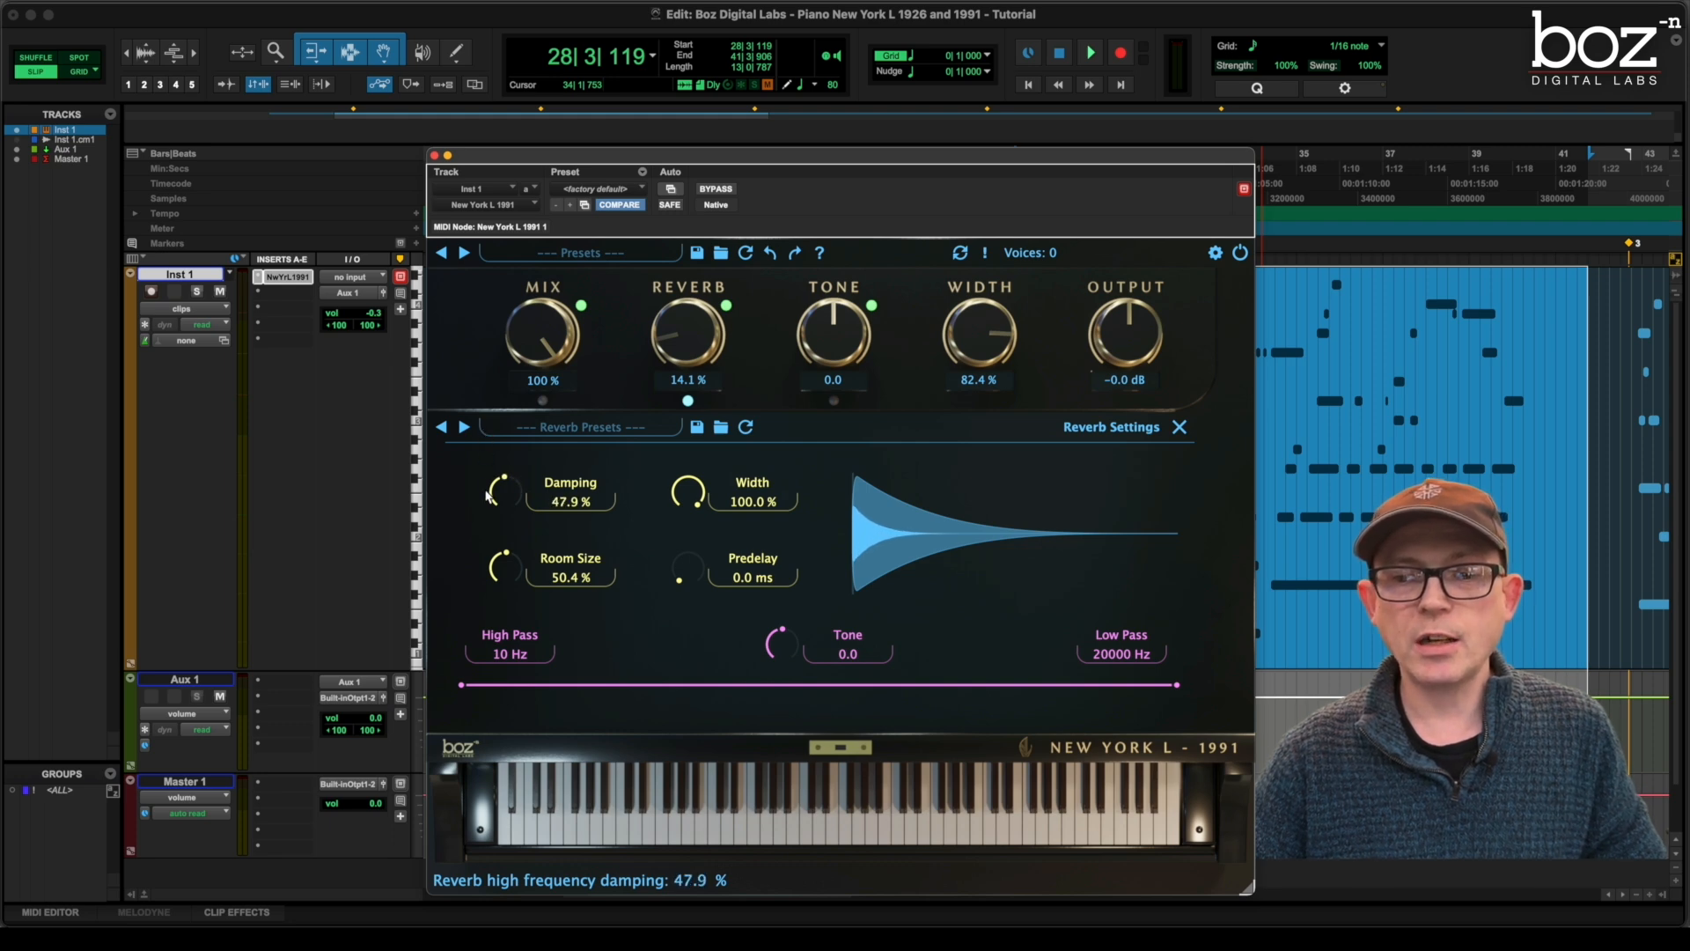
left_click_drag(502, 491, 502, 518)
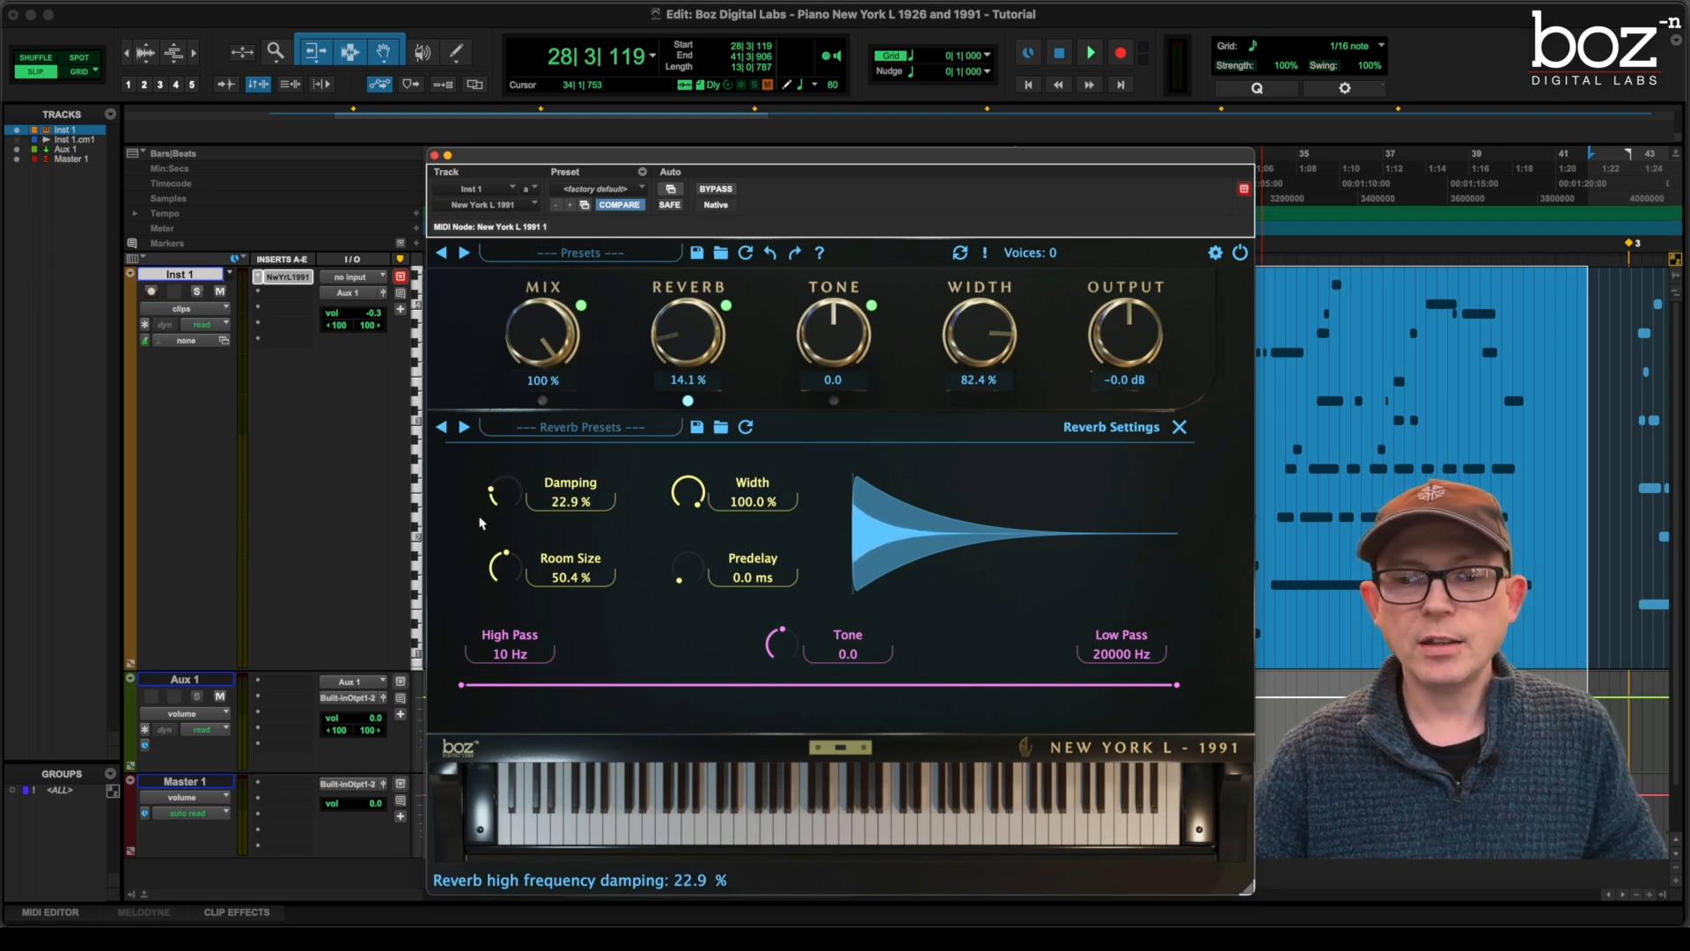
left_click_drag(493, 493, 507, 478)
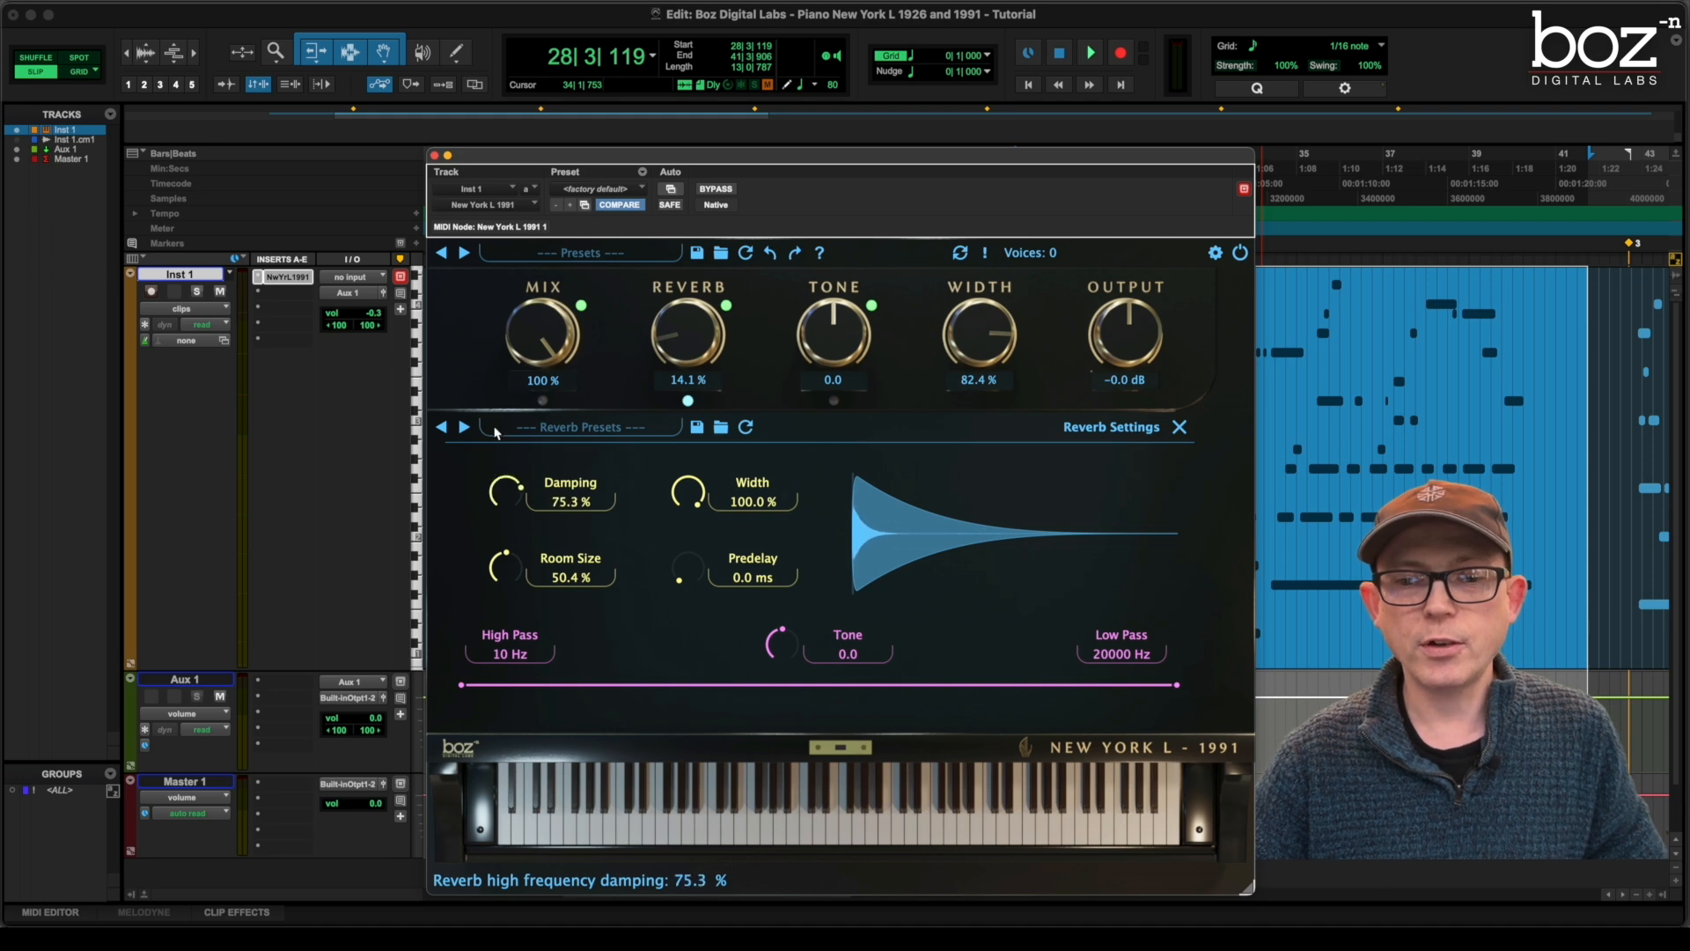
left_click_drag(509, 486, 509, 502)
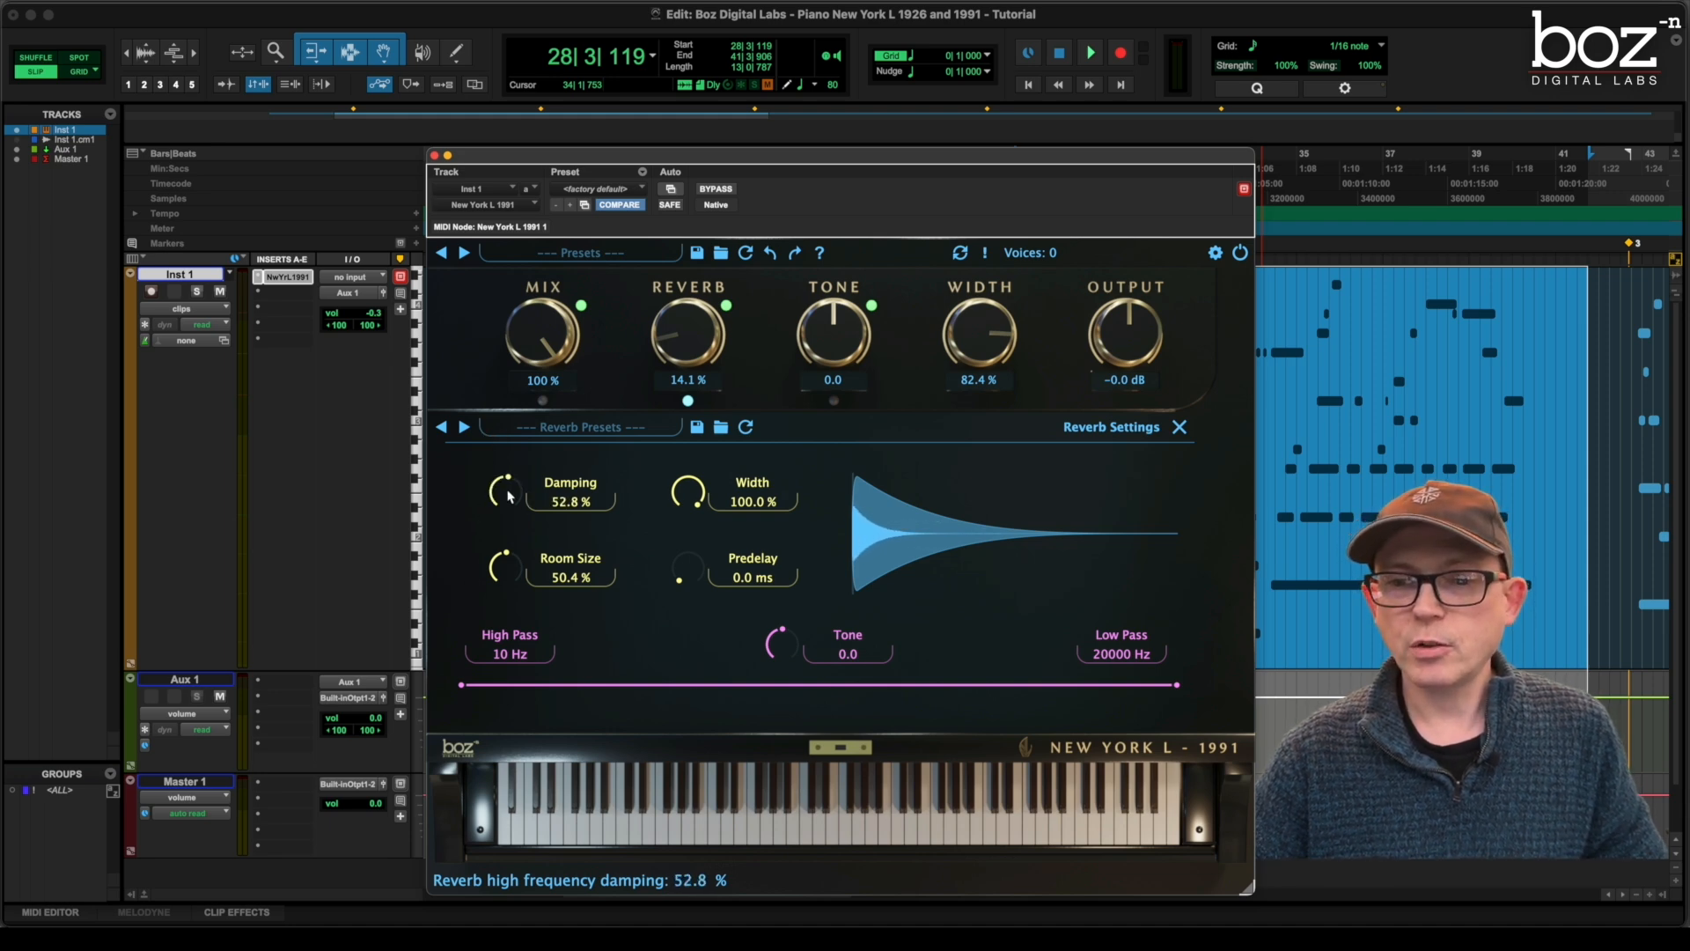
left_click_drag(505, 491, 506, 501)
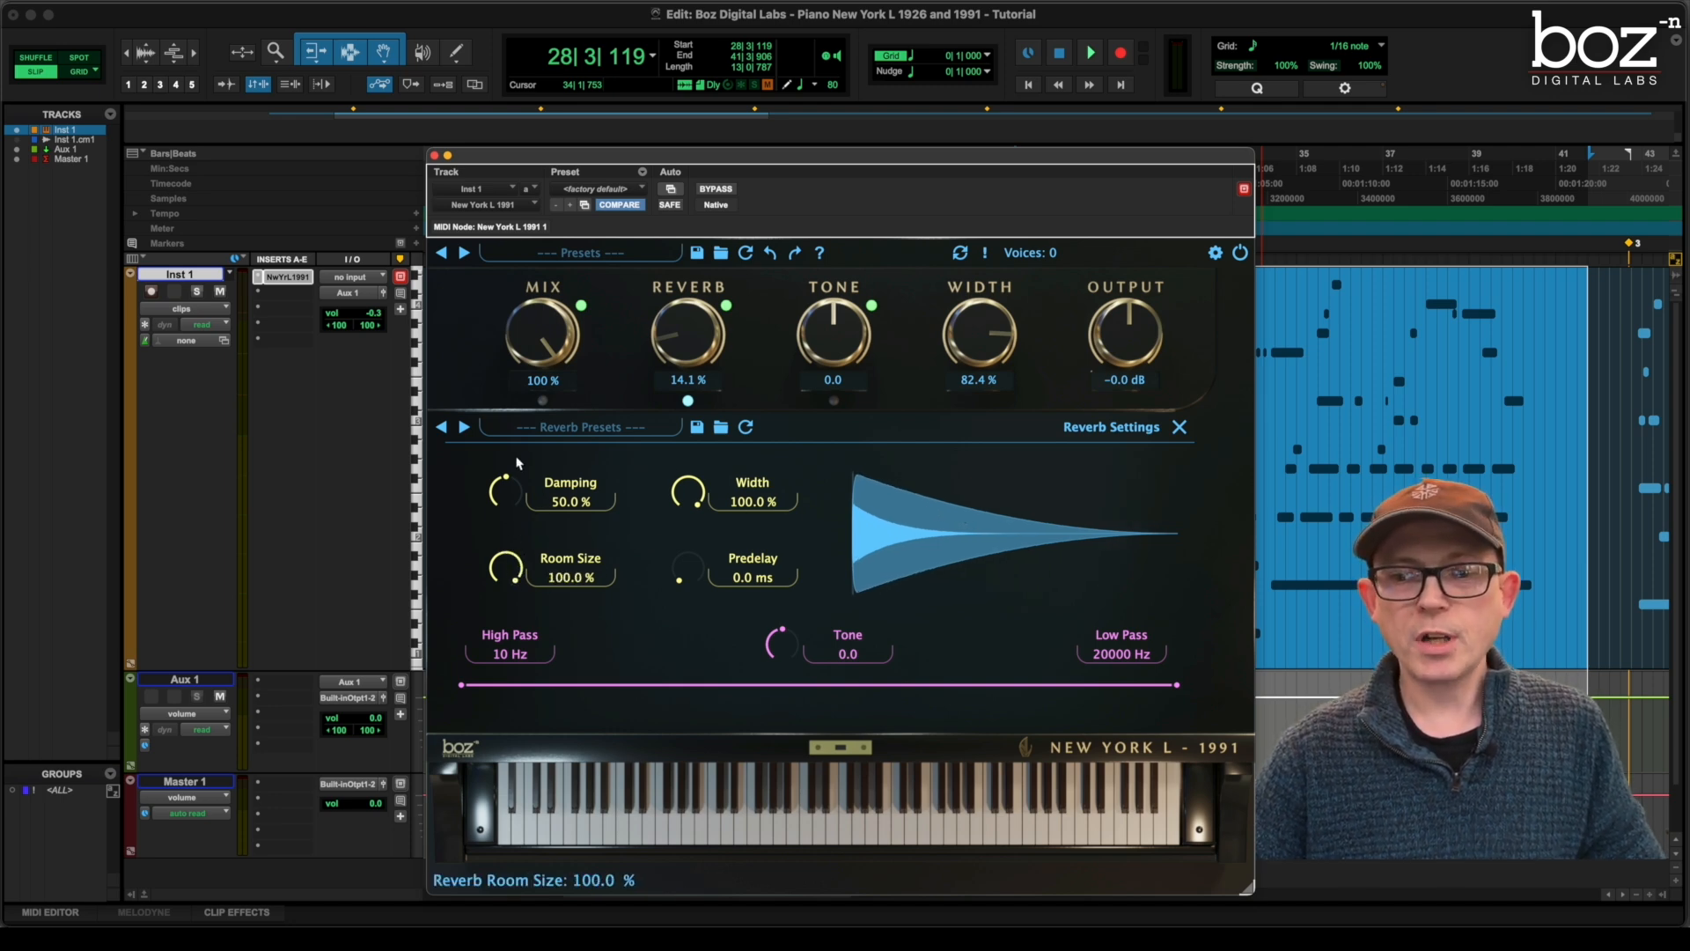
mouse_move(518, 419)
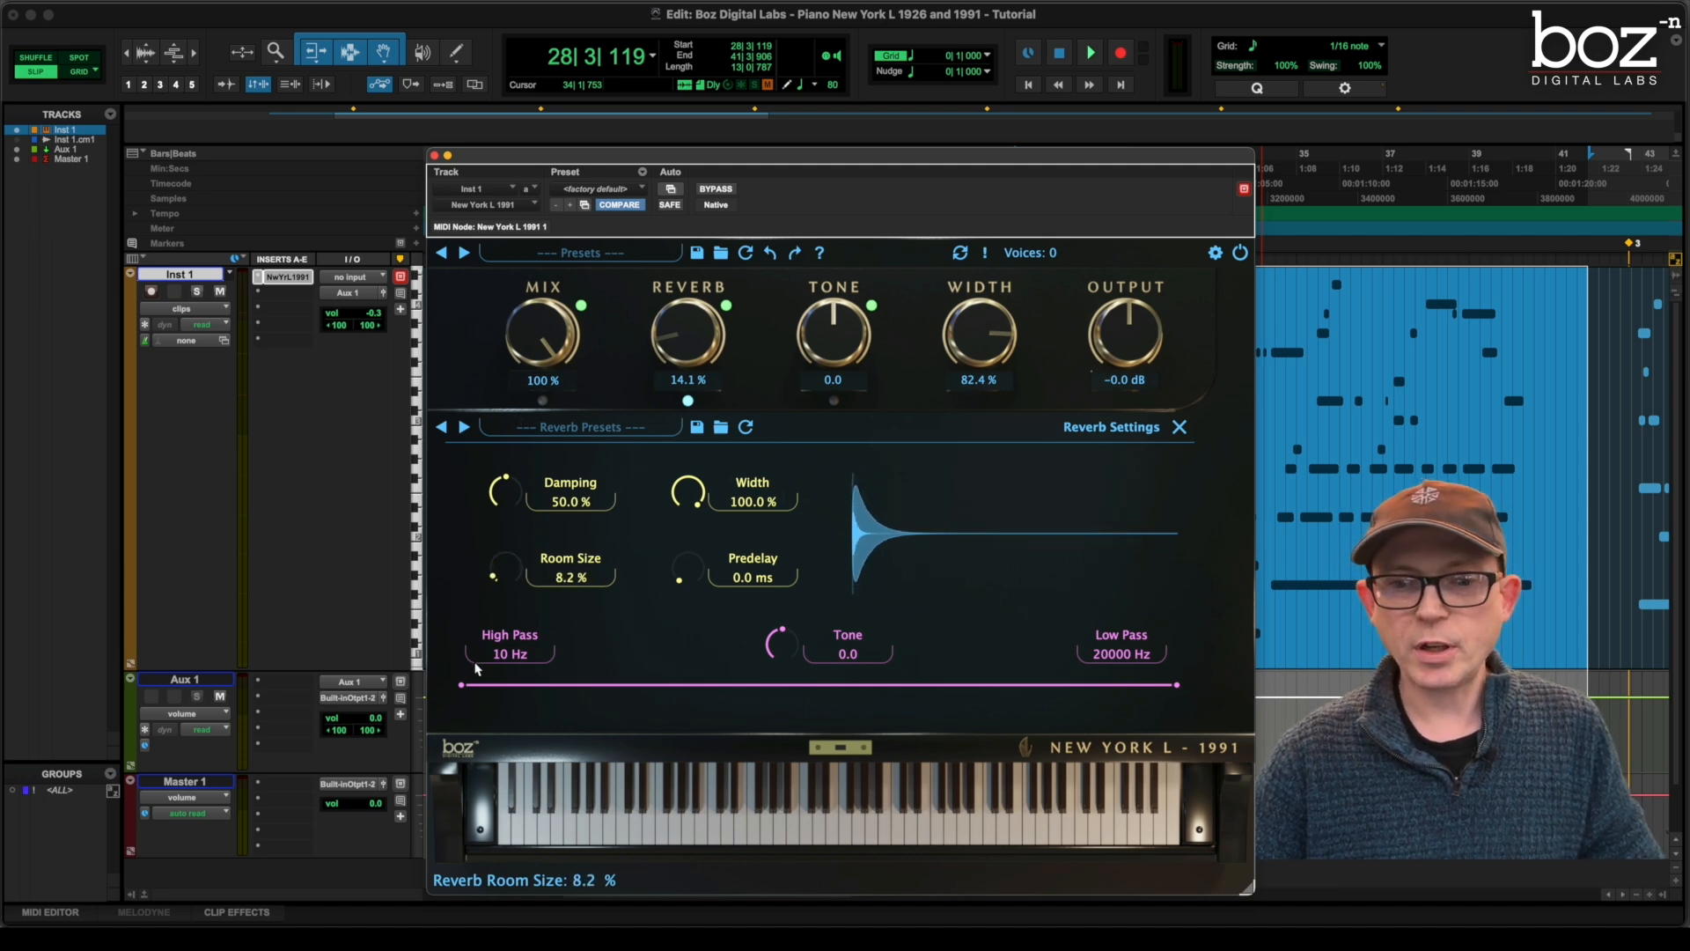
left_click_drag(493, 574, 486, 588)
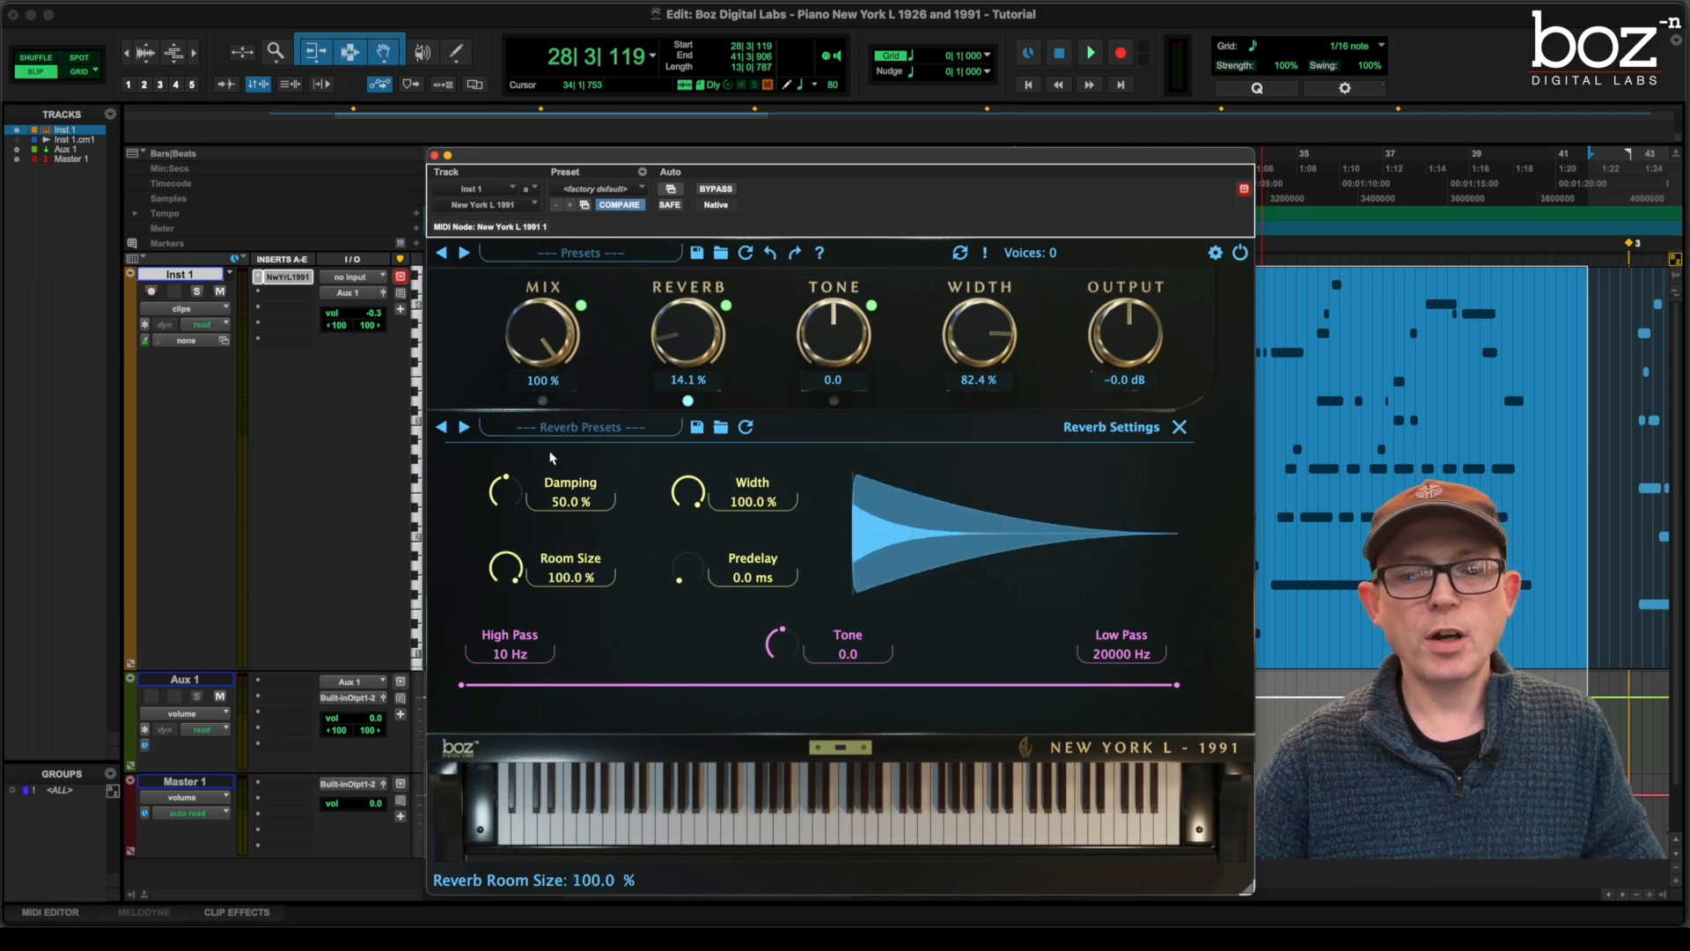
left_click_drag(503, 565, 504, 604)
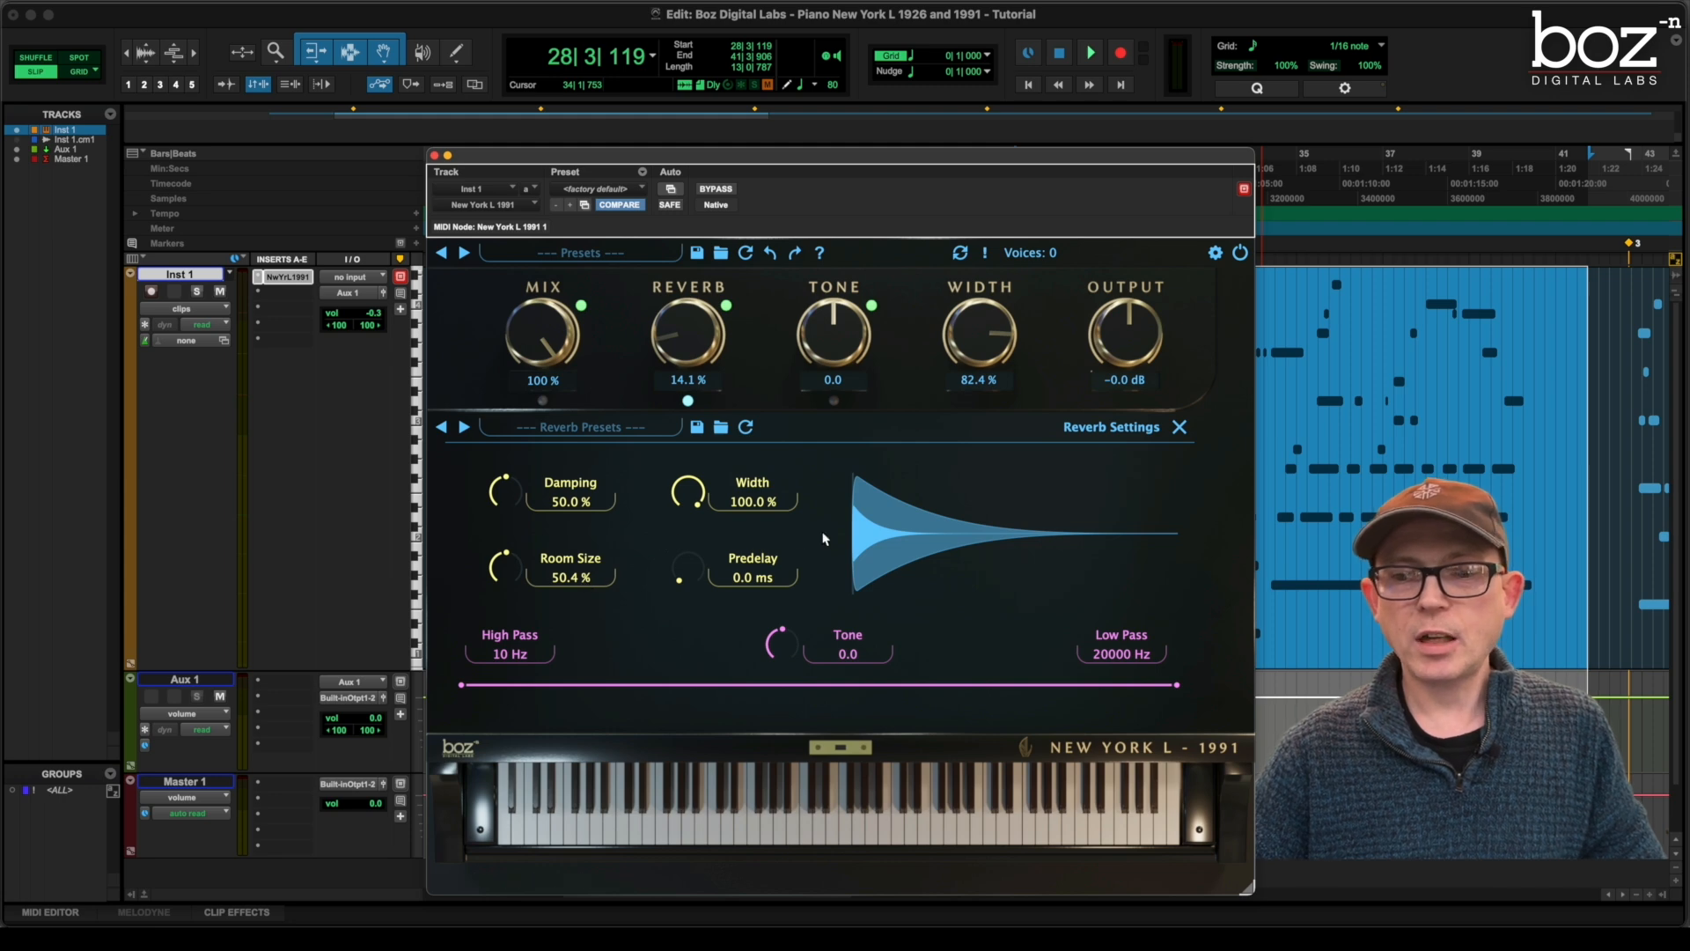
mouse_move(688, 491)
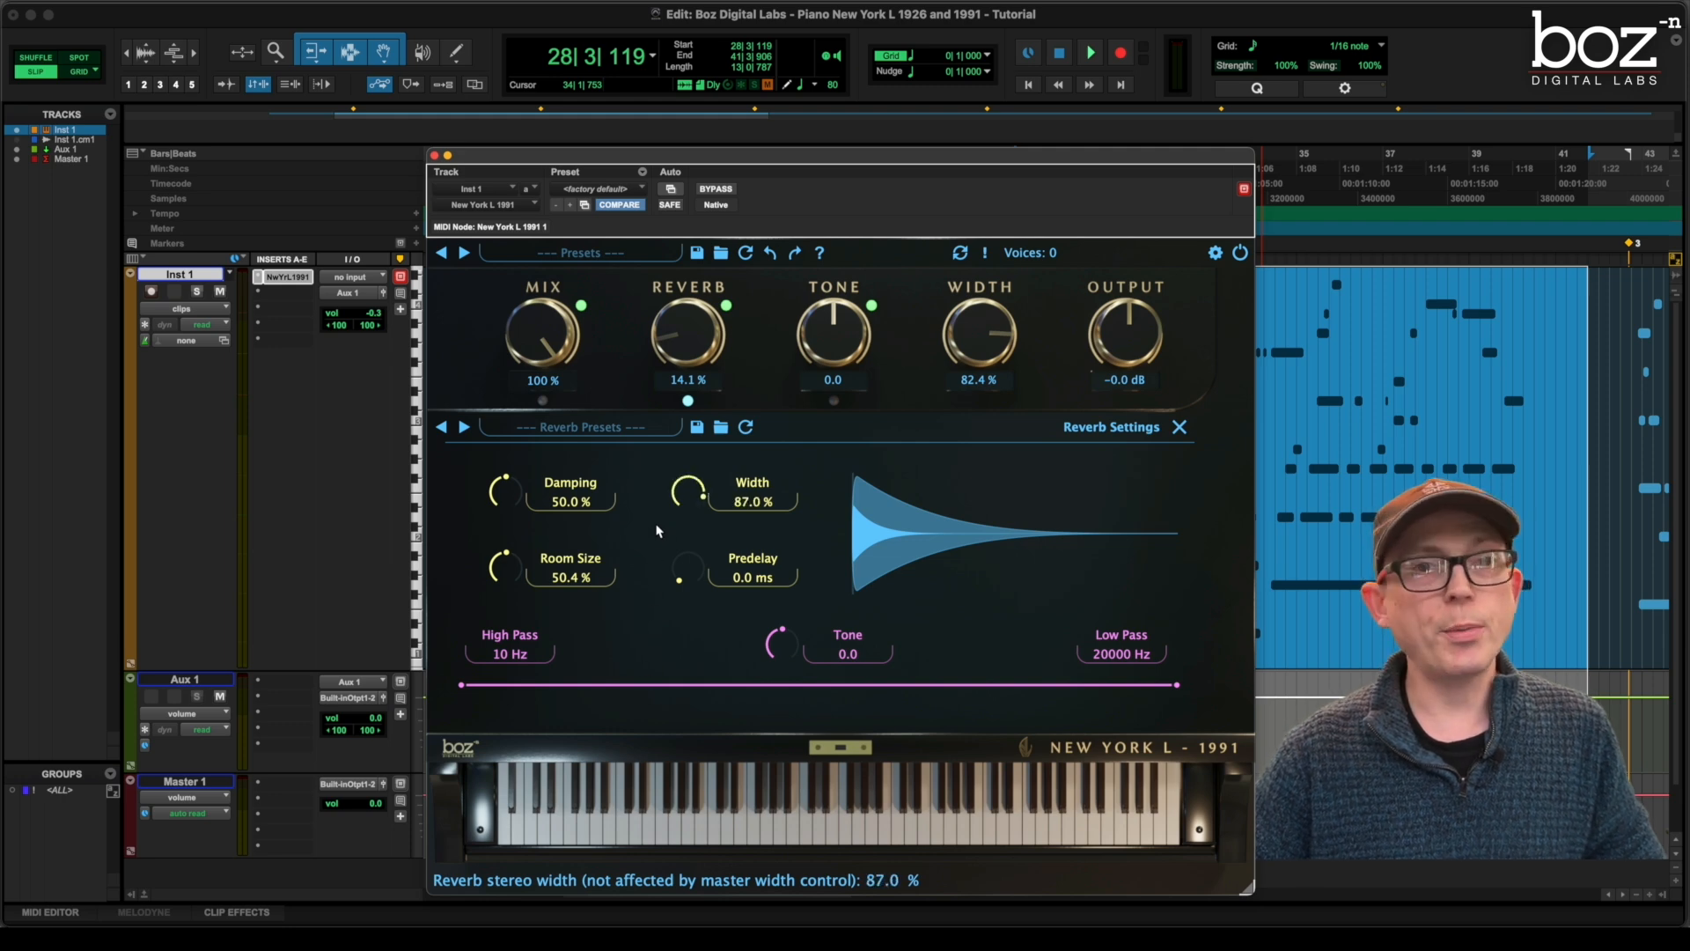
left_click_drag(687, 491, 687, 512)
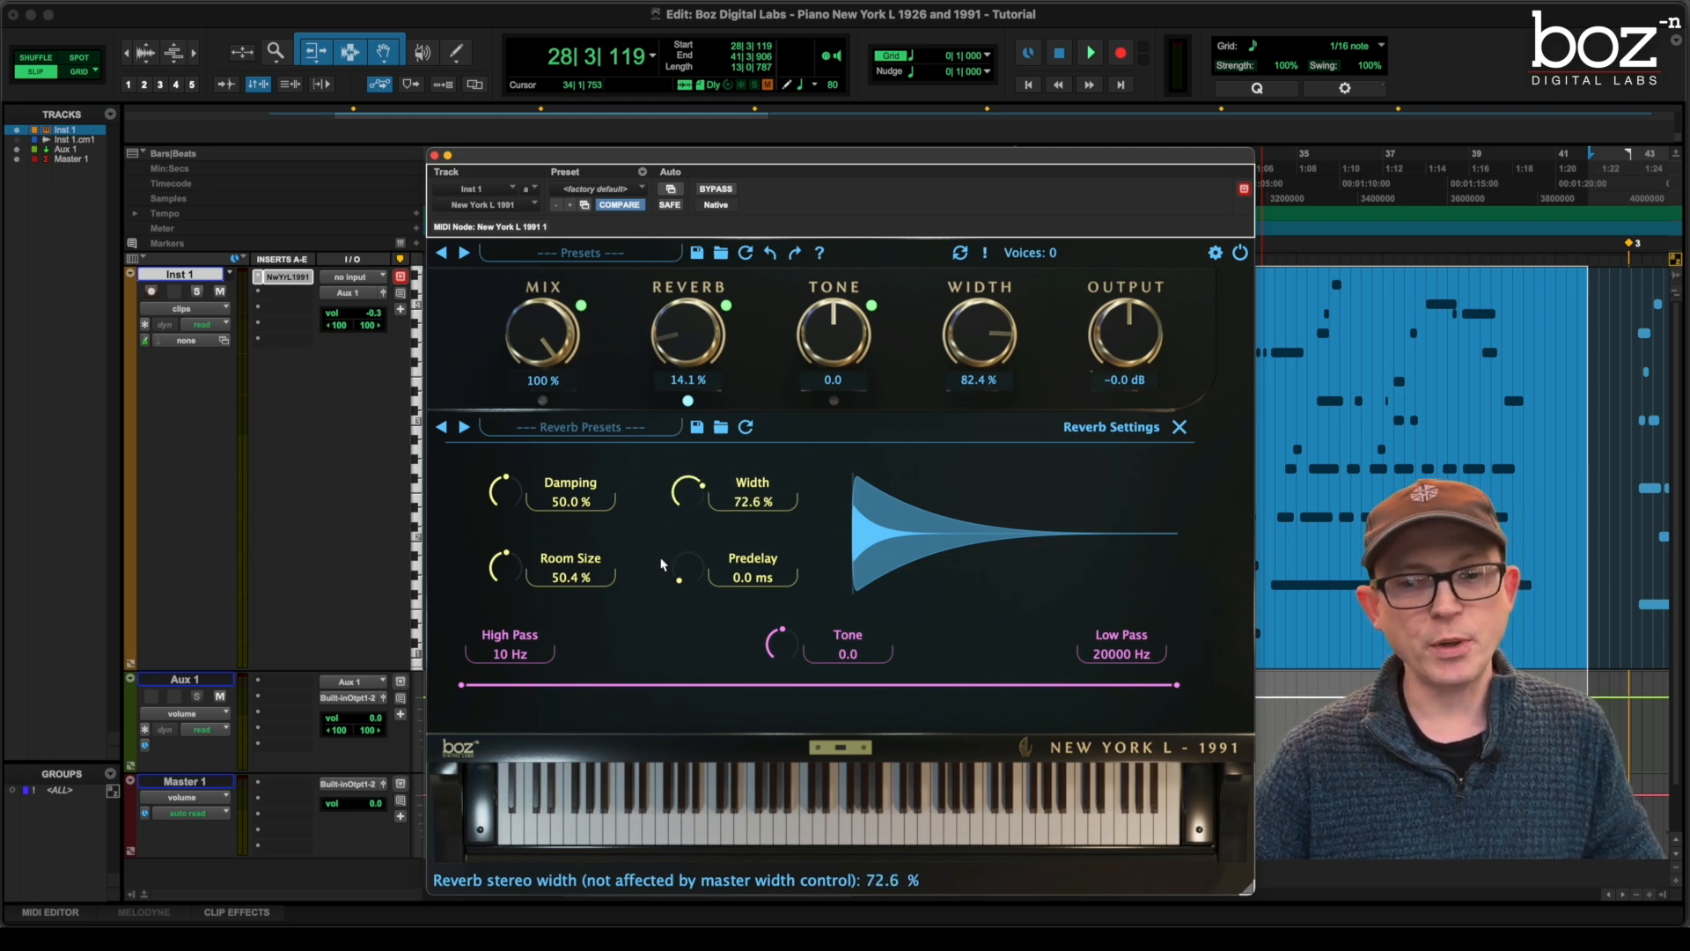
left_click_drag(688, 493, 688, 473)
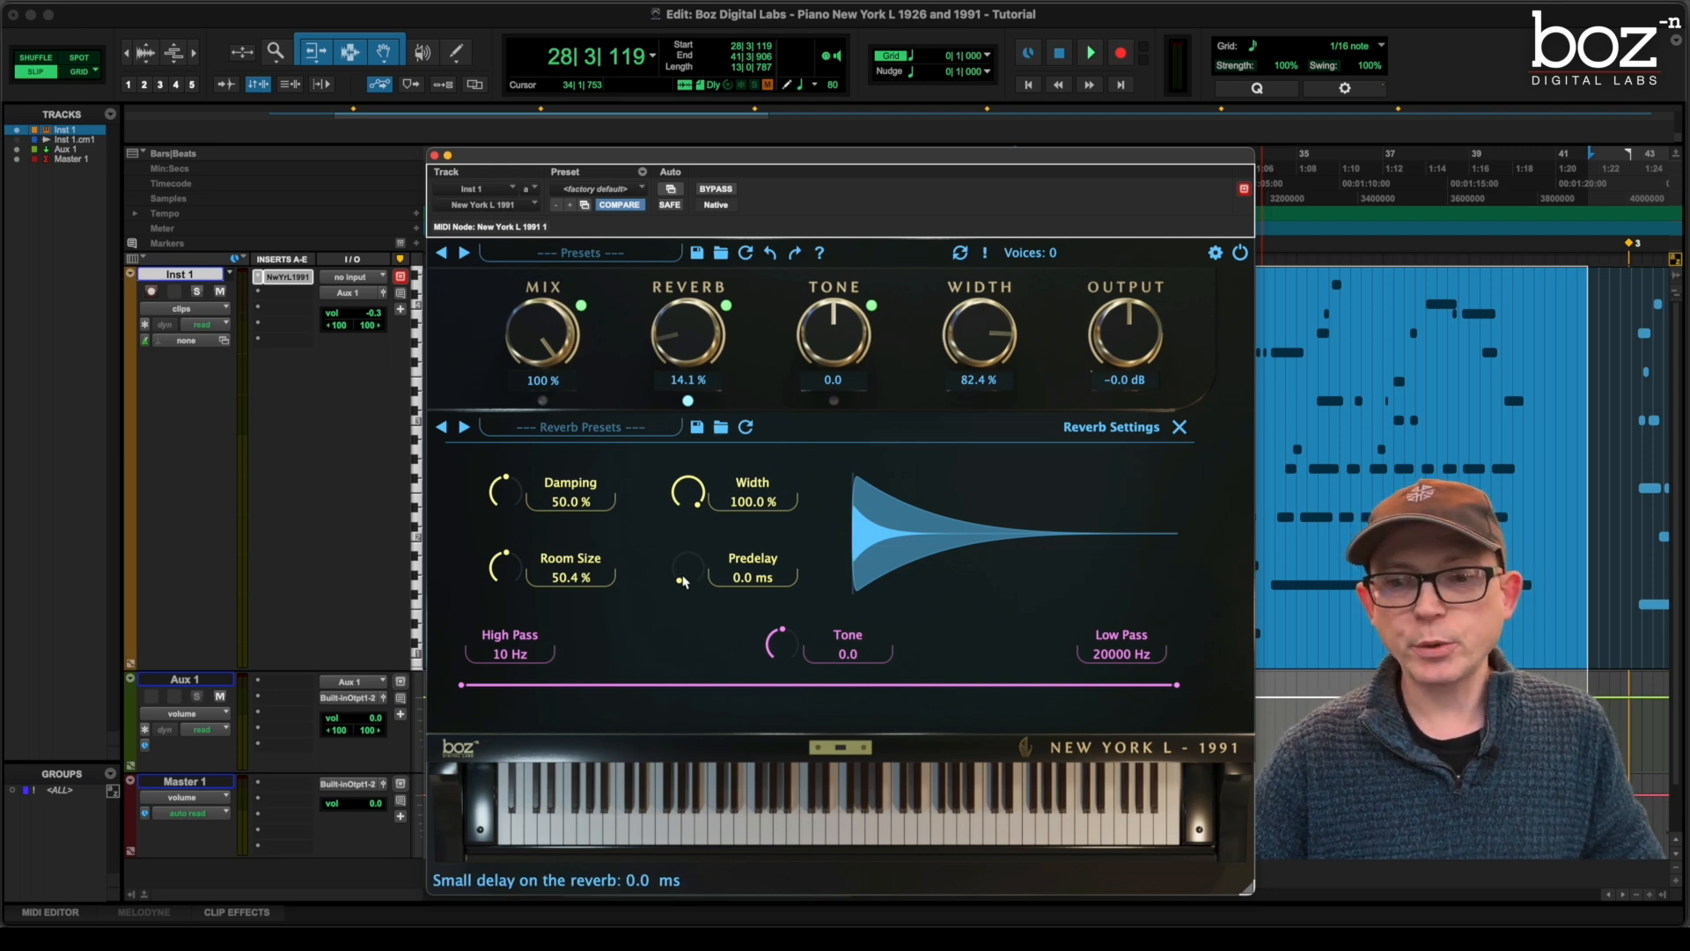
left_click_drag(685, 571, 680, 550)
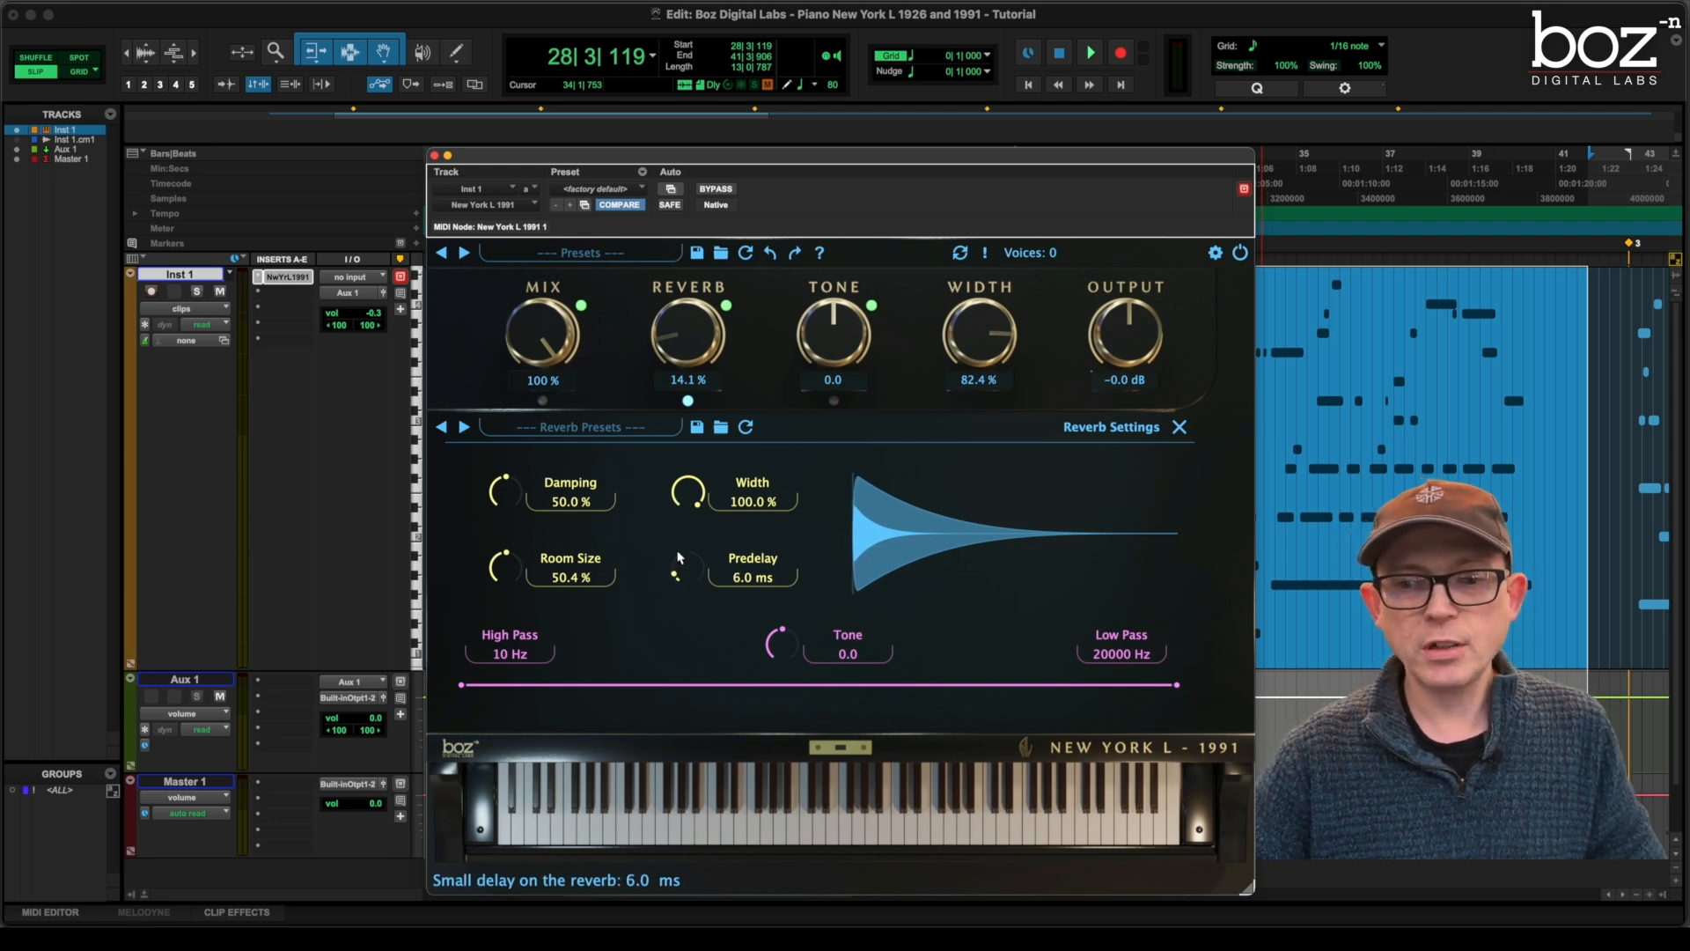
left_click_drag(680, 565, 680, 518)
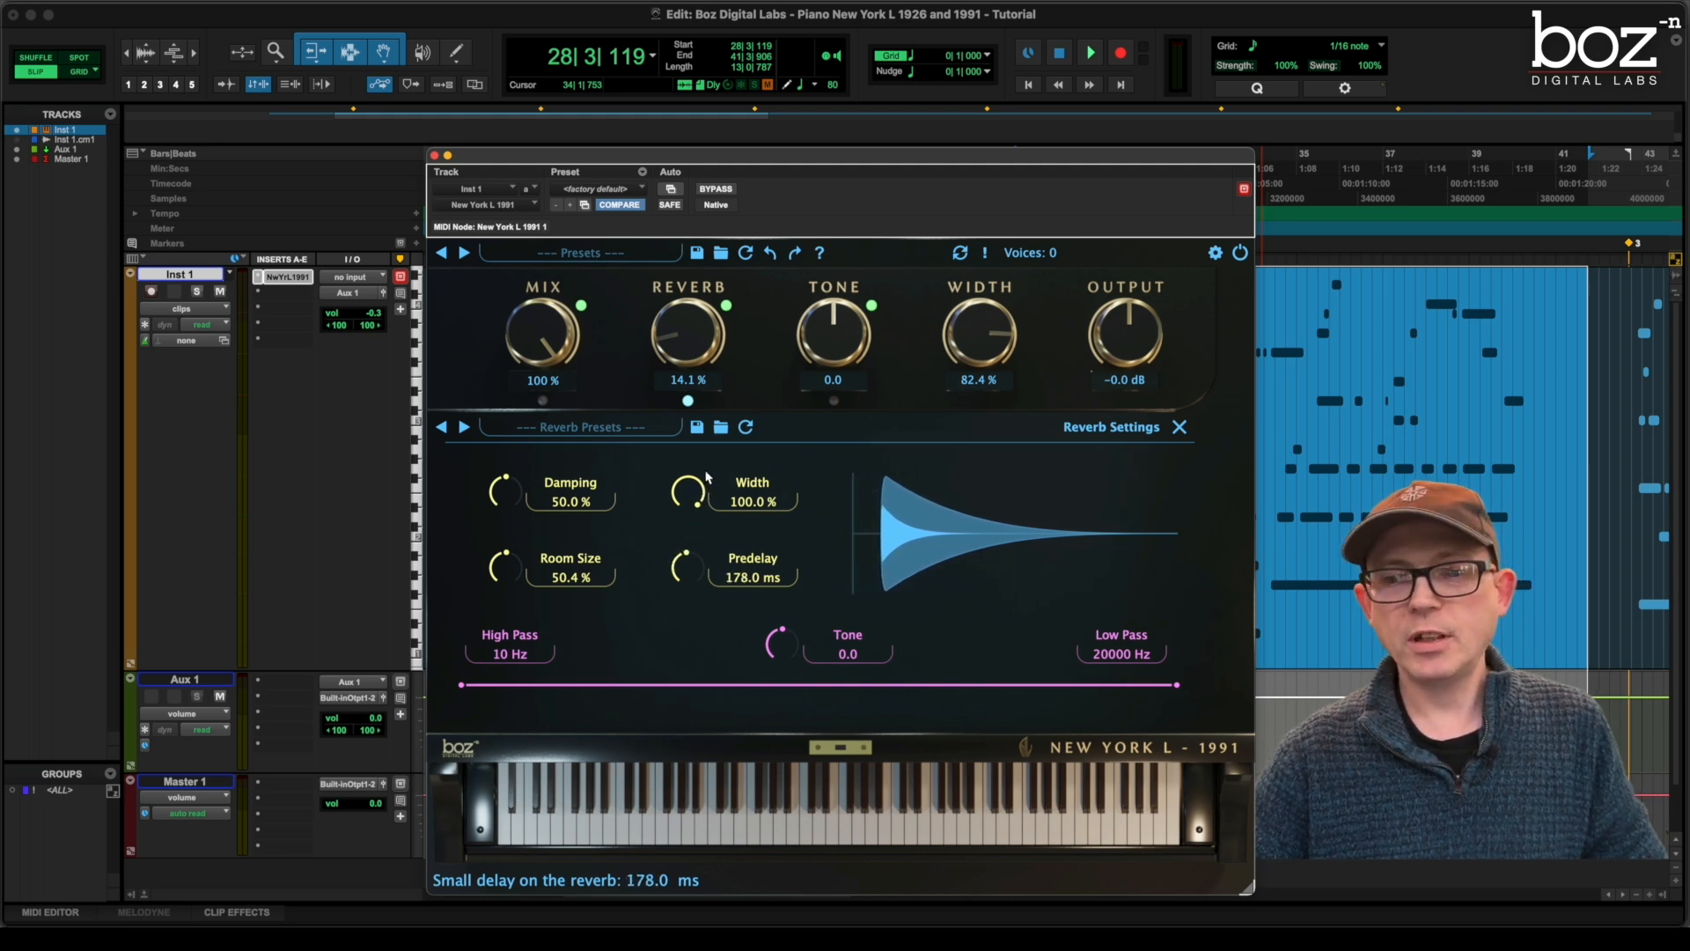
left_click_drag(683, 565, 683, 528)
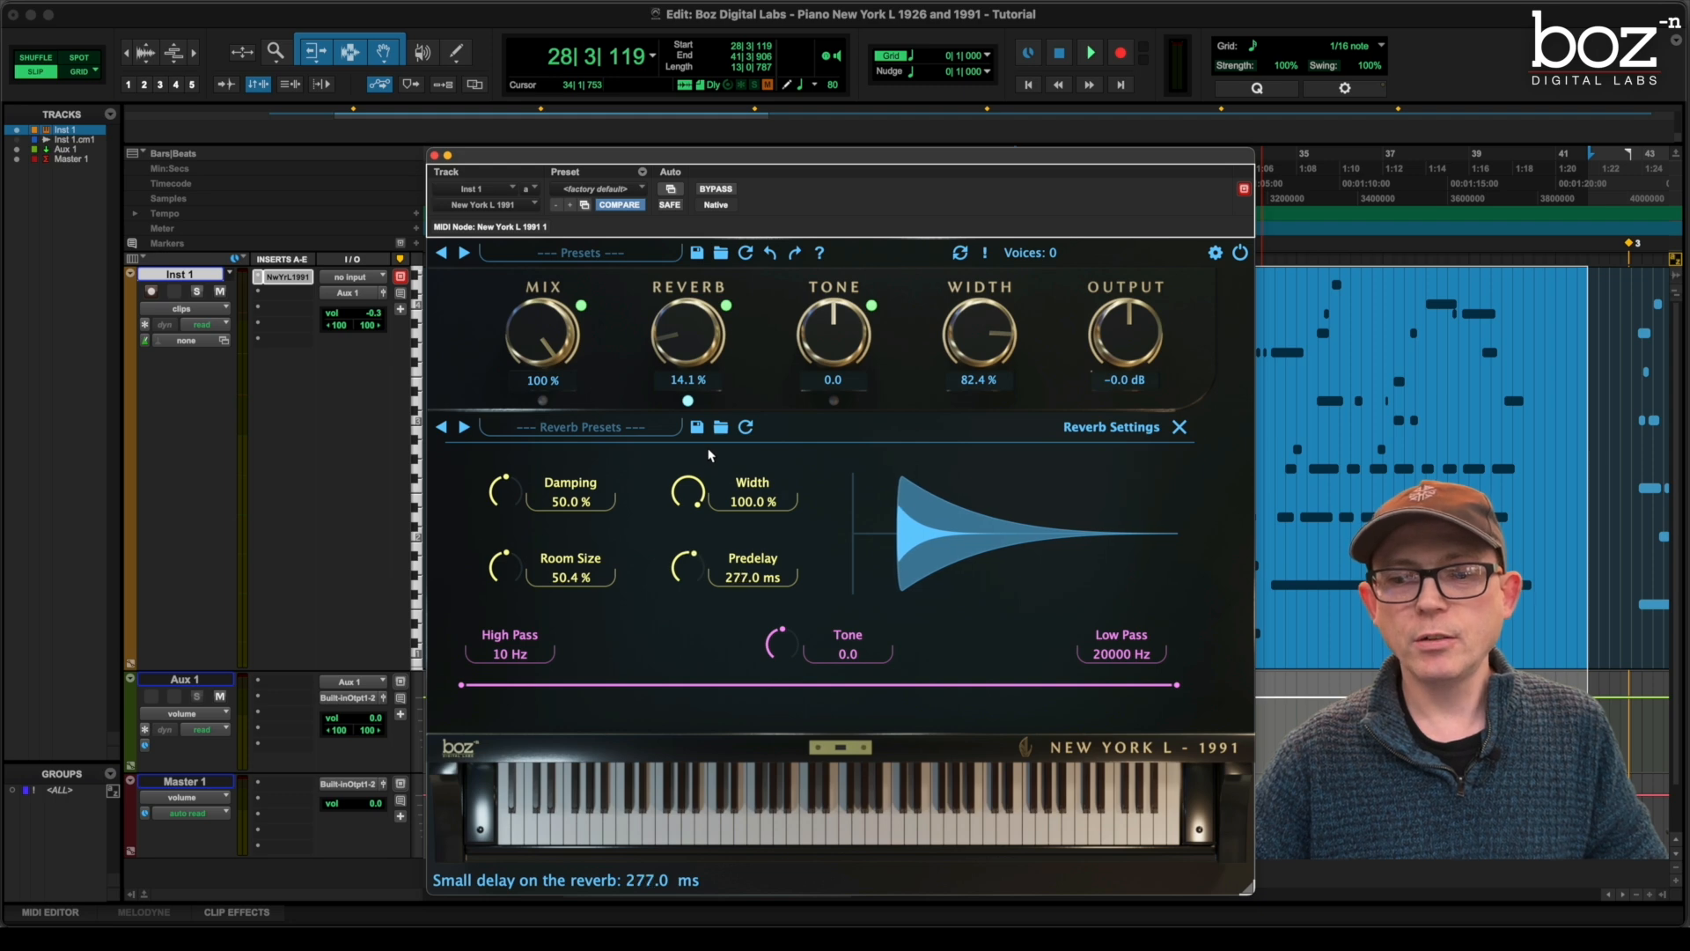
left_click_drag(679, 566, 696, 544)
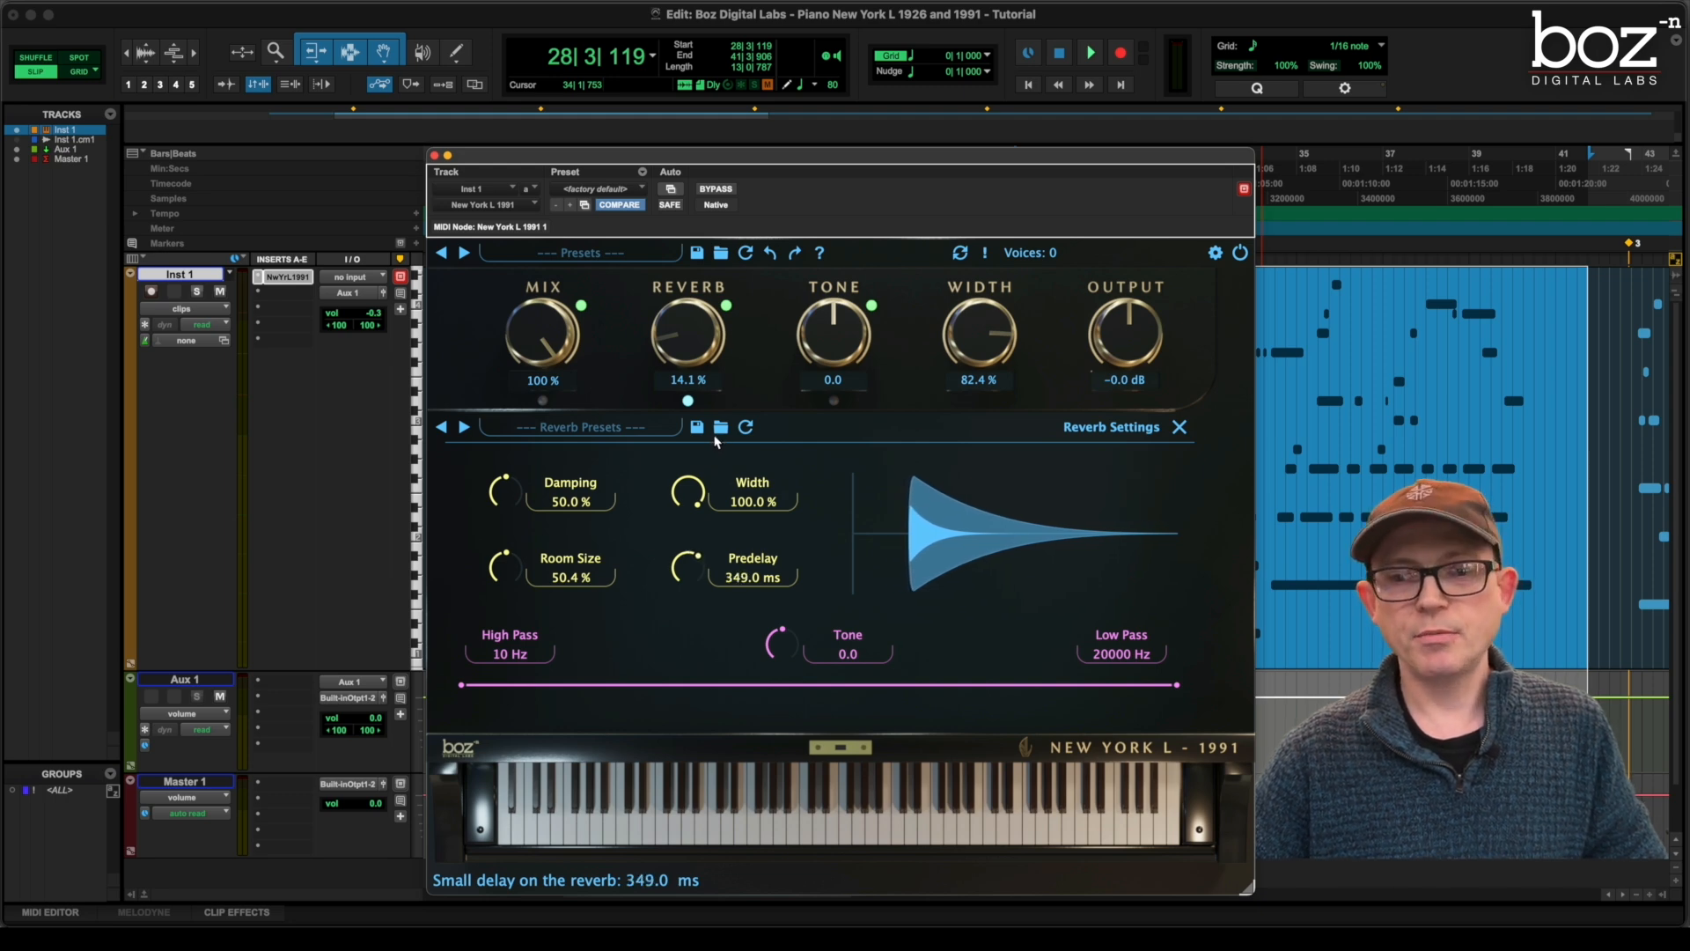
left_click_drag(680, 566, 679, 598)
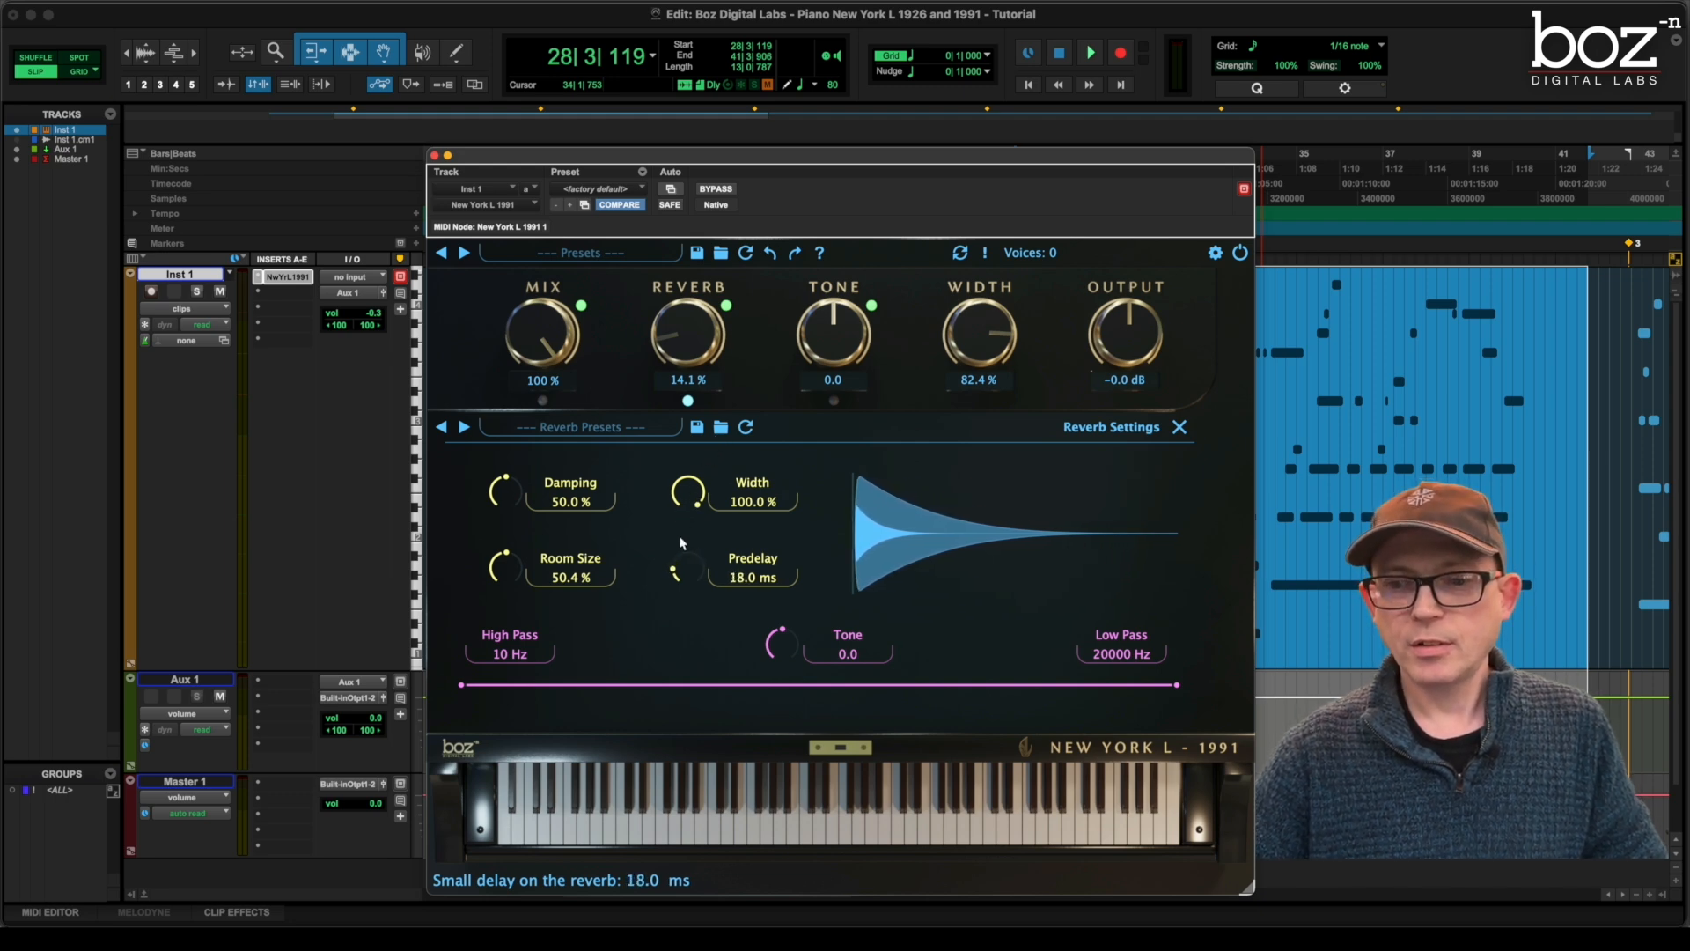
left_click_drag(676, 565, 676, 604)
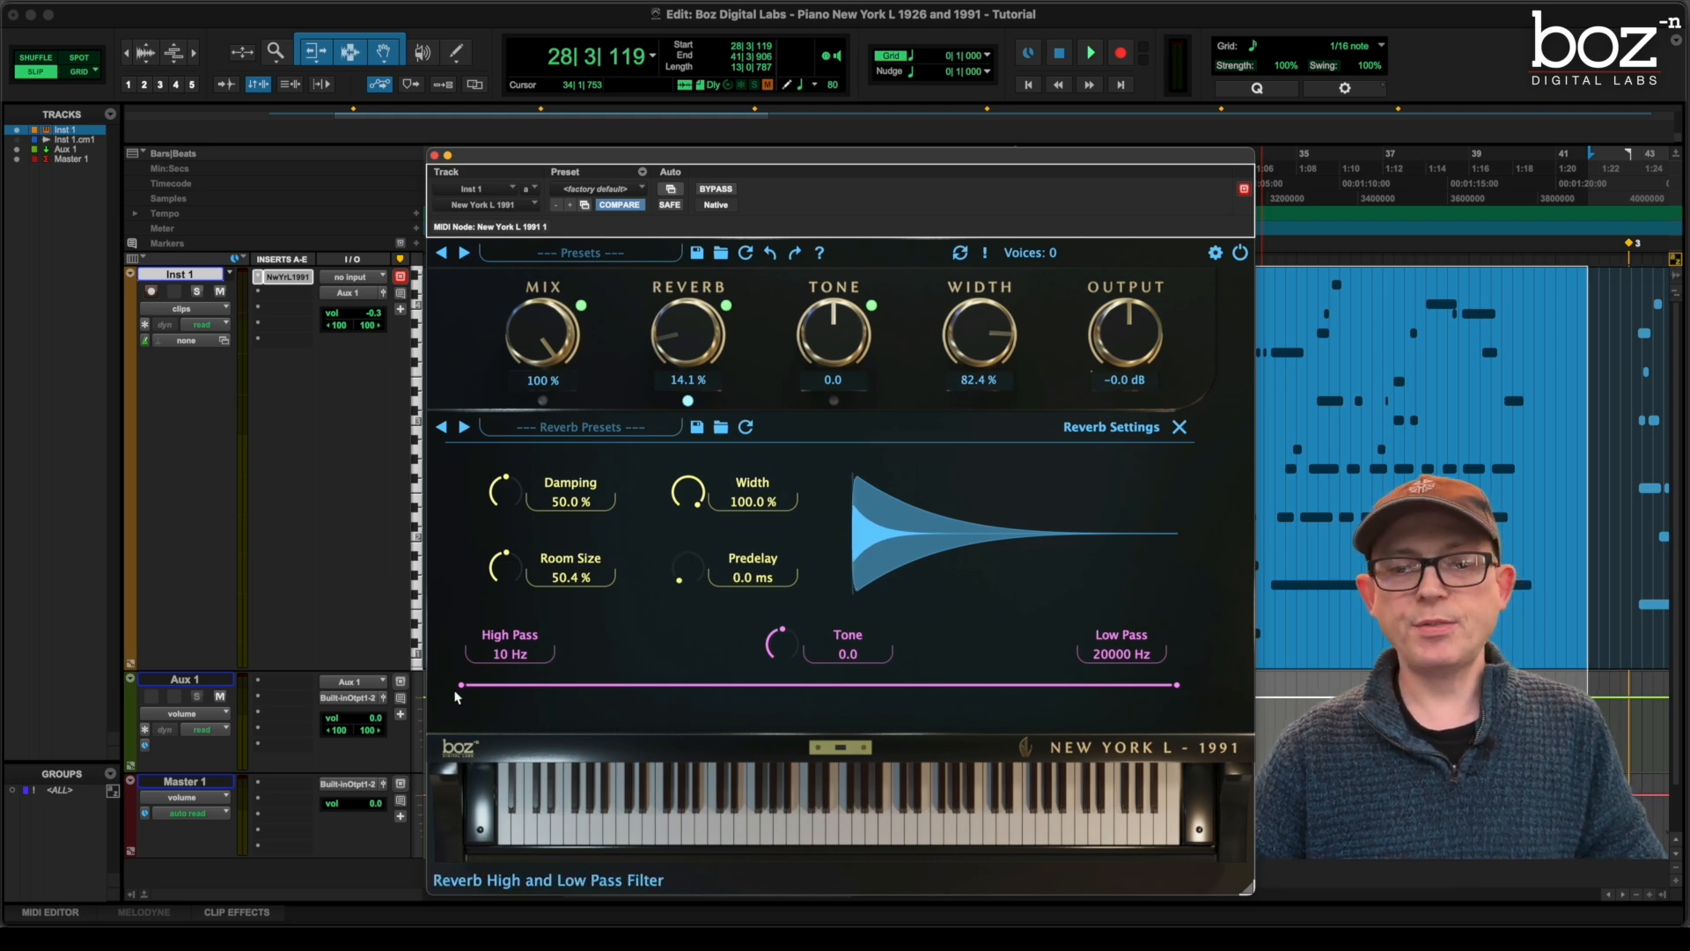
left_click_drag(463, 685, 695, 685)
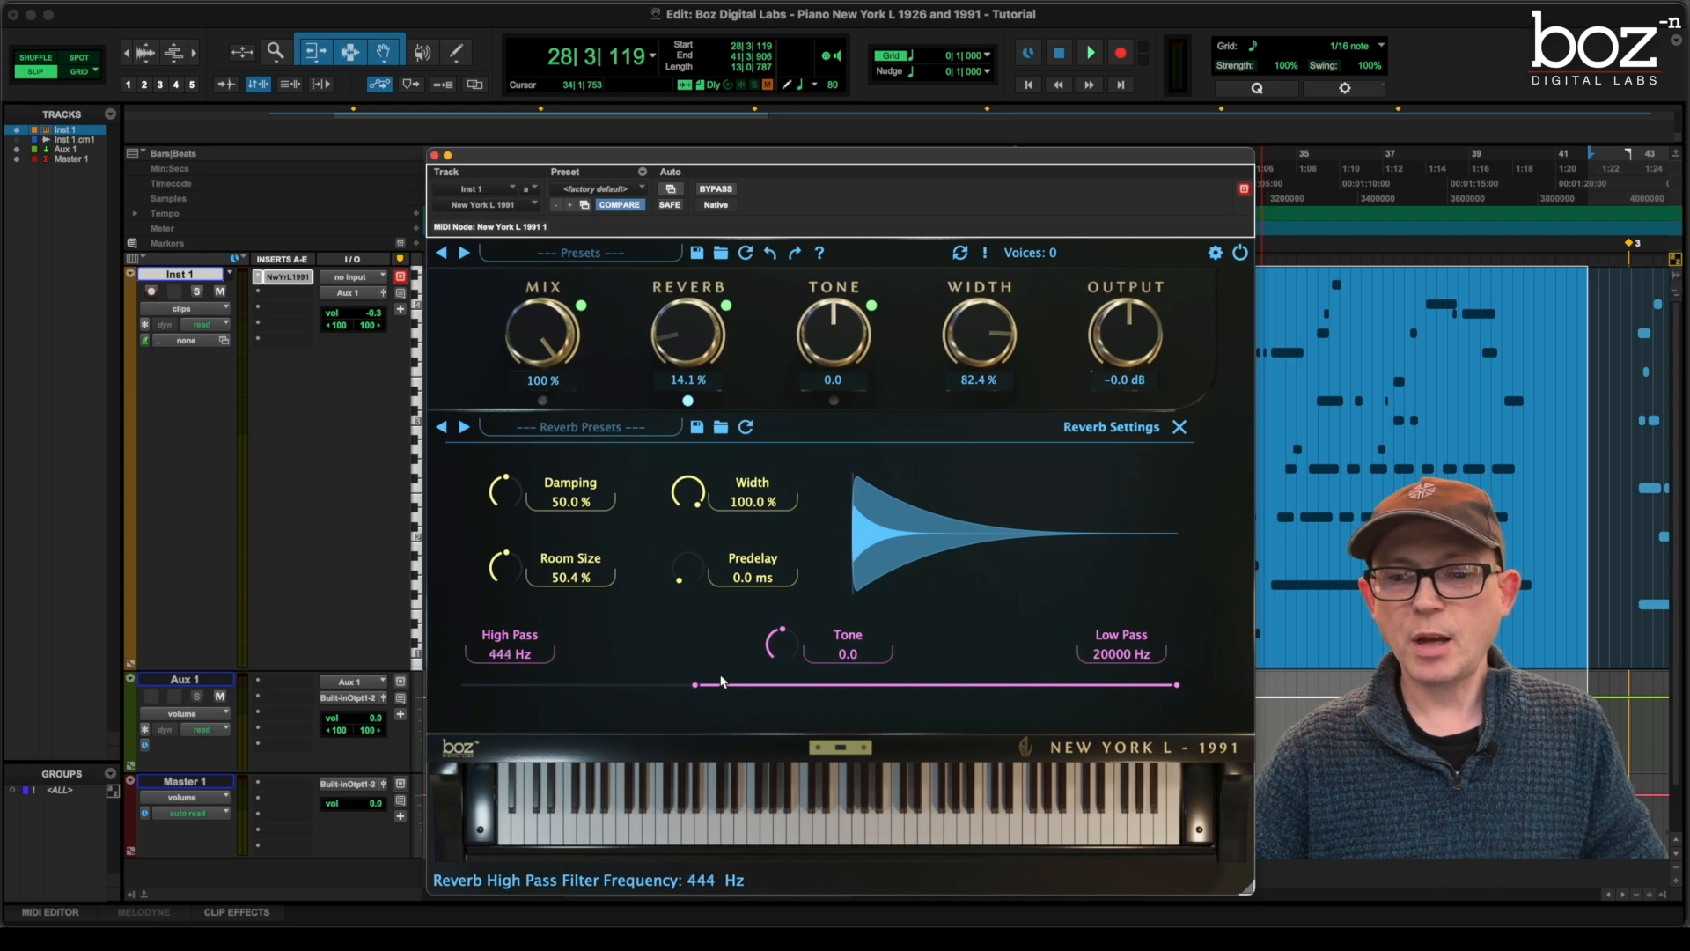
left_click_drag(695, 685, 463, 685)
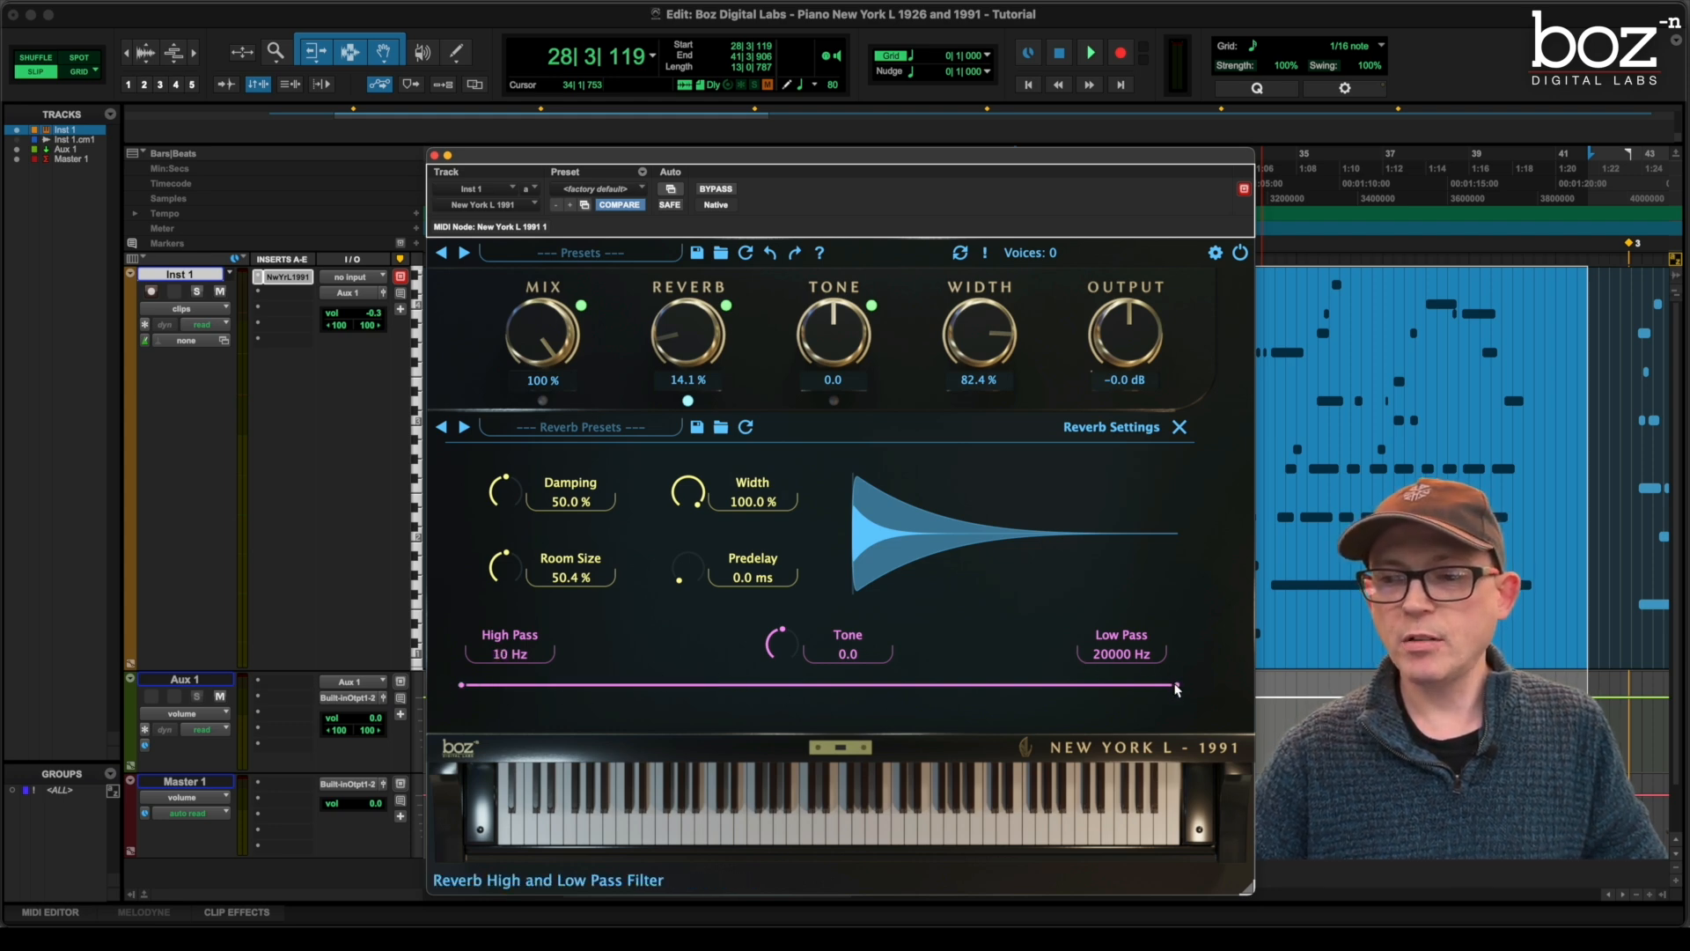
left_click_drag(1174, 685, 965, 685)
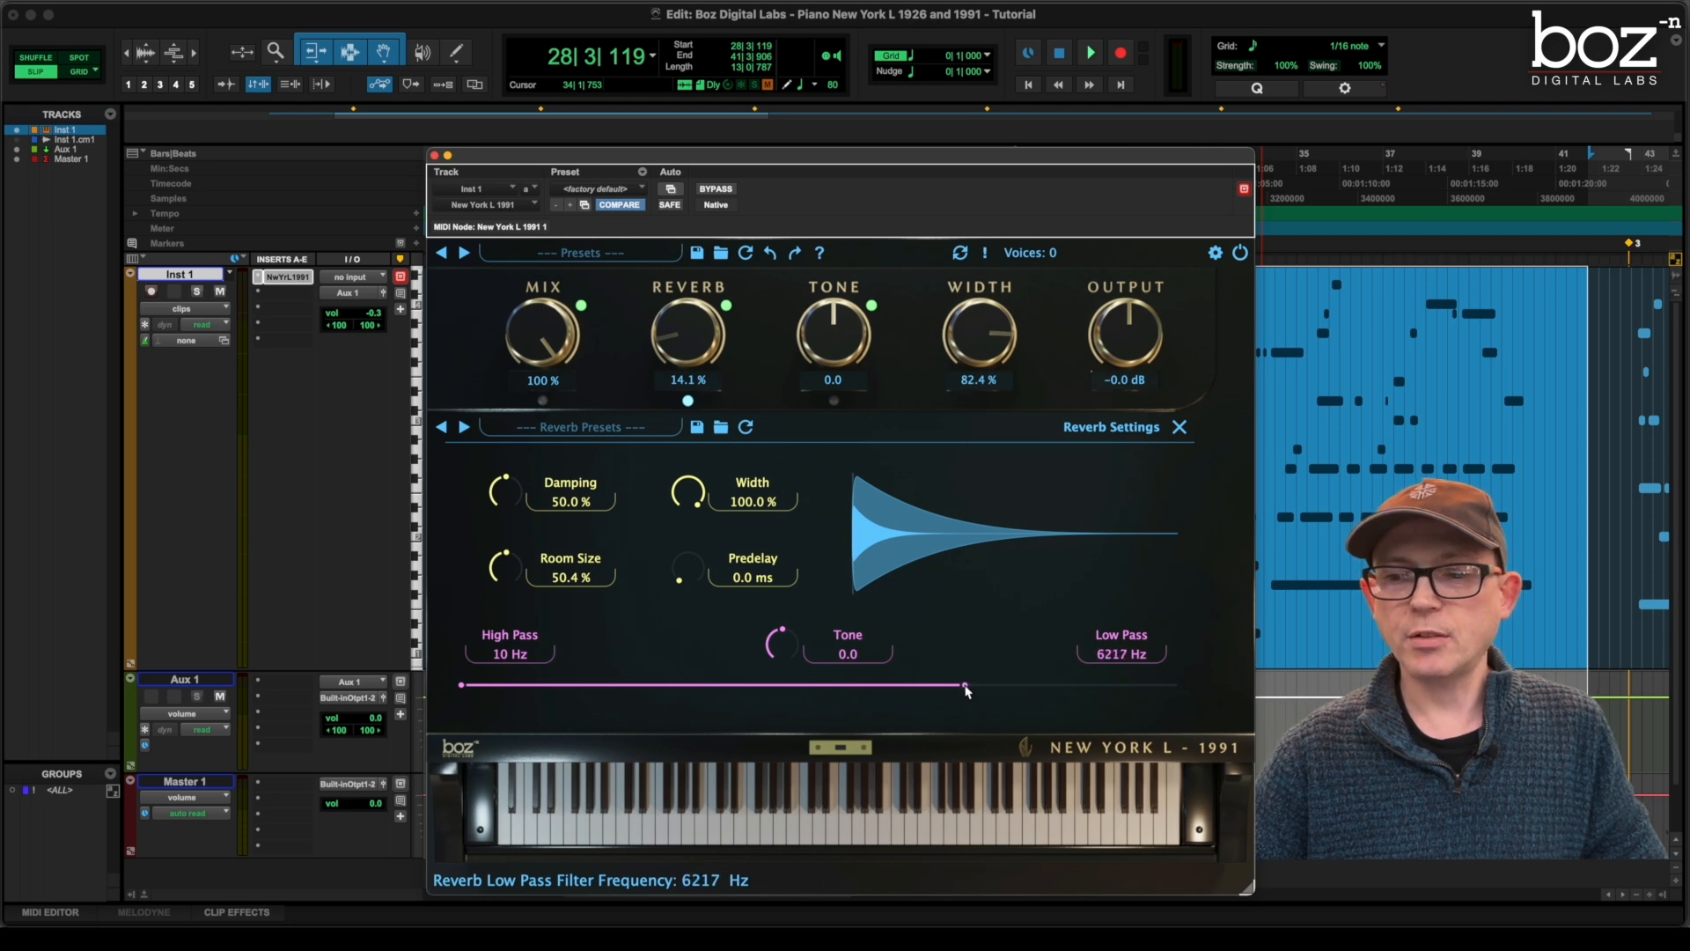
left_click_drag(965, 685, 1175, 685)
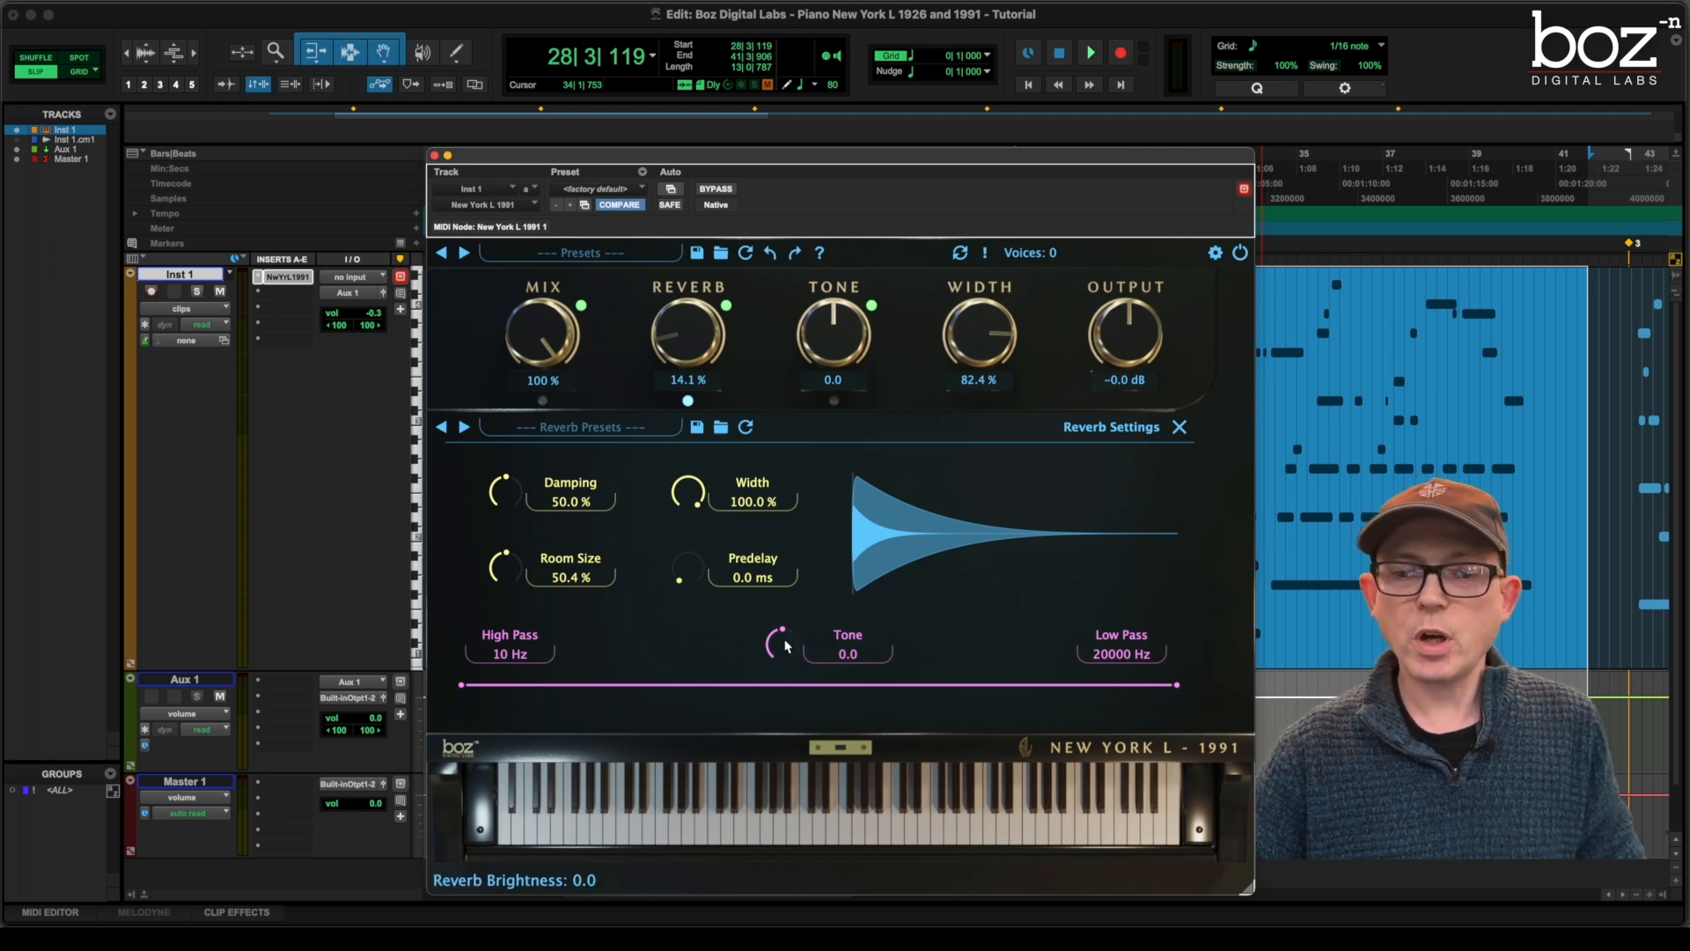
left_click_drag(782, 641, 782, 625)
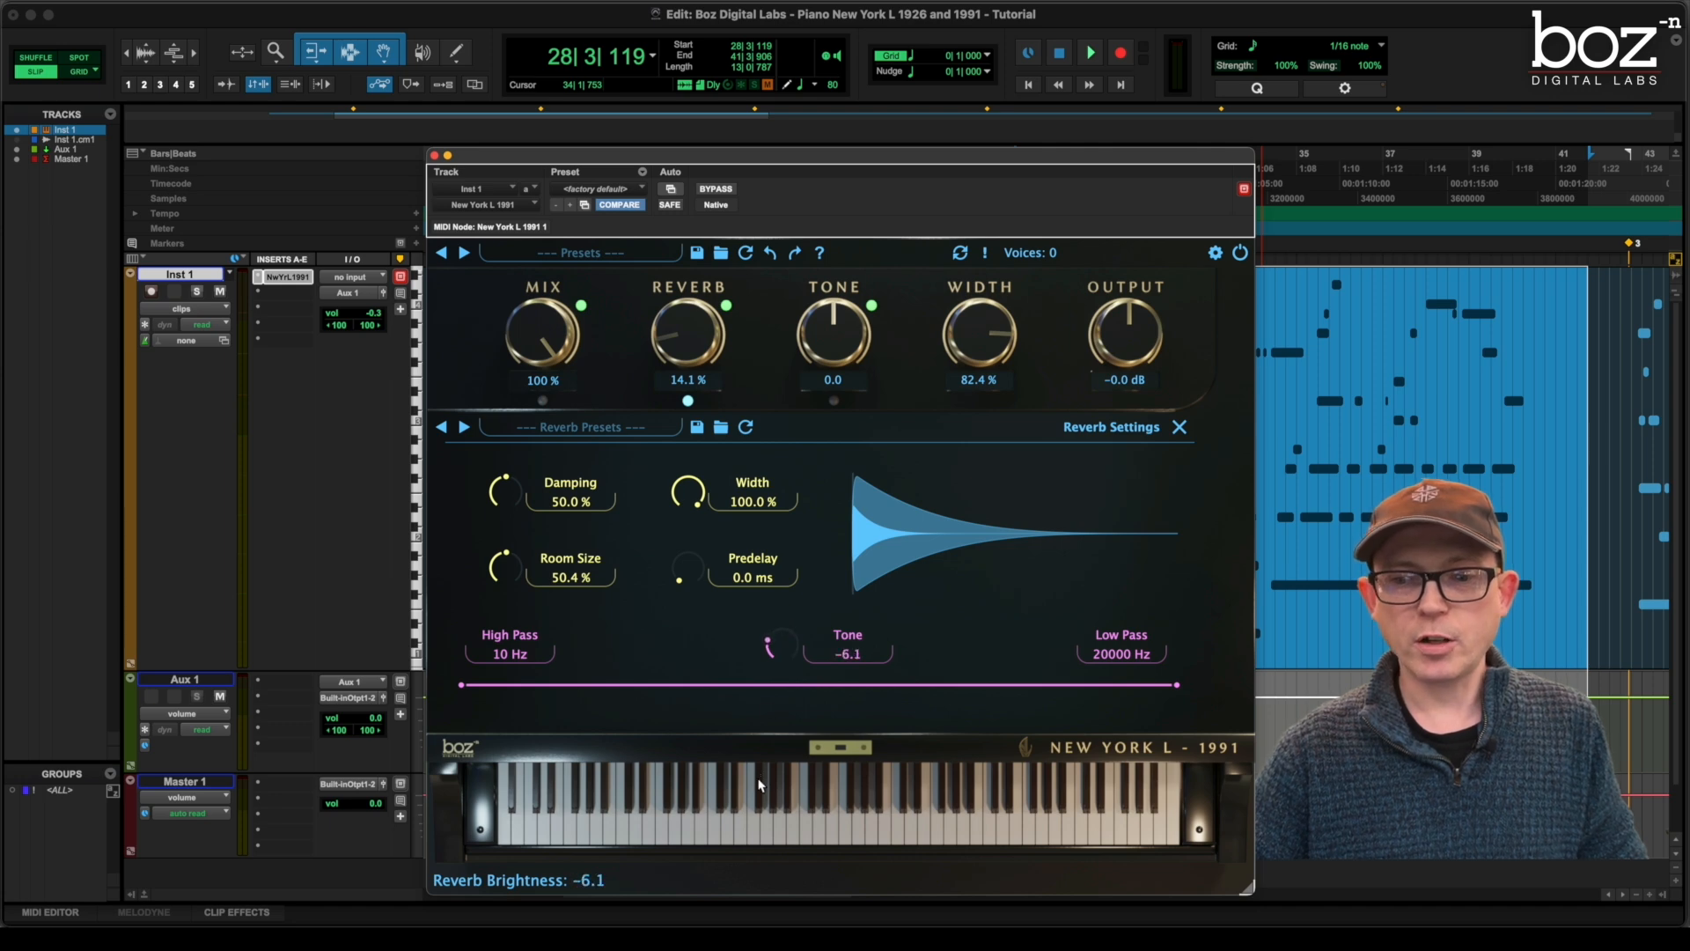
left_click_drag(778, 647, 778, 625)
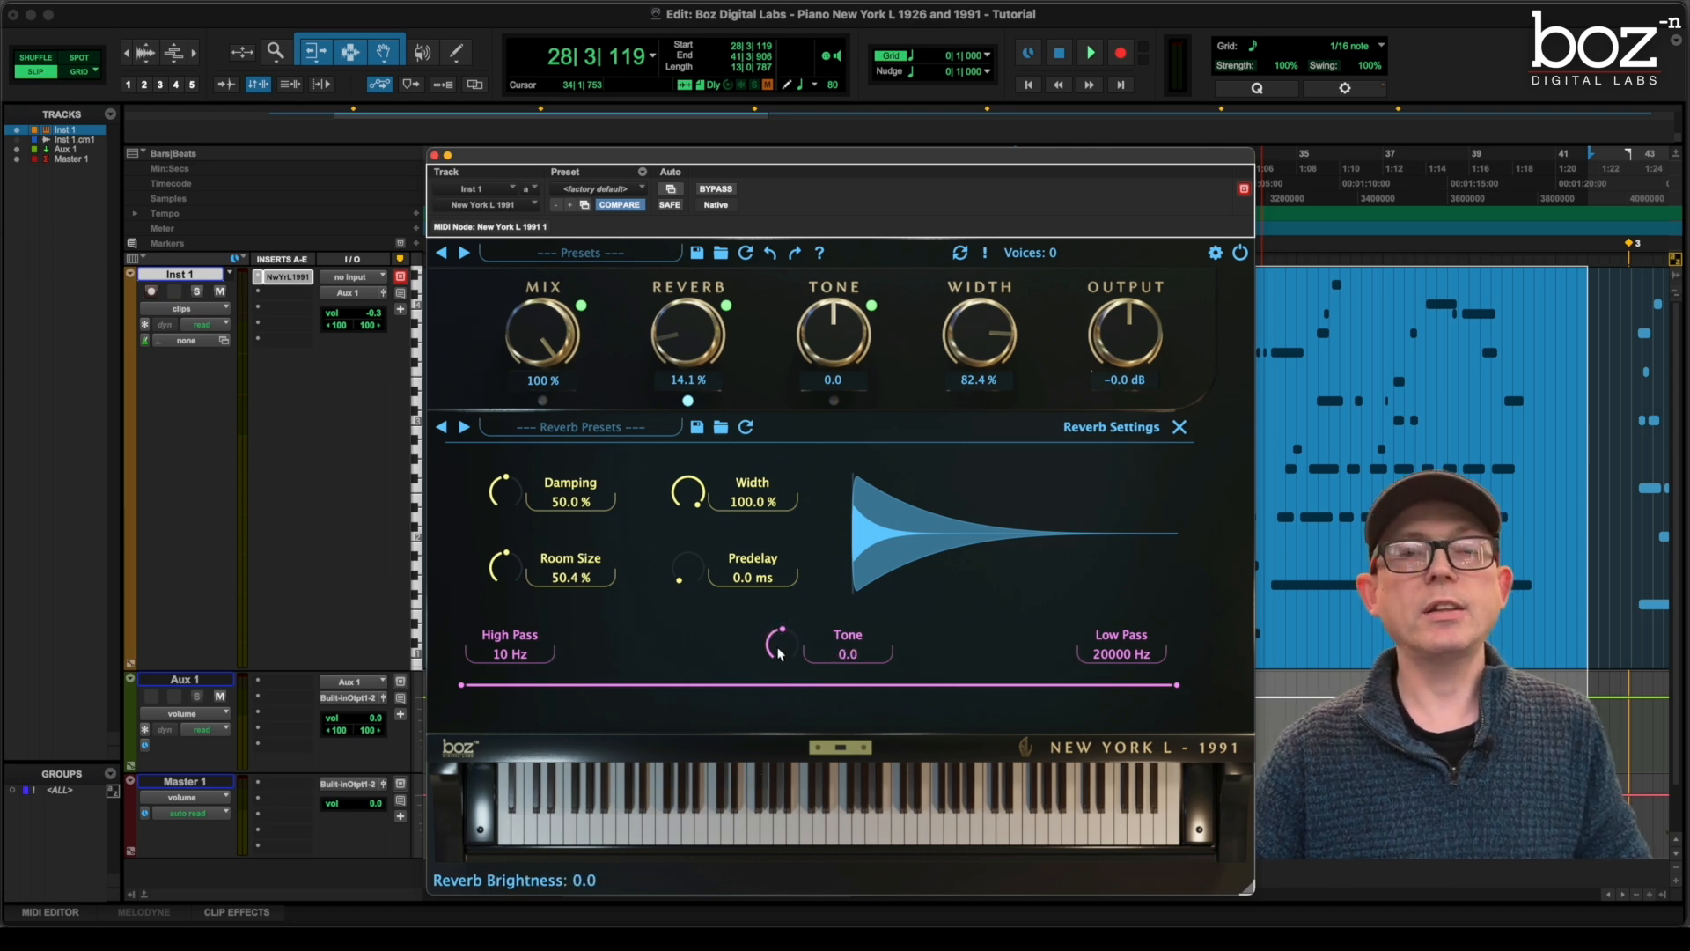
mouse_move(679, 613)
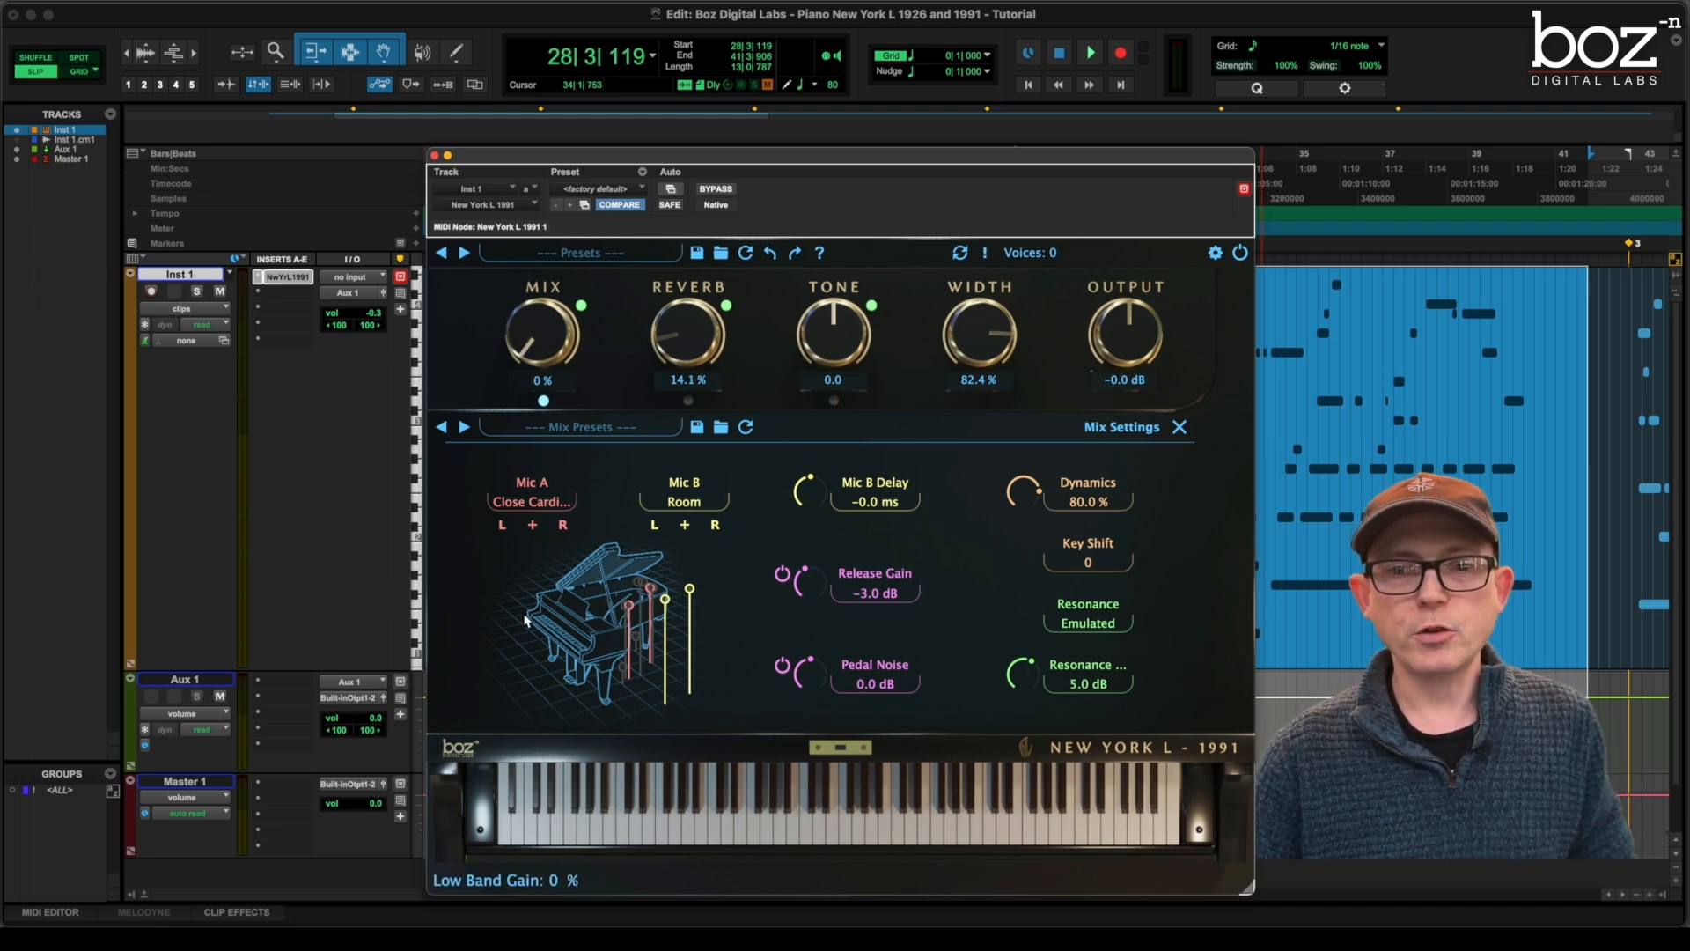
Open the Mic A dropdown and choose a microphone type
left_click(530, 502)
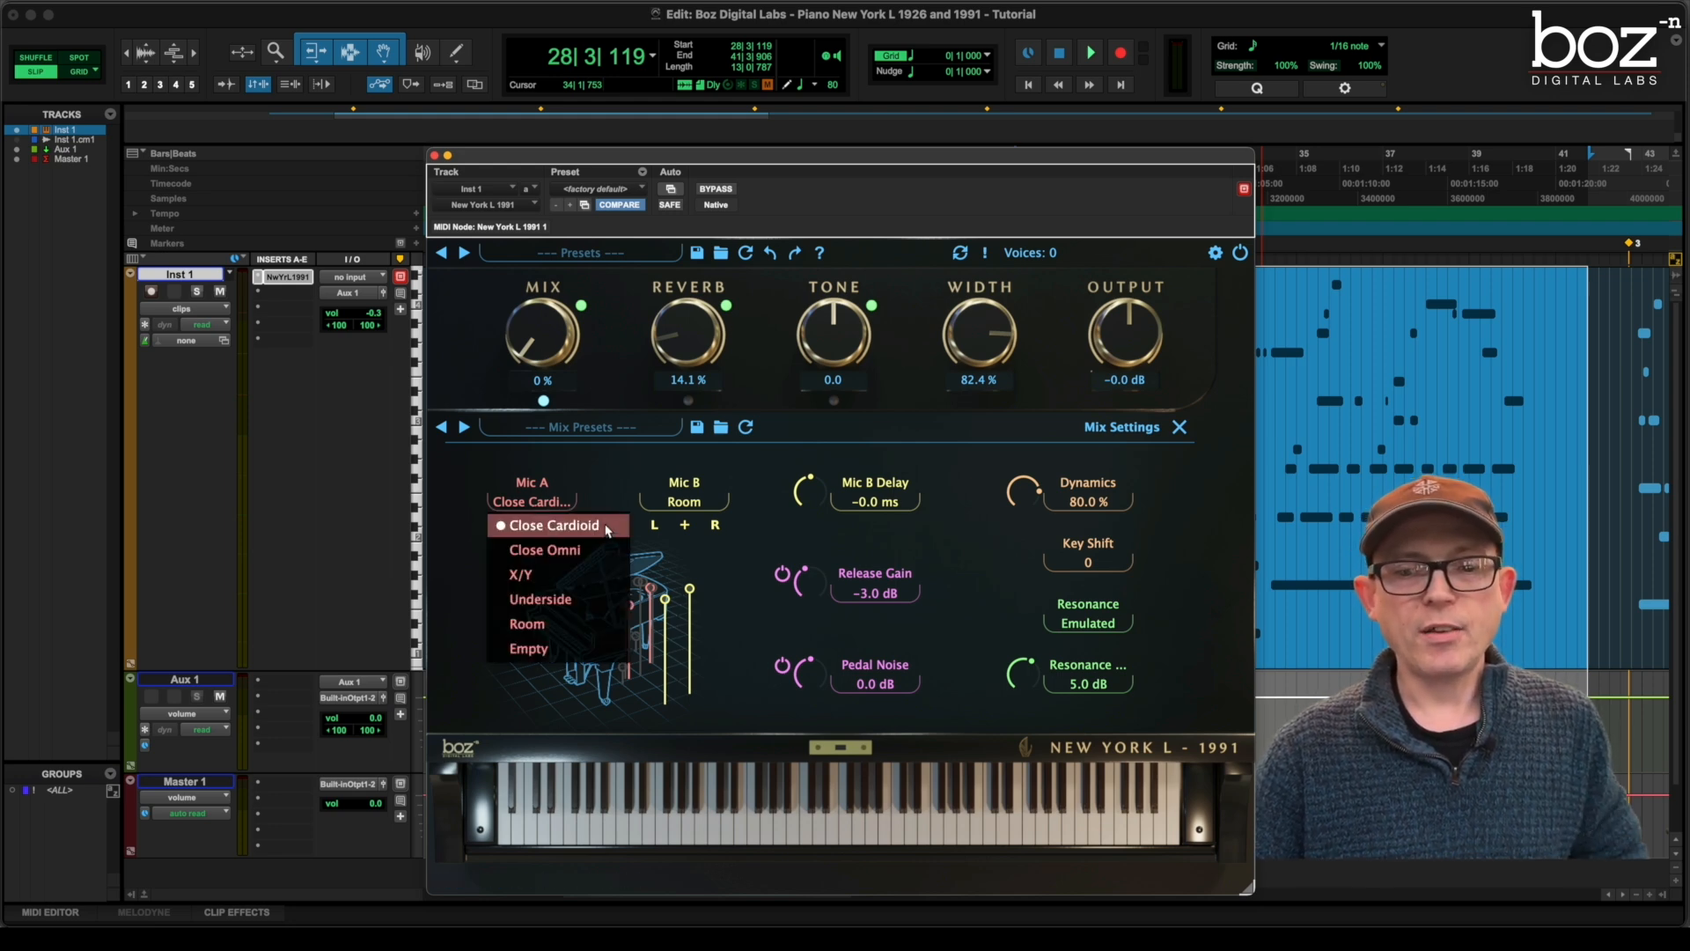
left_click(550, 525)
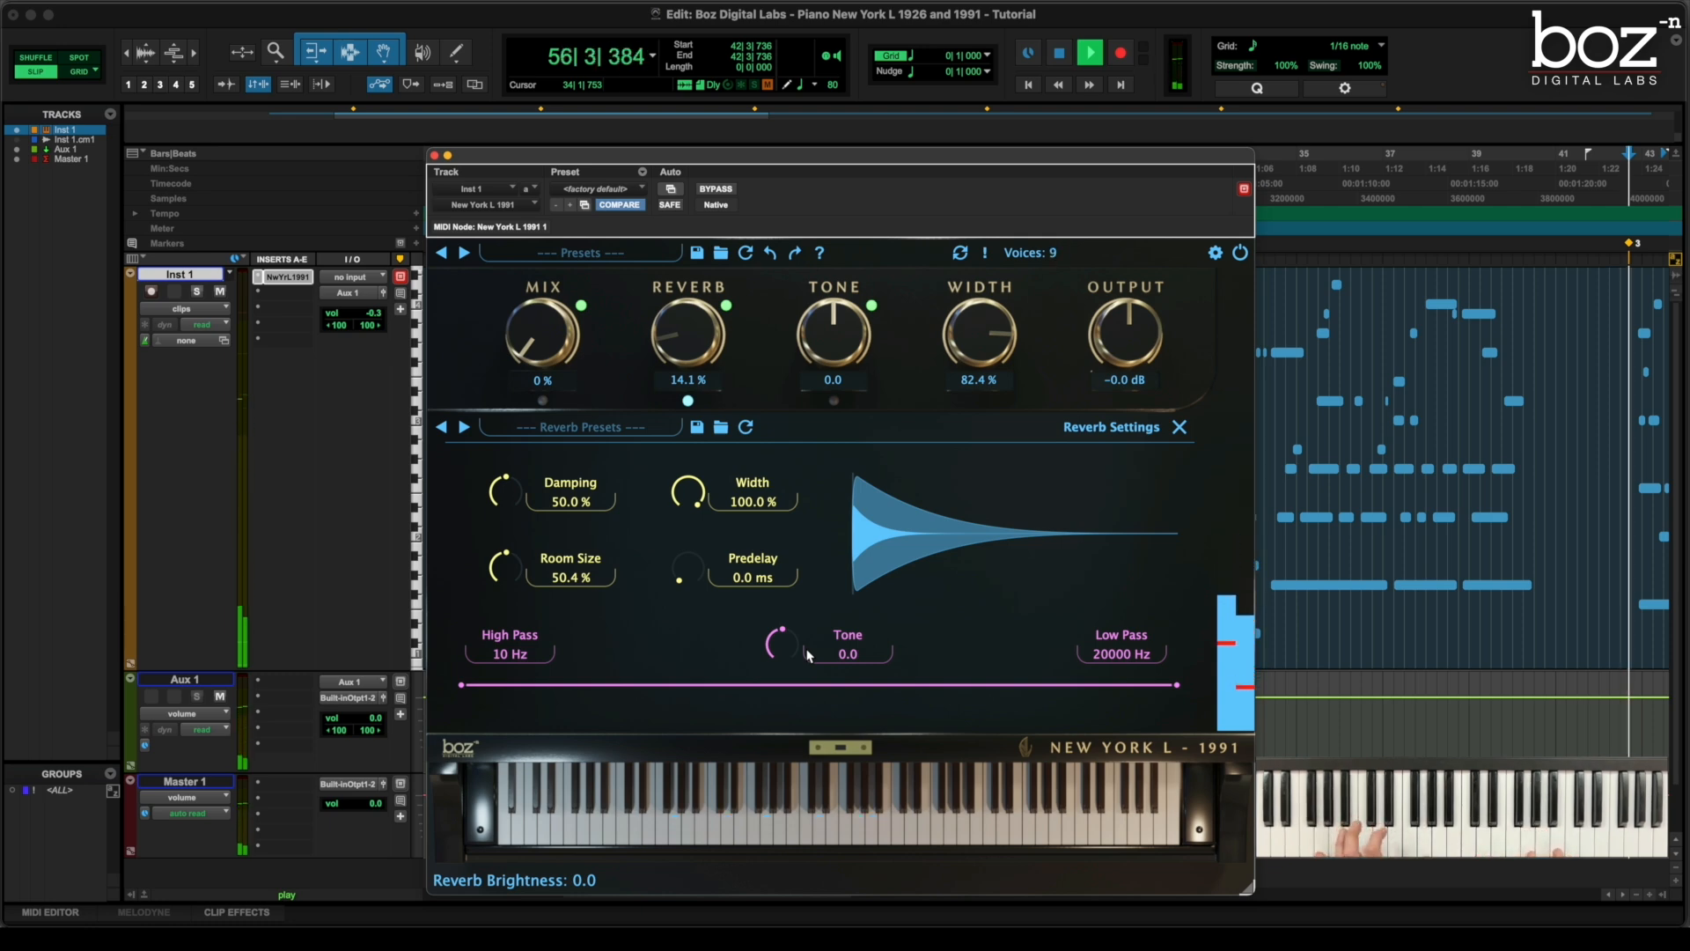
Start playback of the piano part to audition the reverb with Mix at 0%
left_click(1090, 51)
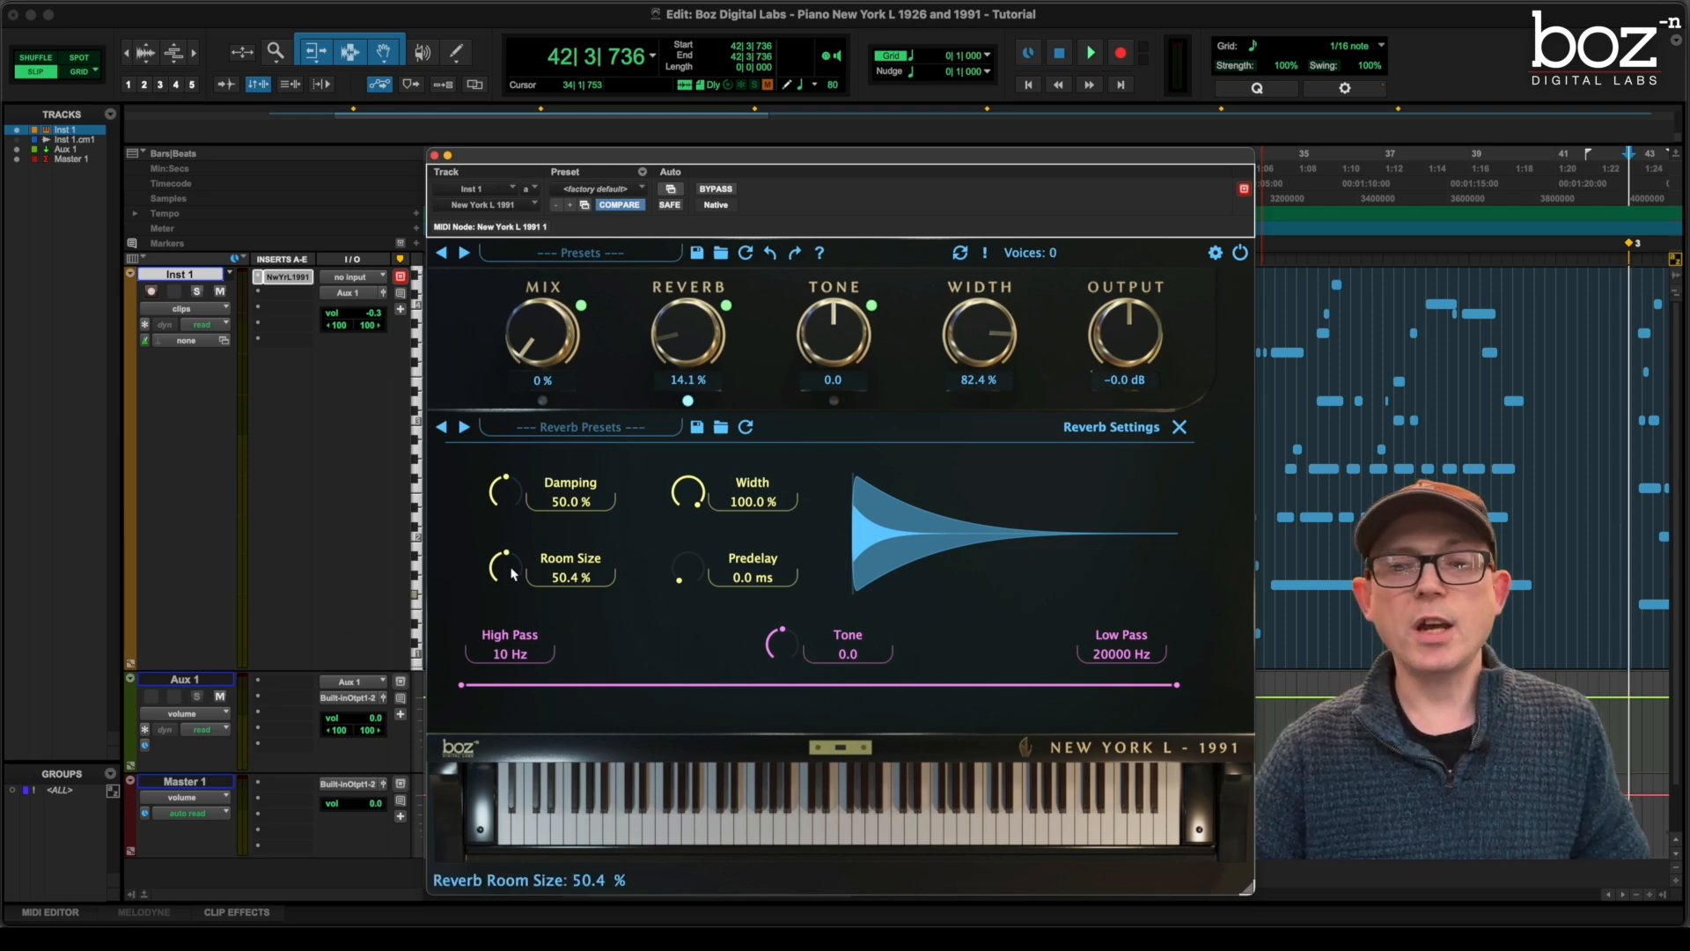
Set the New York L Room Size to 100% and raise the Reverb level to 50%
left_click_drag(507, 565, 507, 528)
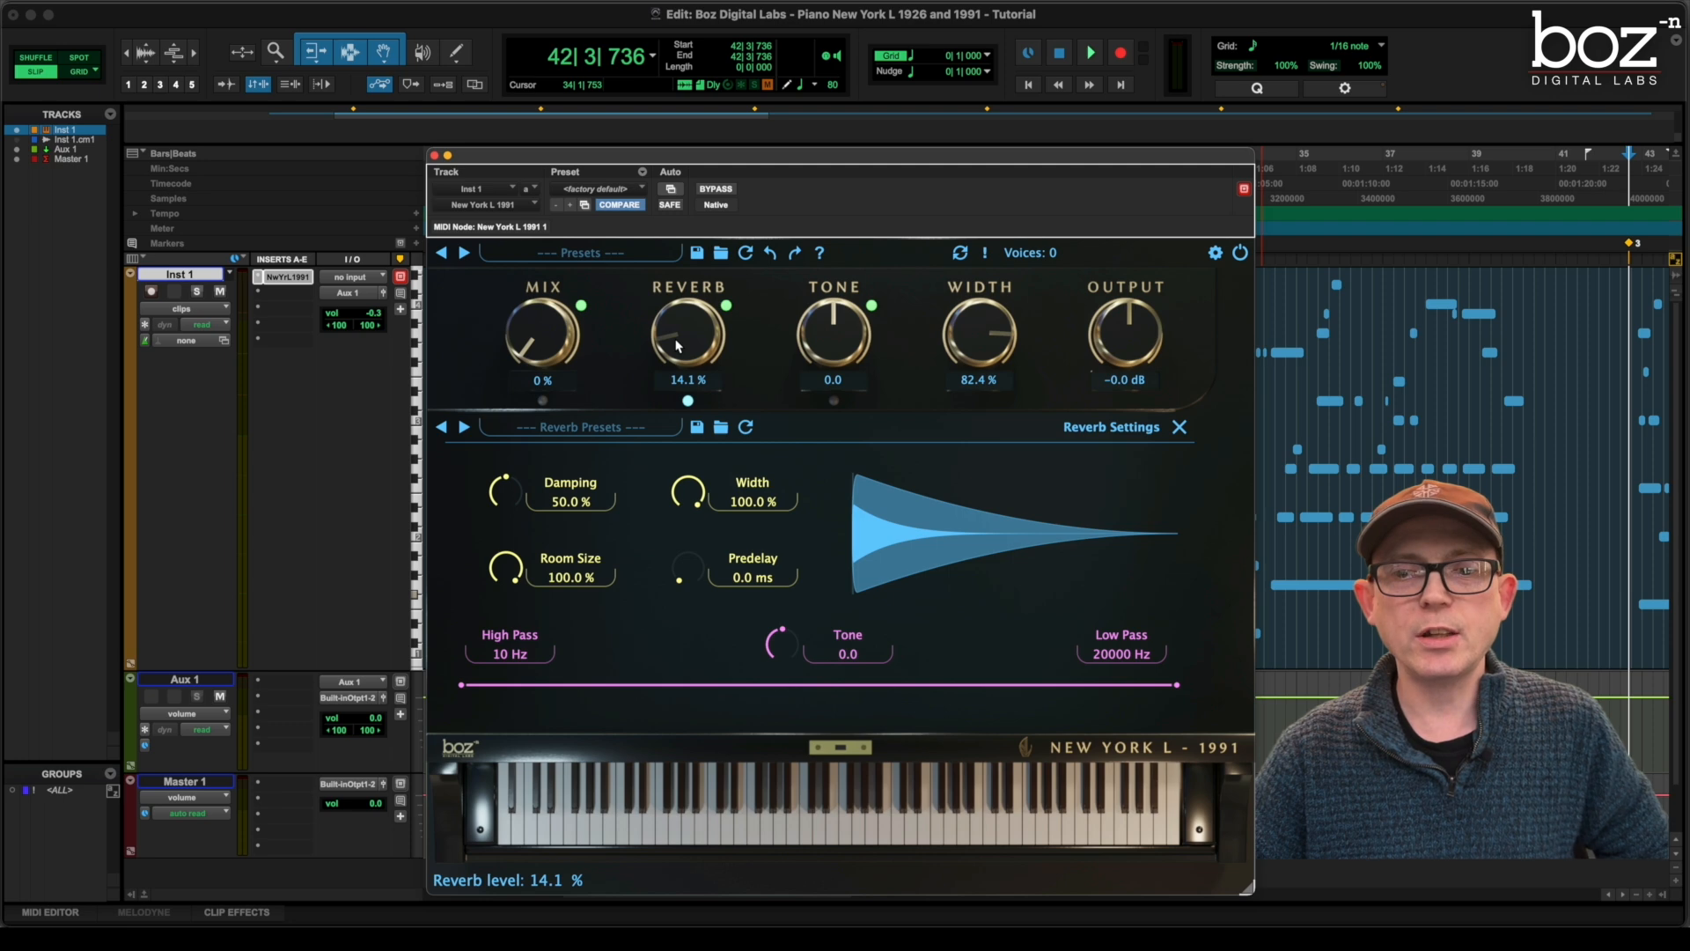
left_click_drag(687, 334, 674, 306)
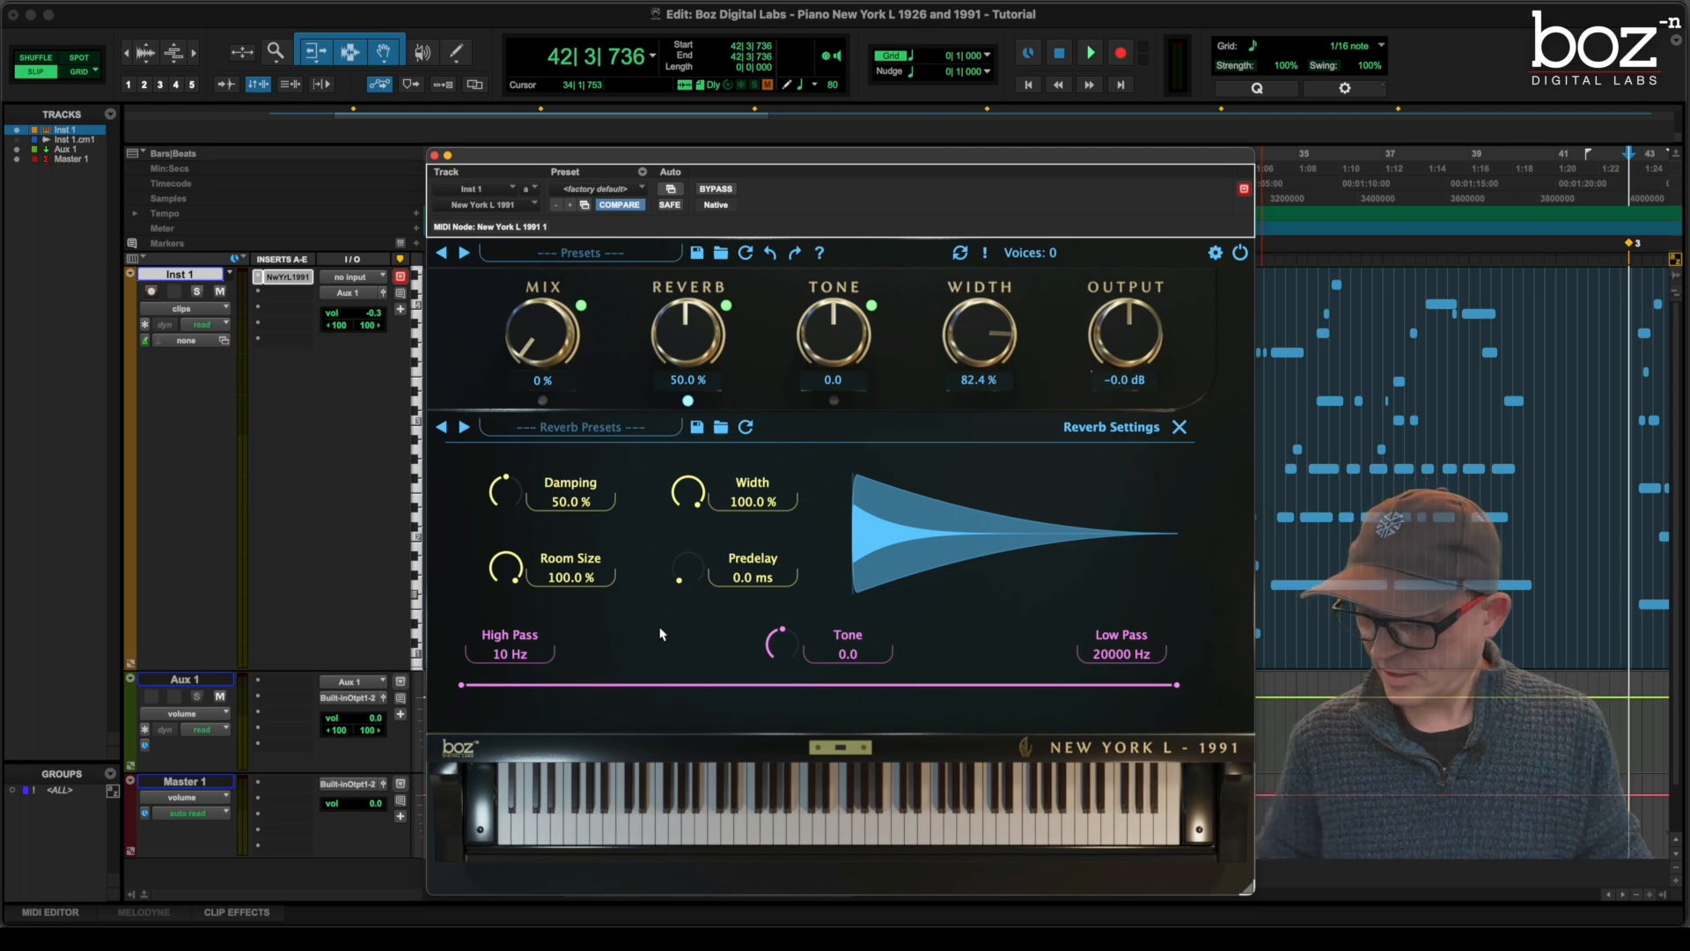
Play the piano part to hear the bigger, louder reverb, then stop playback
left_click(1089, 51)
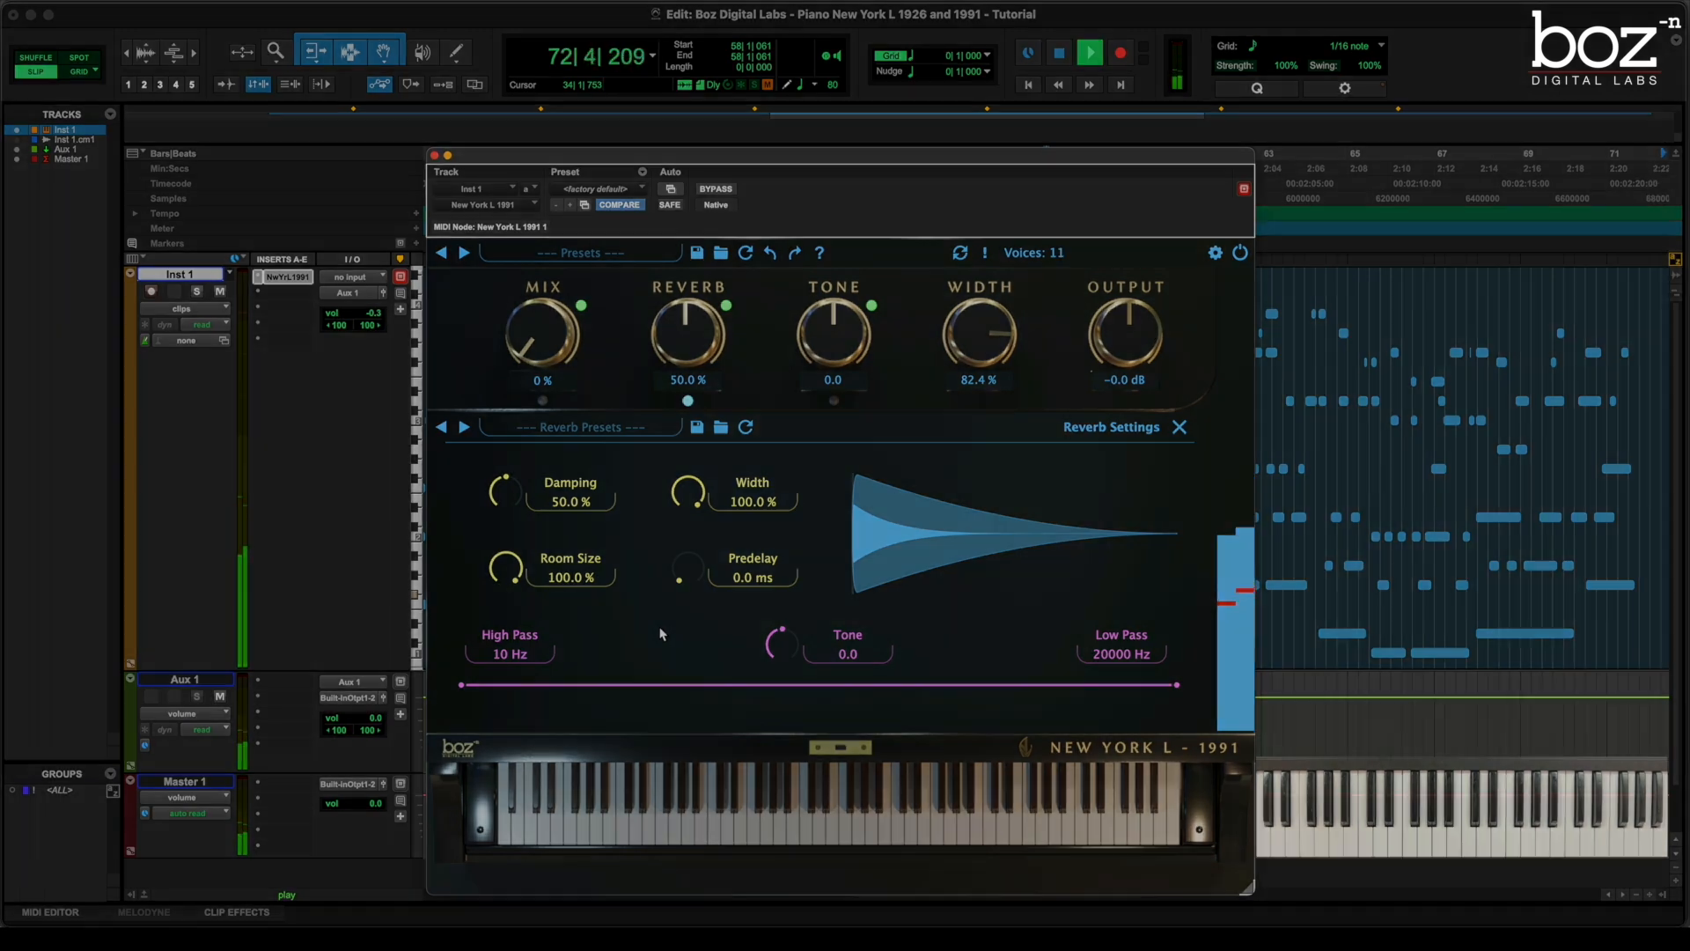
left_click(1180, 426)
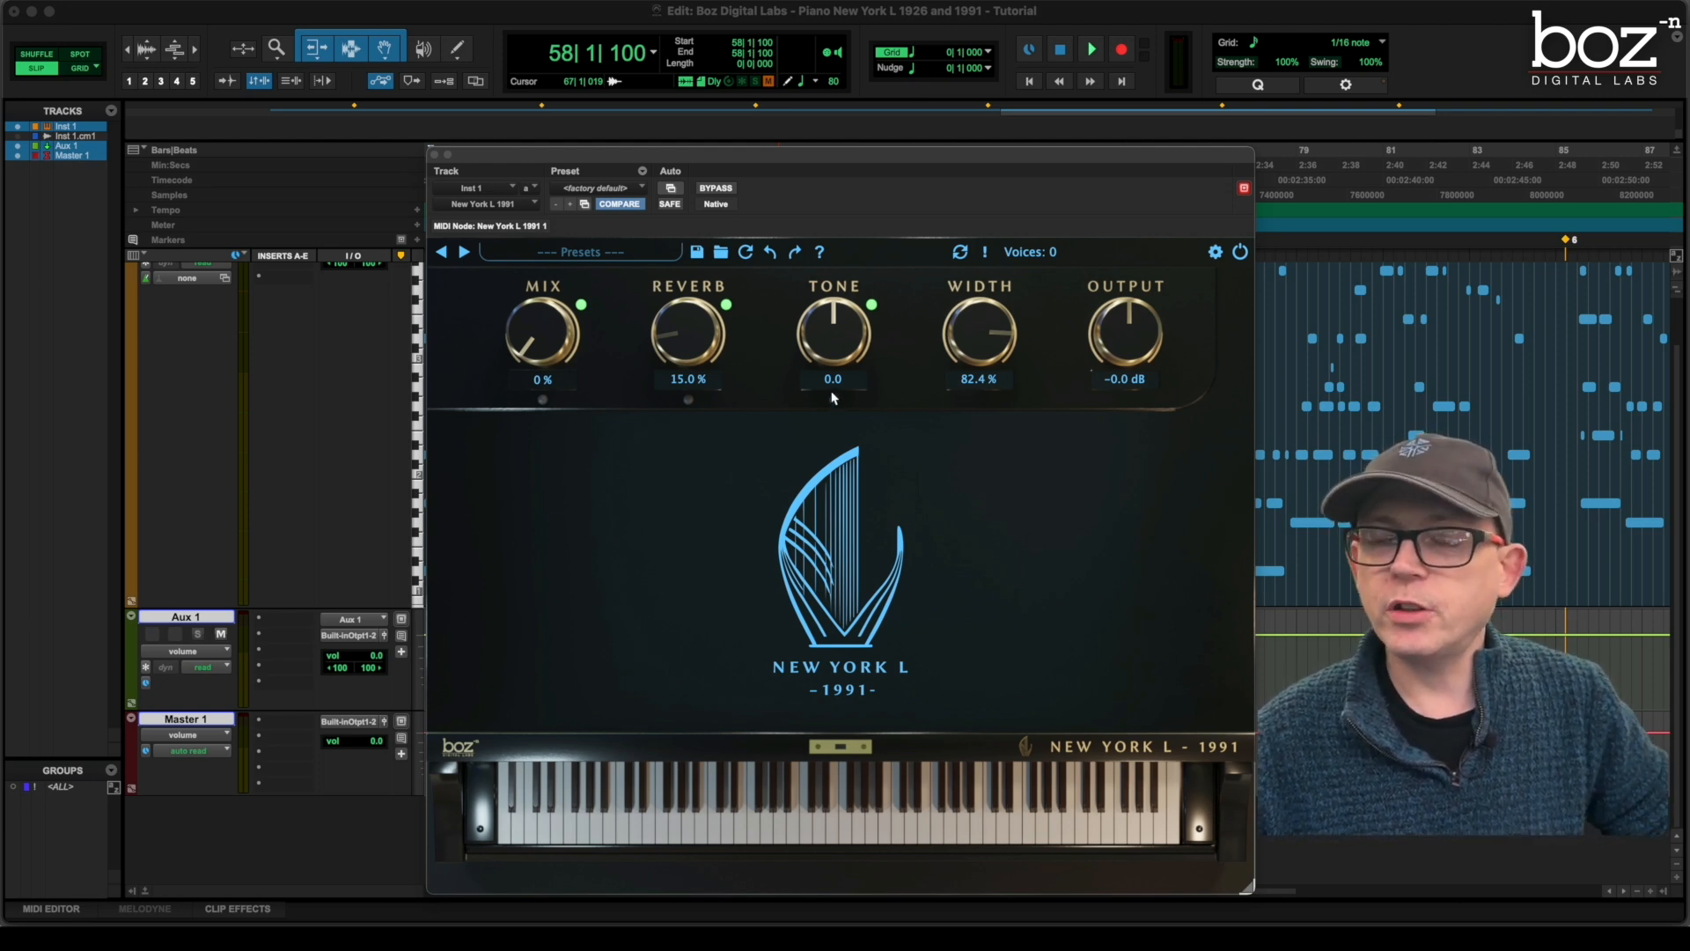
mouse_move(873, 310)
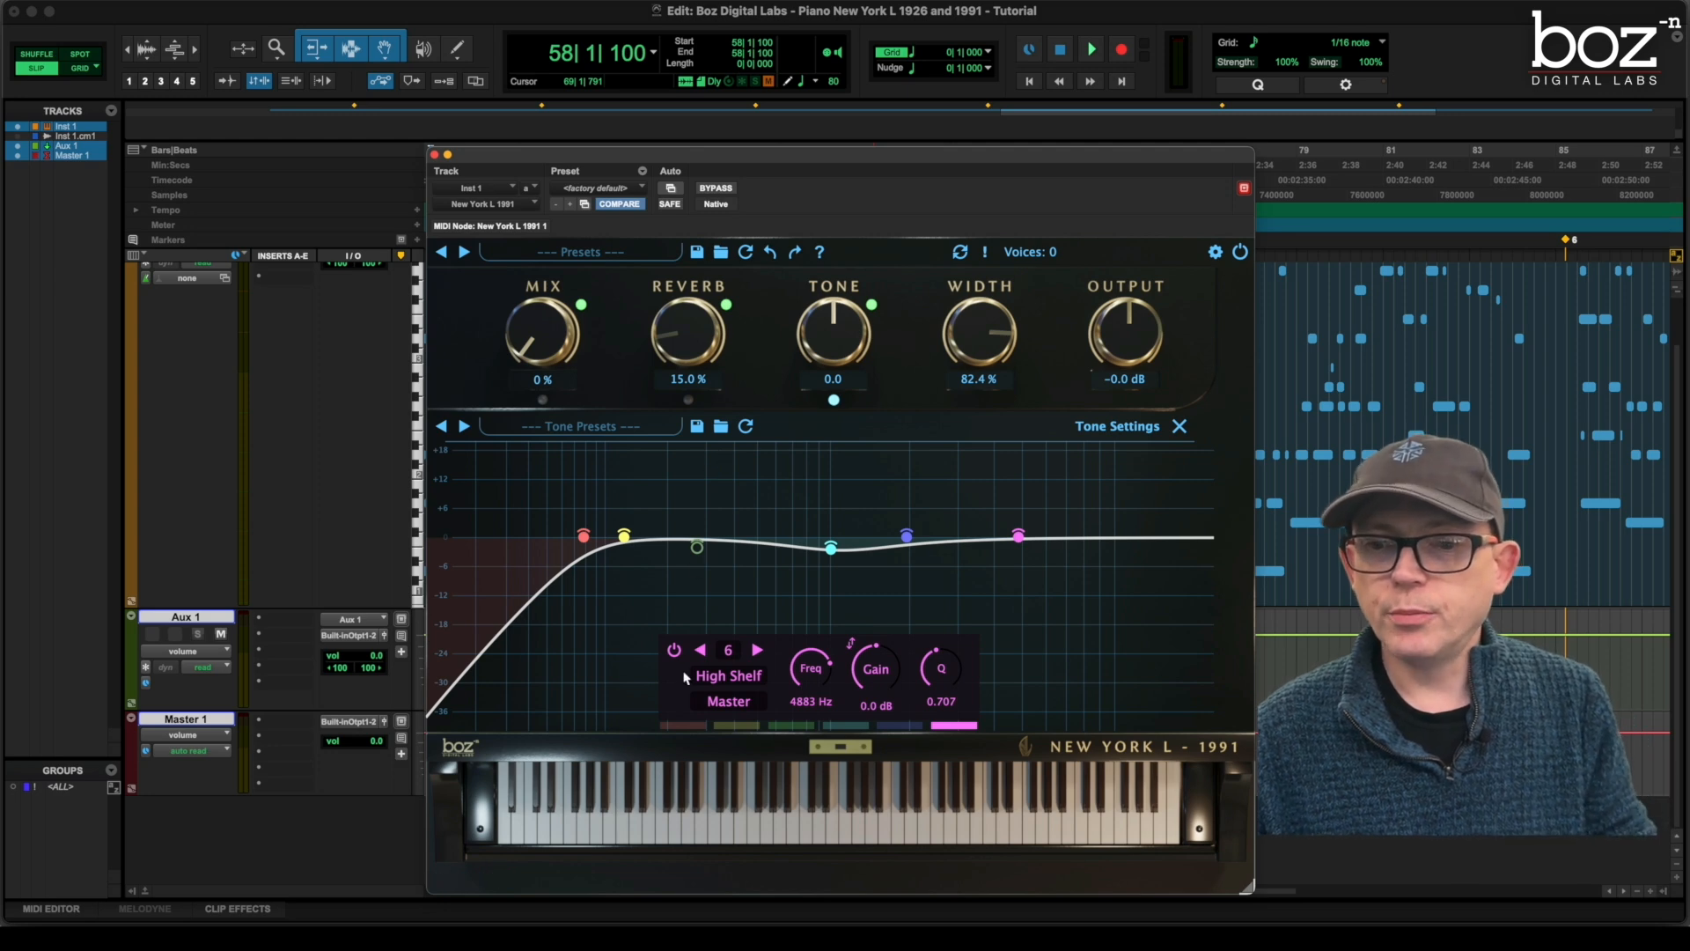
mouse_move(758, 650)
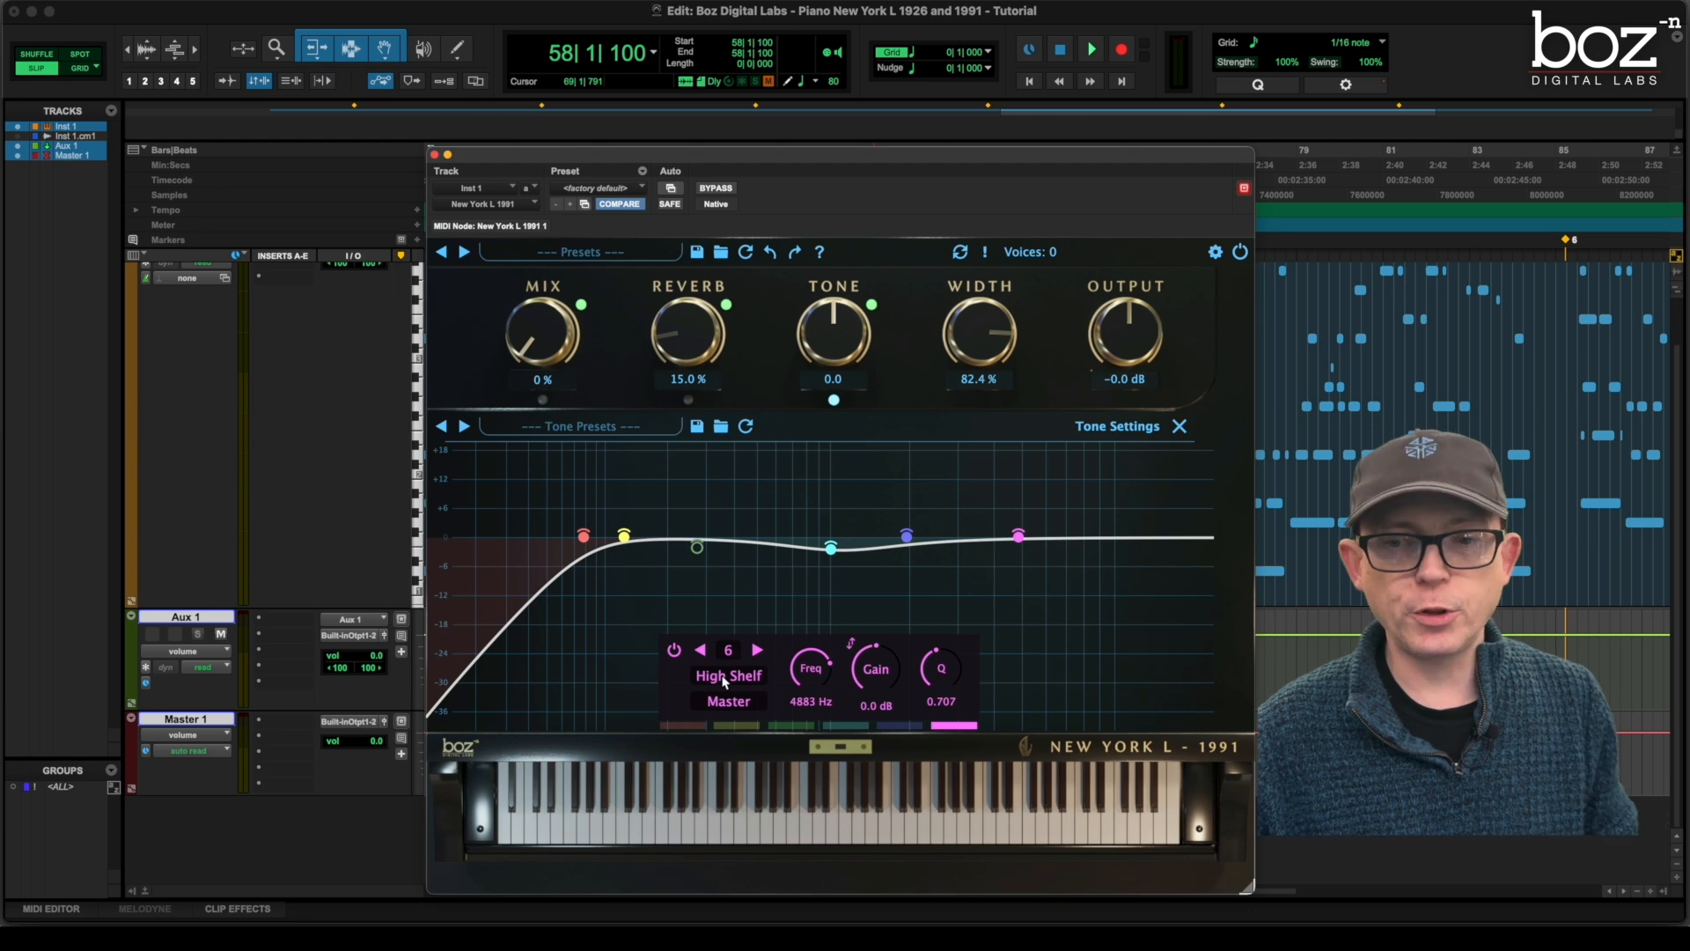
left_click(729, 676)
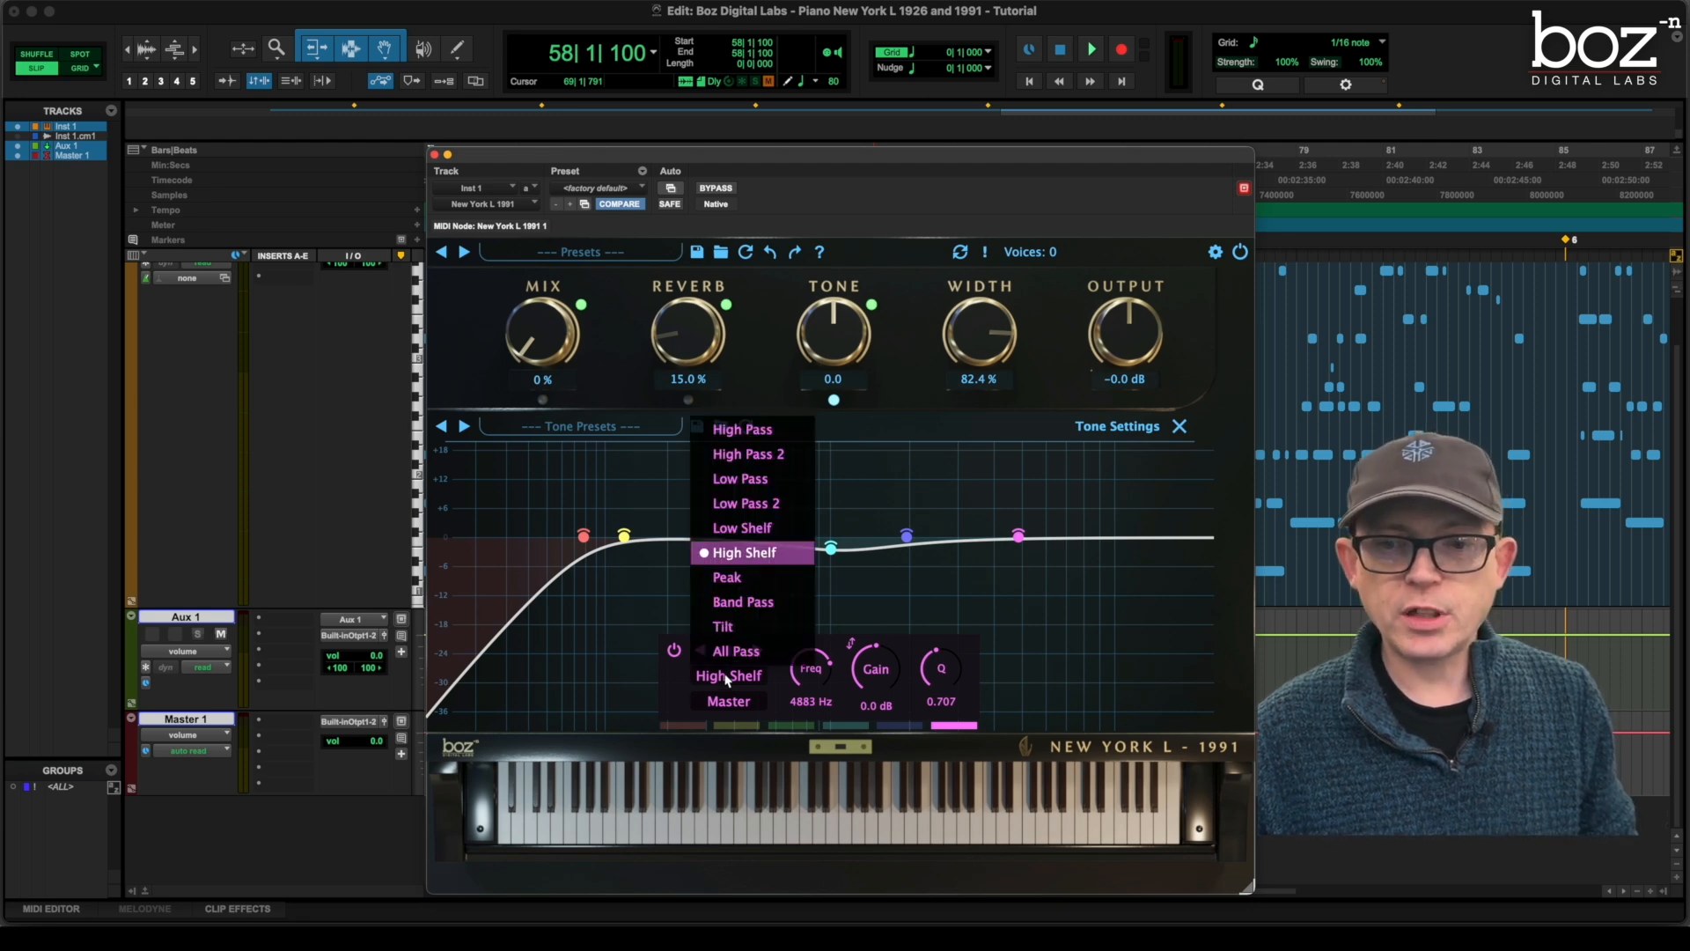
mouse_move(728, 578)
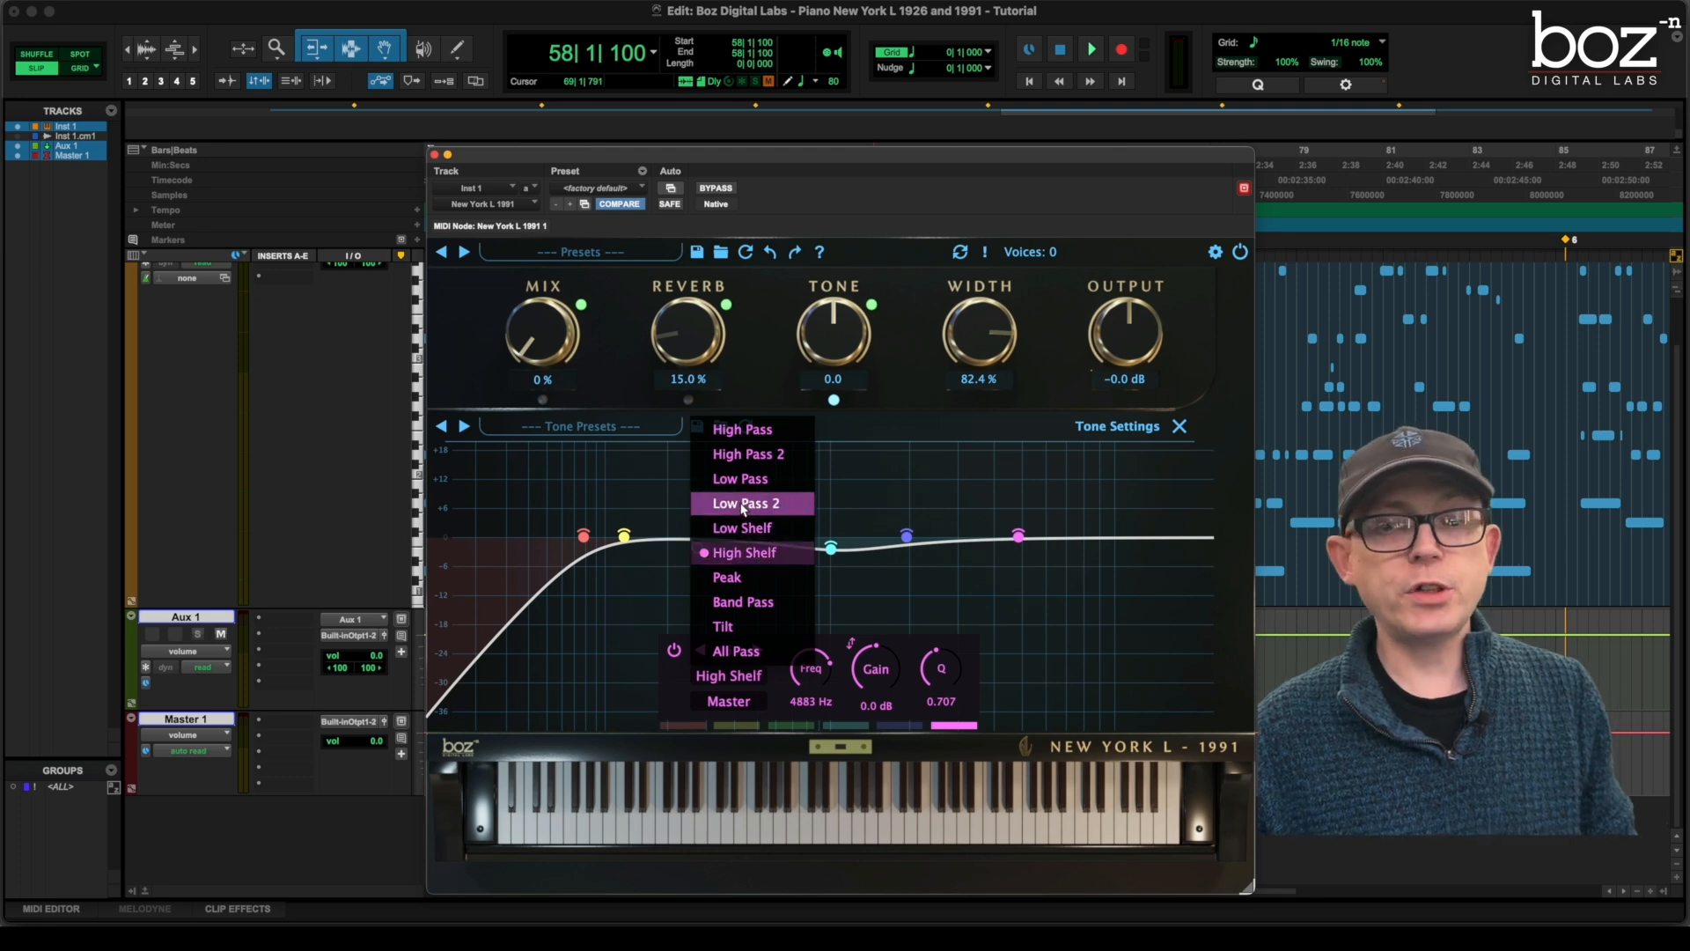
mouse_move(742, 477)
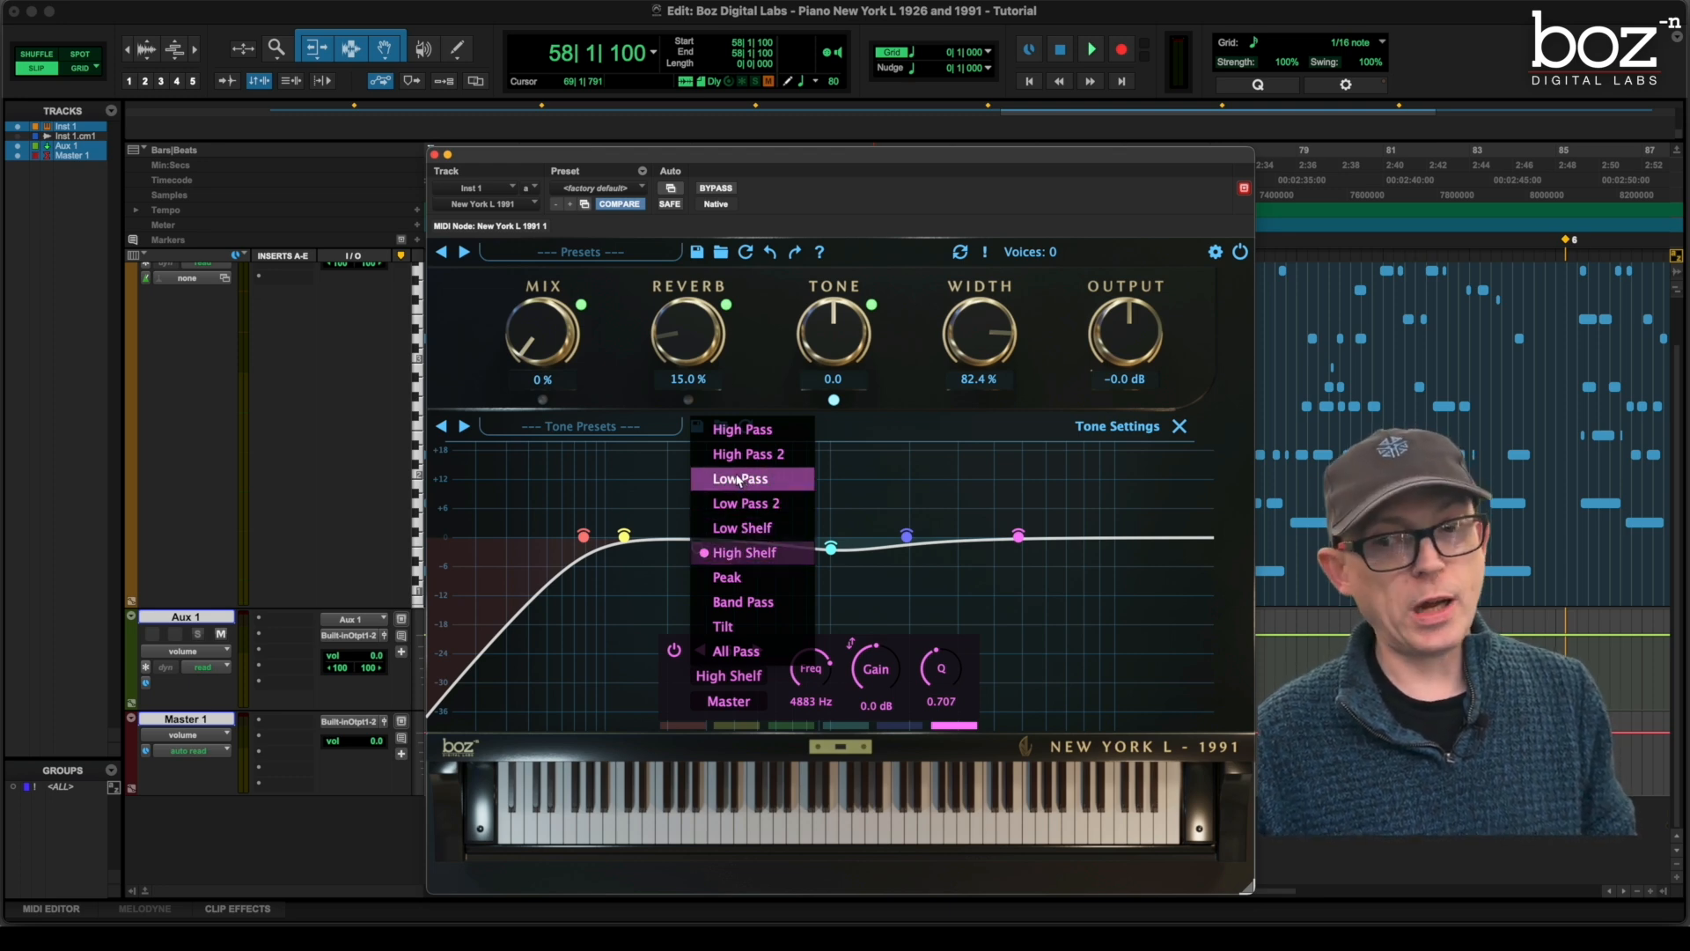
mouse_move(742, 430)
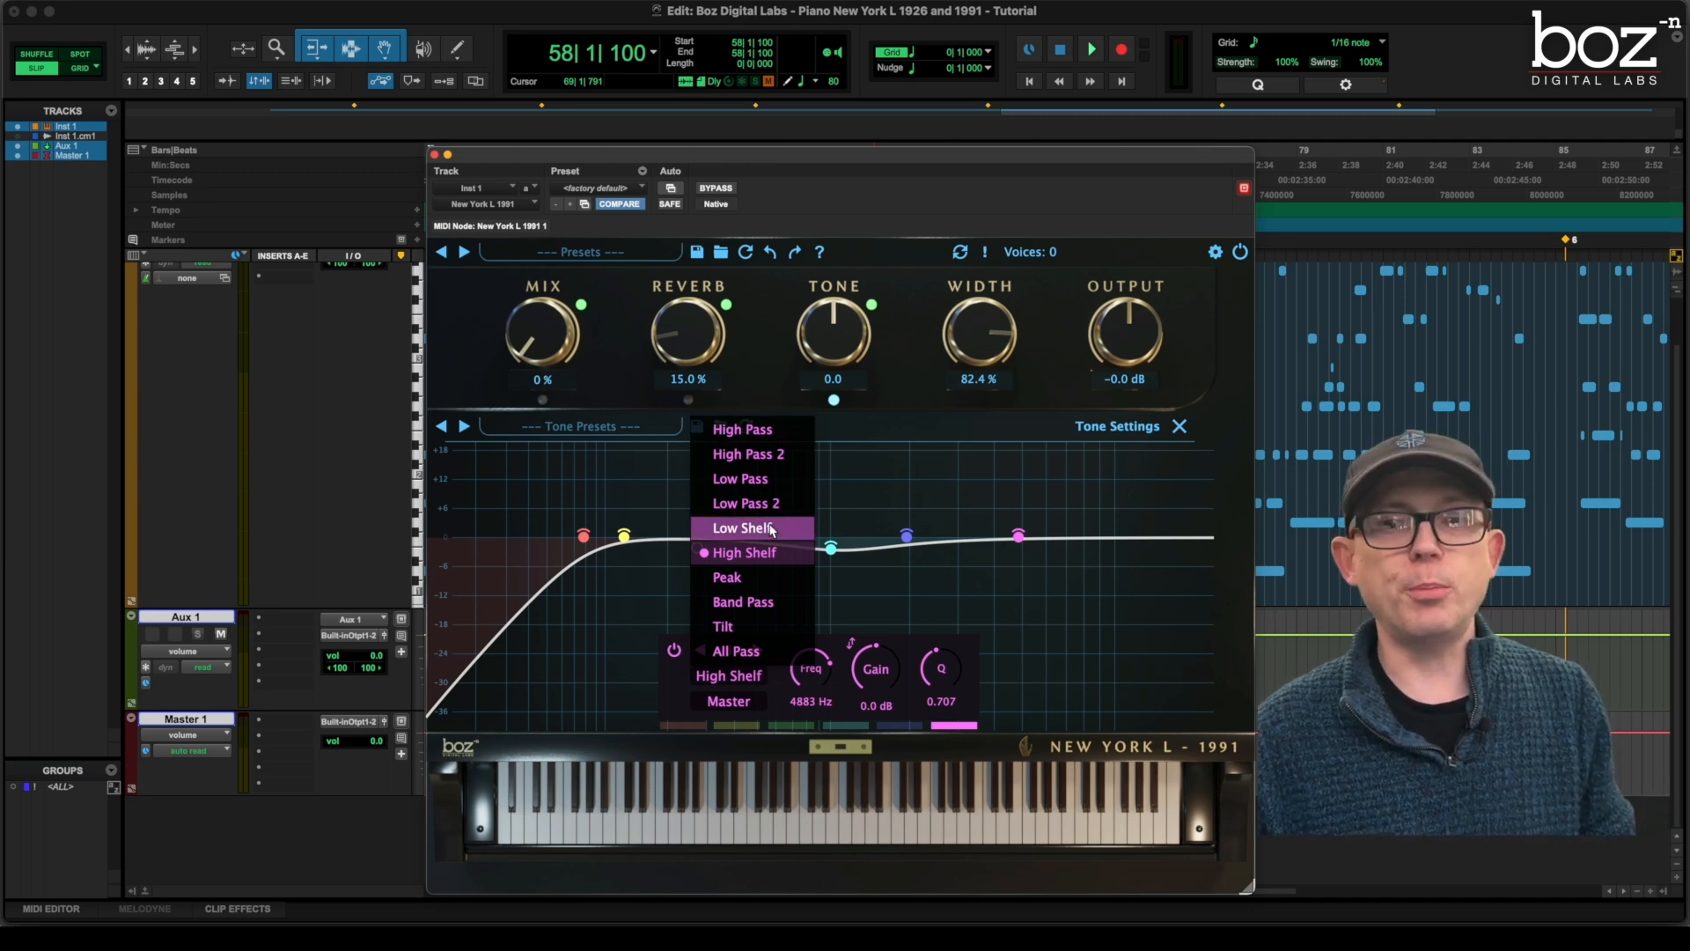
left_click(743, 552)
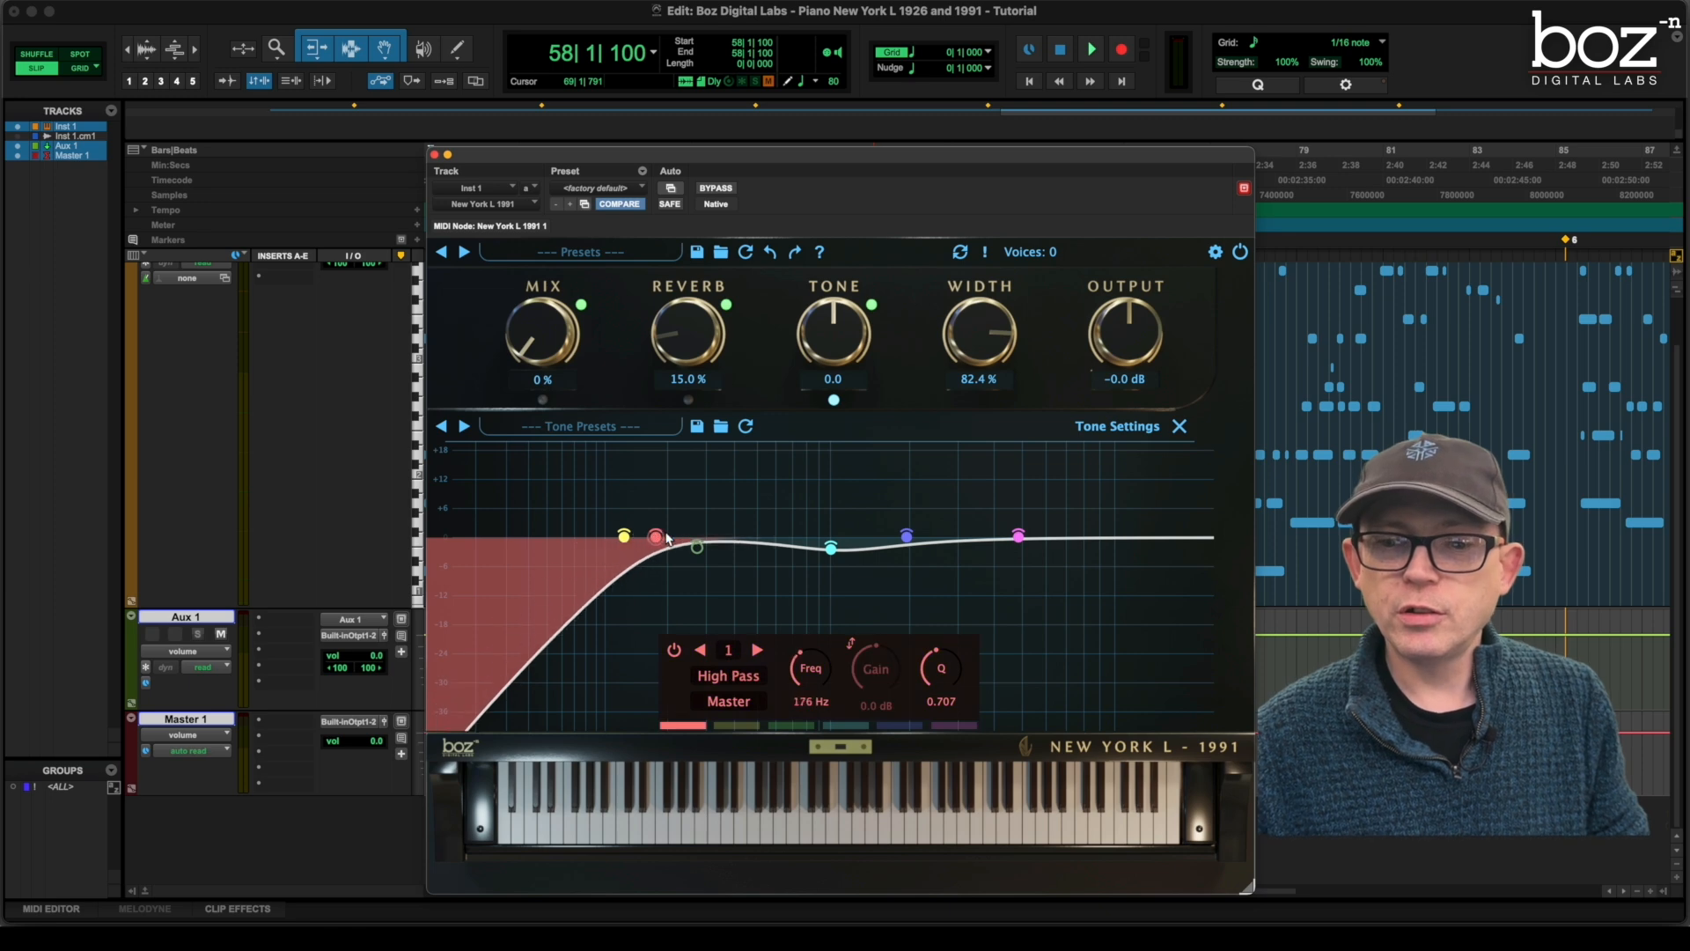
Raise the high-pass cutoff to about 741 Hz and boost band 5 to roughly 9.4 dB near 2 kHz
left_click_drag(655, 535, 798, 535)
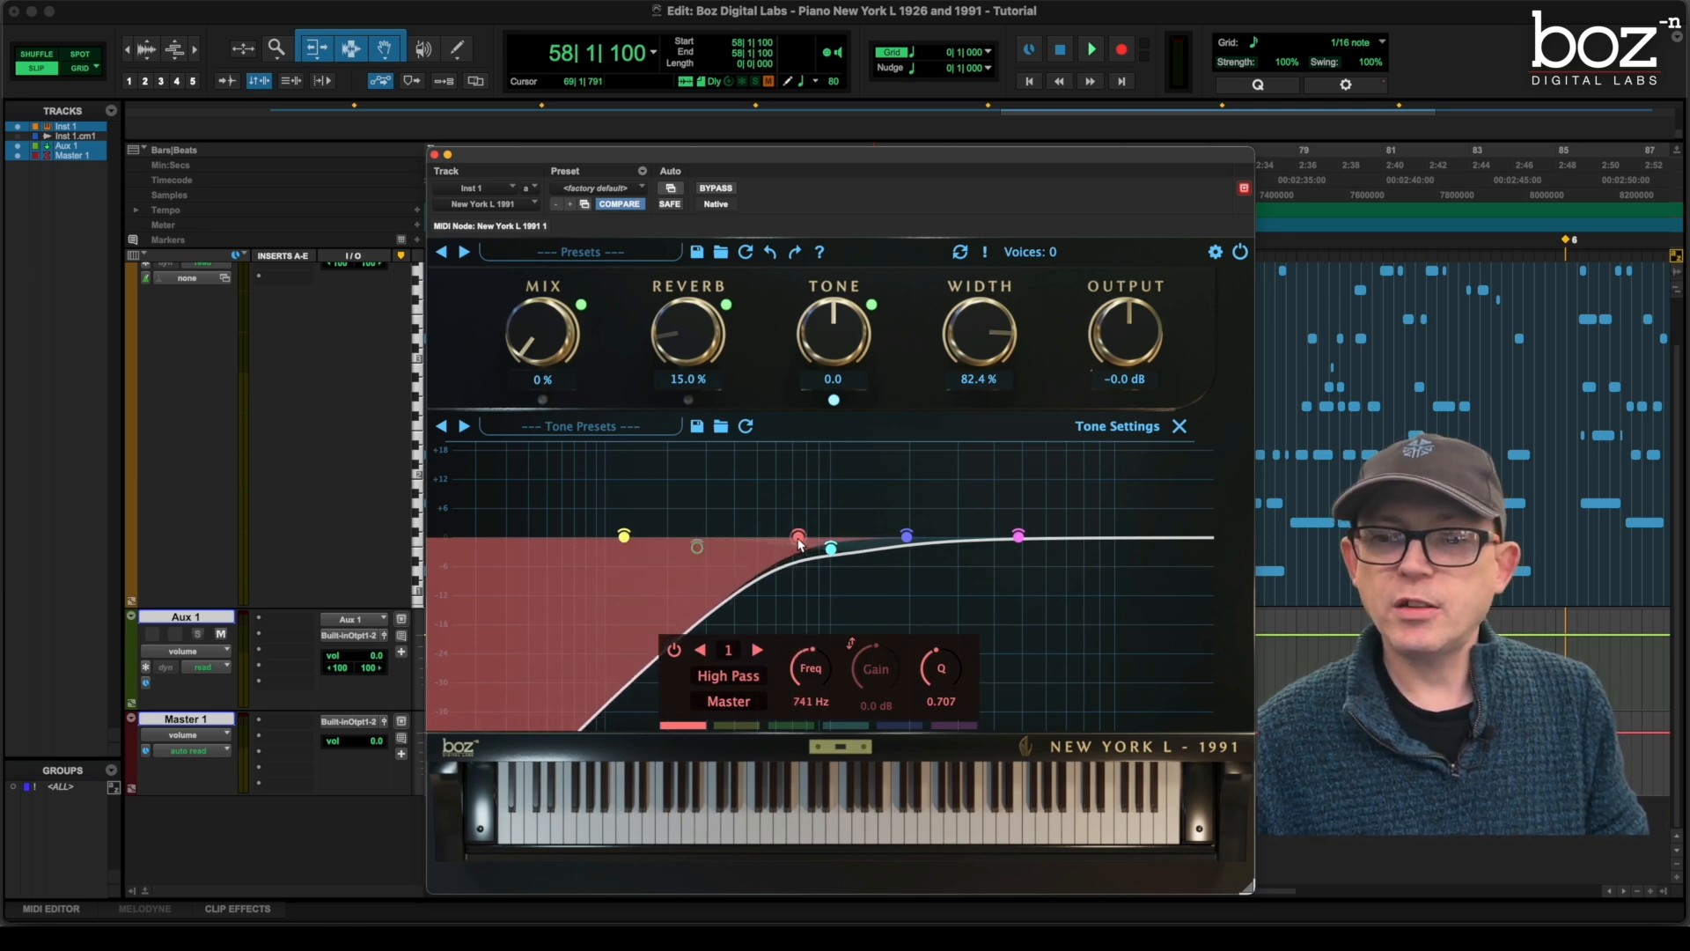
left_click_drag(797, 537, 909, 537)
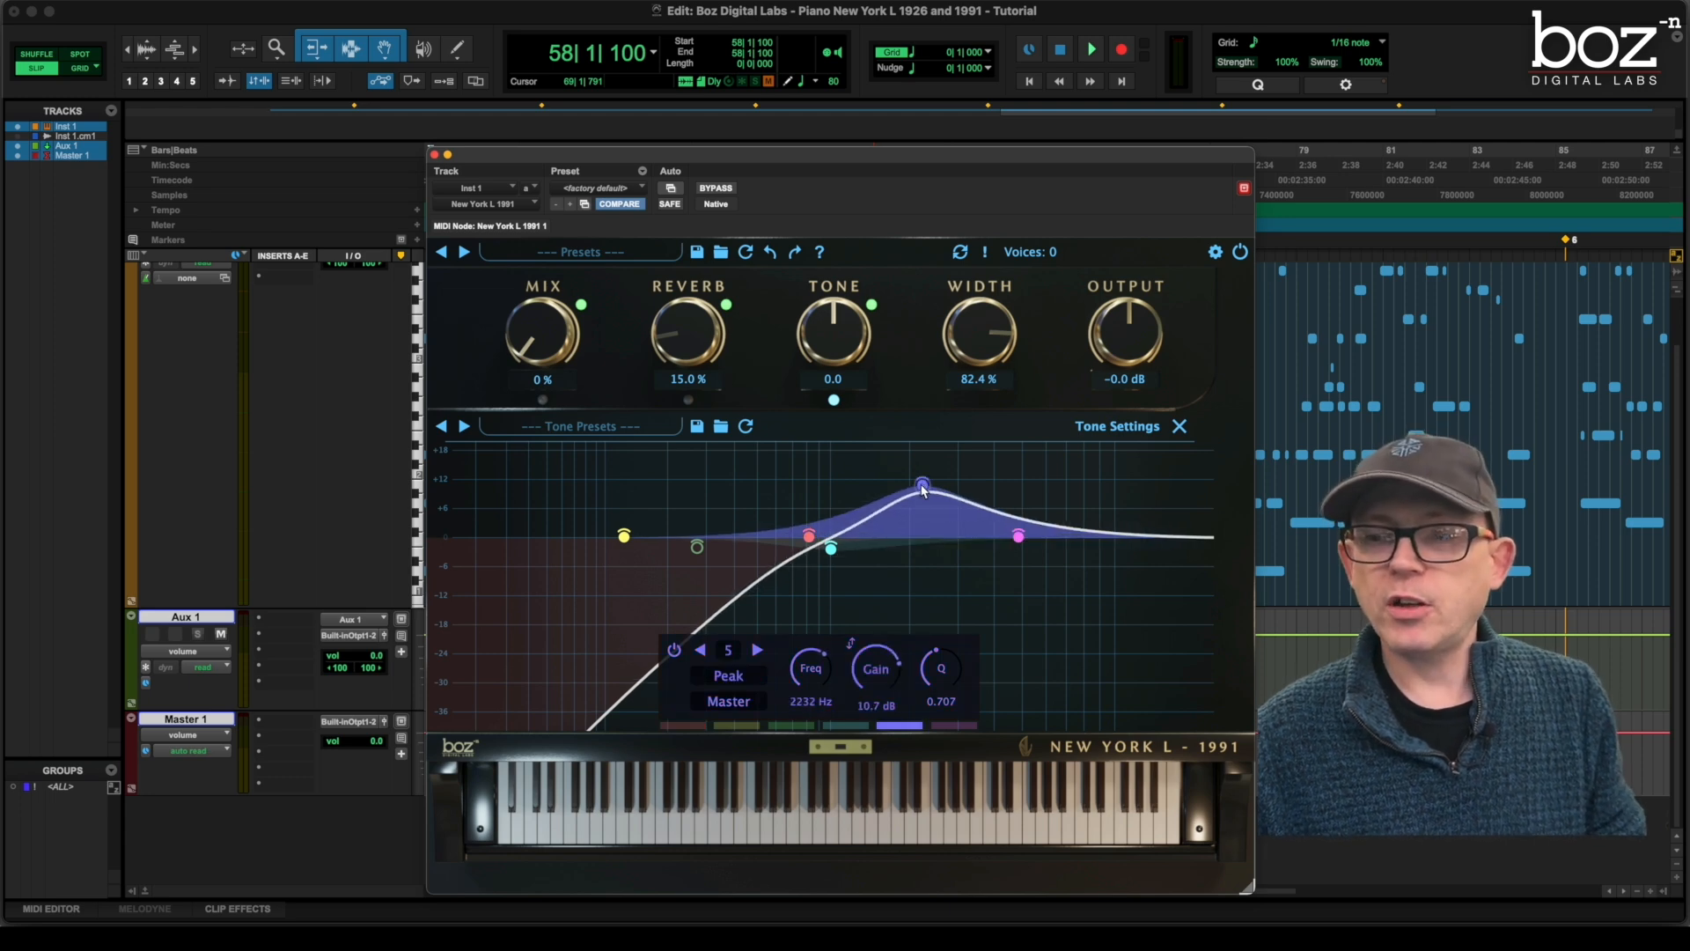
left_click_drag(921, 483, 909, 488)
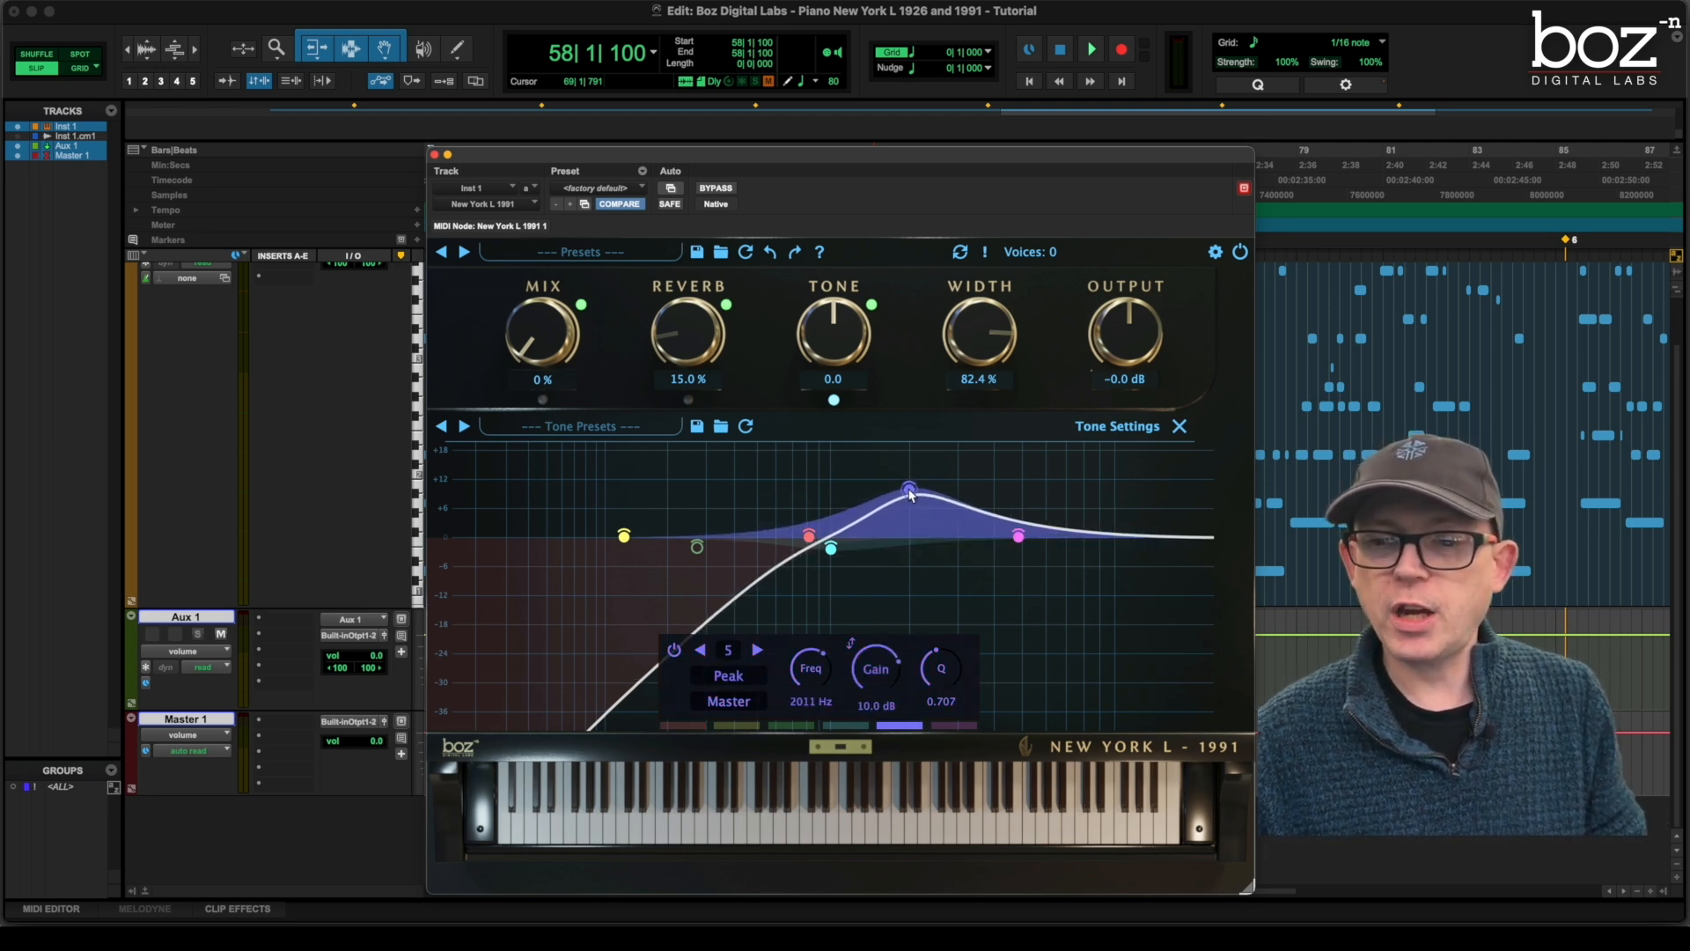
left_click_drag(909, 488, 909, 491)
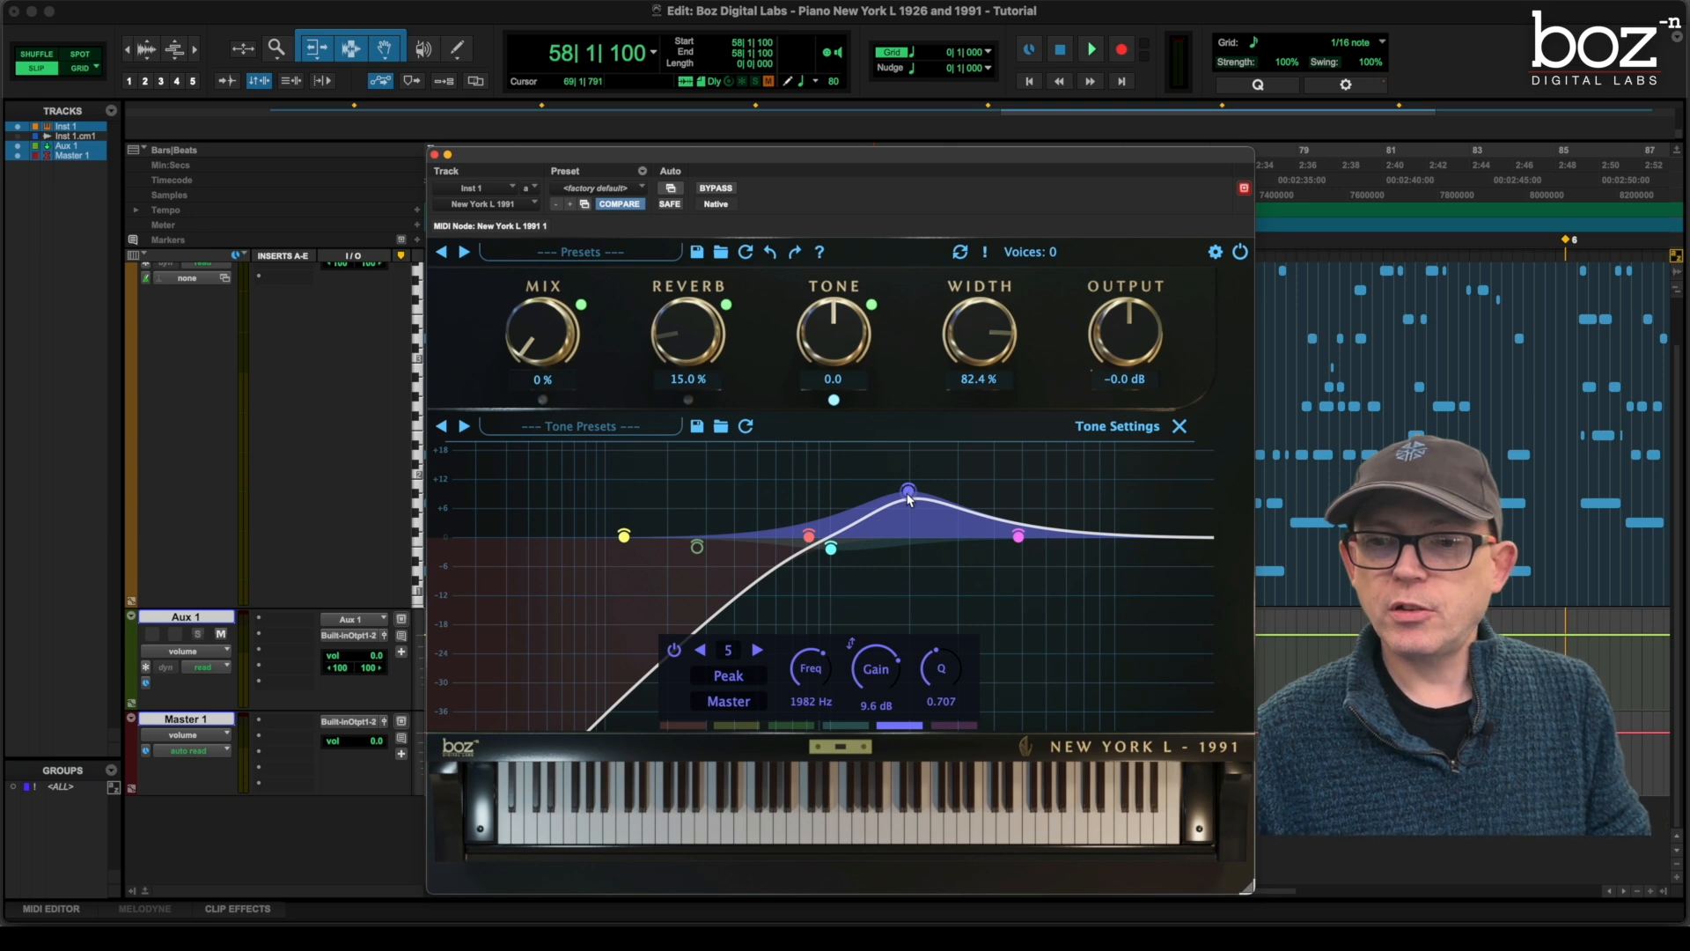
left_click_drag(908, 492, 905, 493)
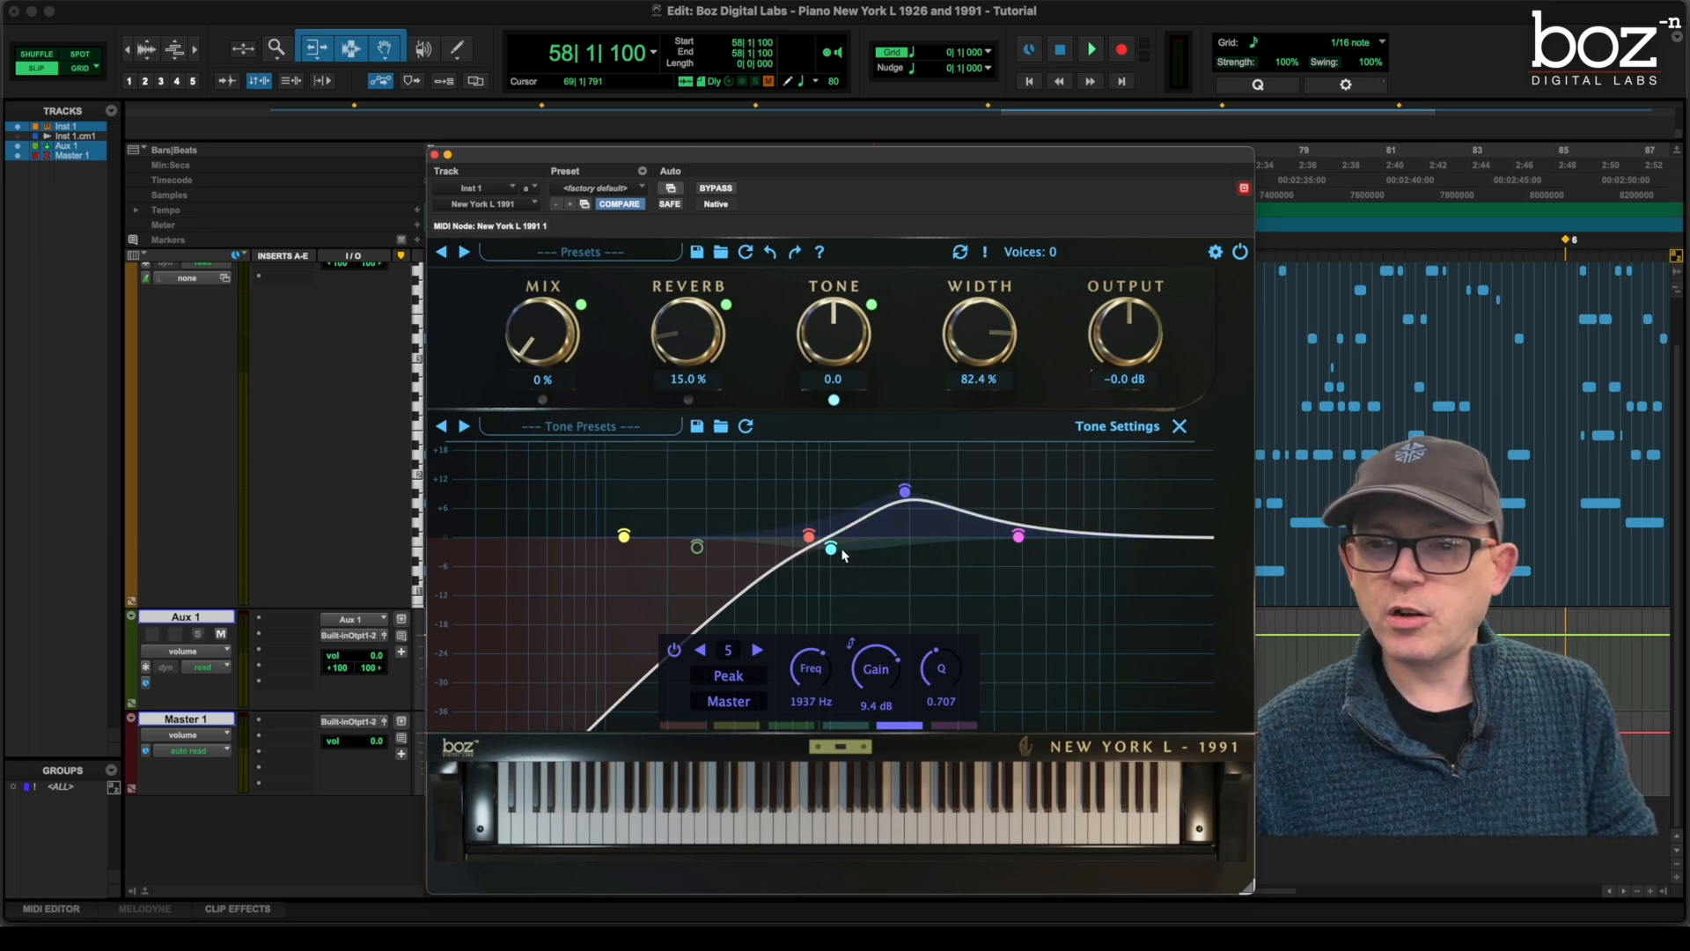
Make band 5 a Tilt filter cutting highs, settled at 3033 Hz and -10.3 dB
left_click(727, 675)
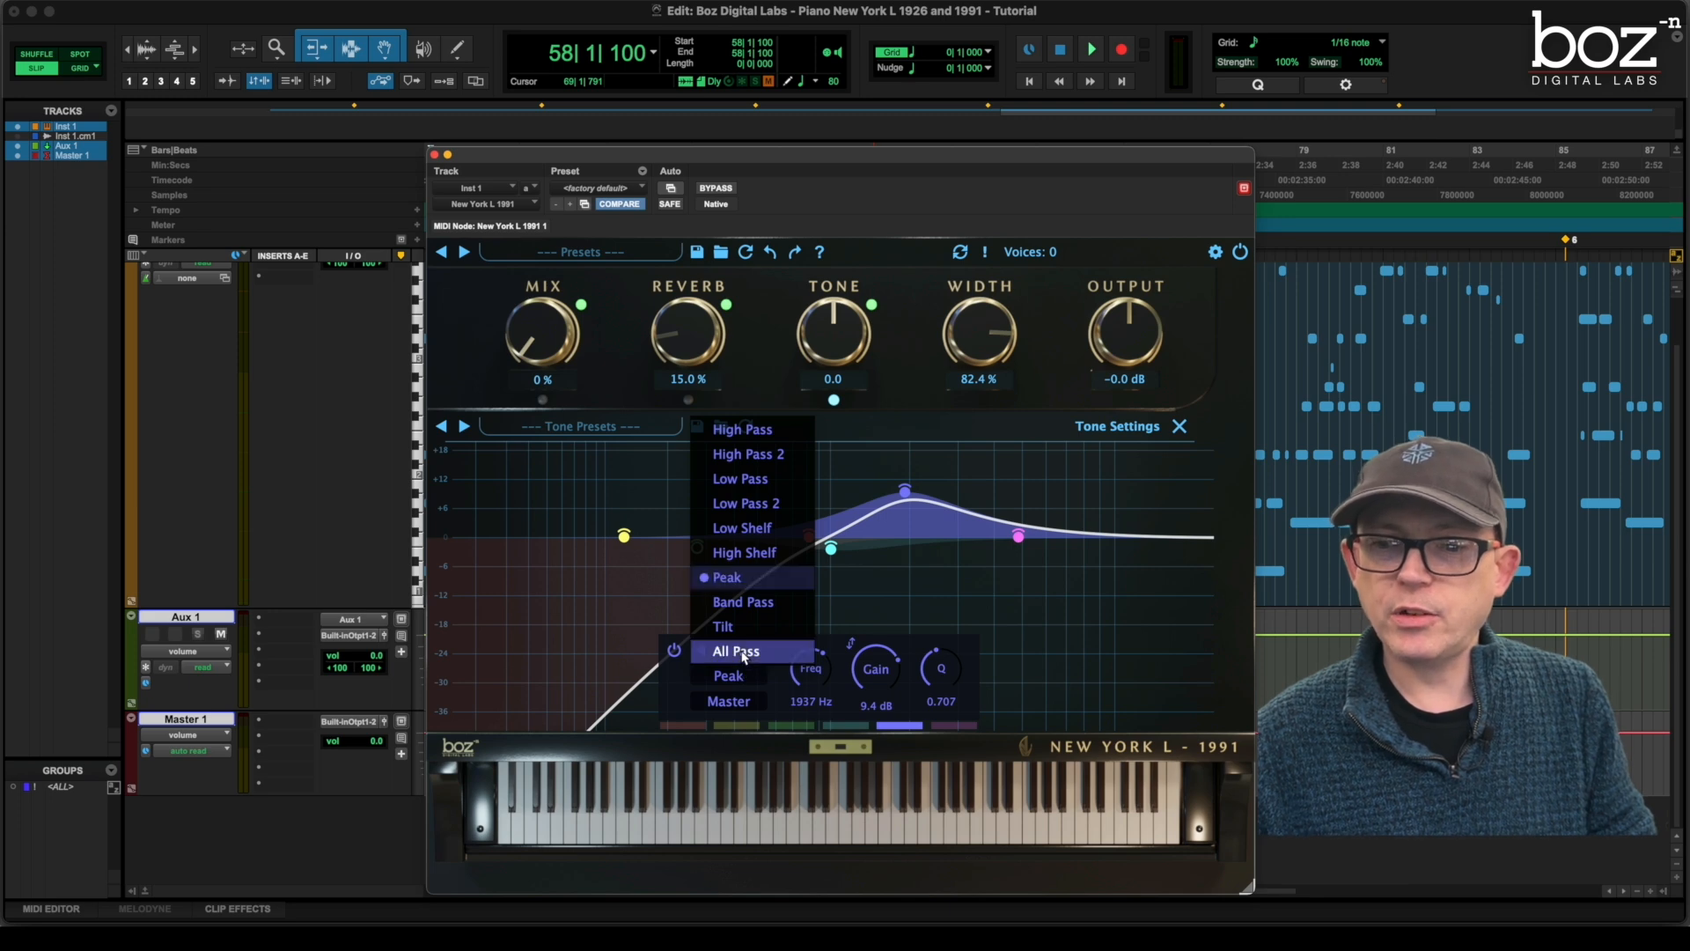
left_click(722, 627)
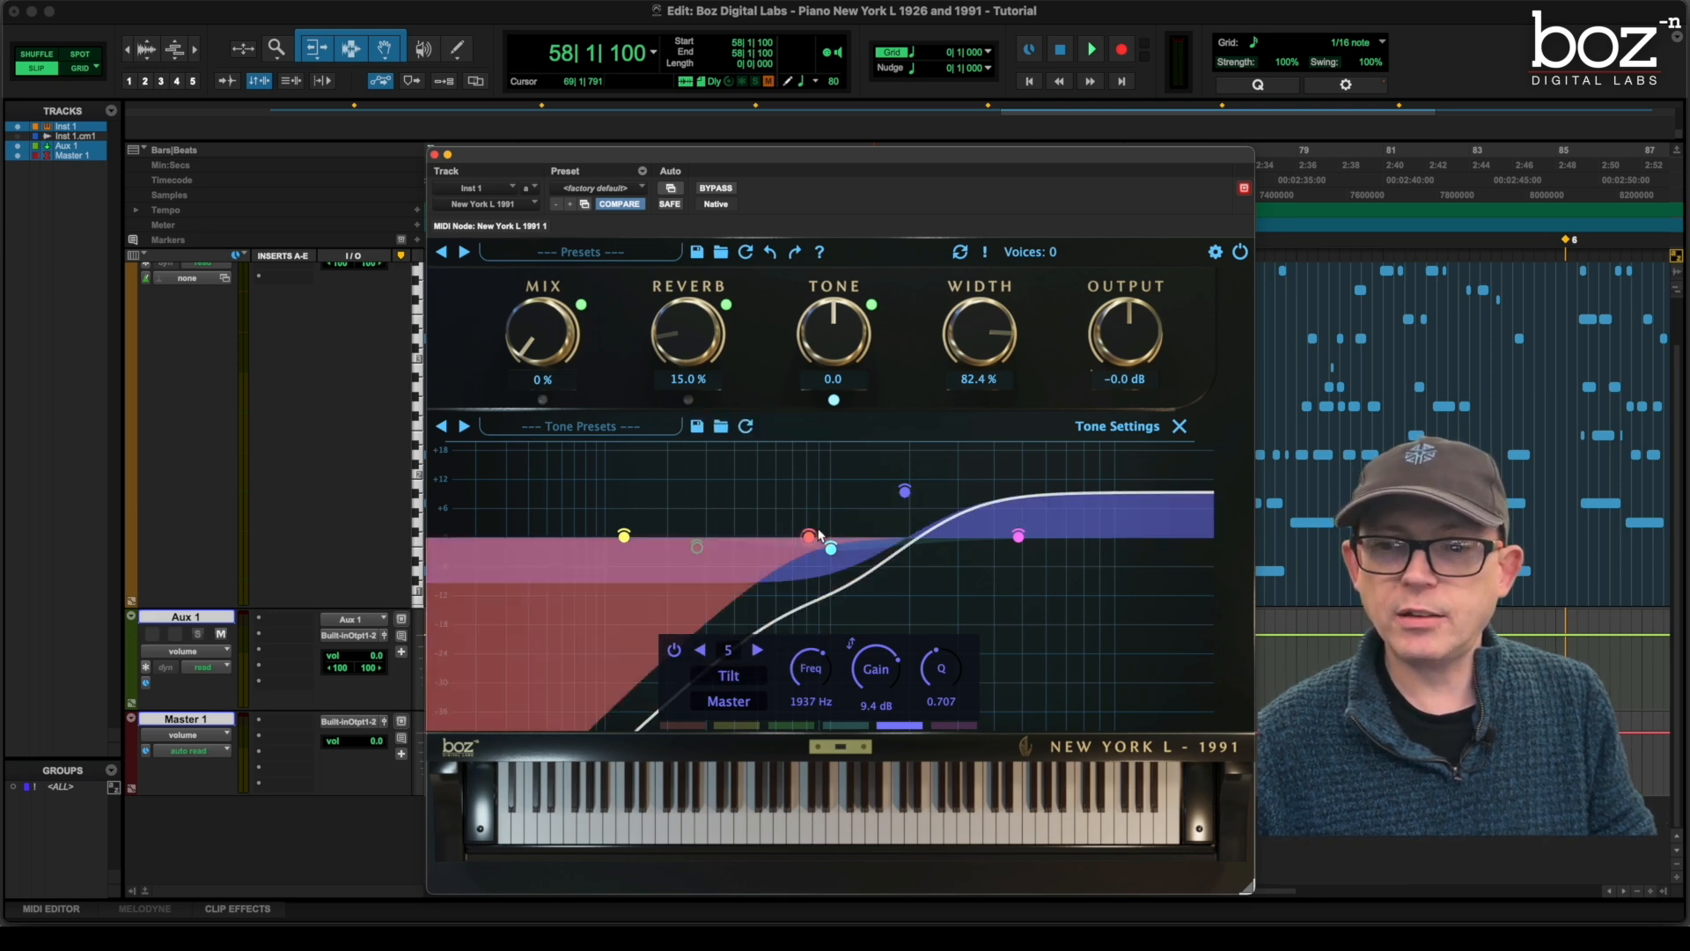
left_click_drag(903, 491, 891, 505)
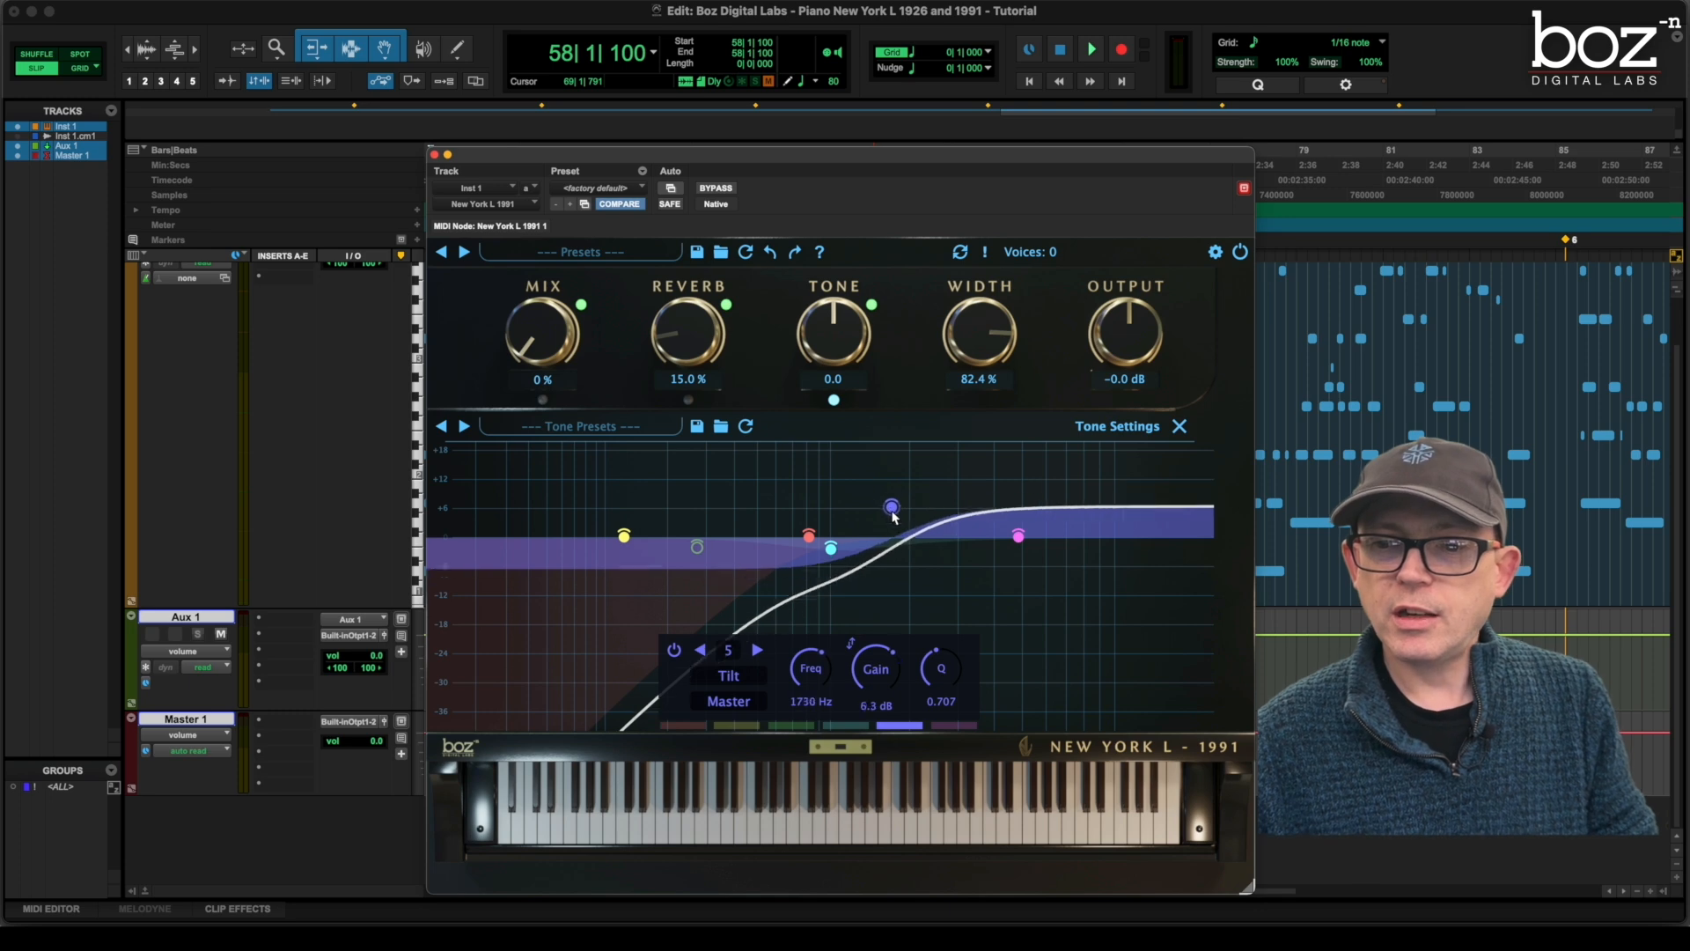
left_click_drag(891, 507, 916, 559)
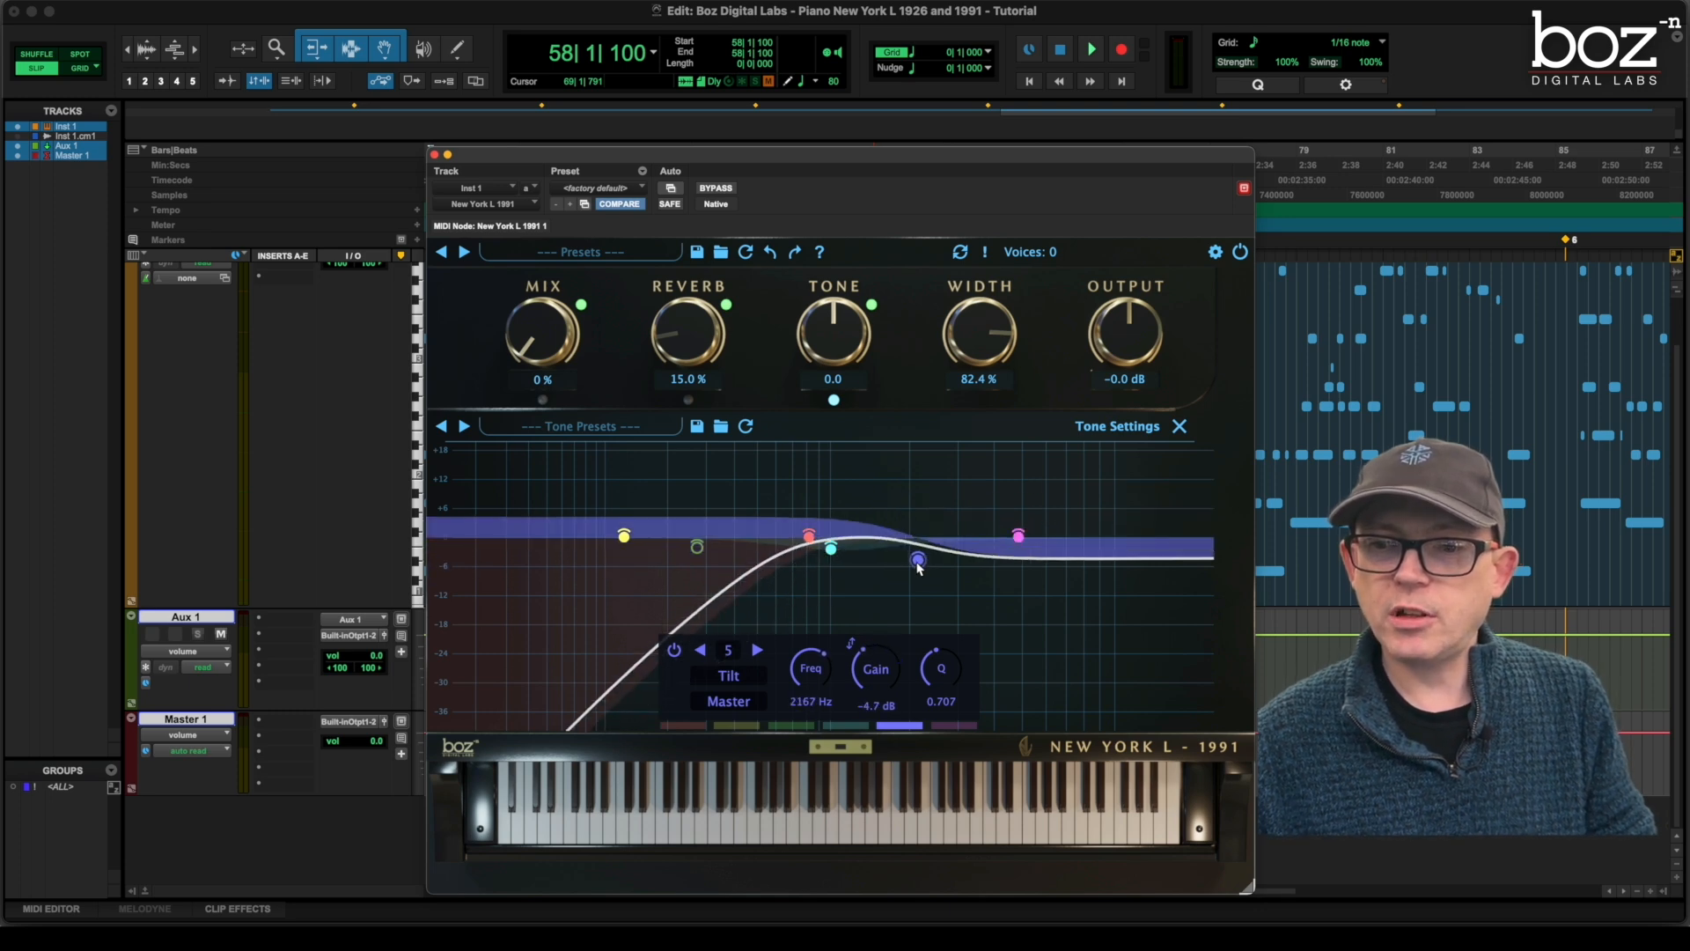
left_click_drag(917, 560, 935, 586)
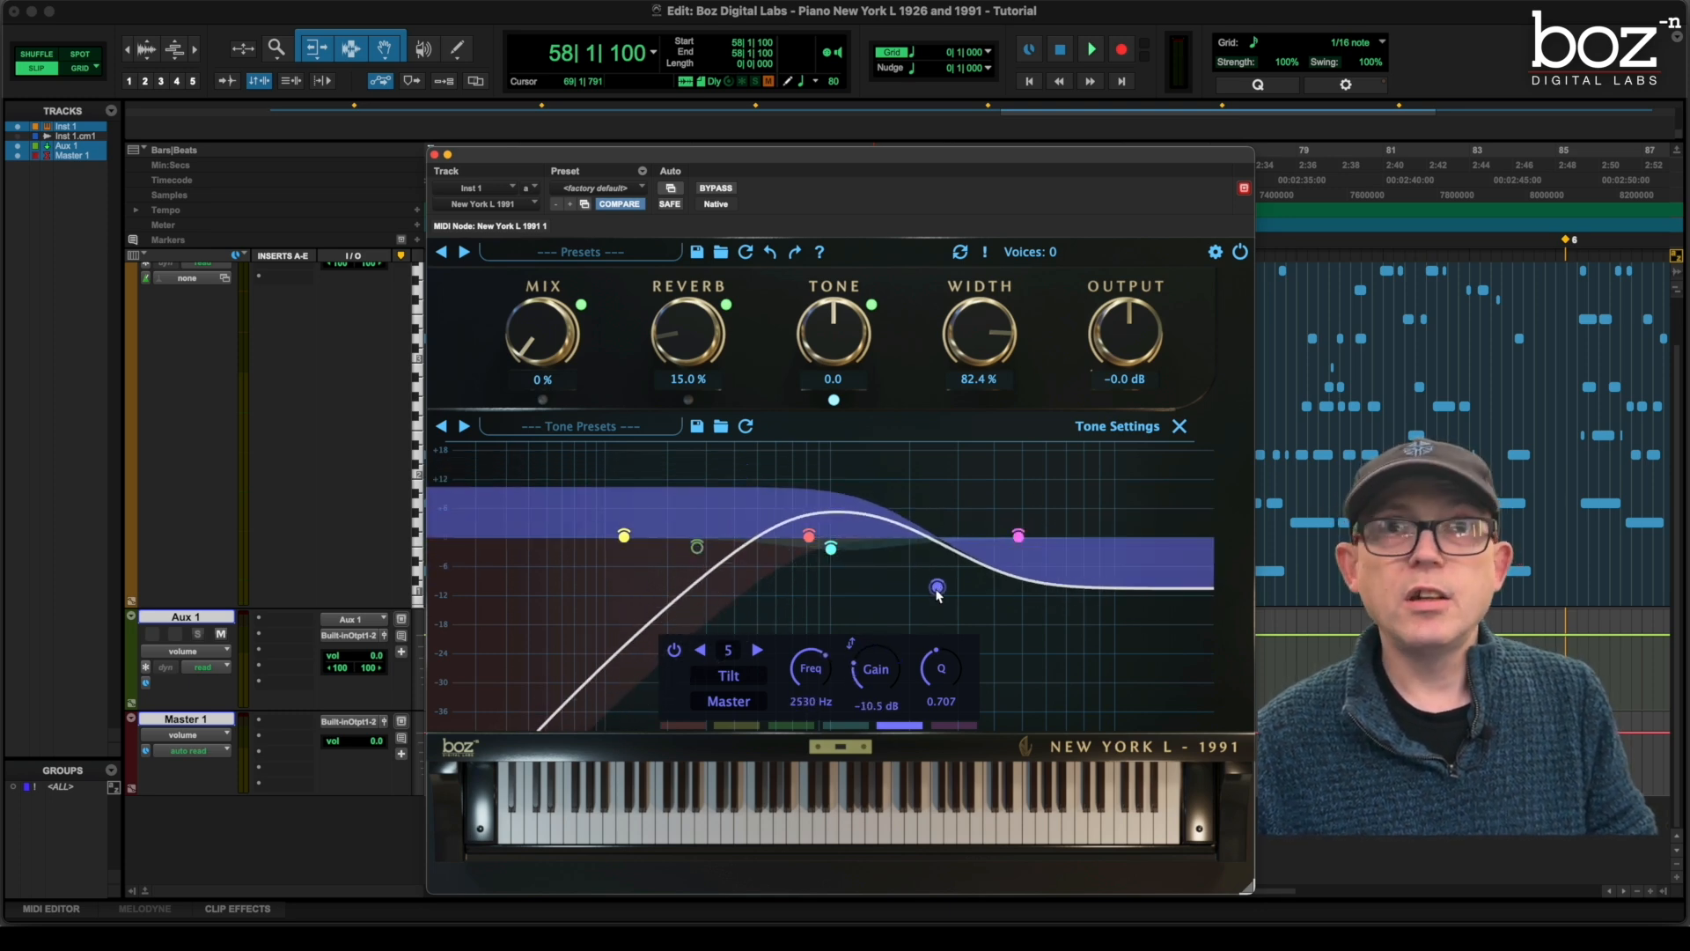
left_click_drag(939, 585, 938, 590)
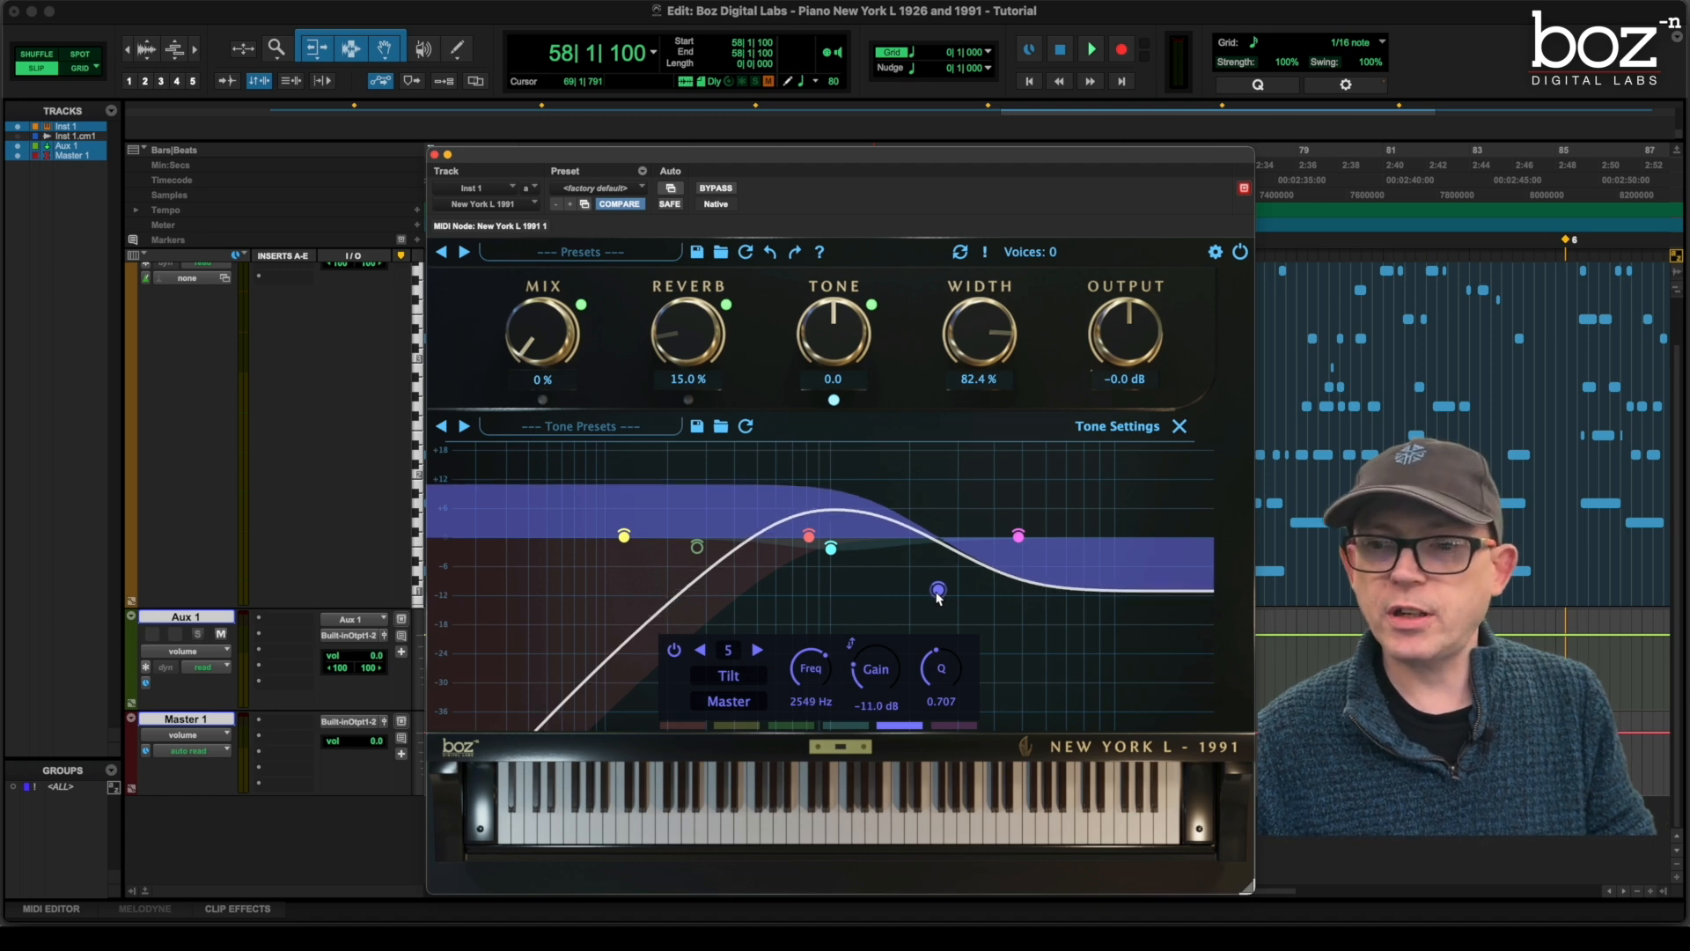
left_click_drag(935, 592, 947, 590)
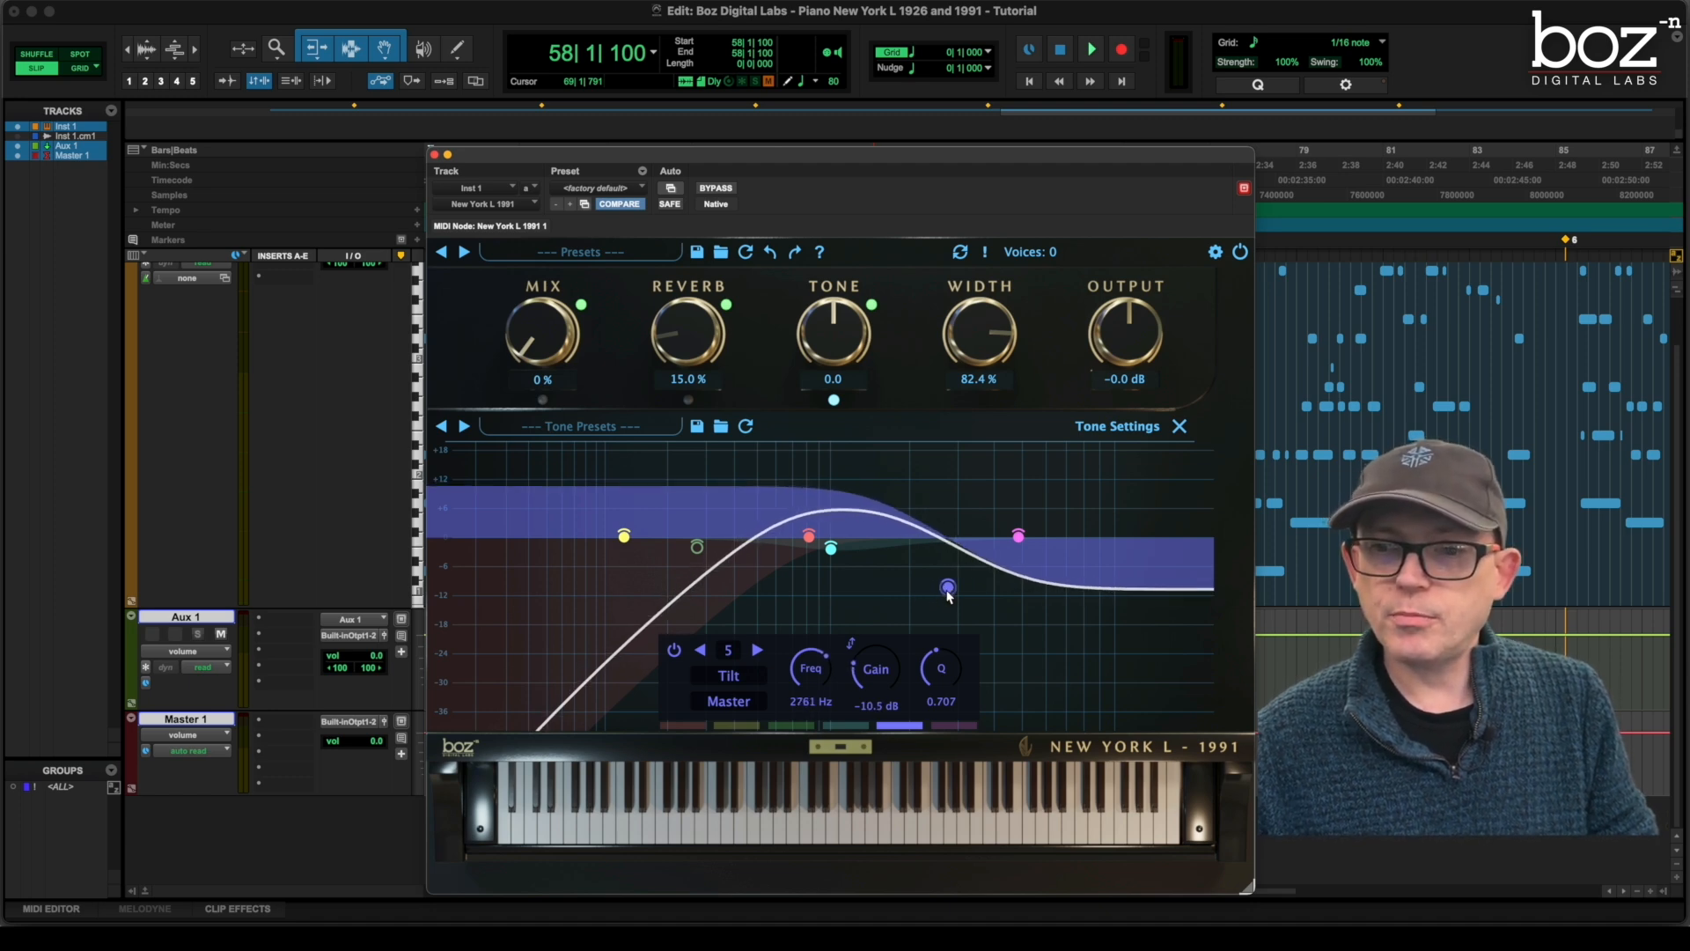
left_click_drag(948, 588, 959, 592)
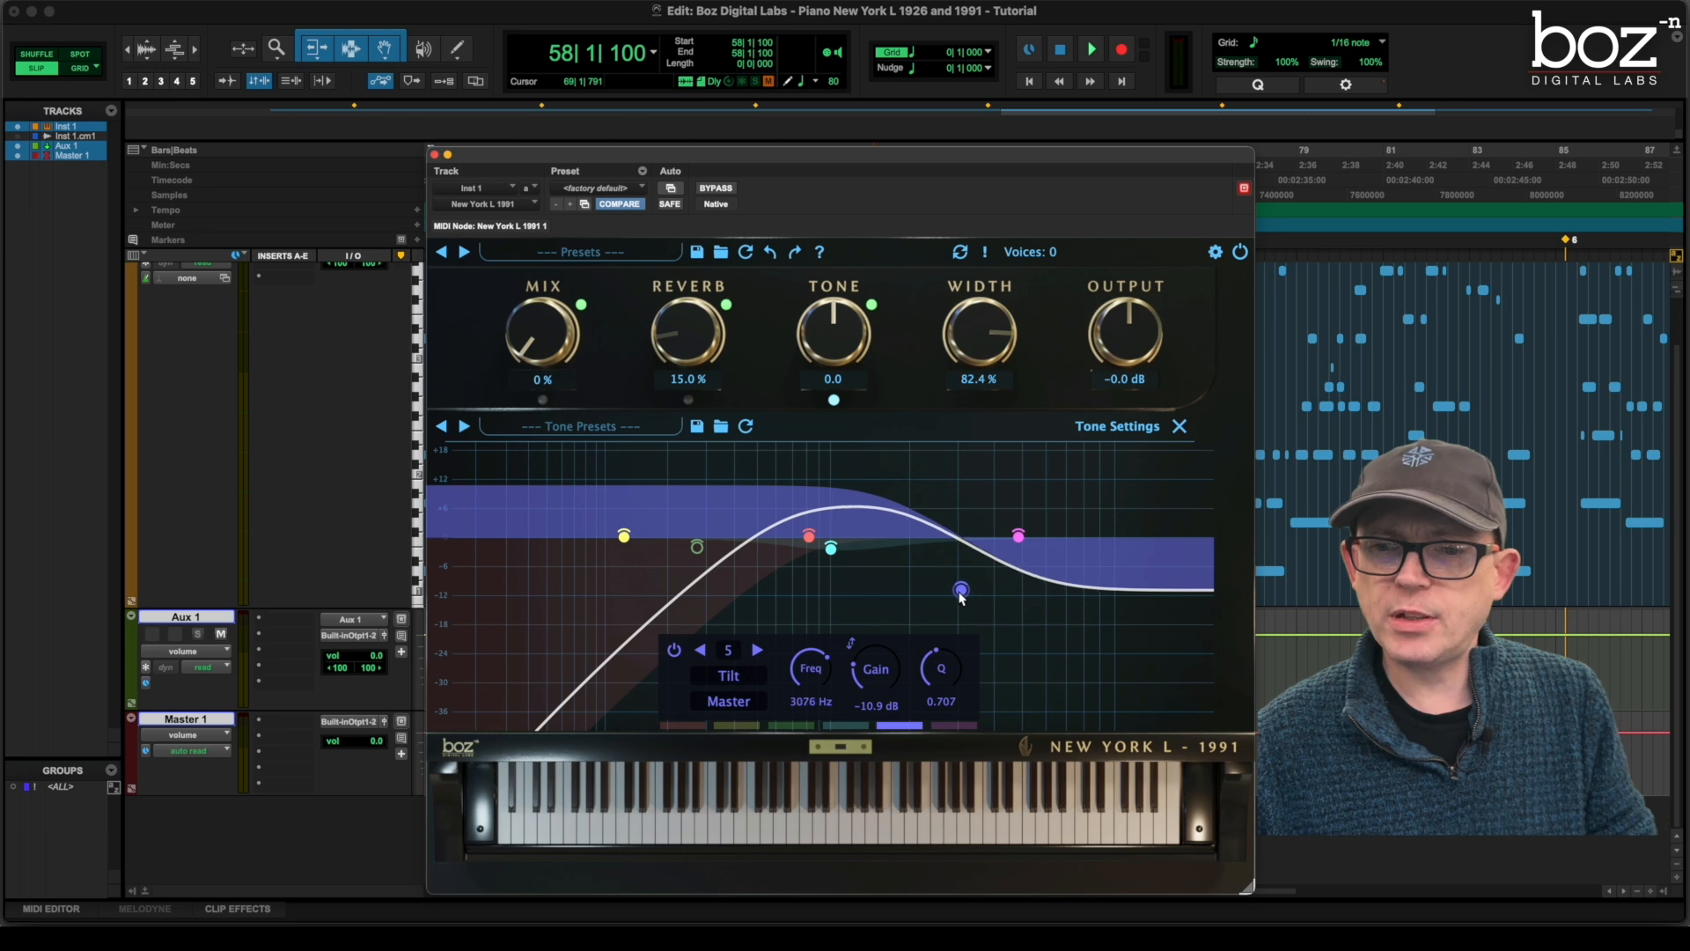
left_click_drag(960, 590, 958, 594)
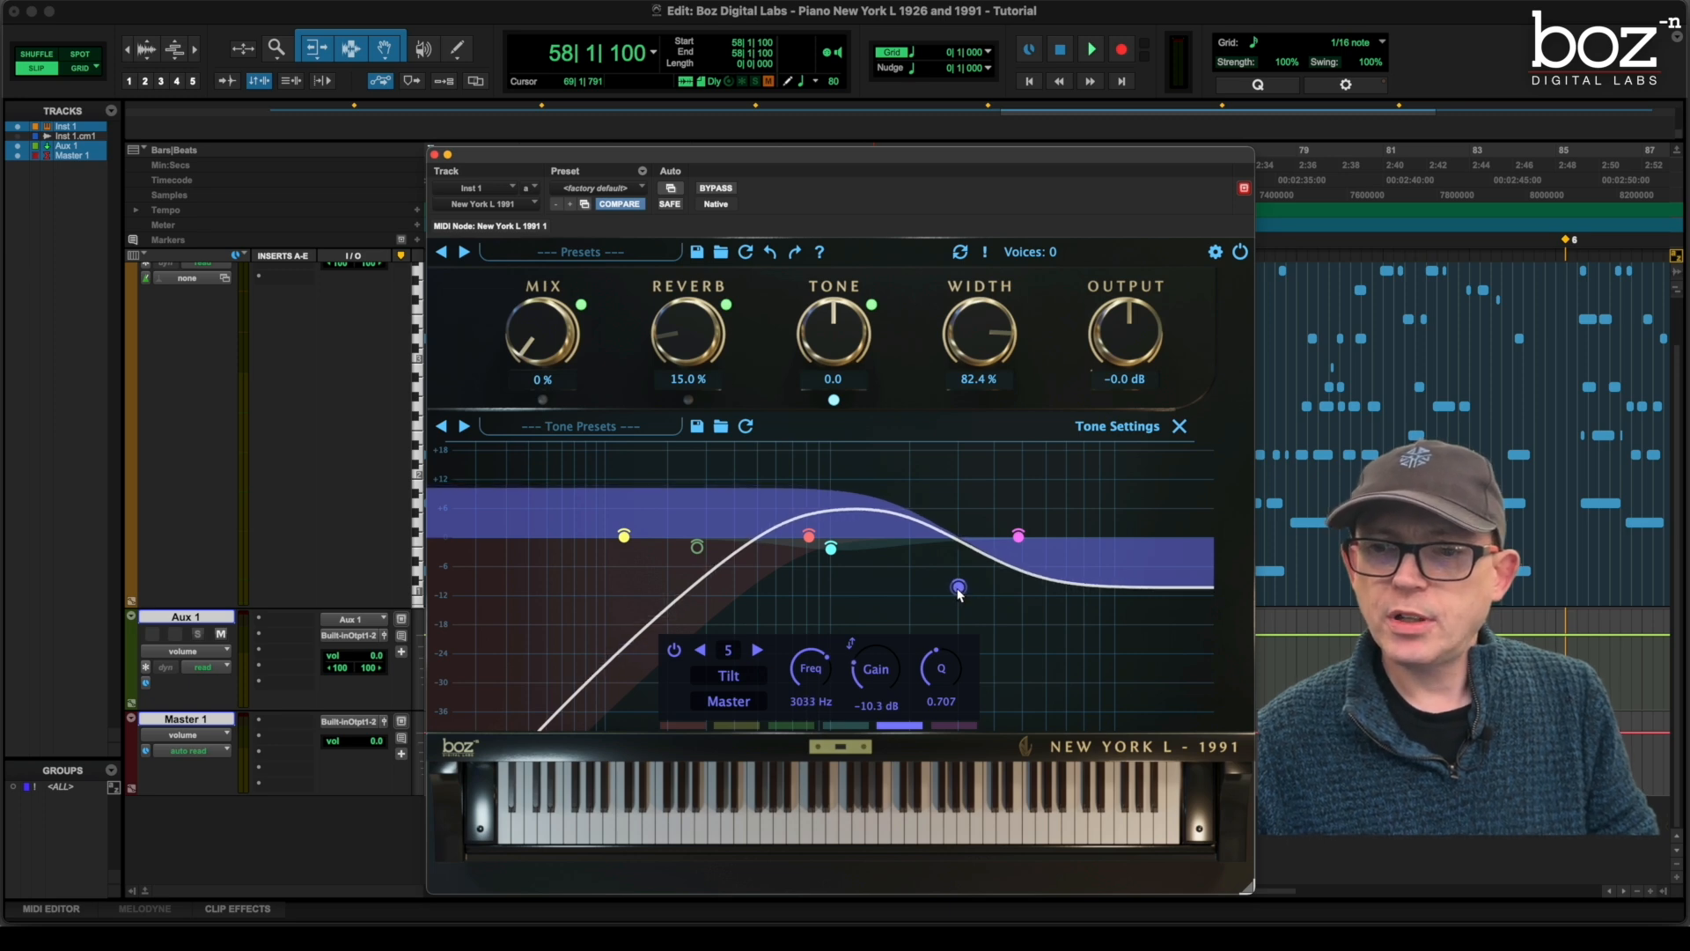